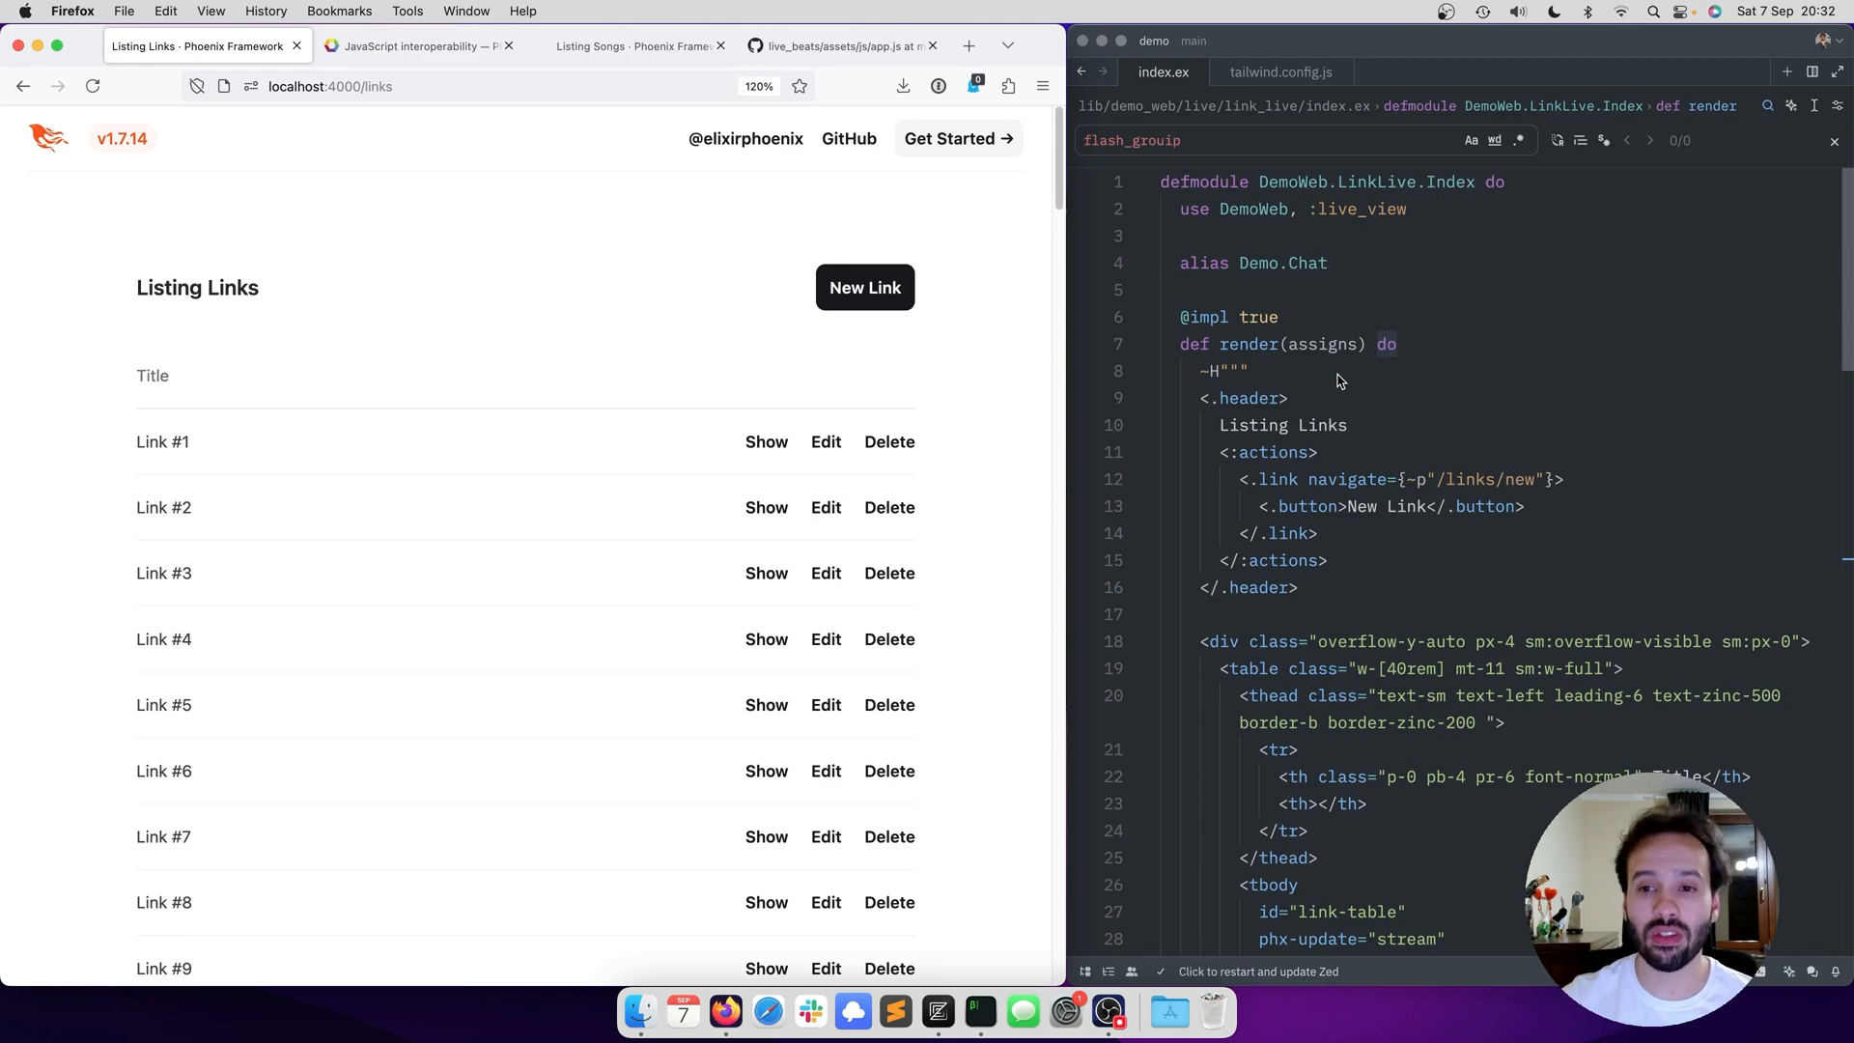
mouse_move(1383, 444)
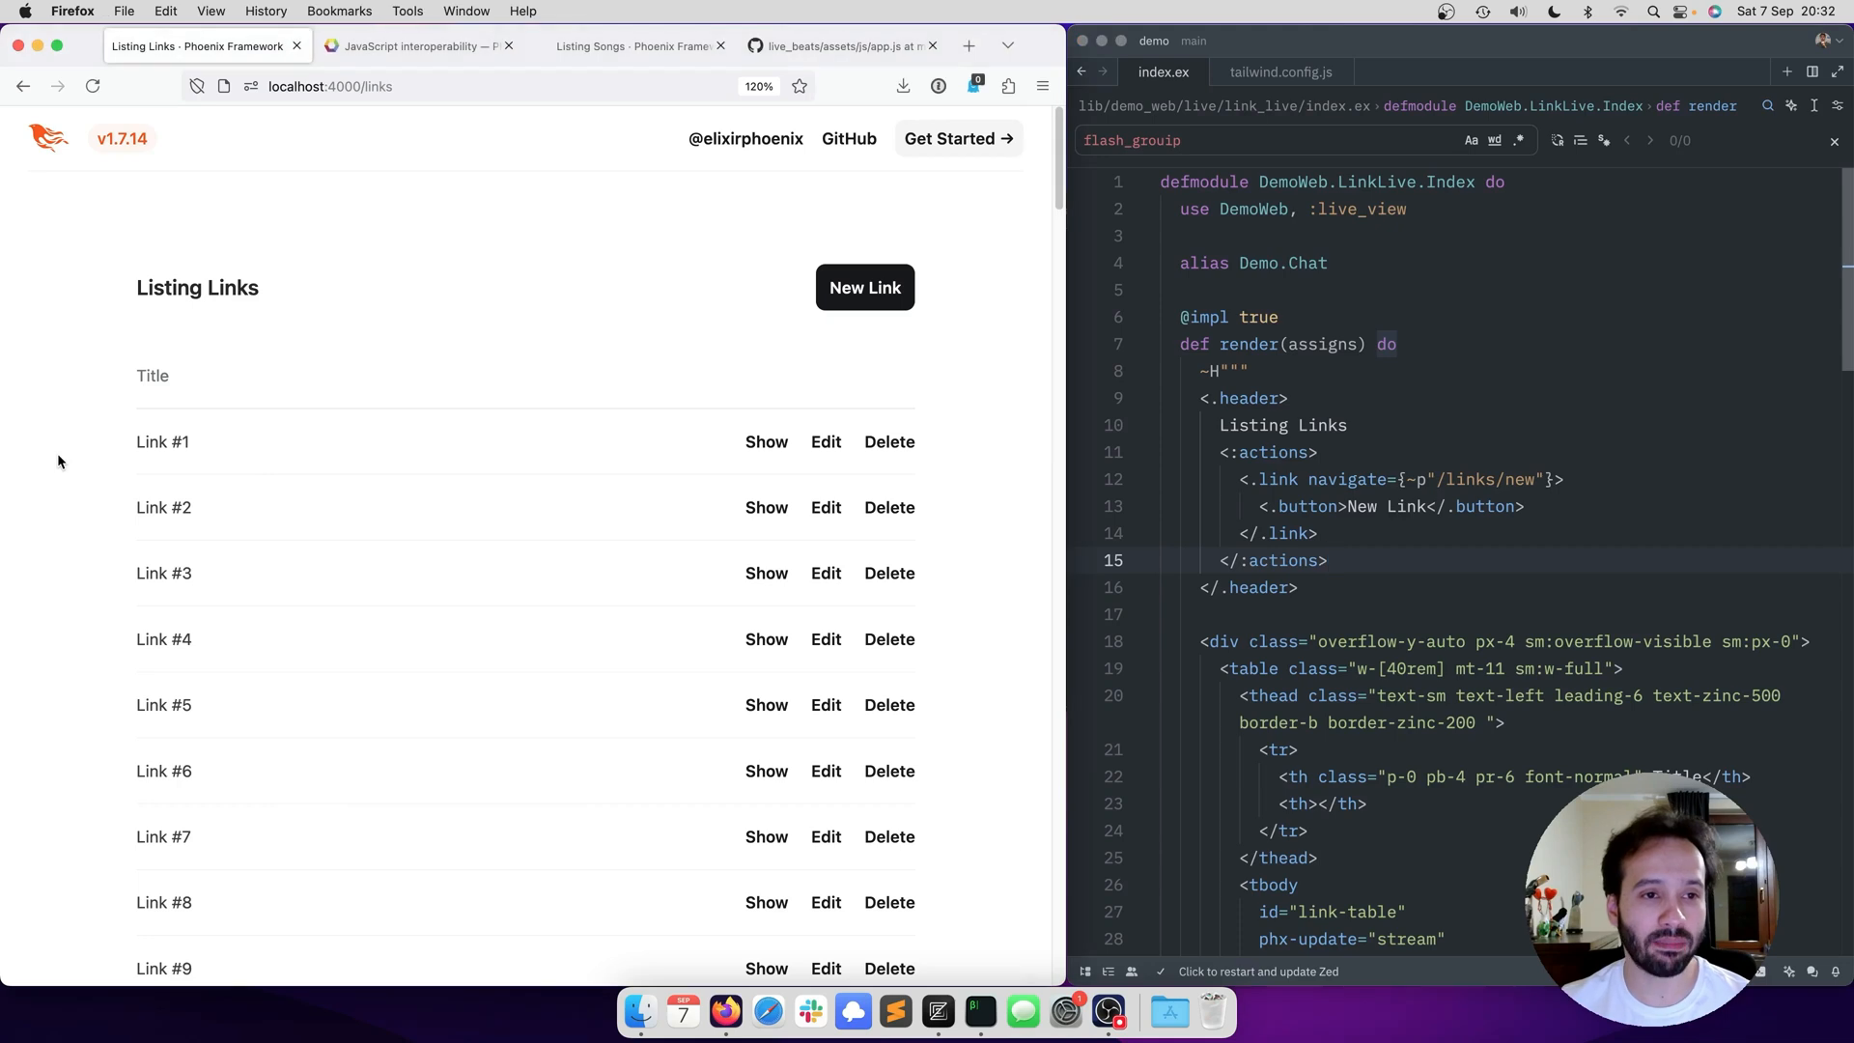
mouse_move(734, 425)
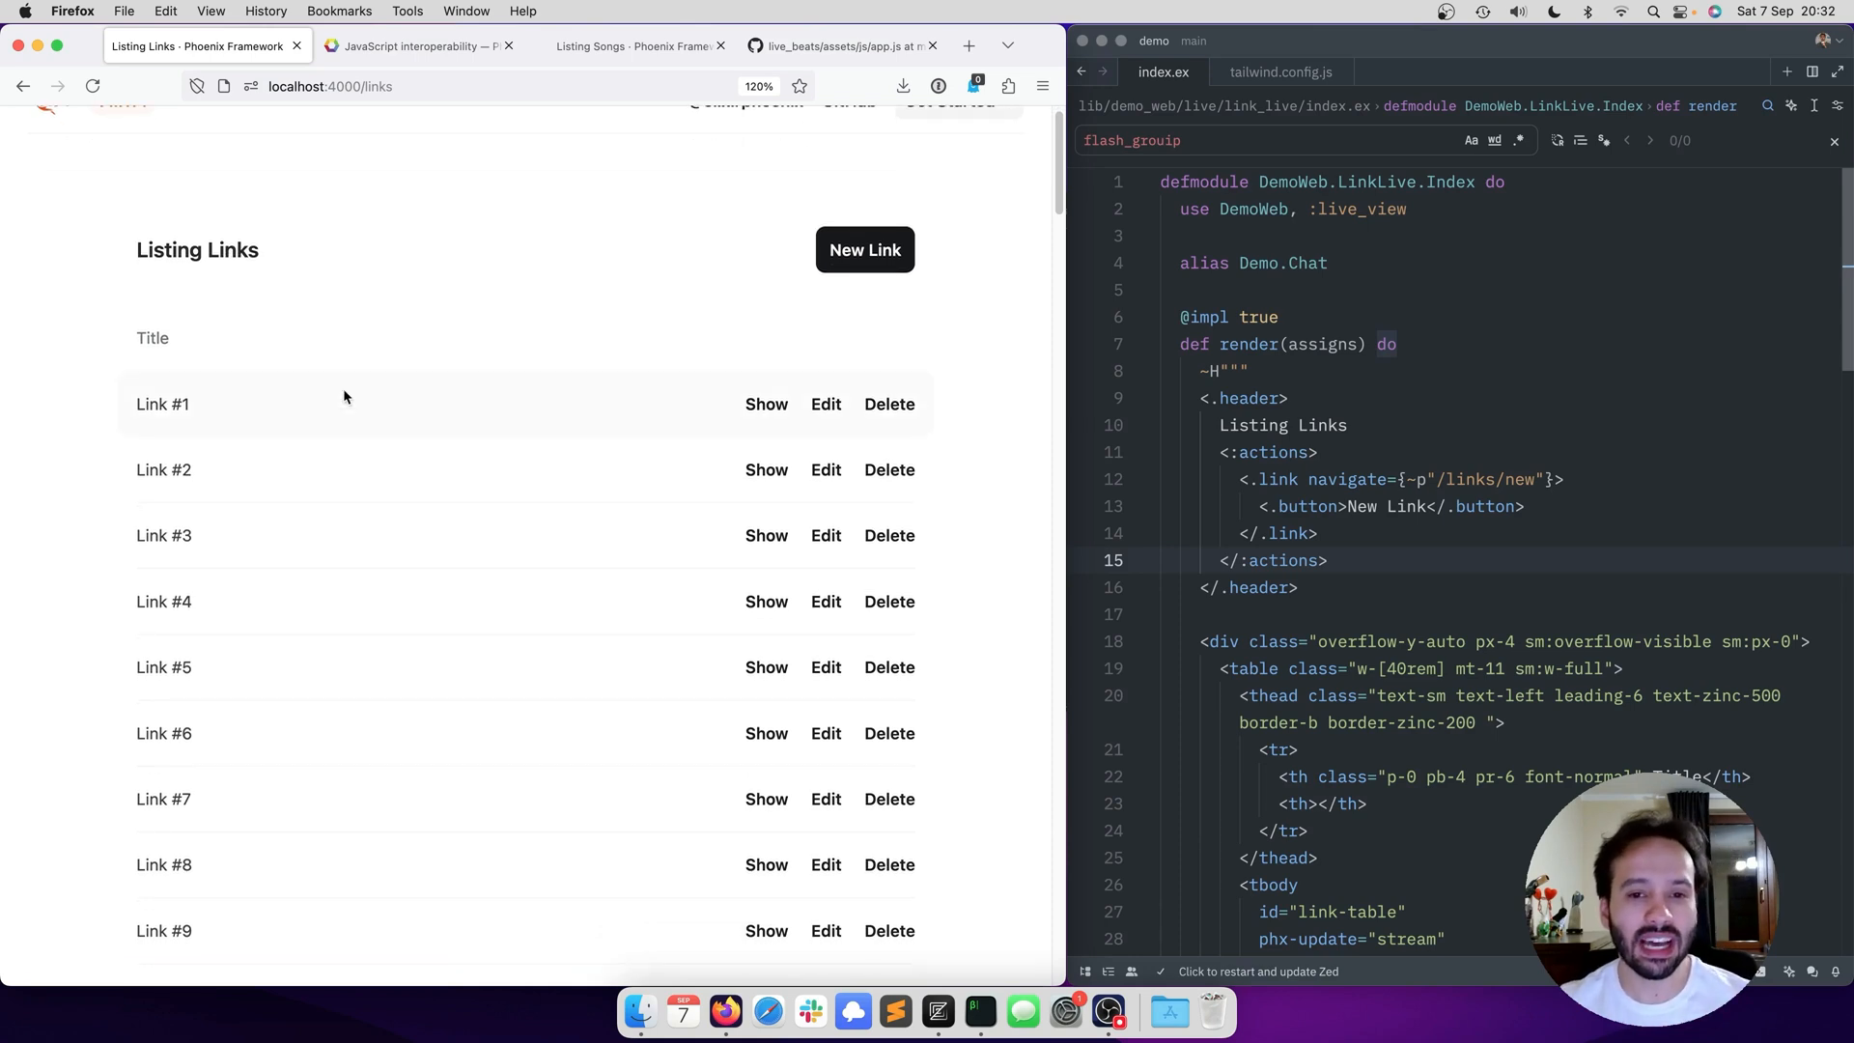
- Scroll index.ex down to the Delete <.link> row with its phx-click="delete" handler
scroll(down, 3)
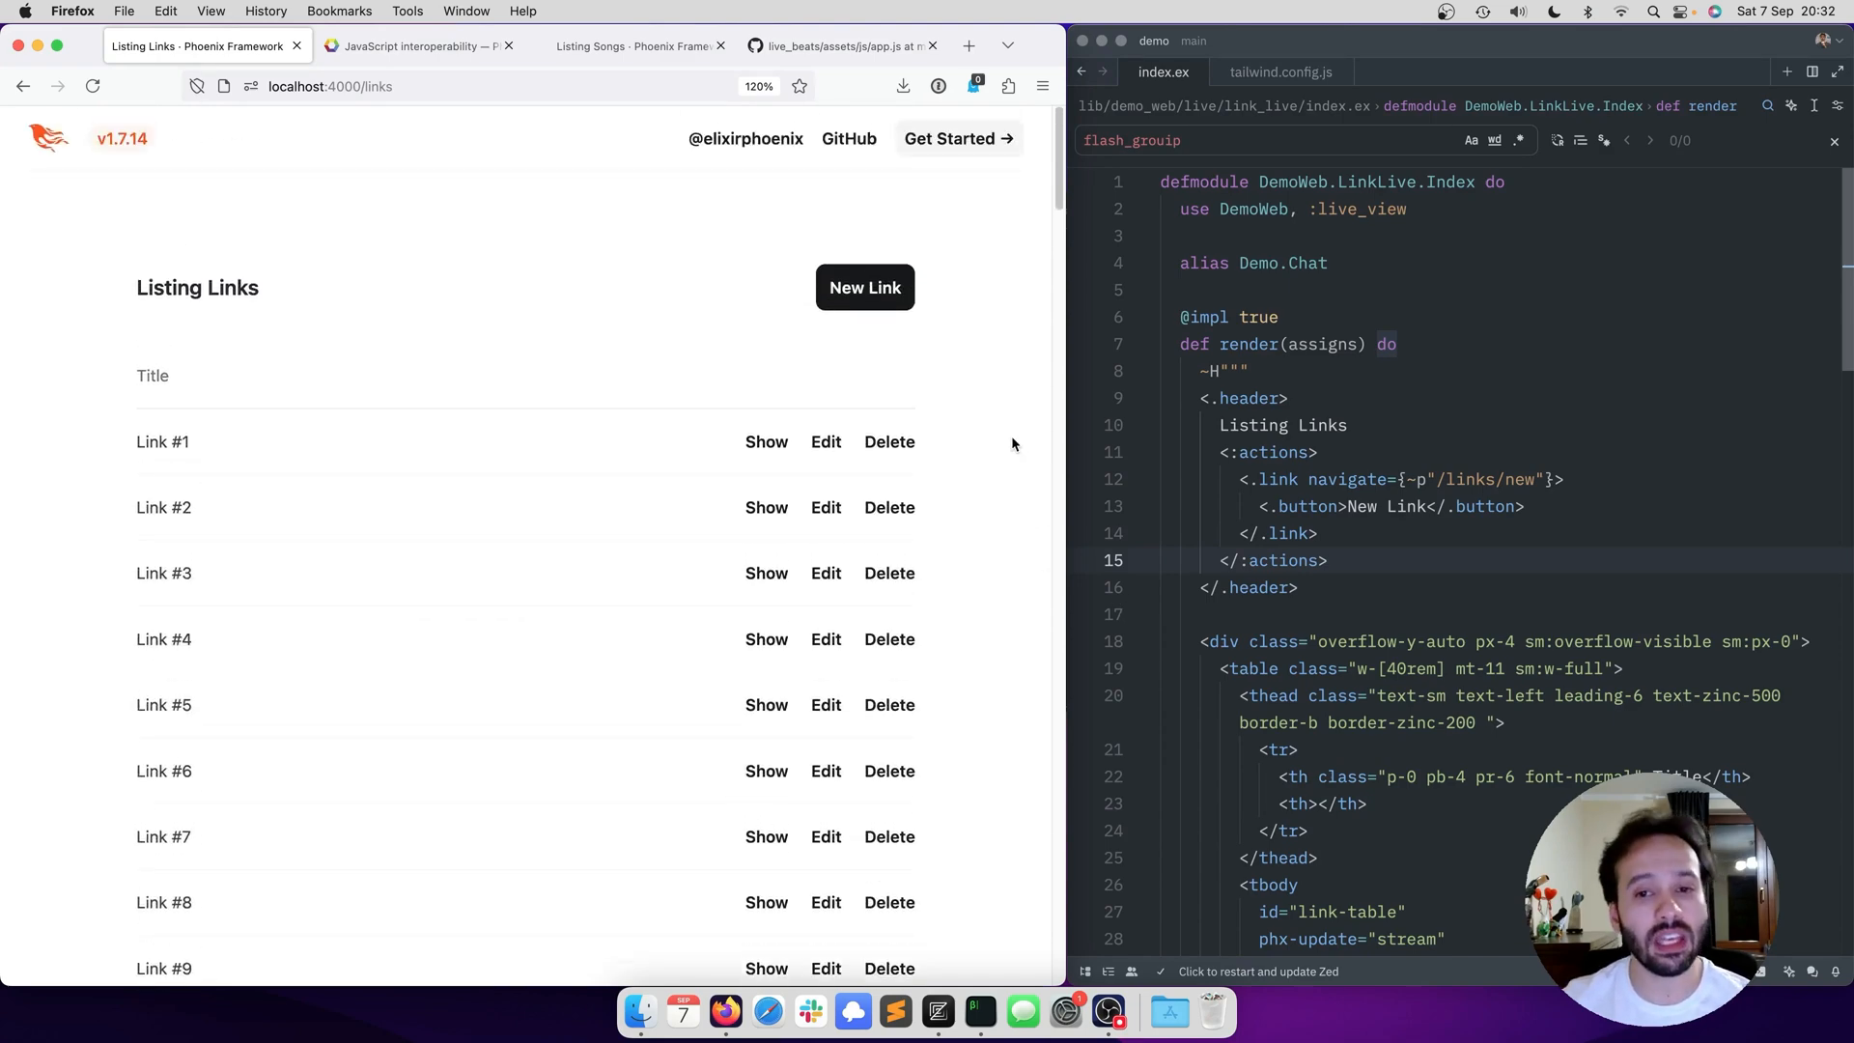
mouse_move(1003, 437)
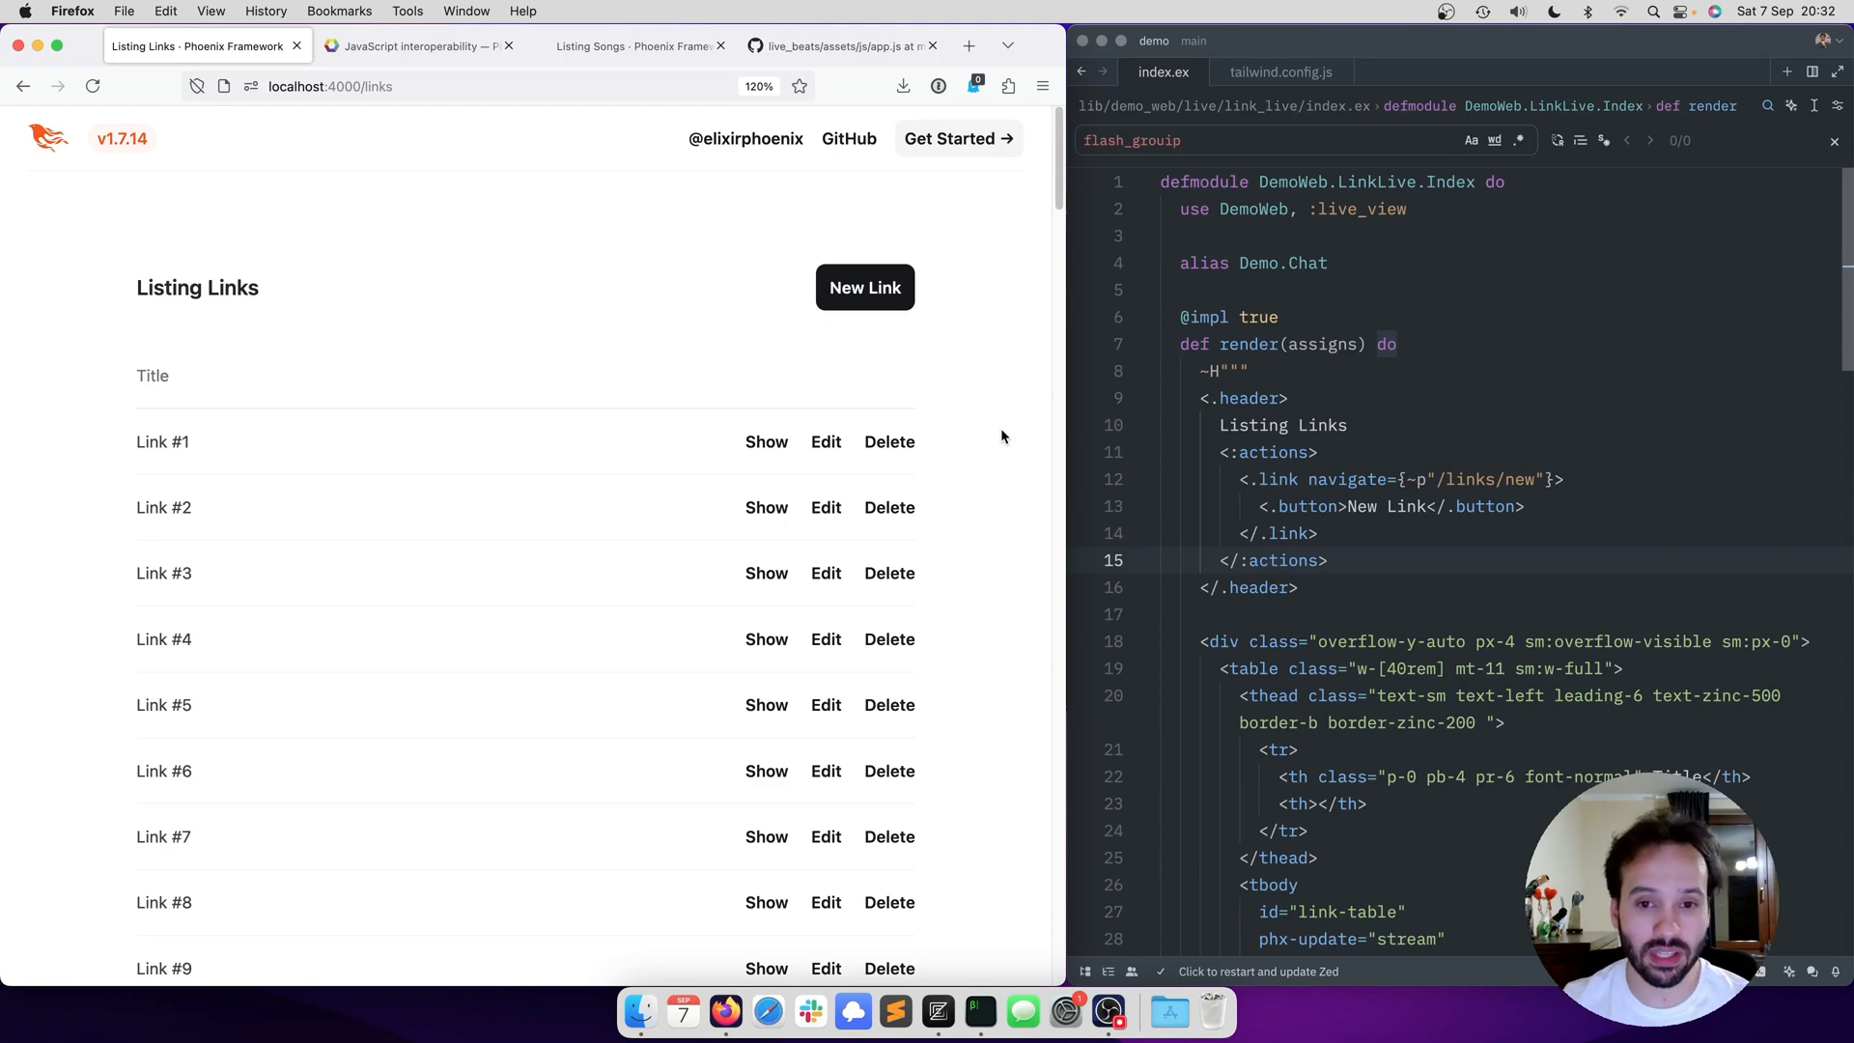
mouse_move(889, 508)
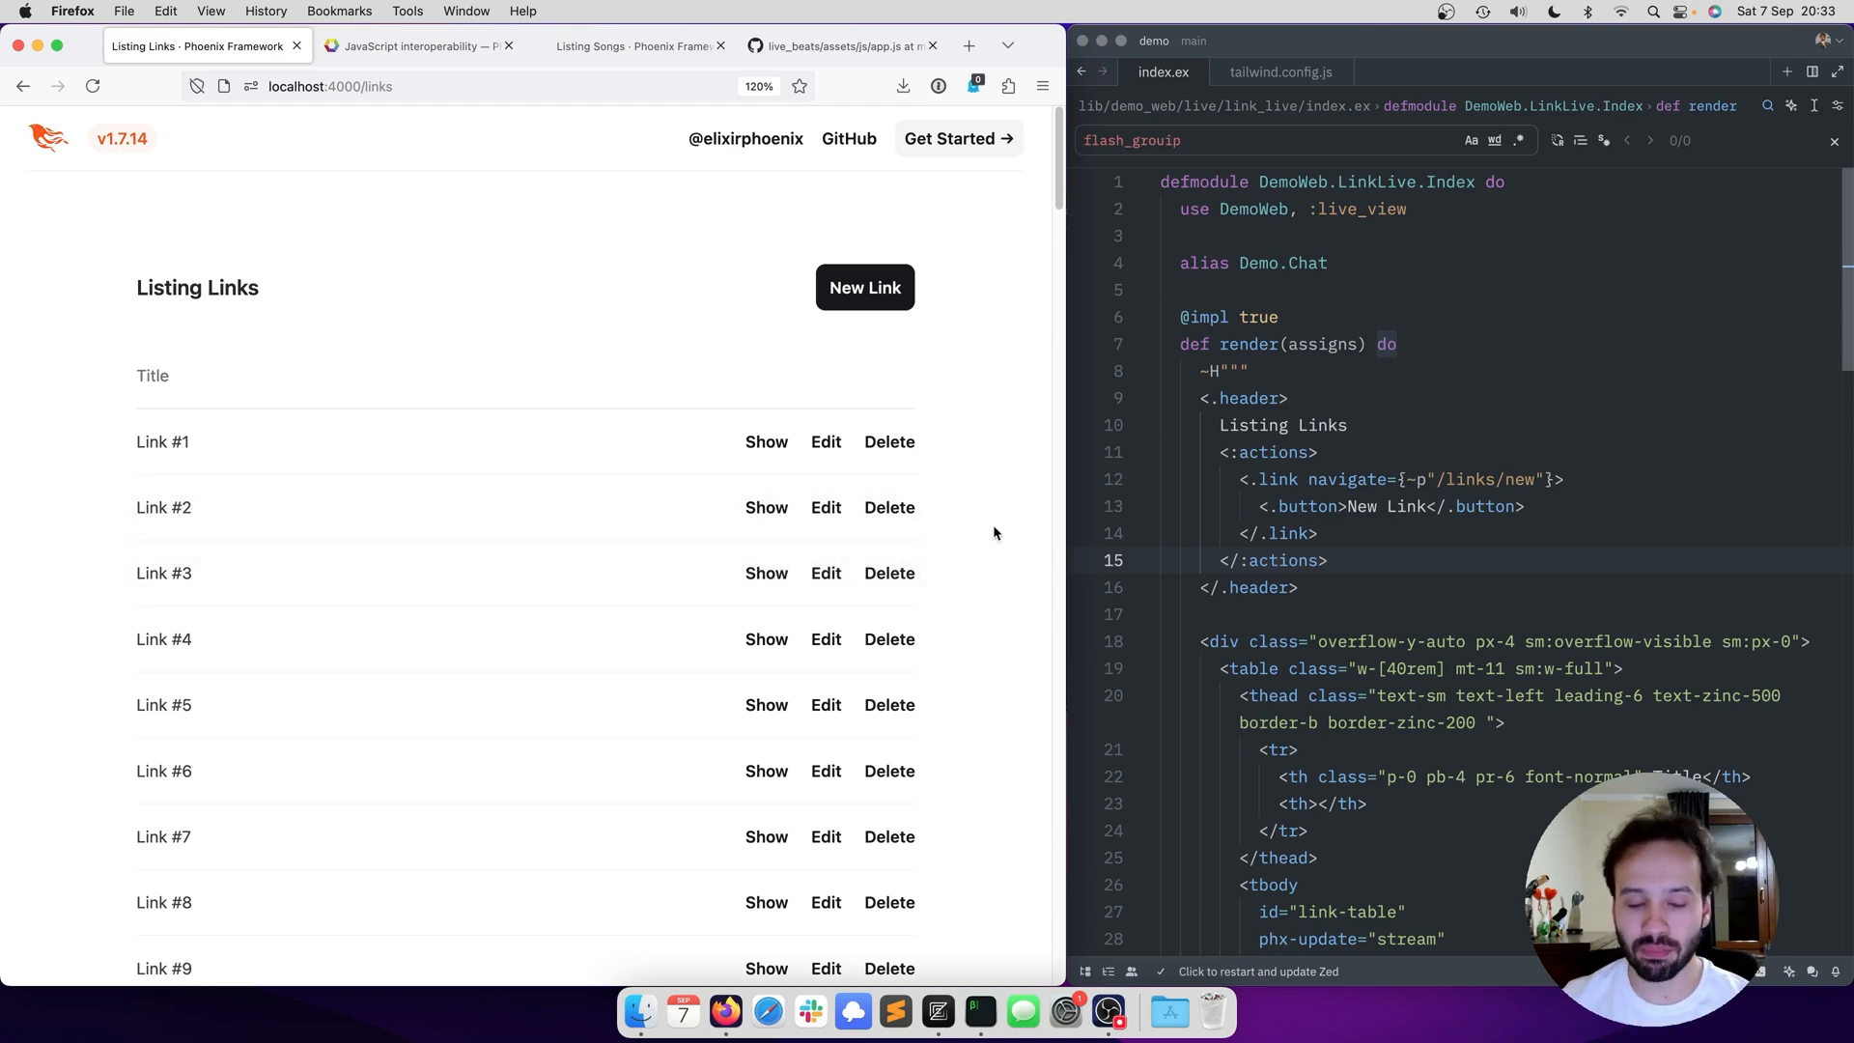
mouse_move(1005, 511)
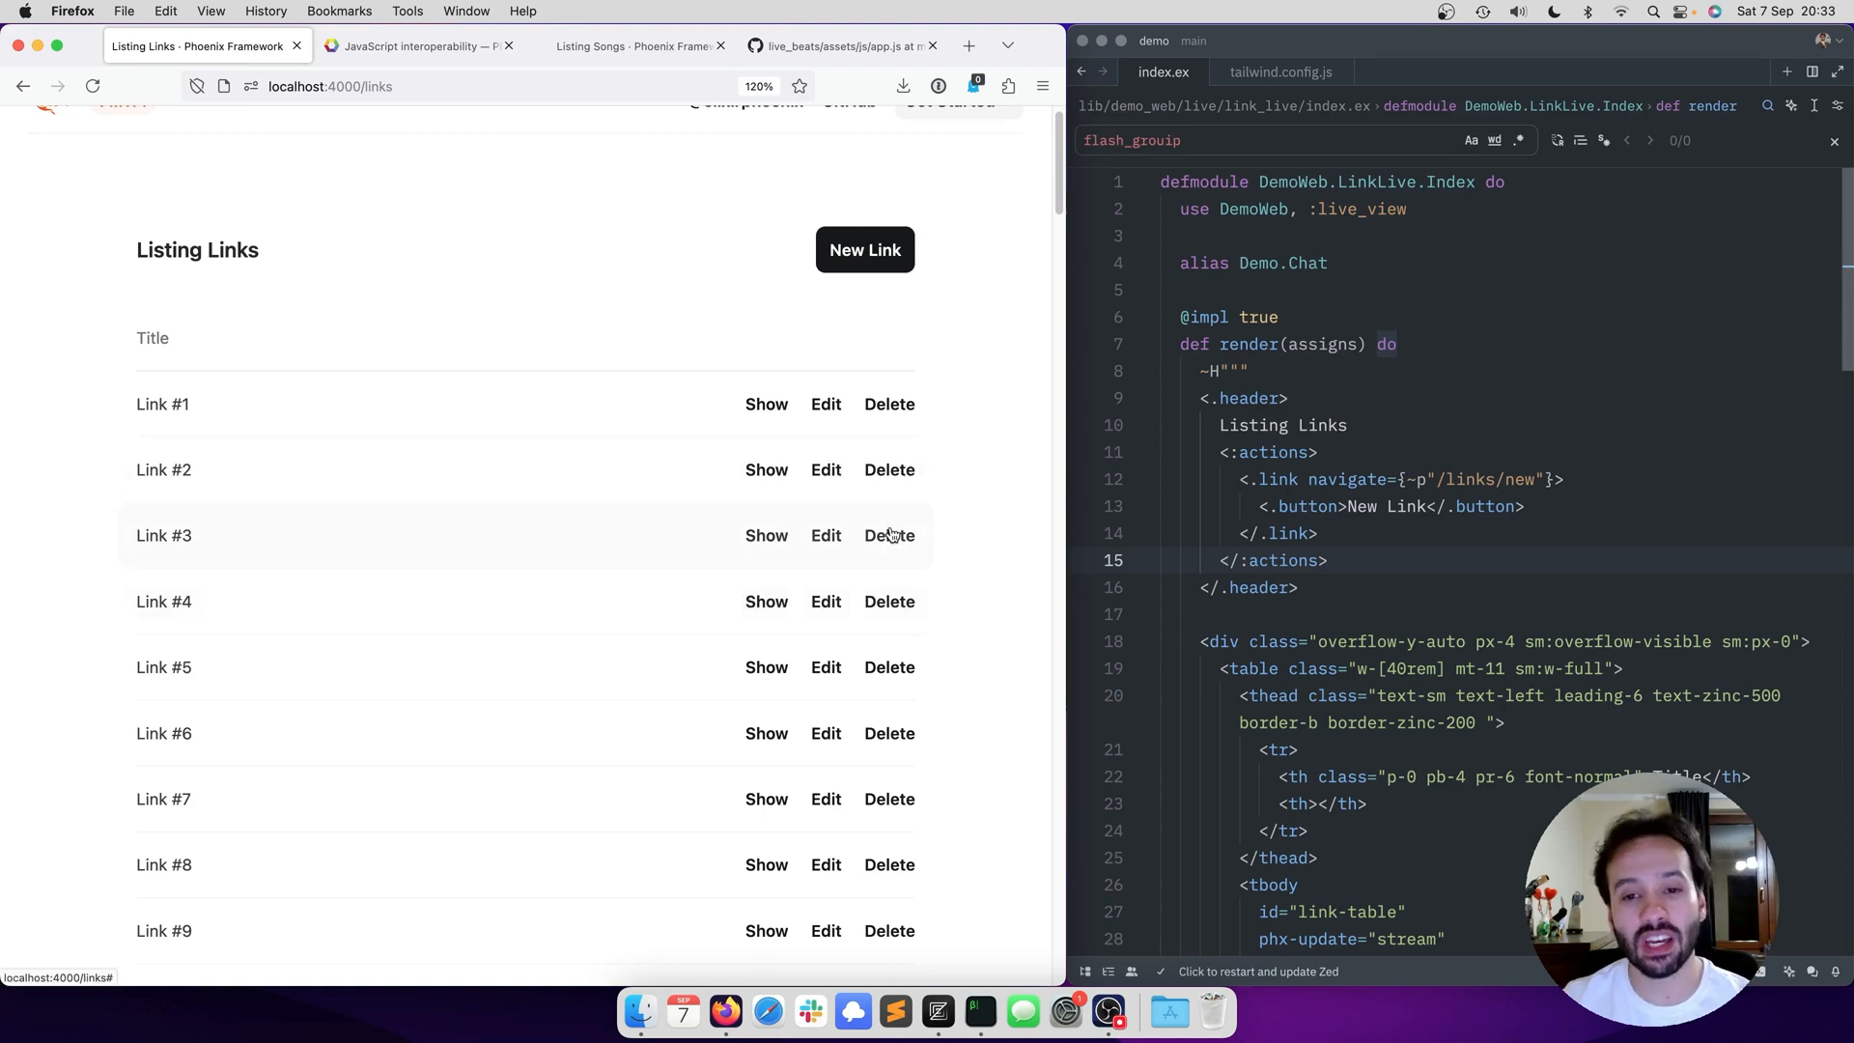
mouse_move(947, 517)
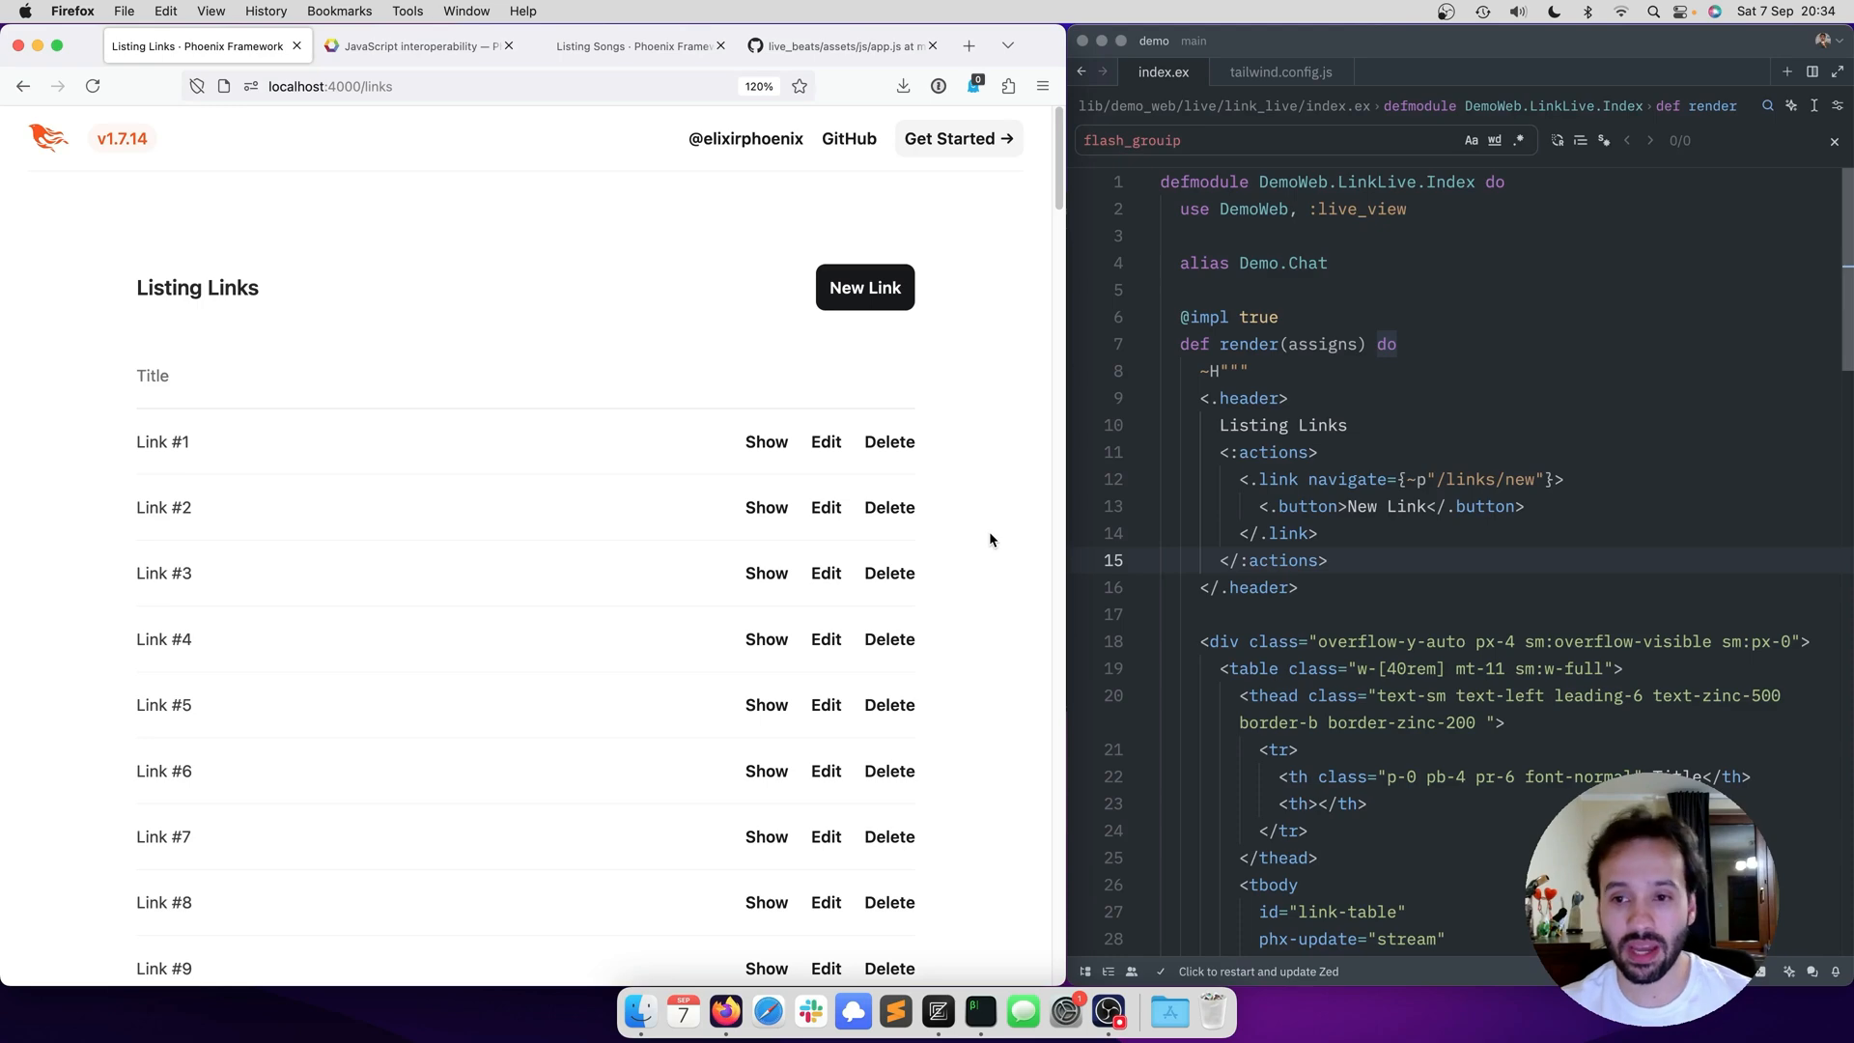
scroll(down, 3)
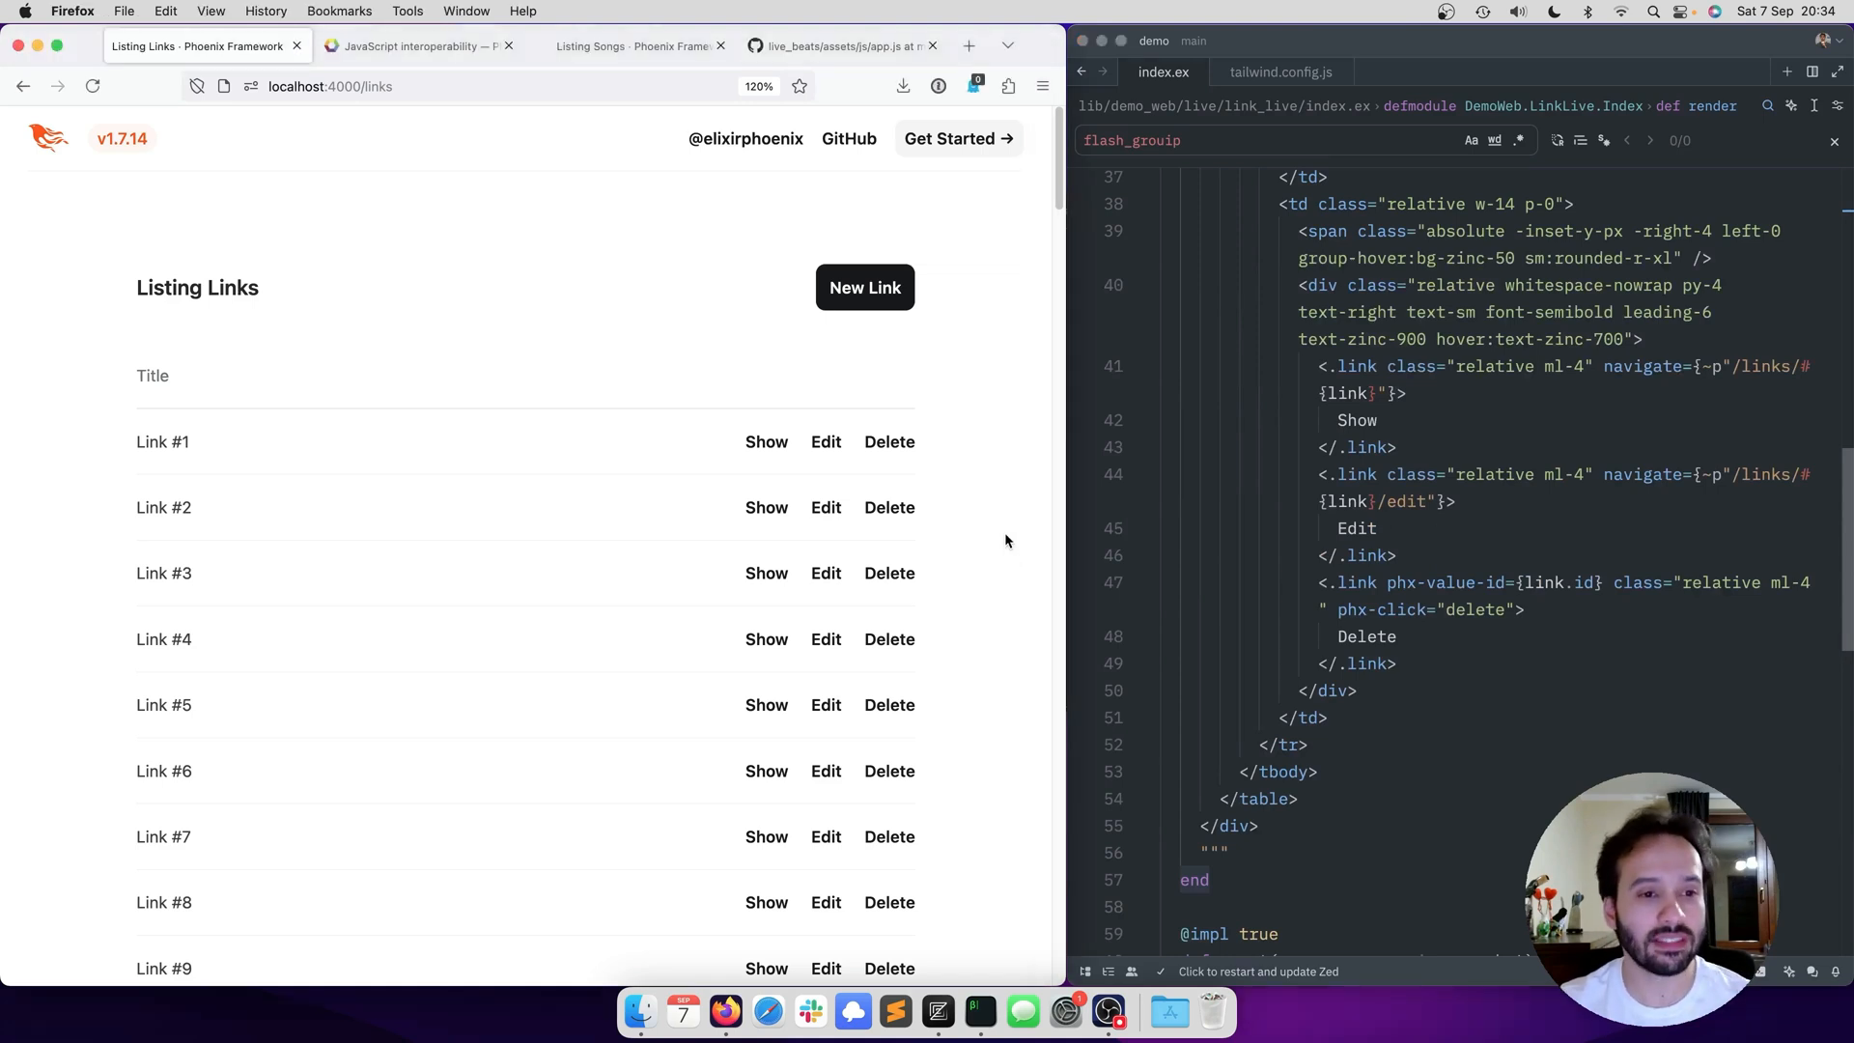
scroll(down, 3)
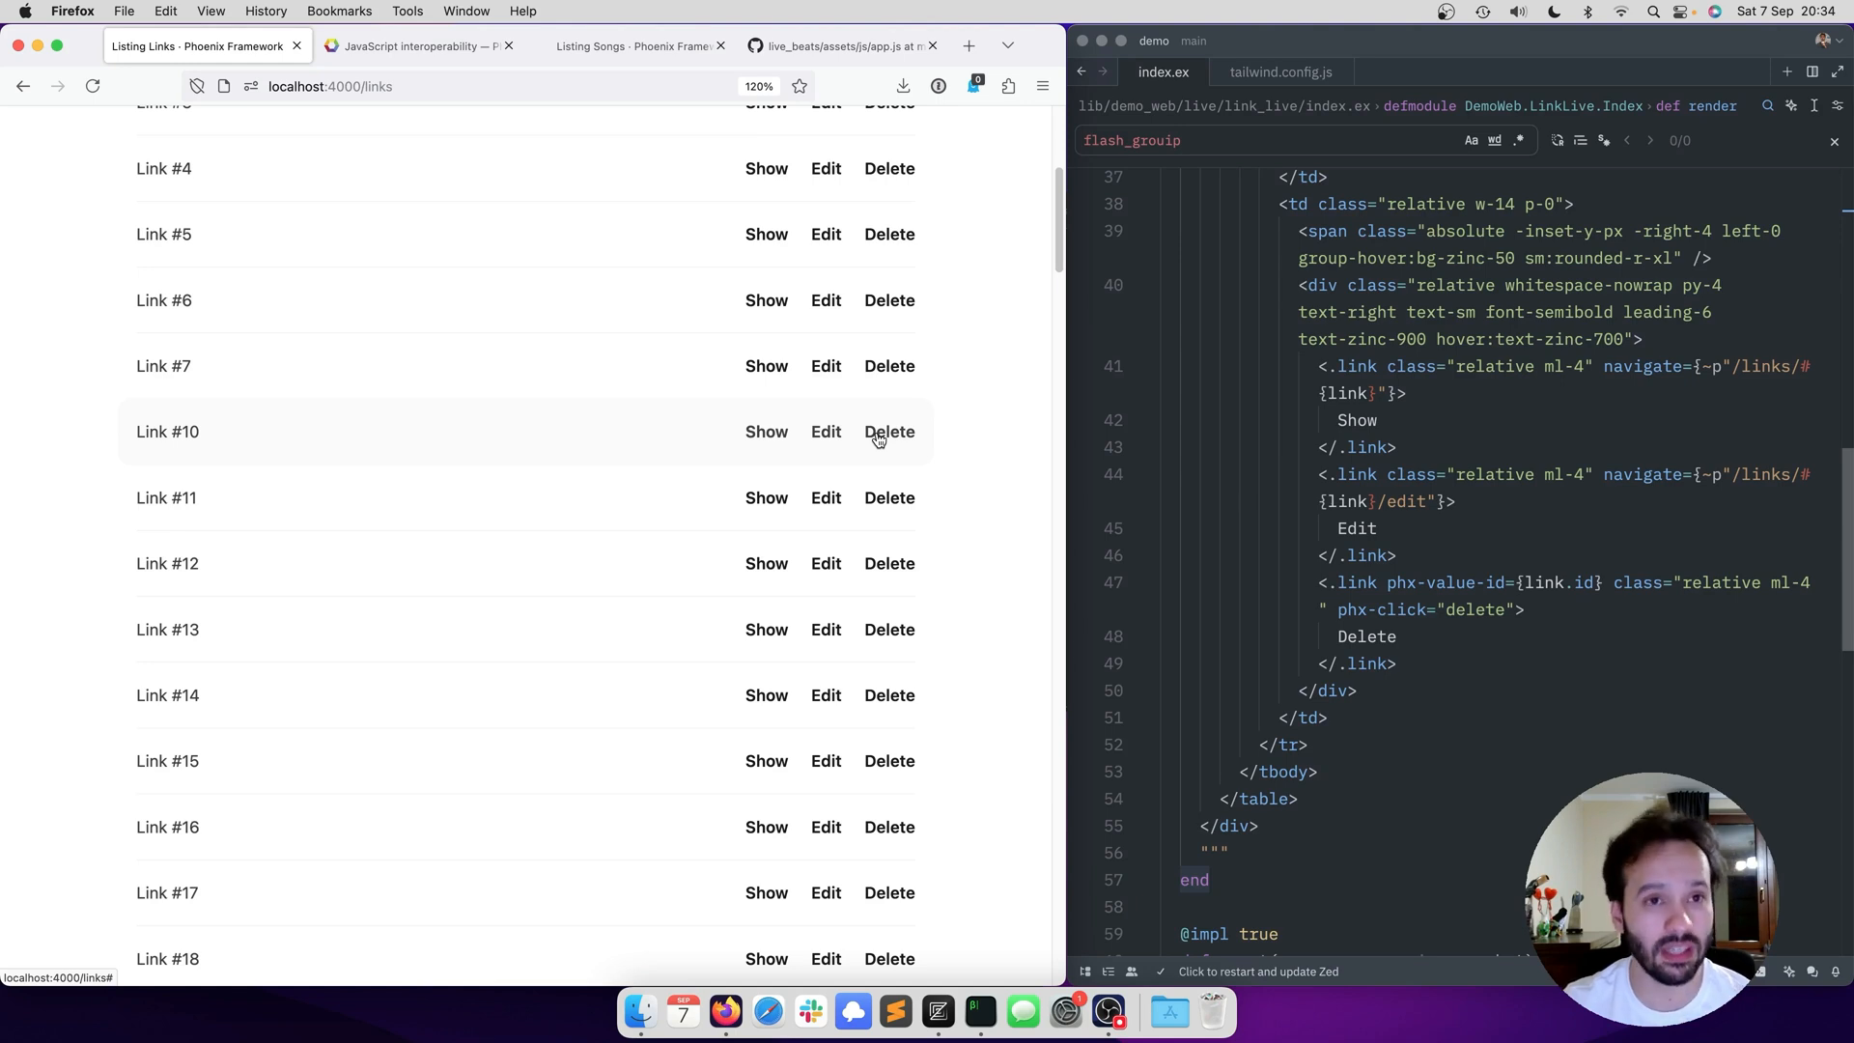
mouse_move(1006, 429)
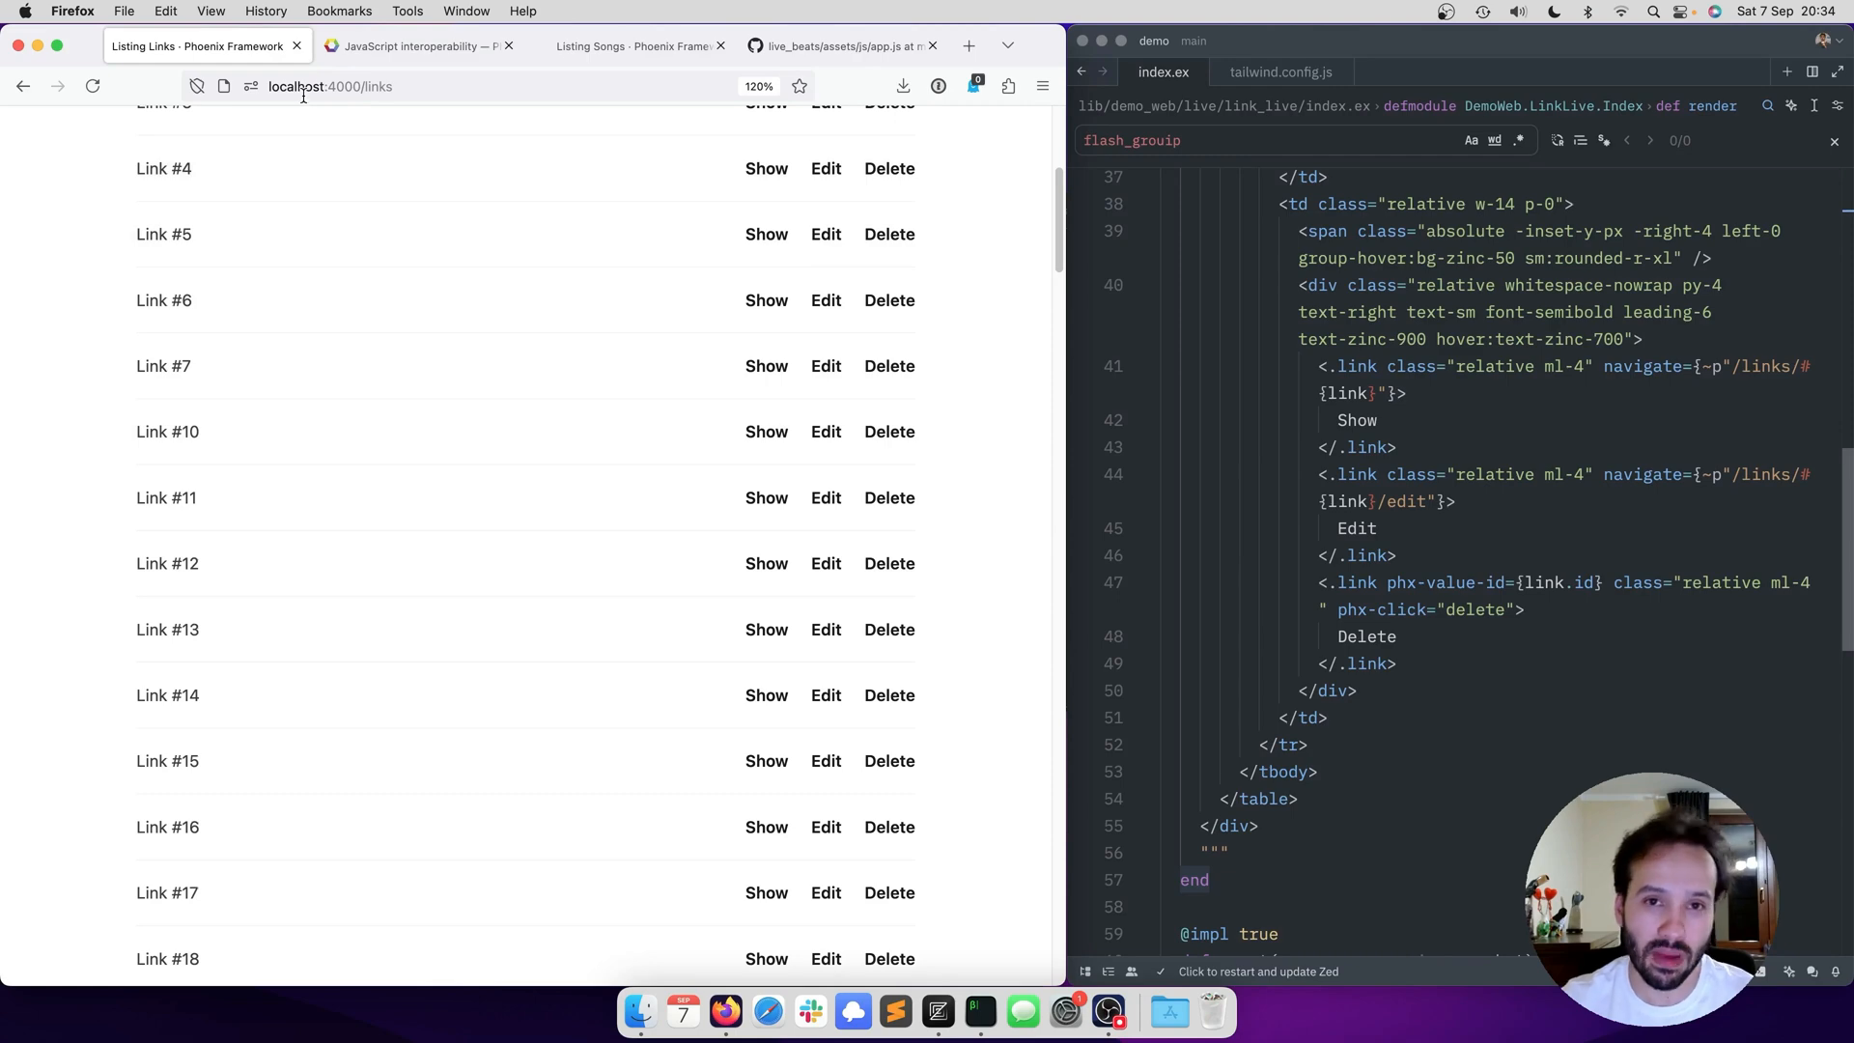
- Run liveSocket.enableLatencySim(1000) in the Firefox devtools console
right_click(966, 485)
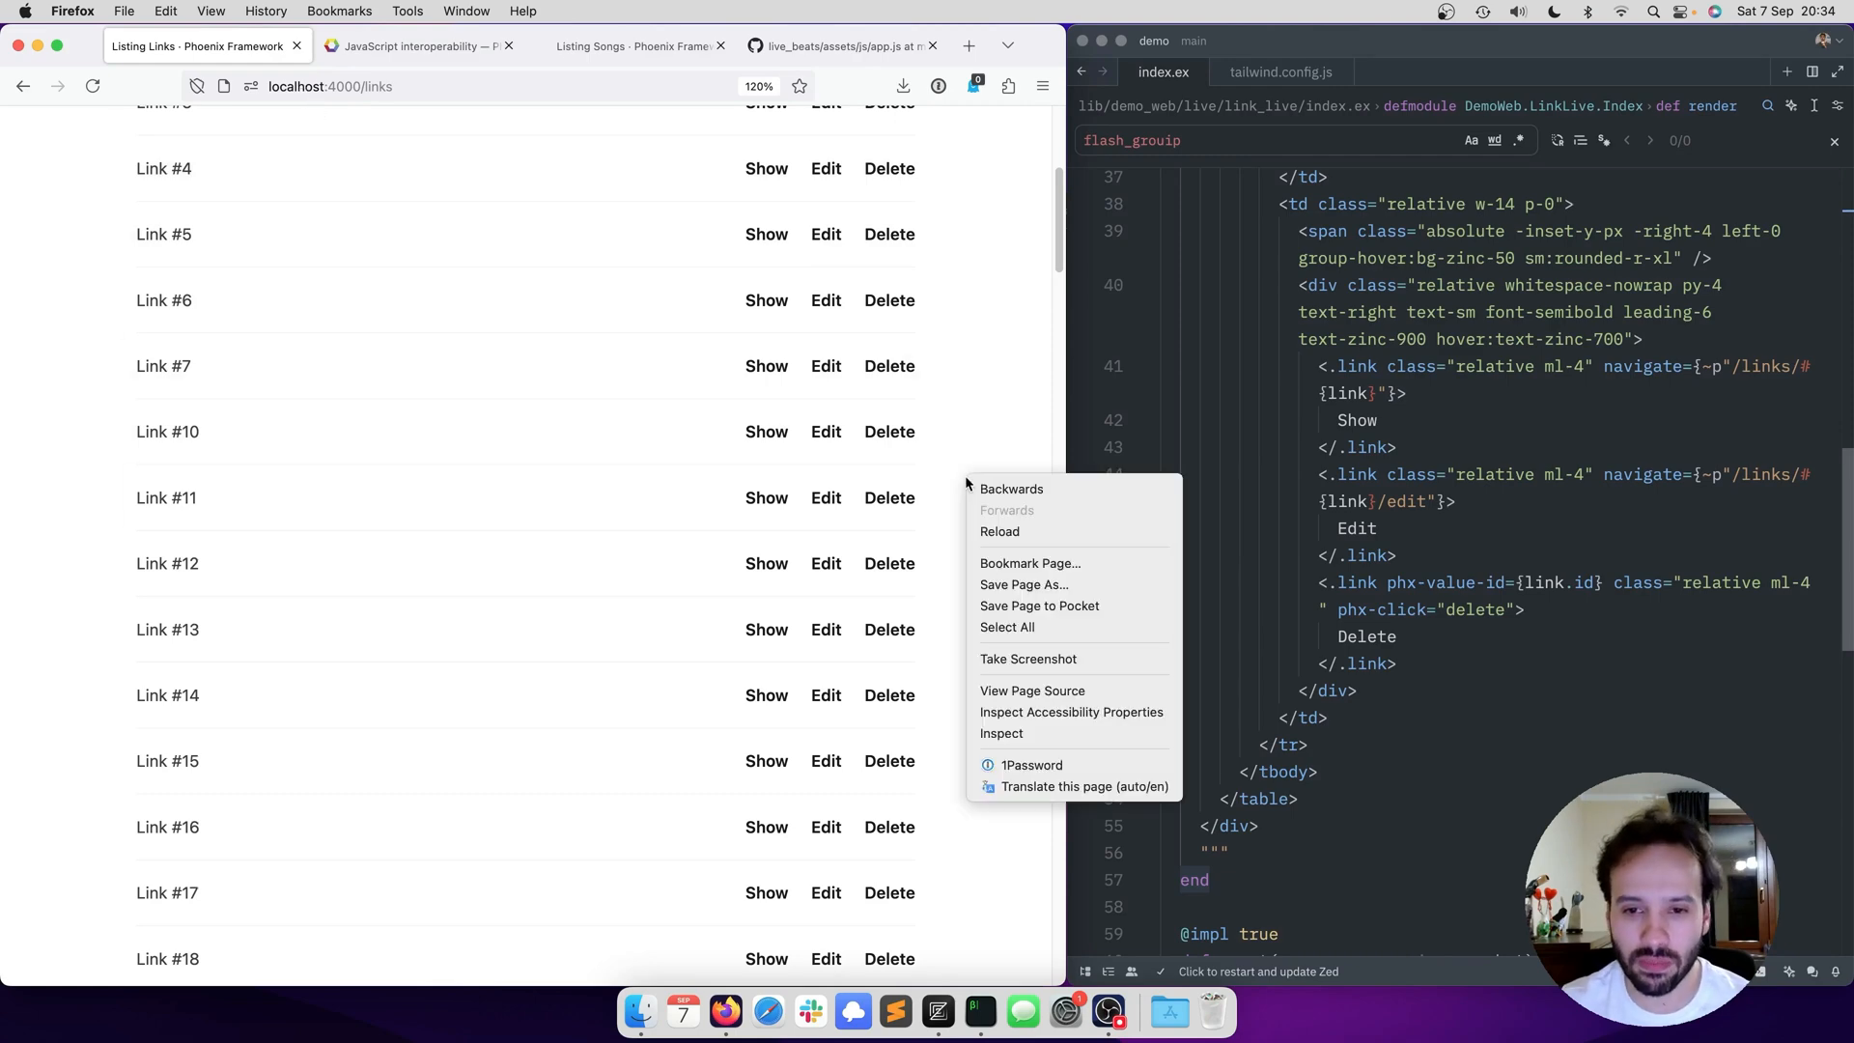
click(1001, 734)
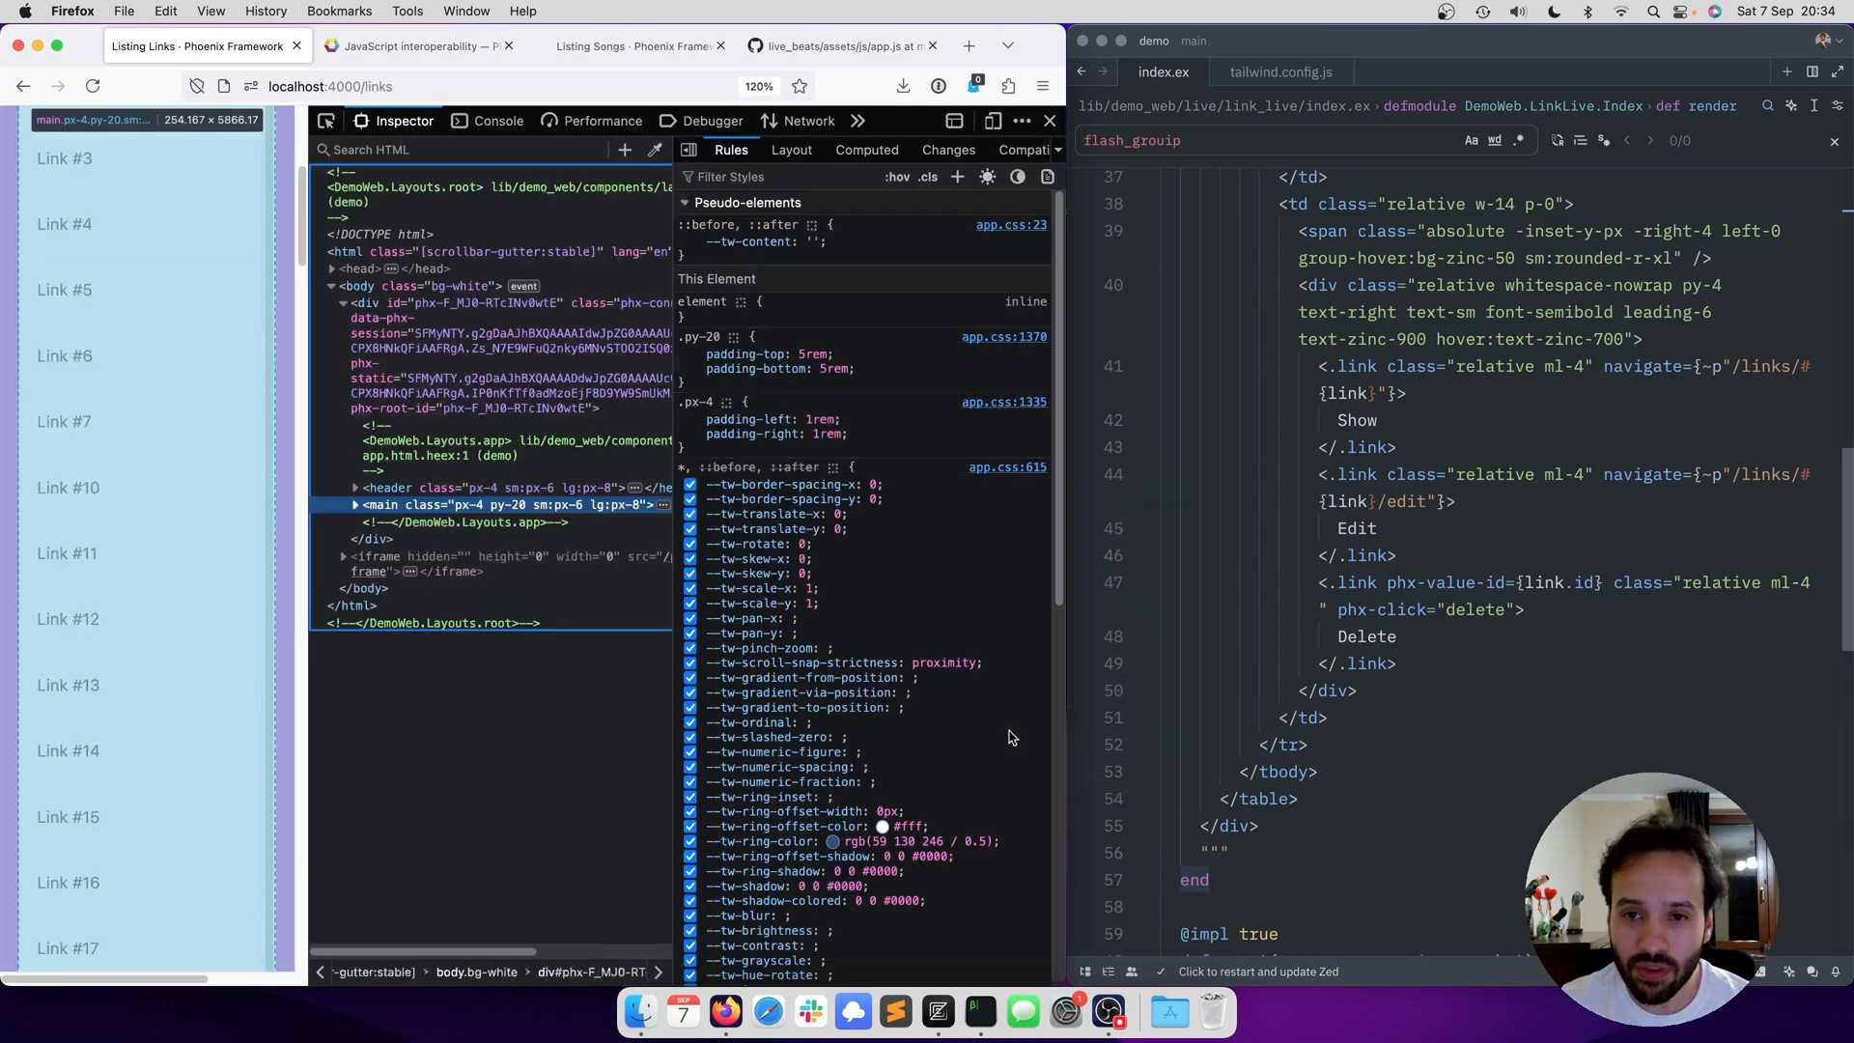
click(496, 120)
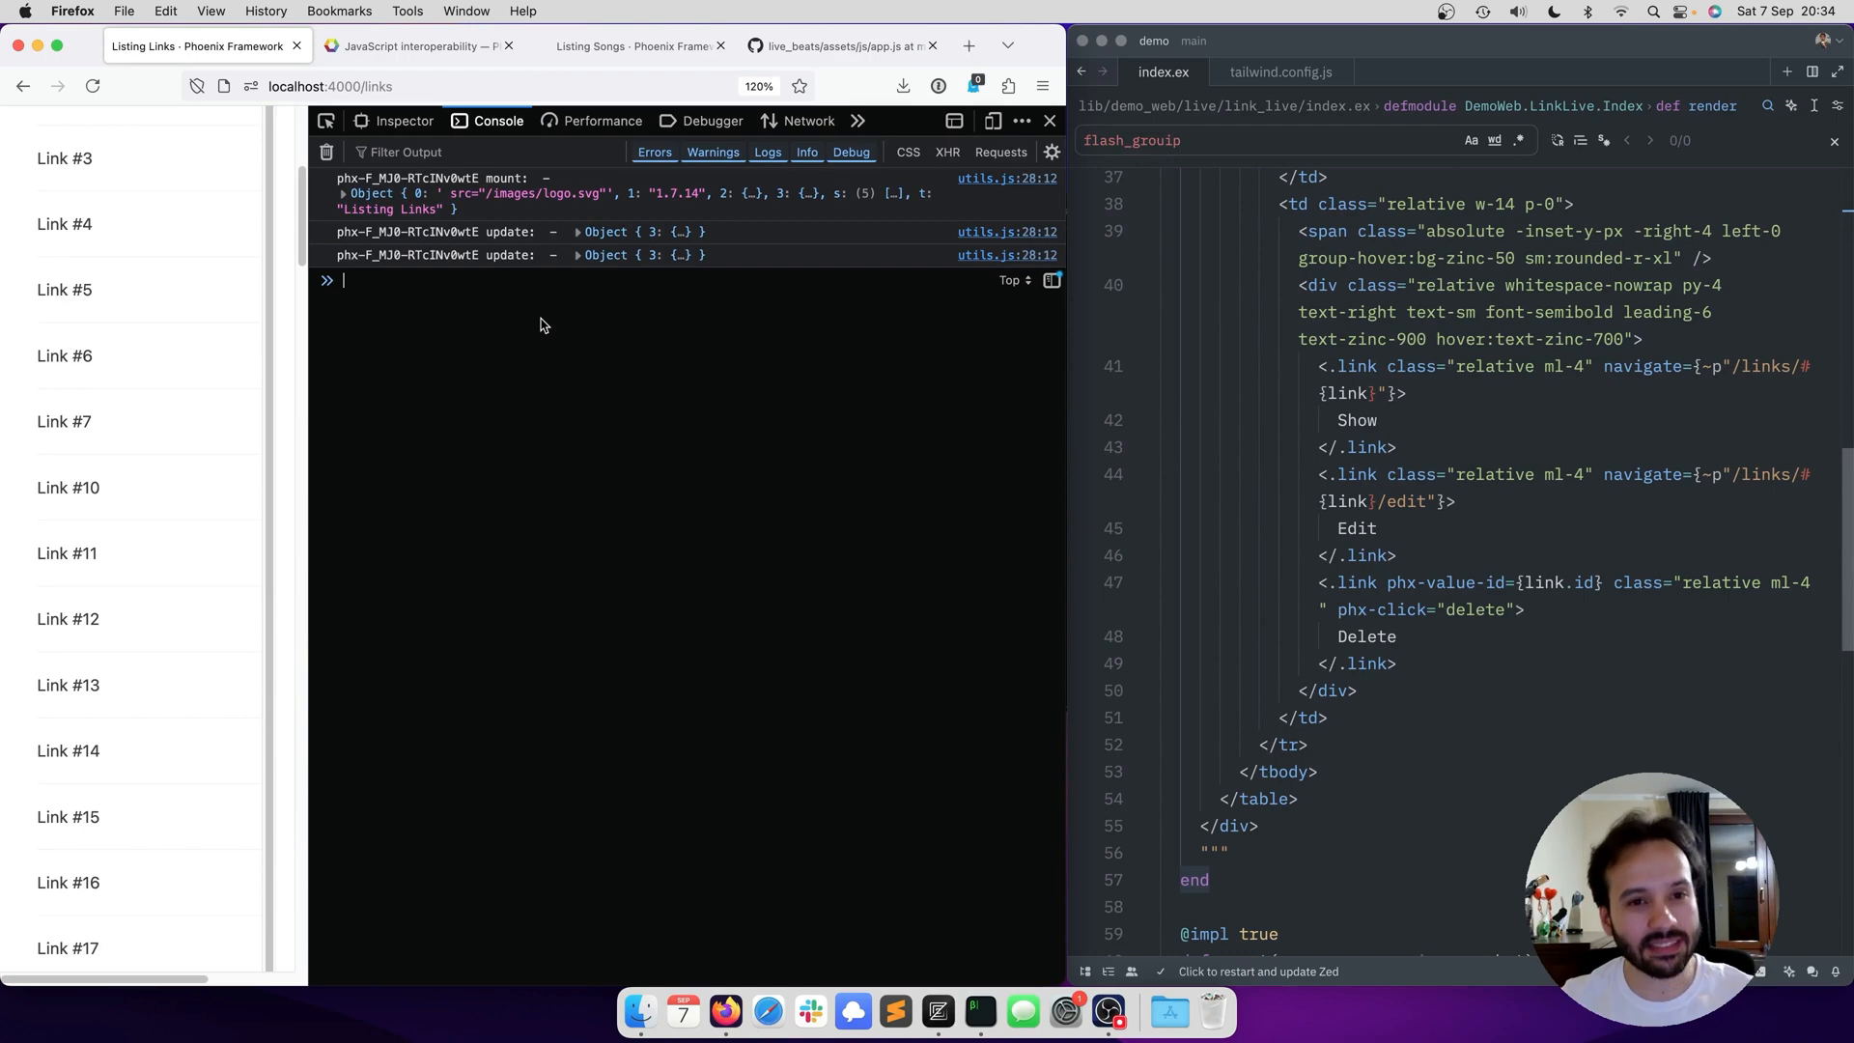
text(liveSocket.enableLatencySim(1000))
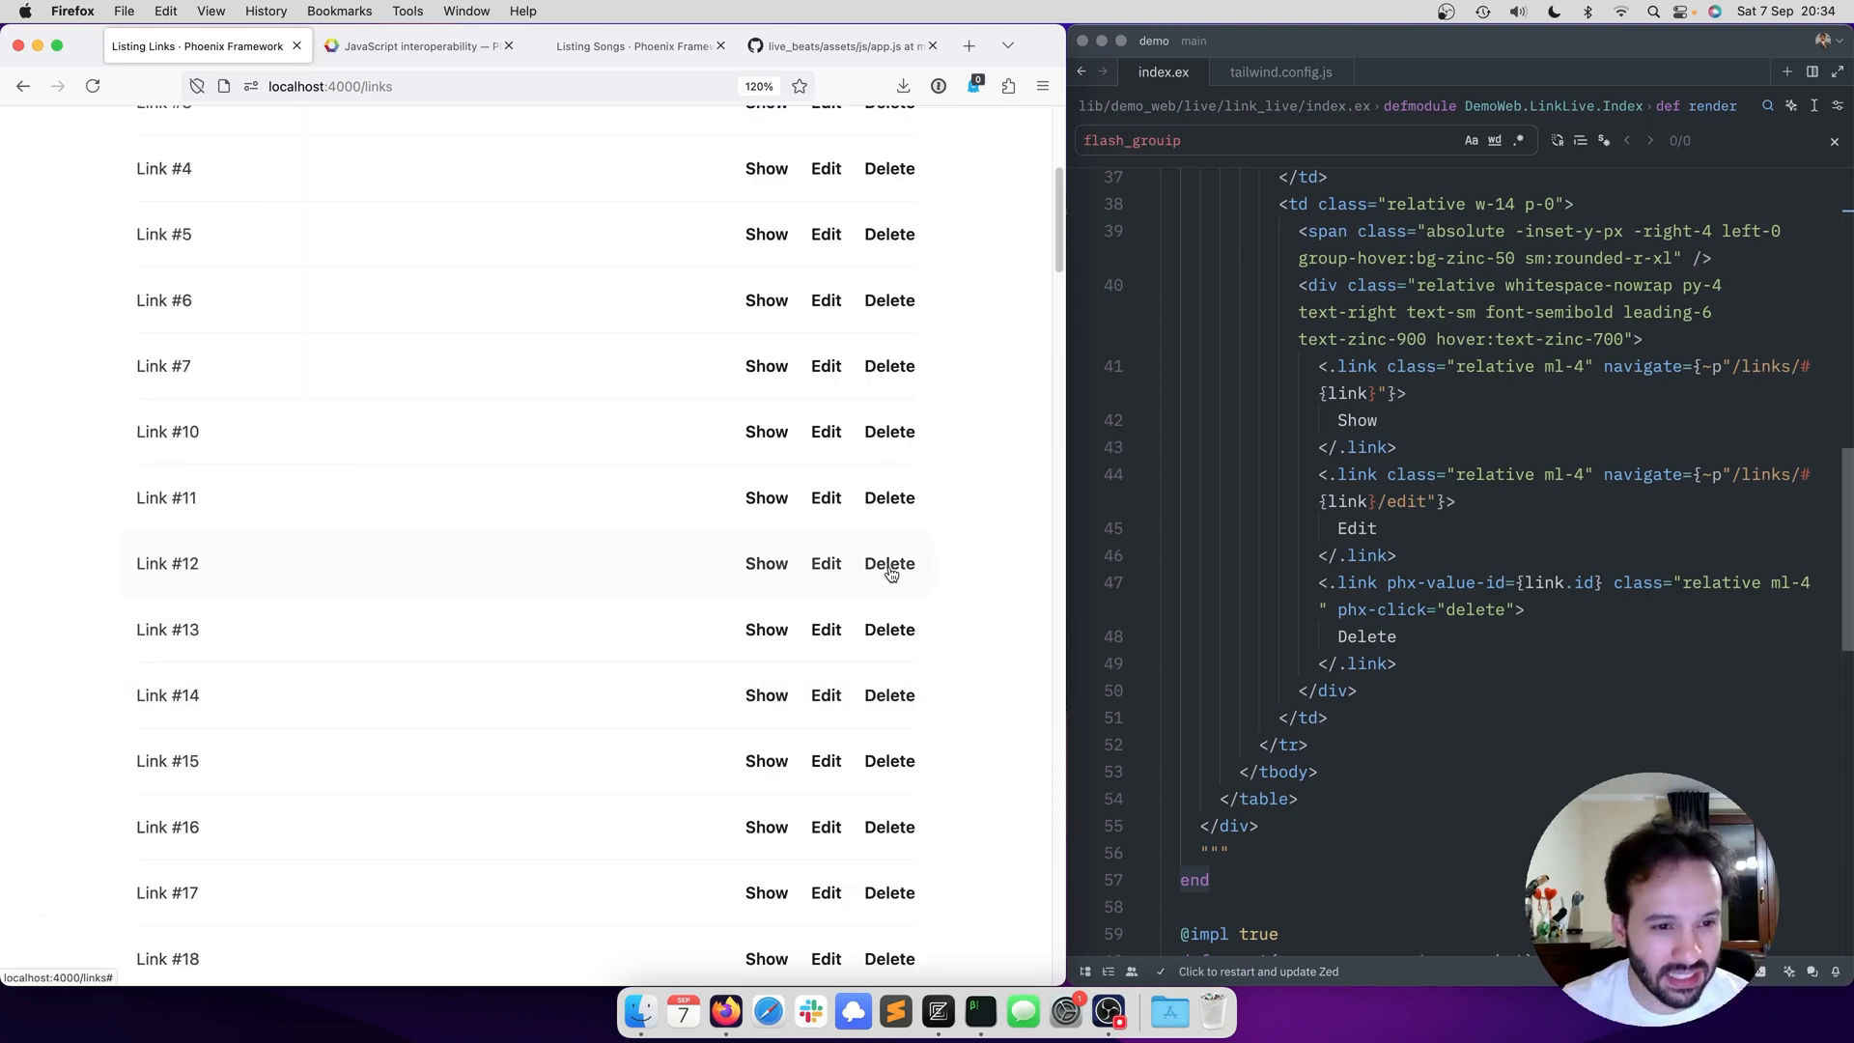
- Delete Link #12, Link #13 and Link #4 from the links list
click(888, 562)
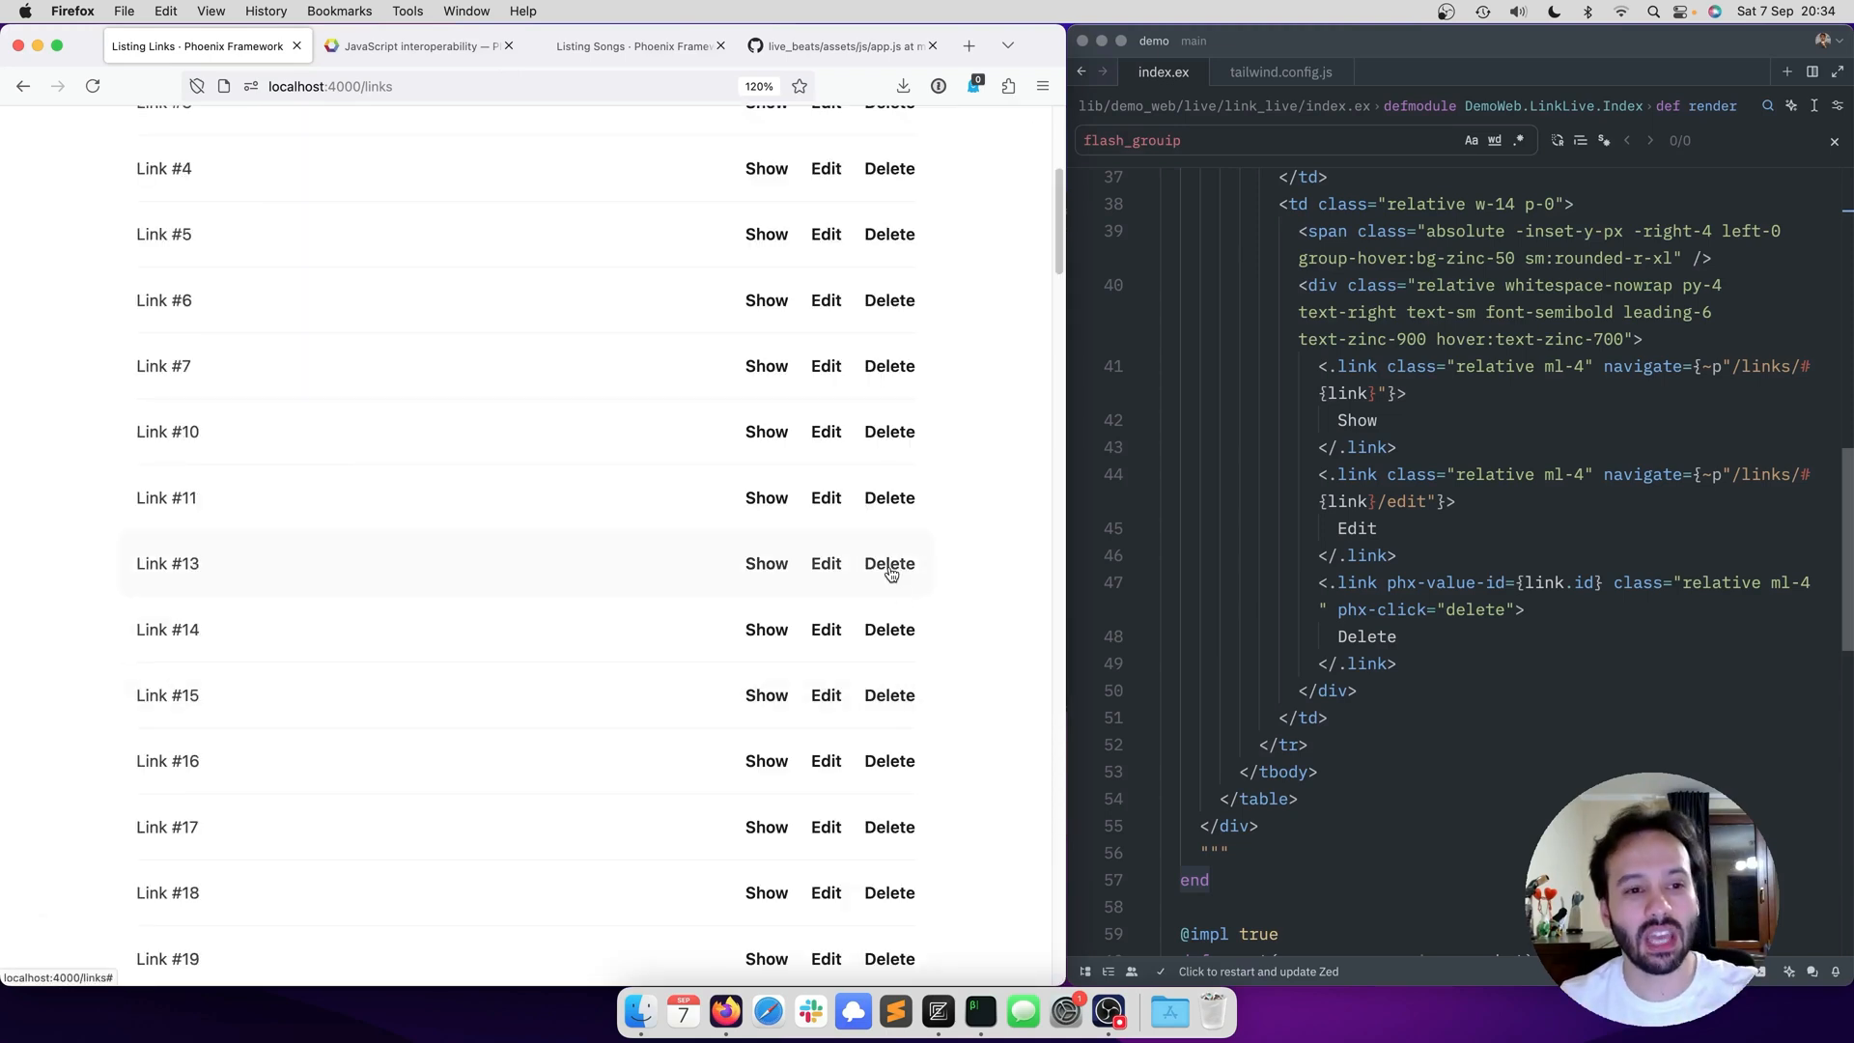
click(889, 562)
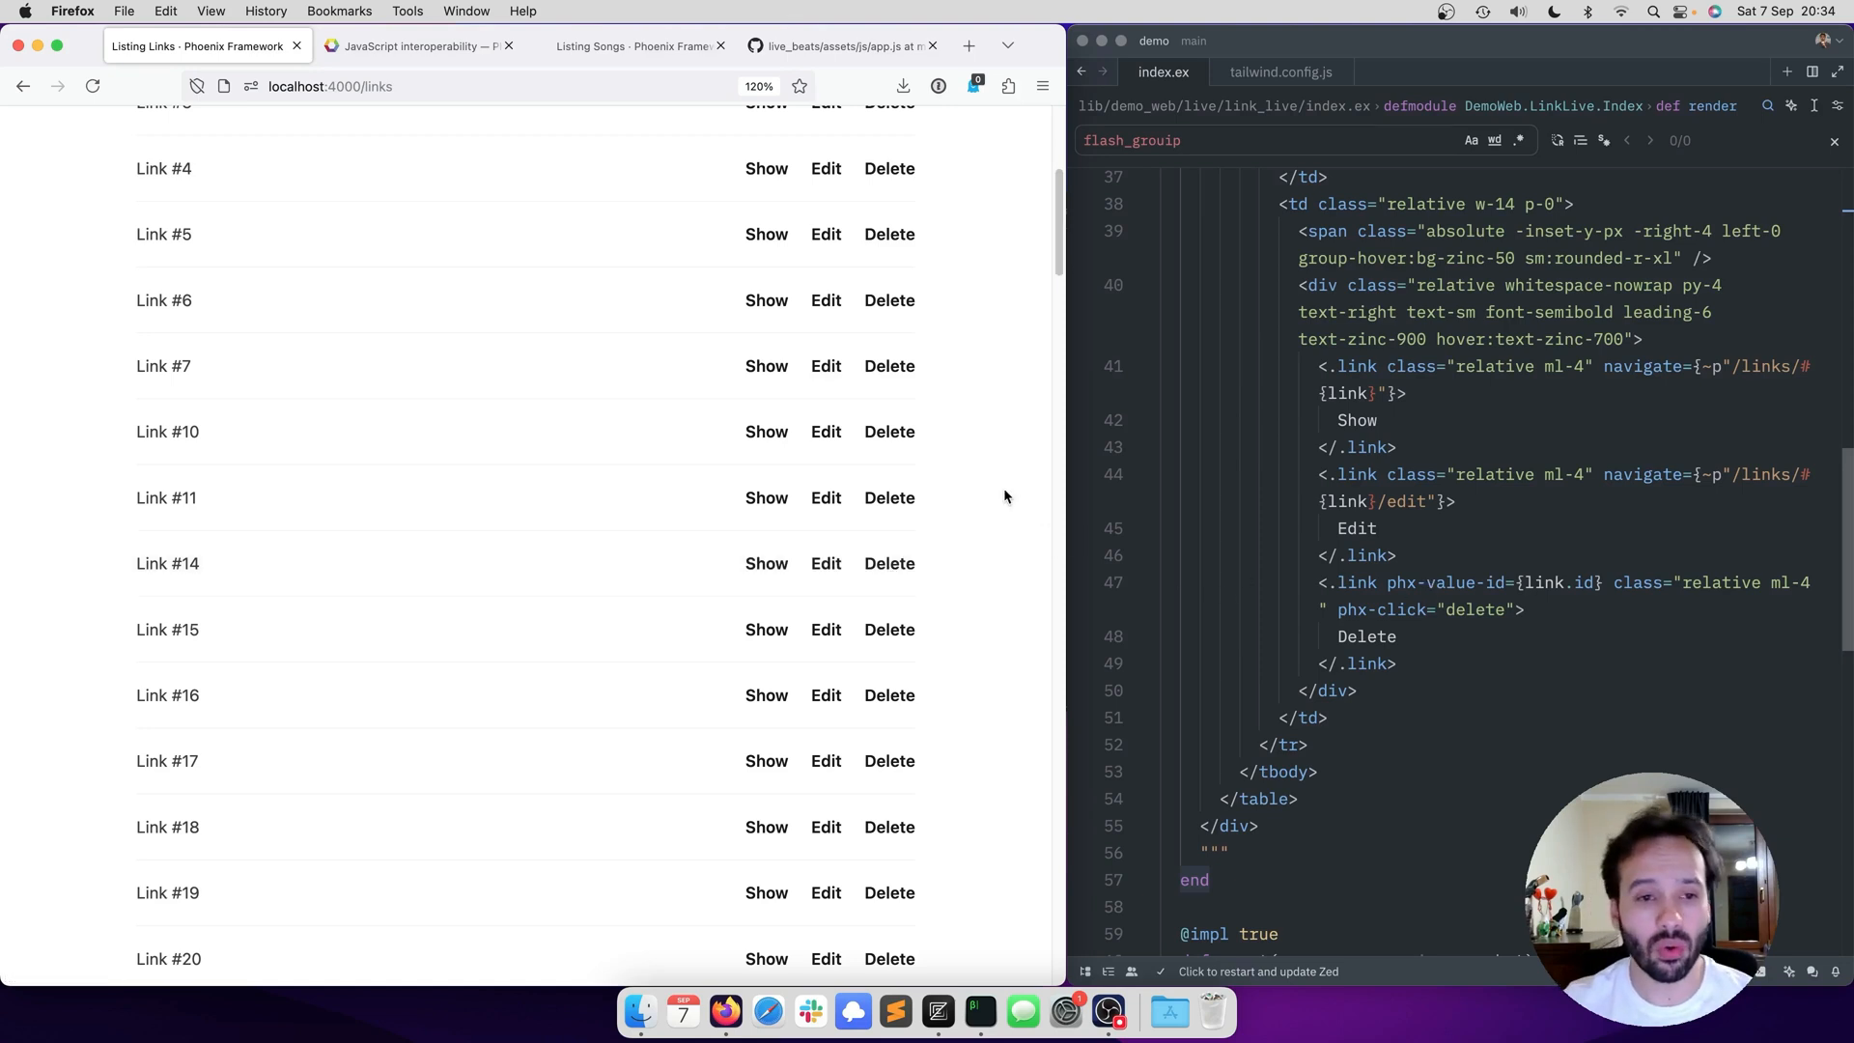
scroll(up, 3)
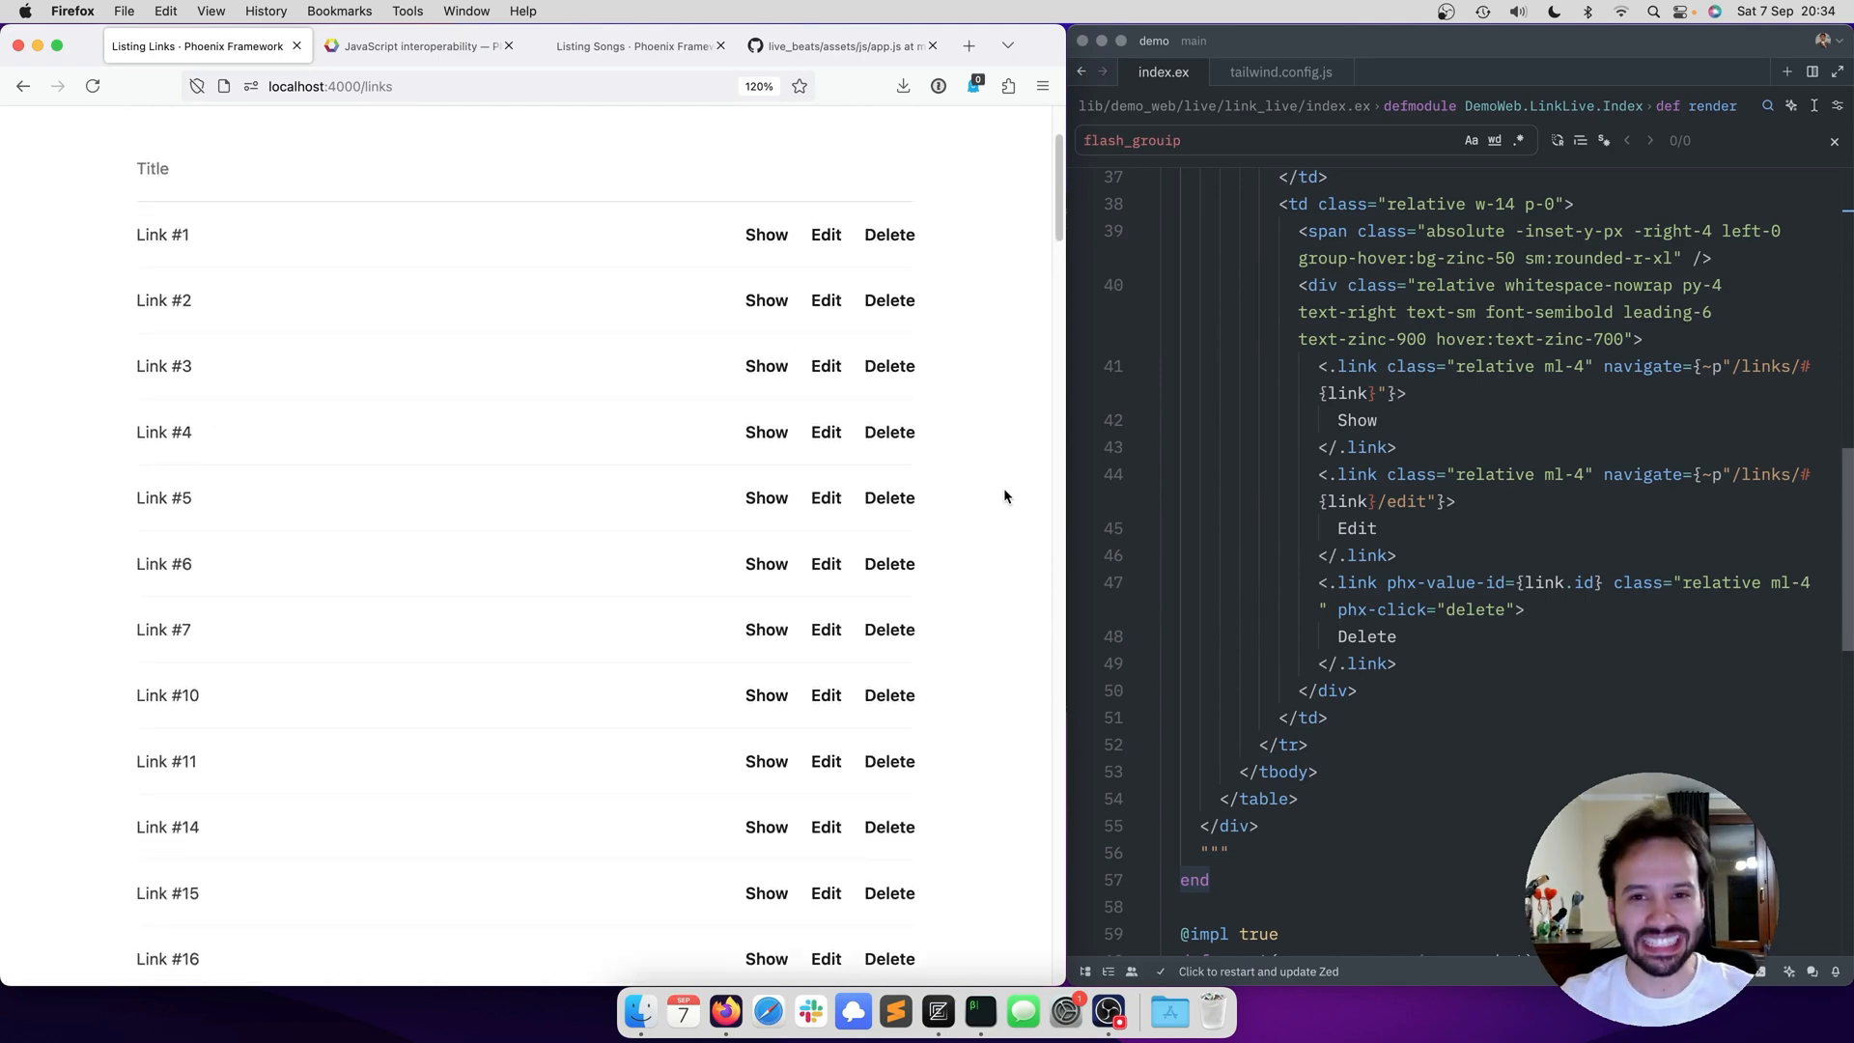
scroll(up, 3)
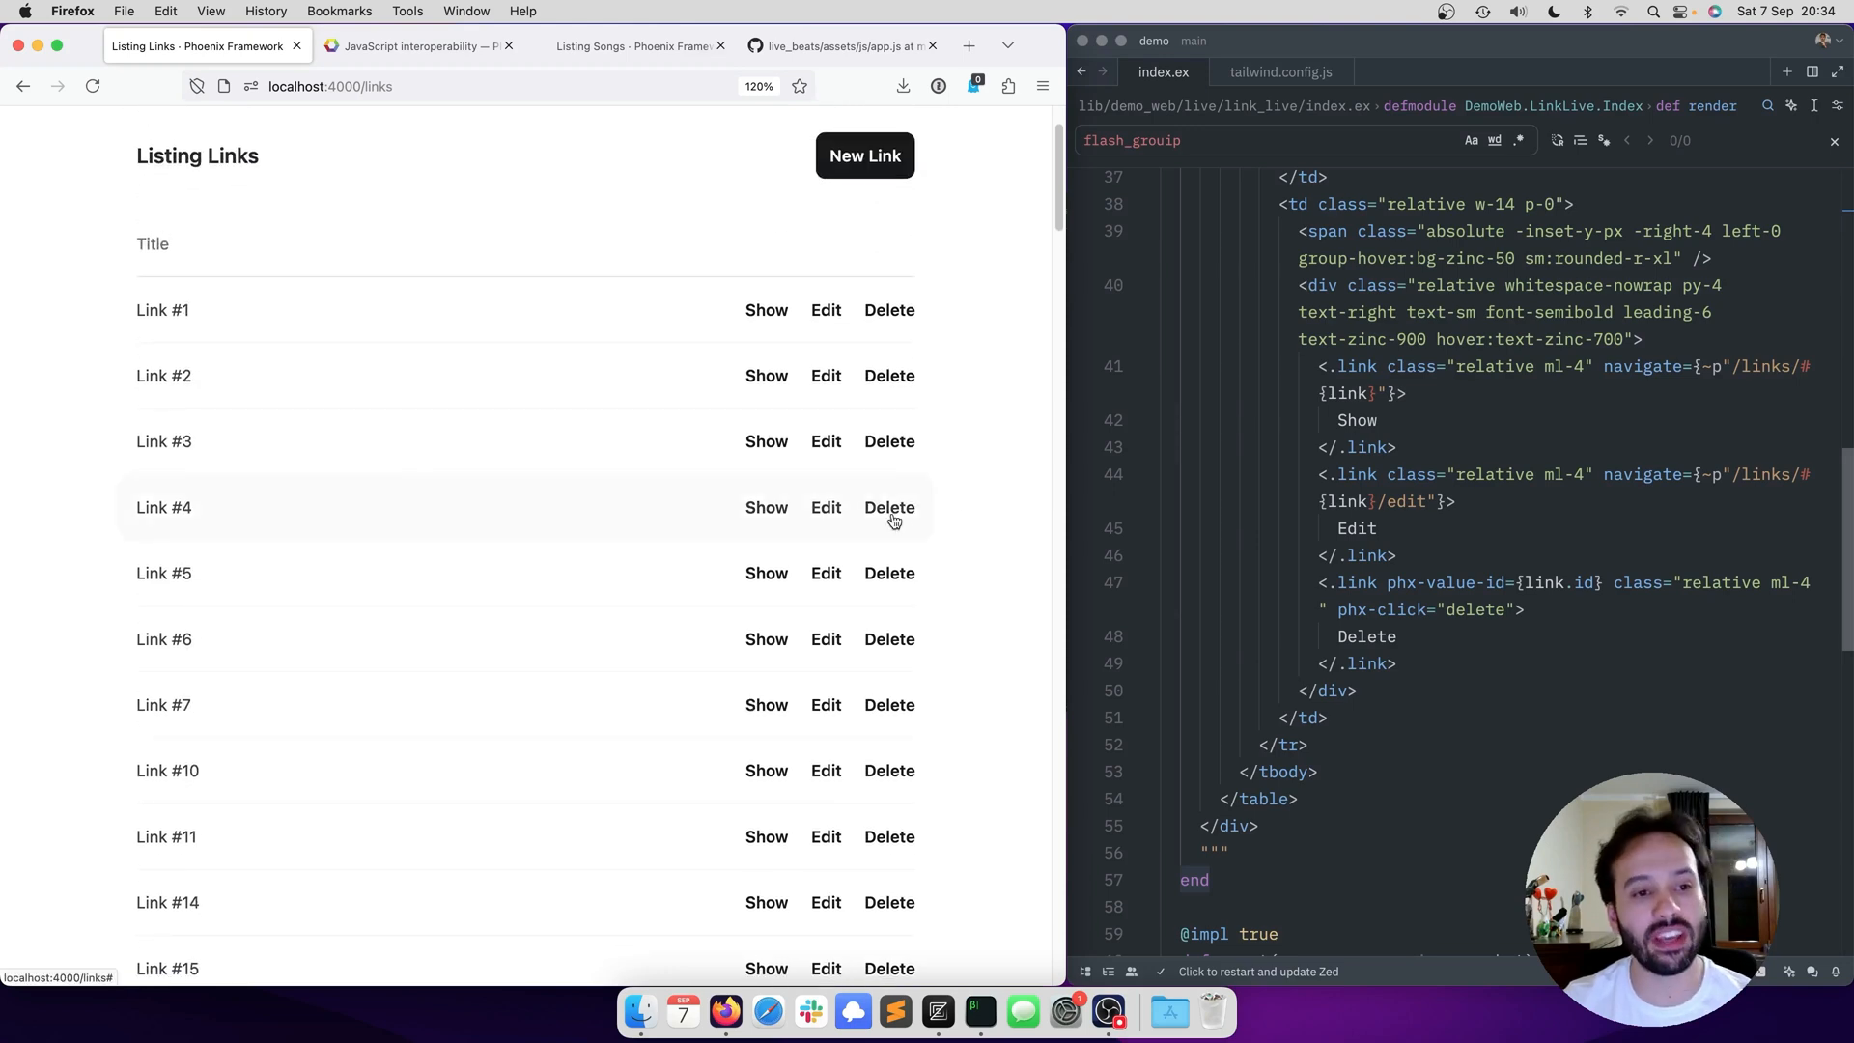
click(889, 508)
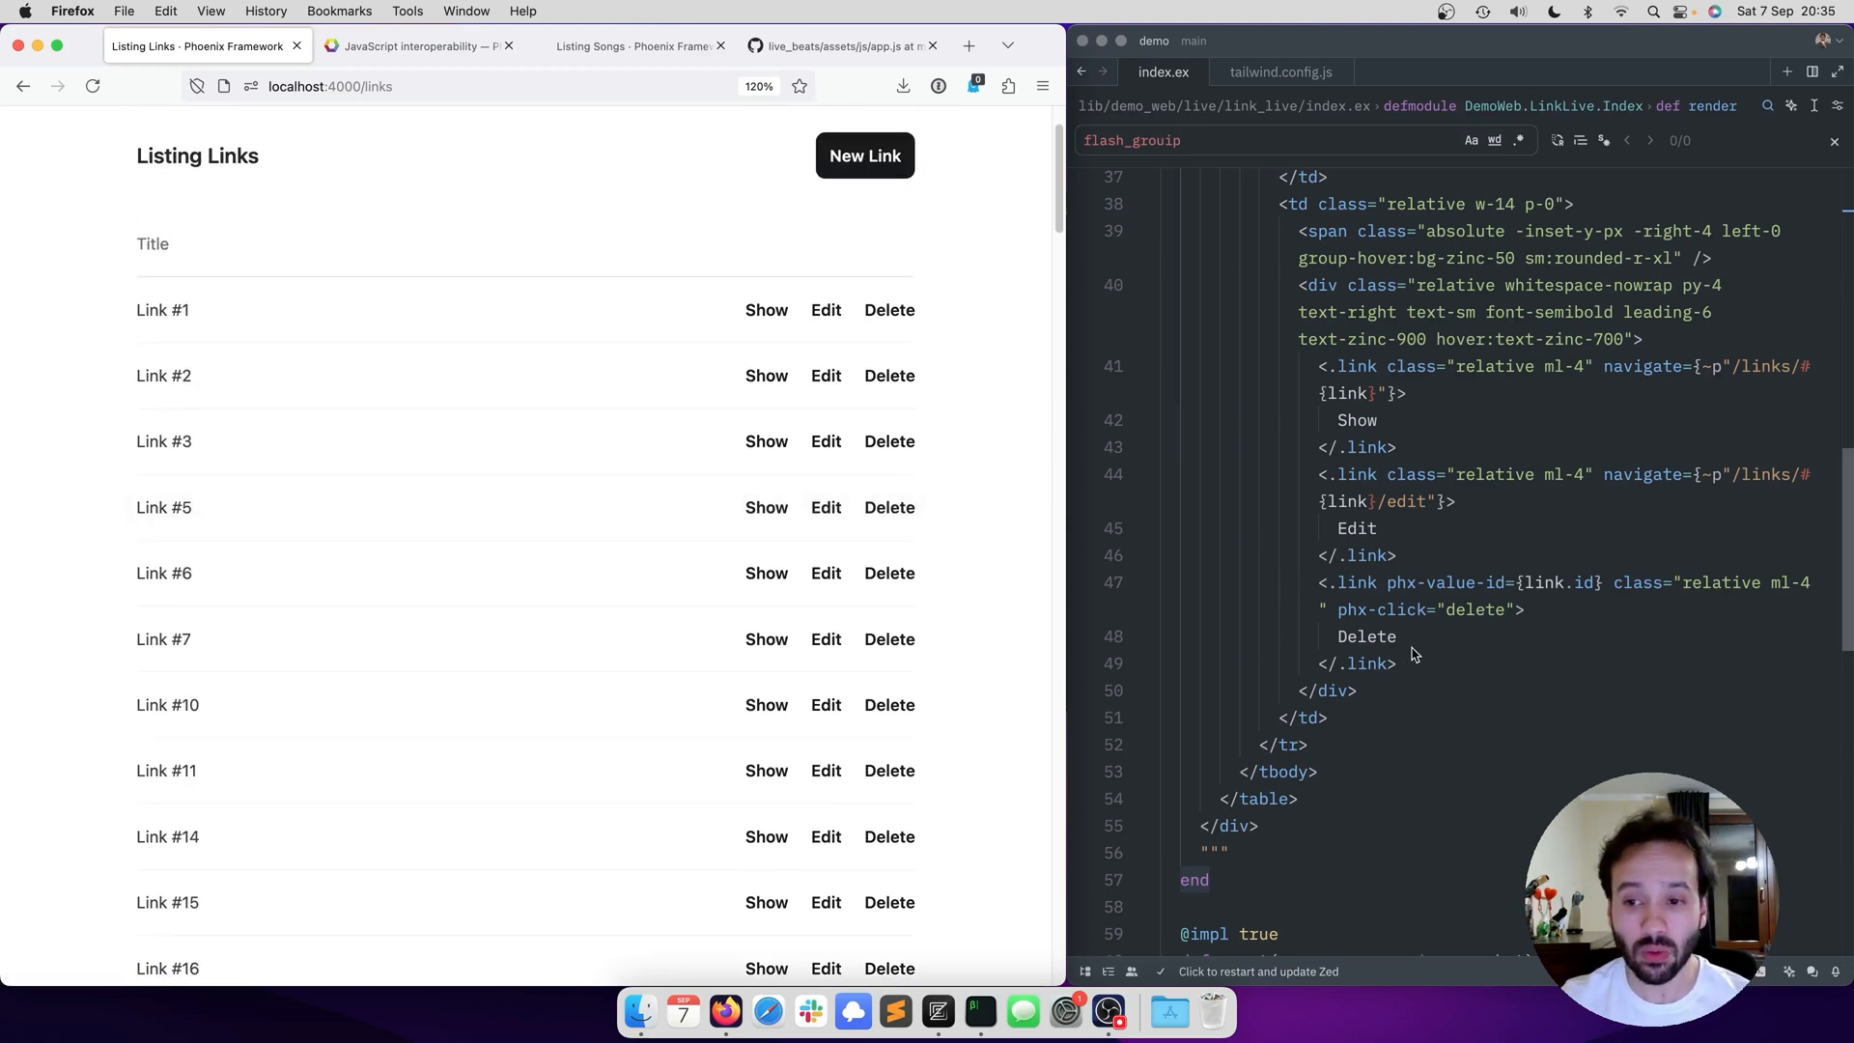
- Write JS.push("delete") |> JS.hide(to: "#links-#{link.id}") as the Delete link's phx-click
click(1431, 595)
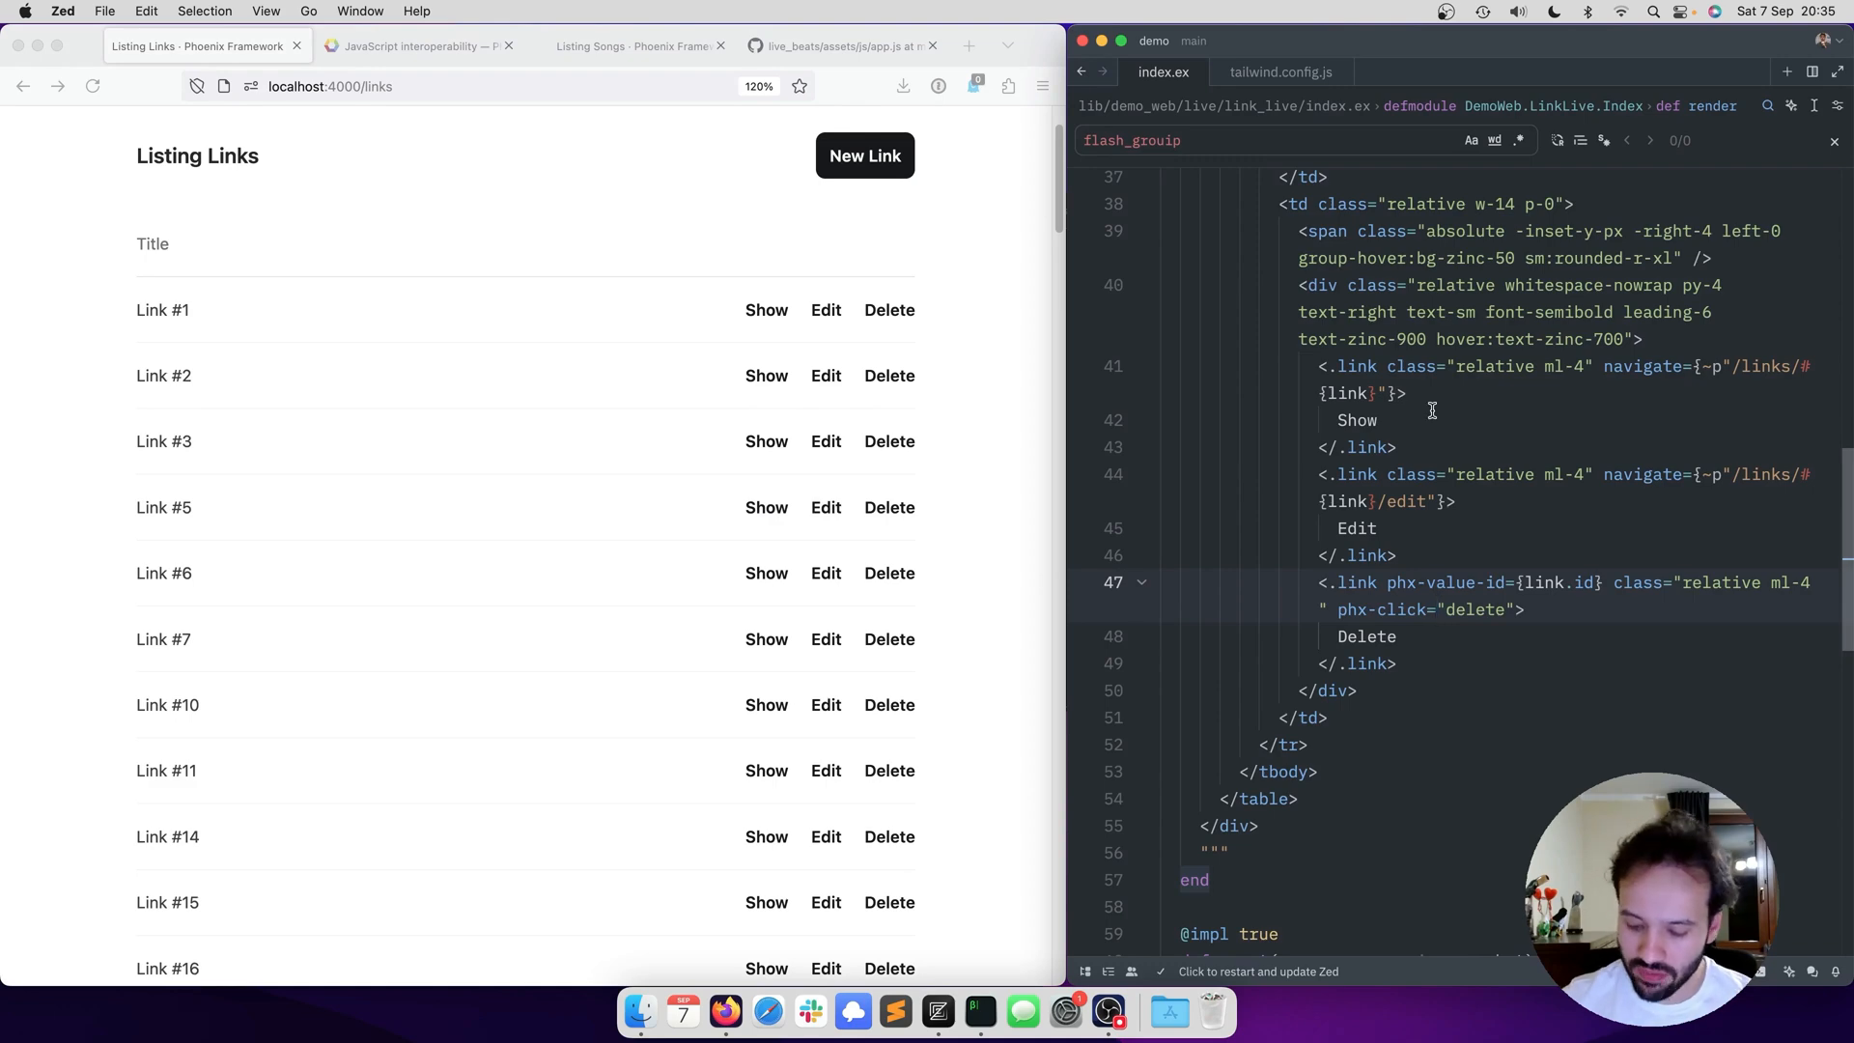
text(JS.push()
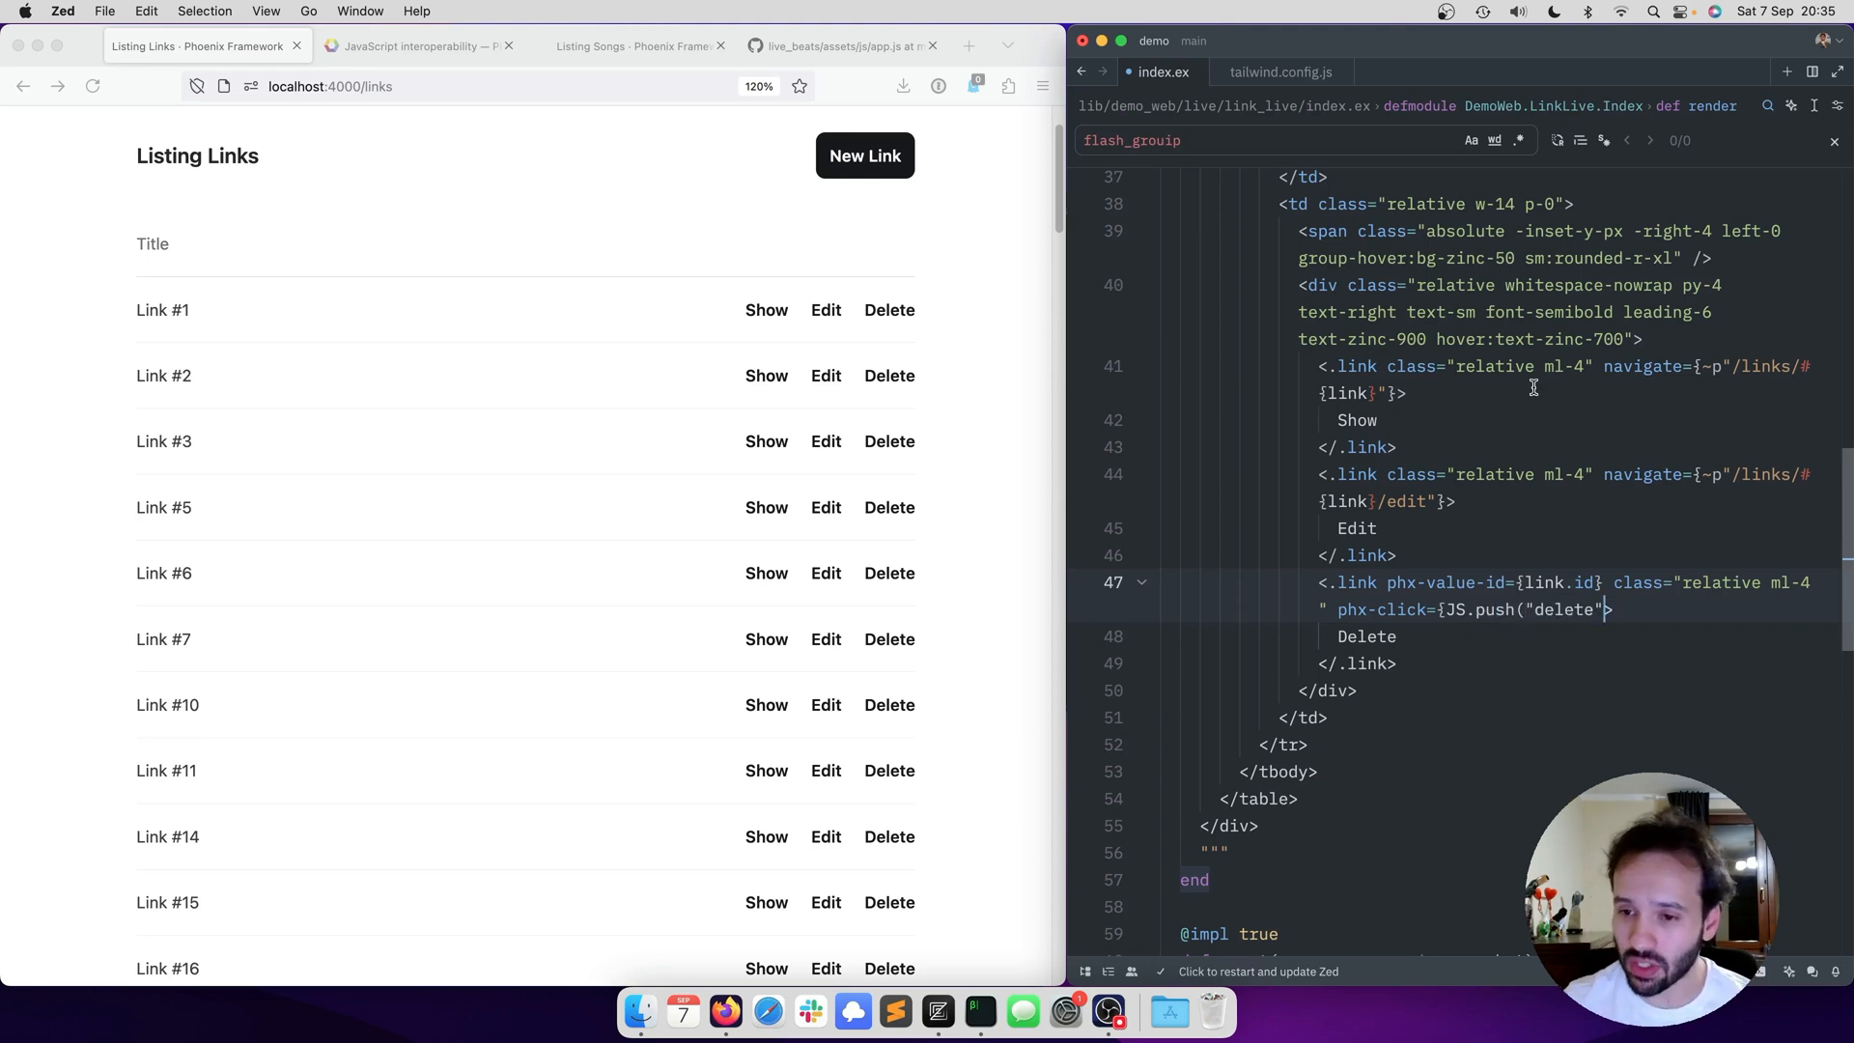
text(|>)
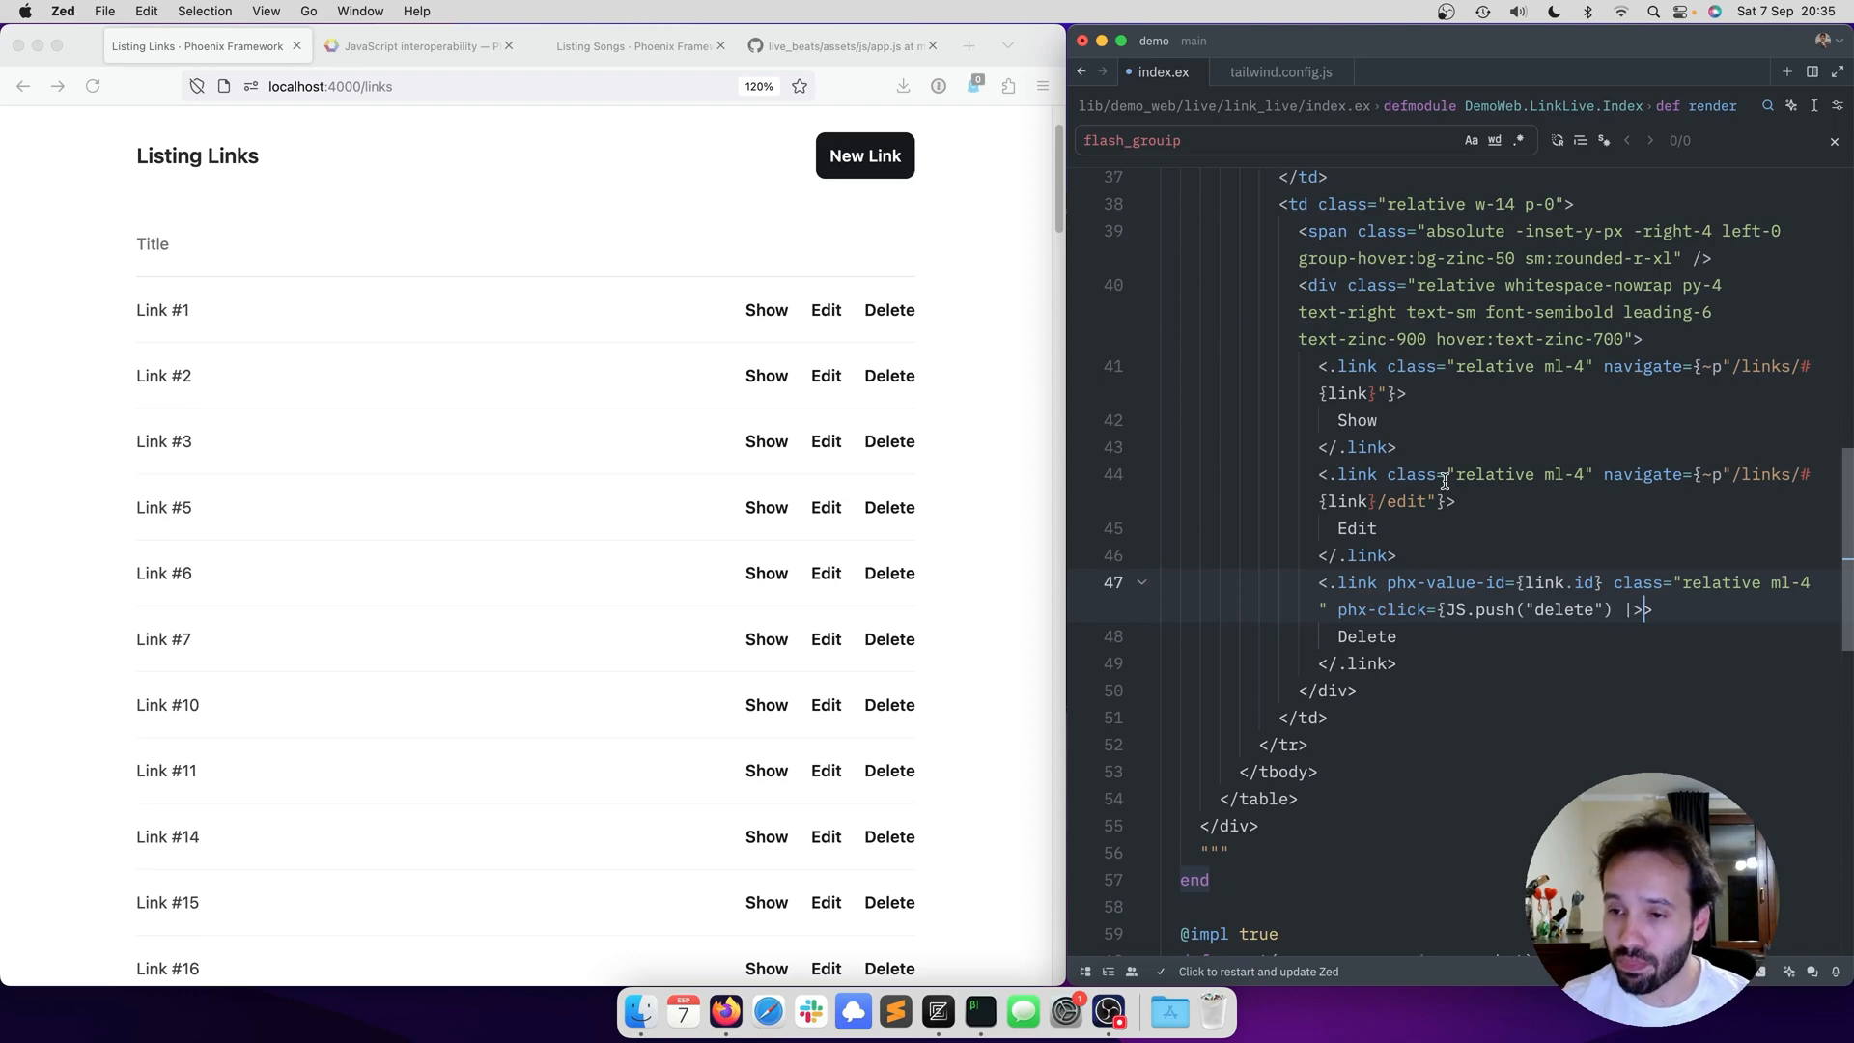
text(>)
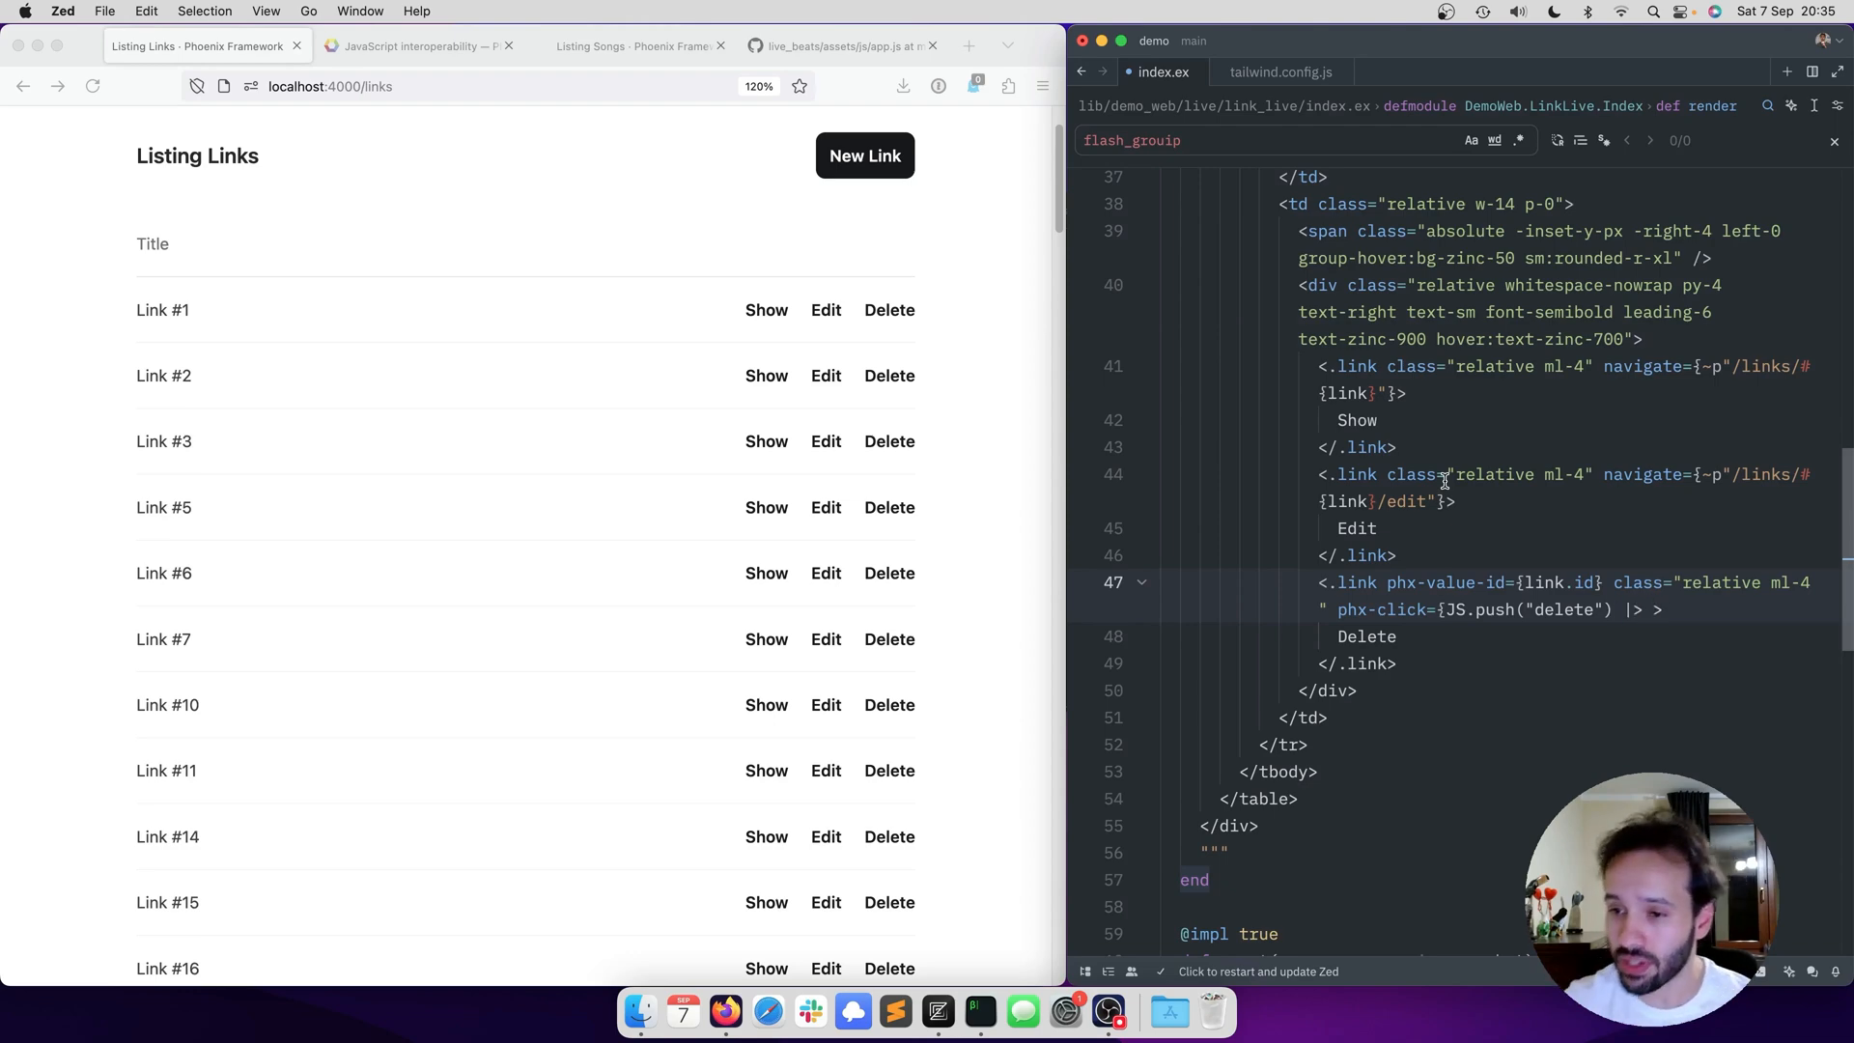
text(JS)
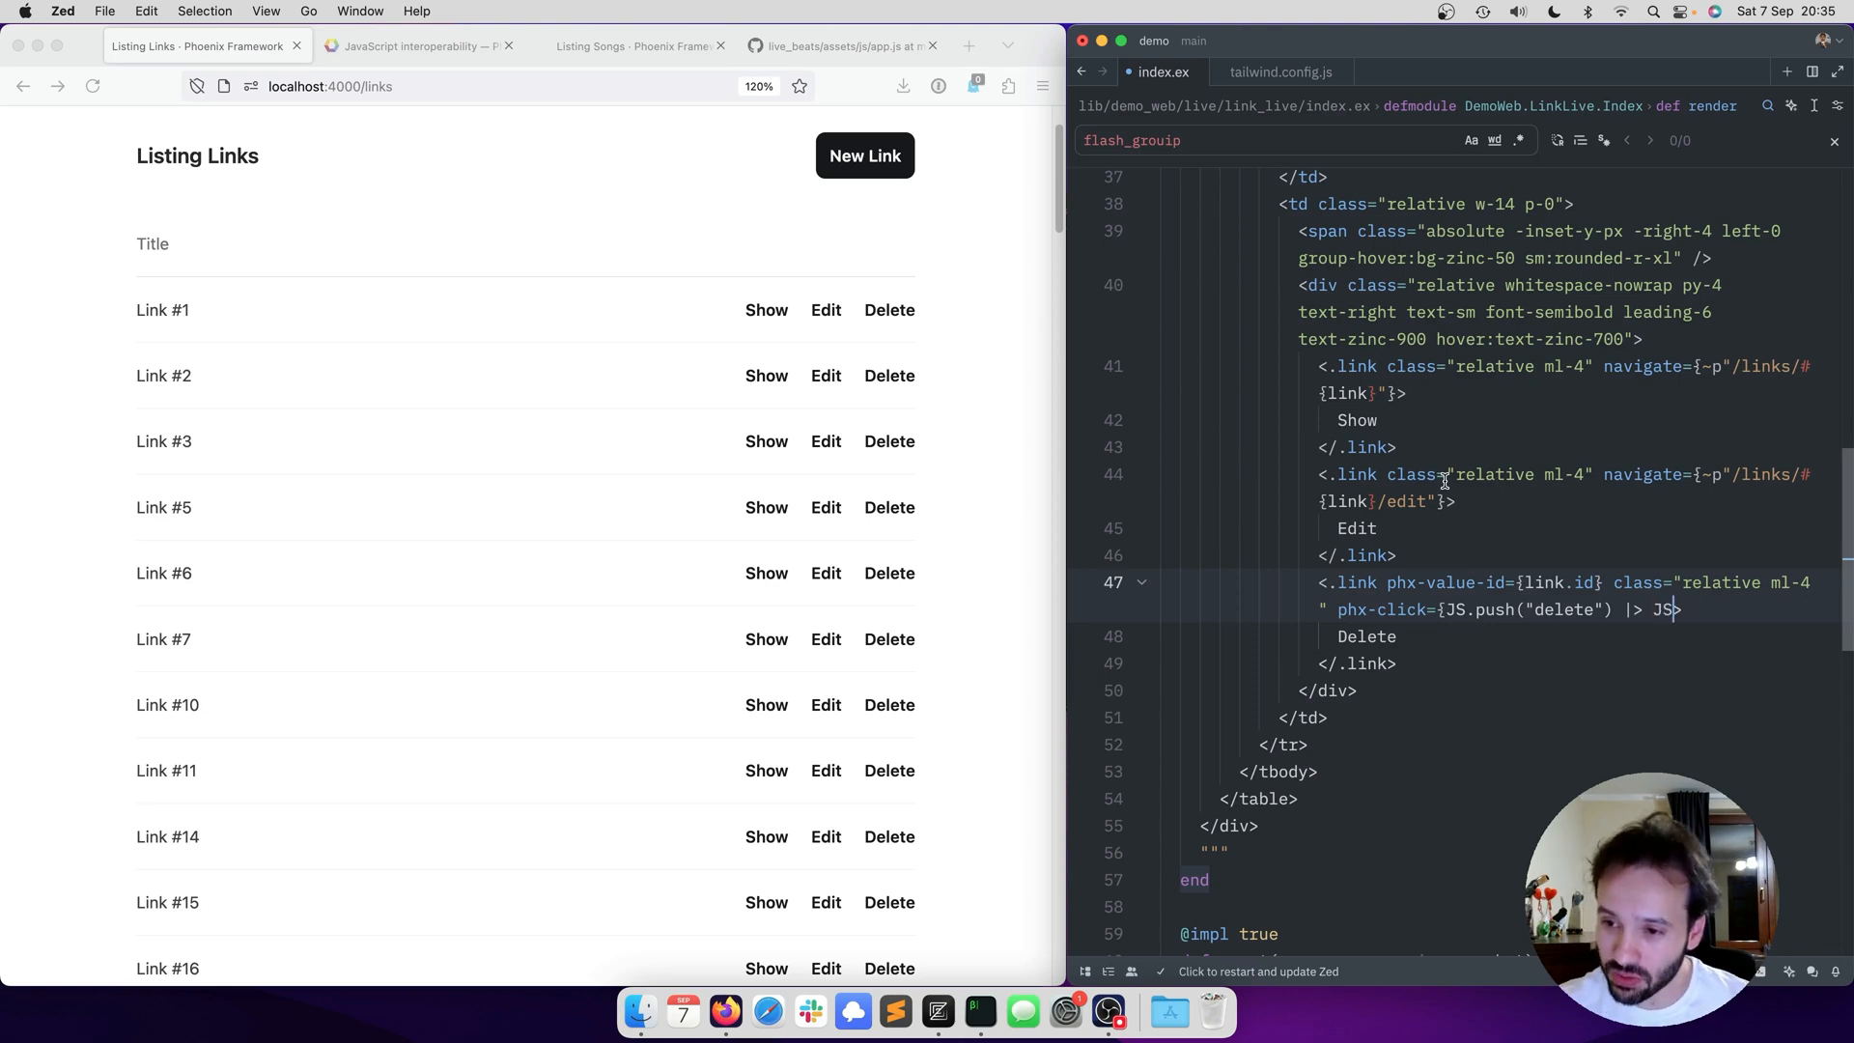
text(.hide()})
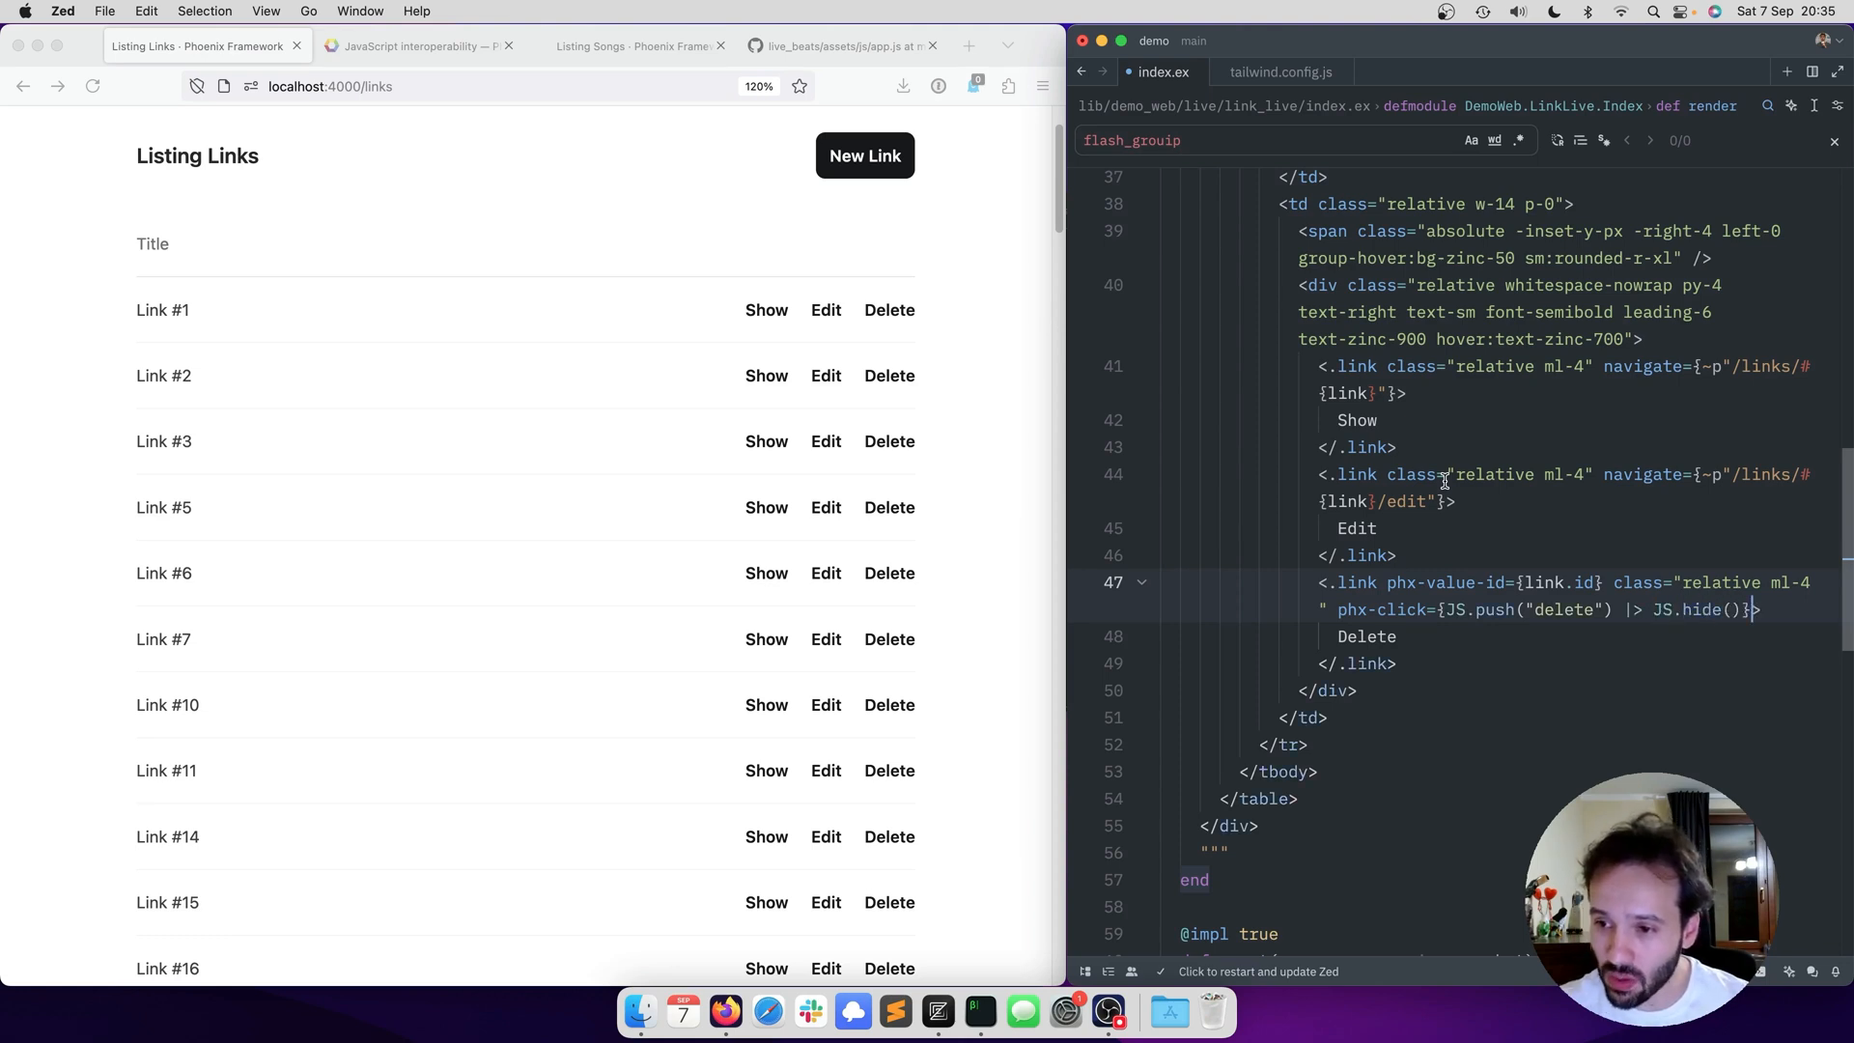
text(to: ")
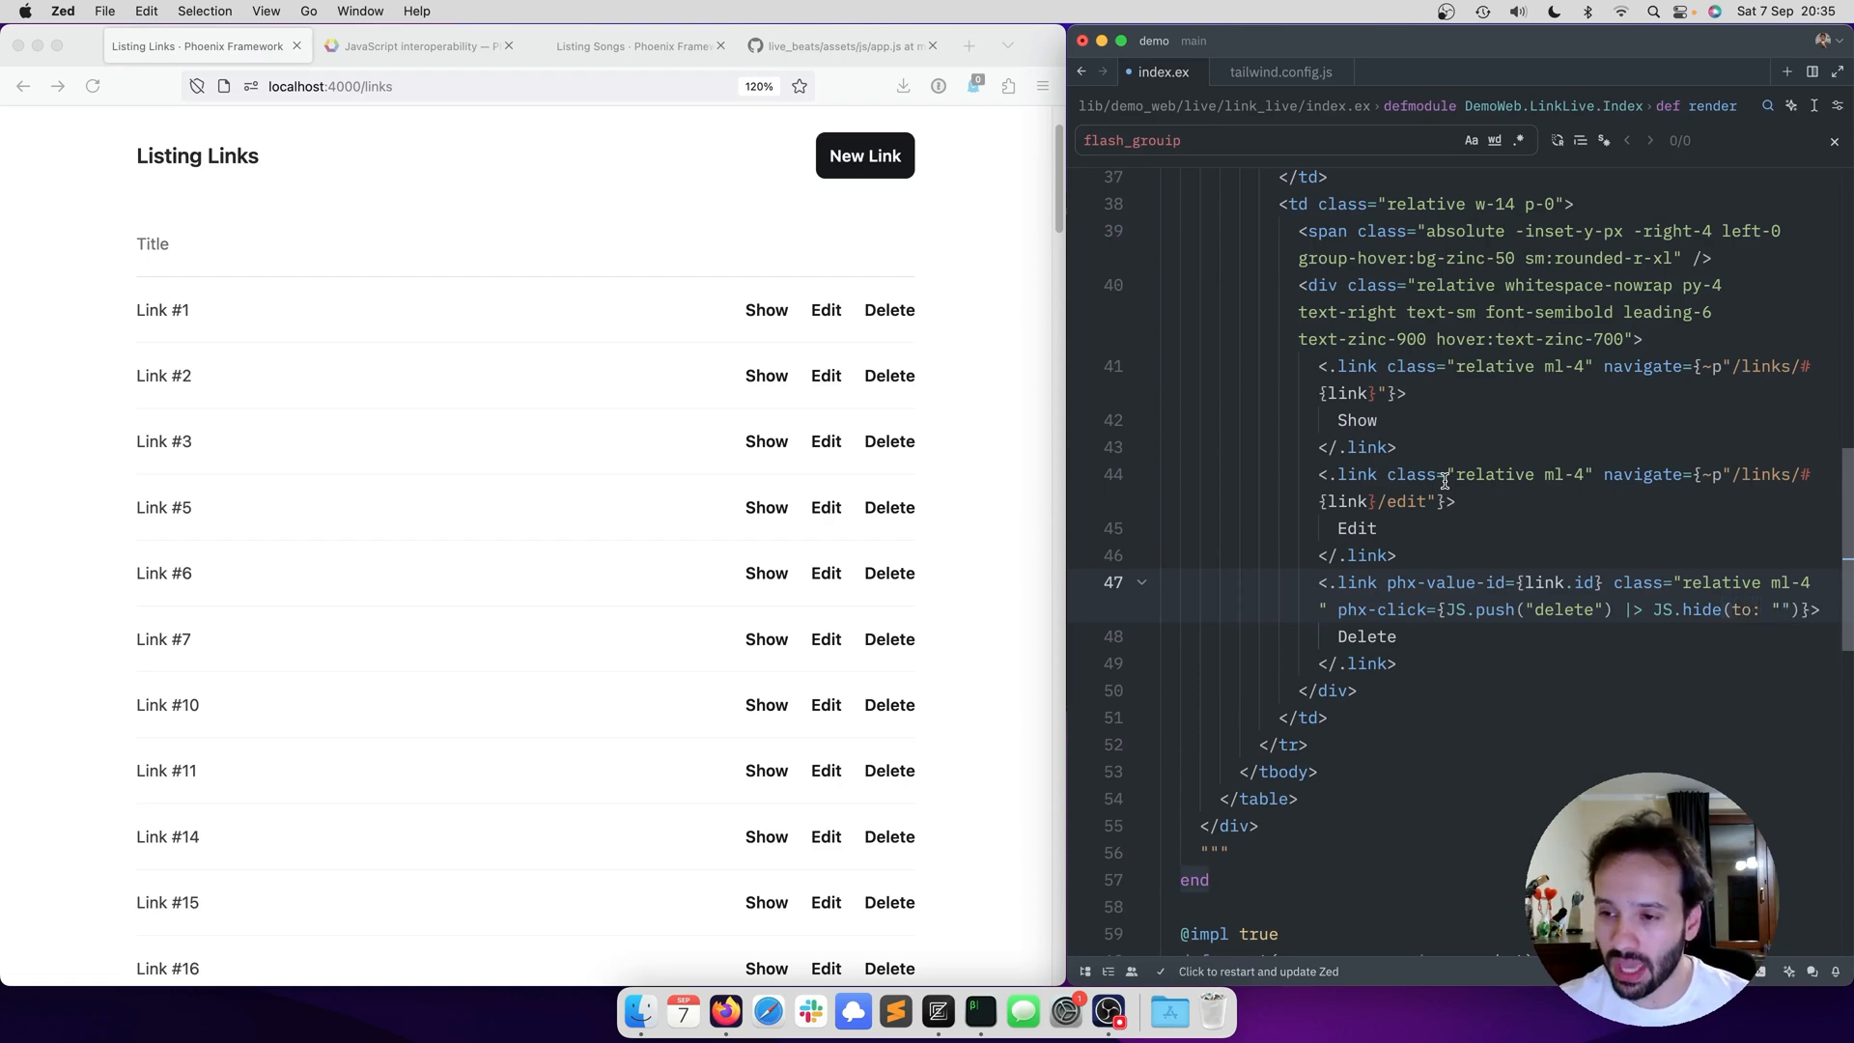
text(#links)
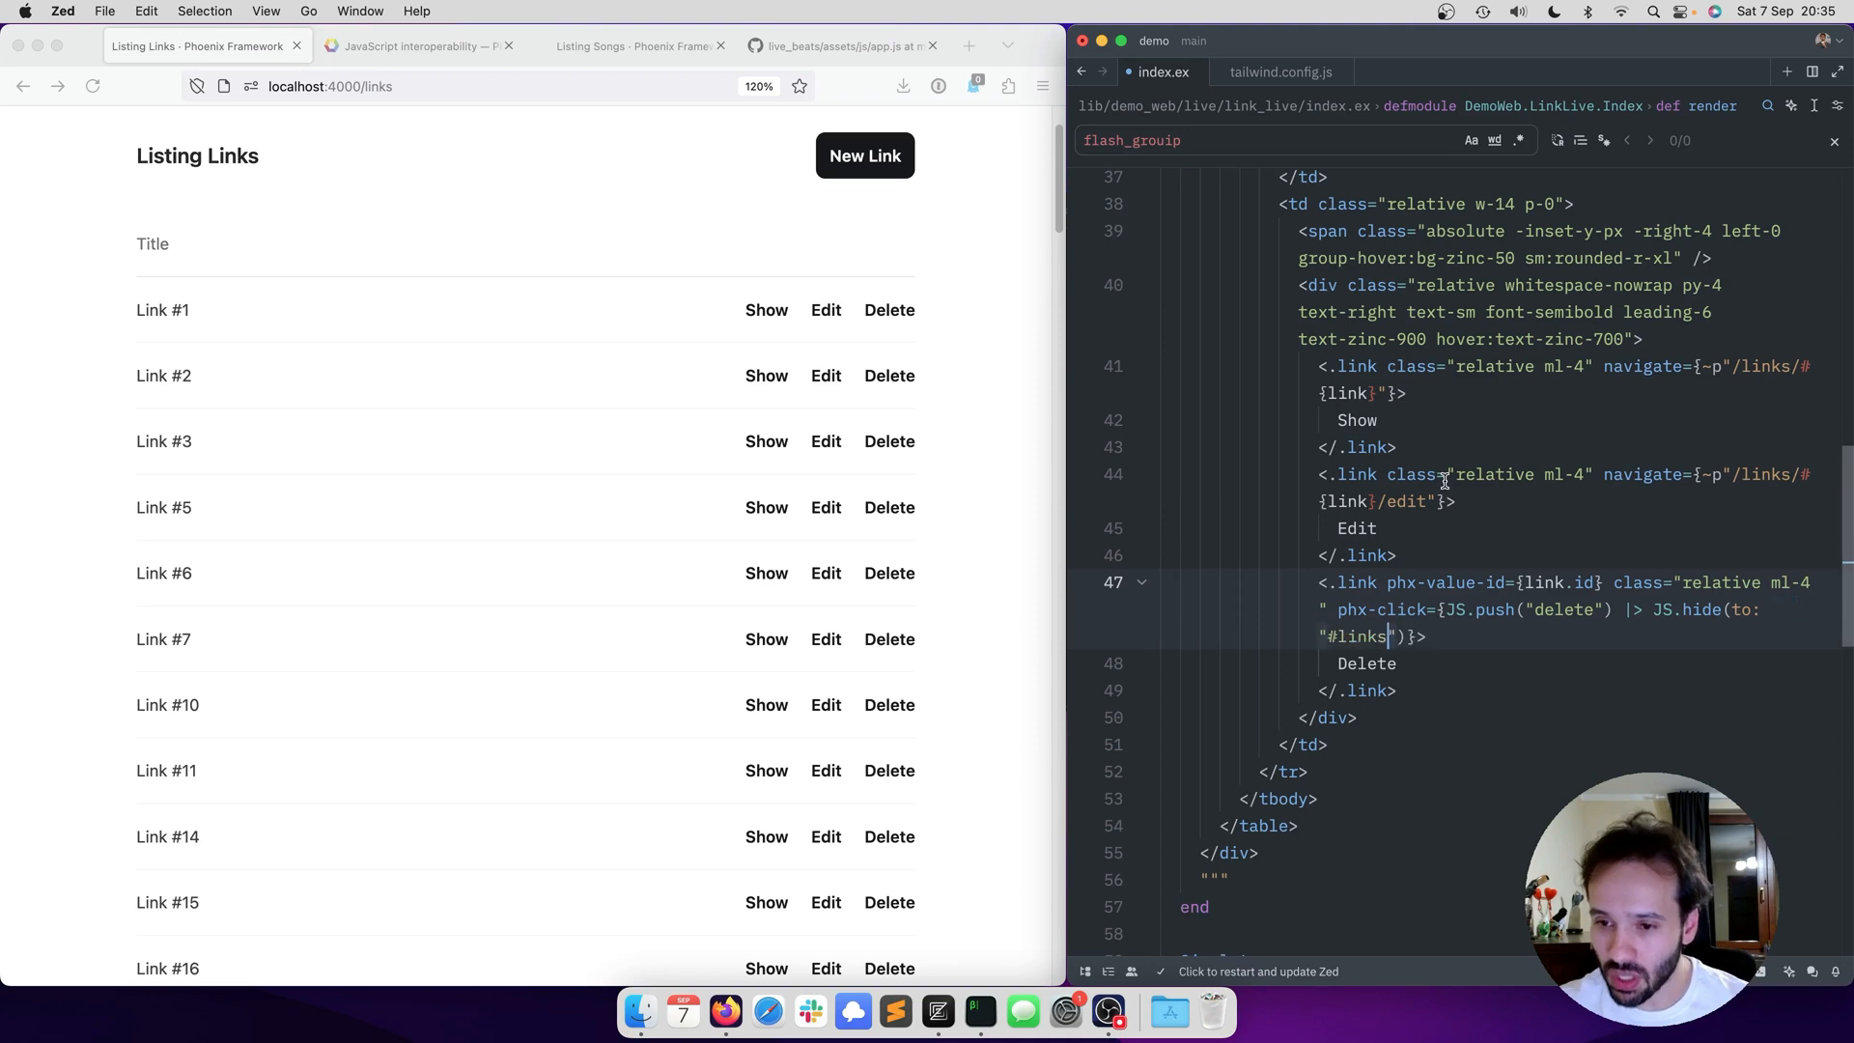
text(-#{)
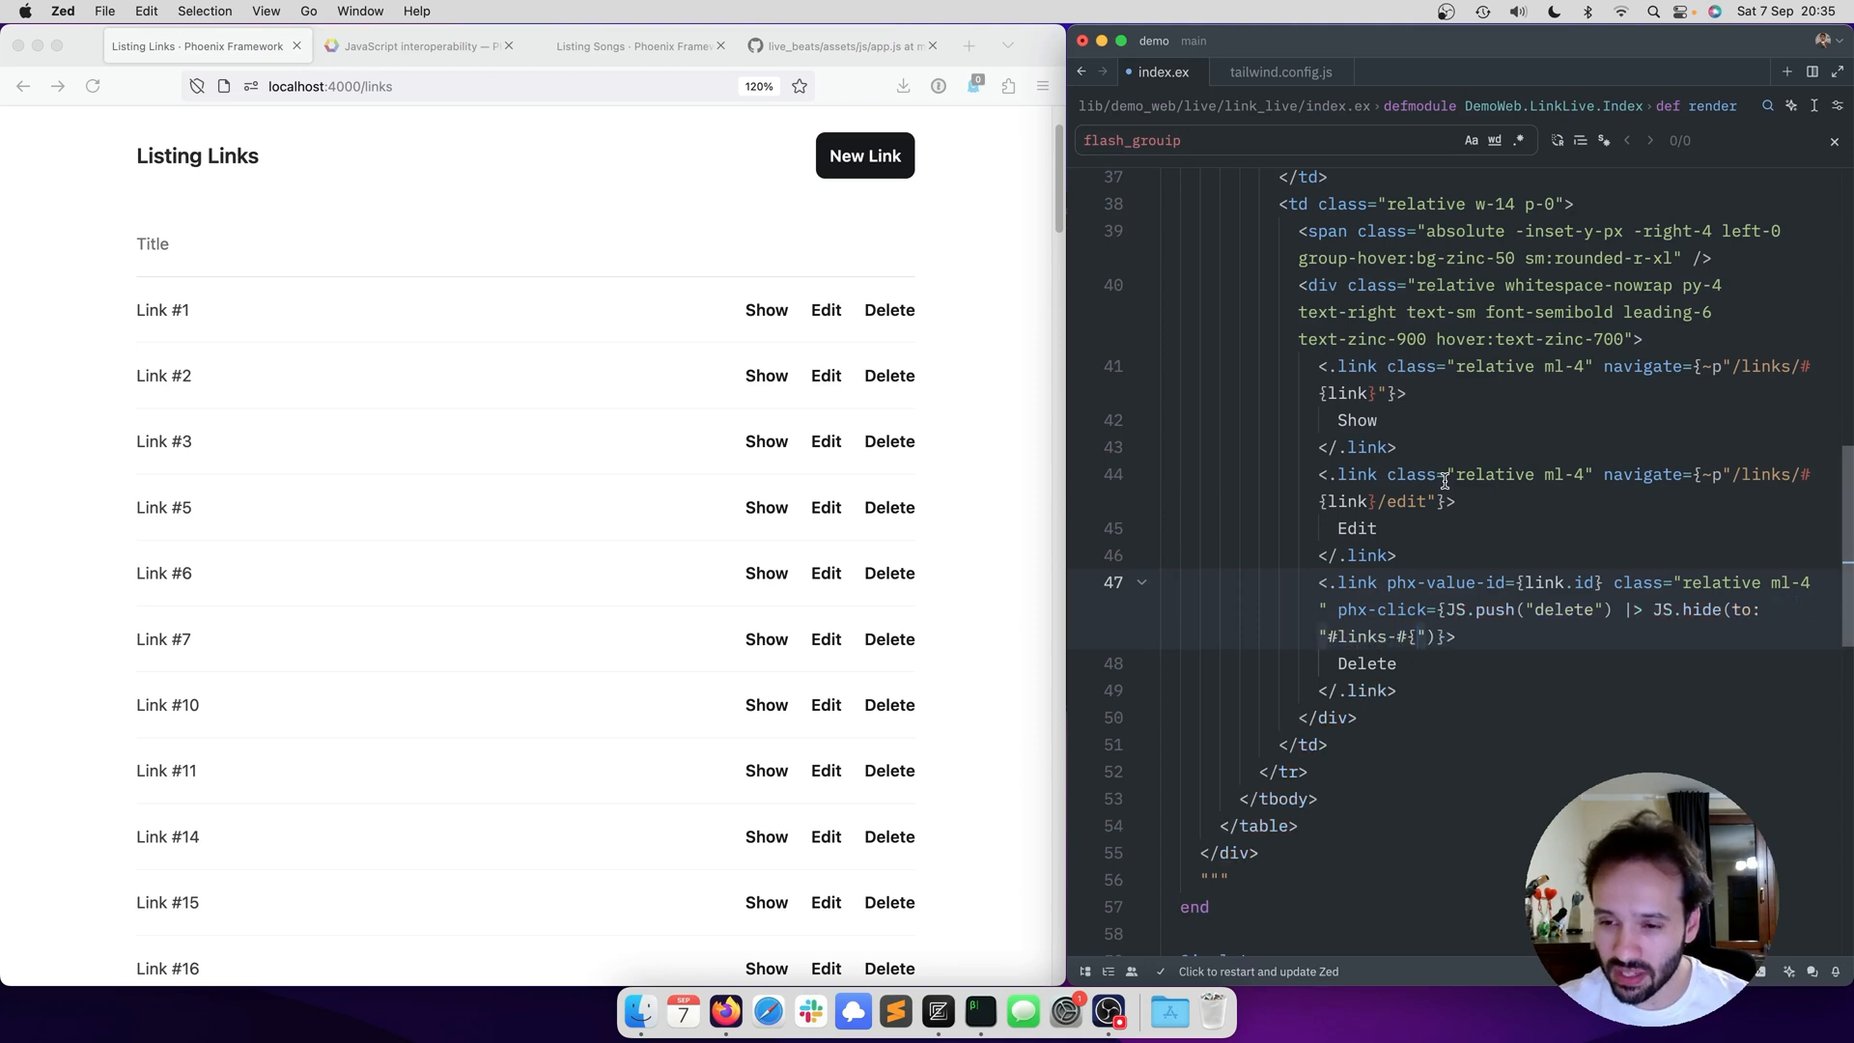
text(link.id})
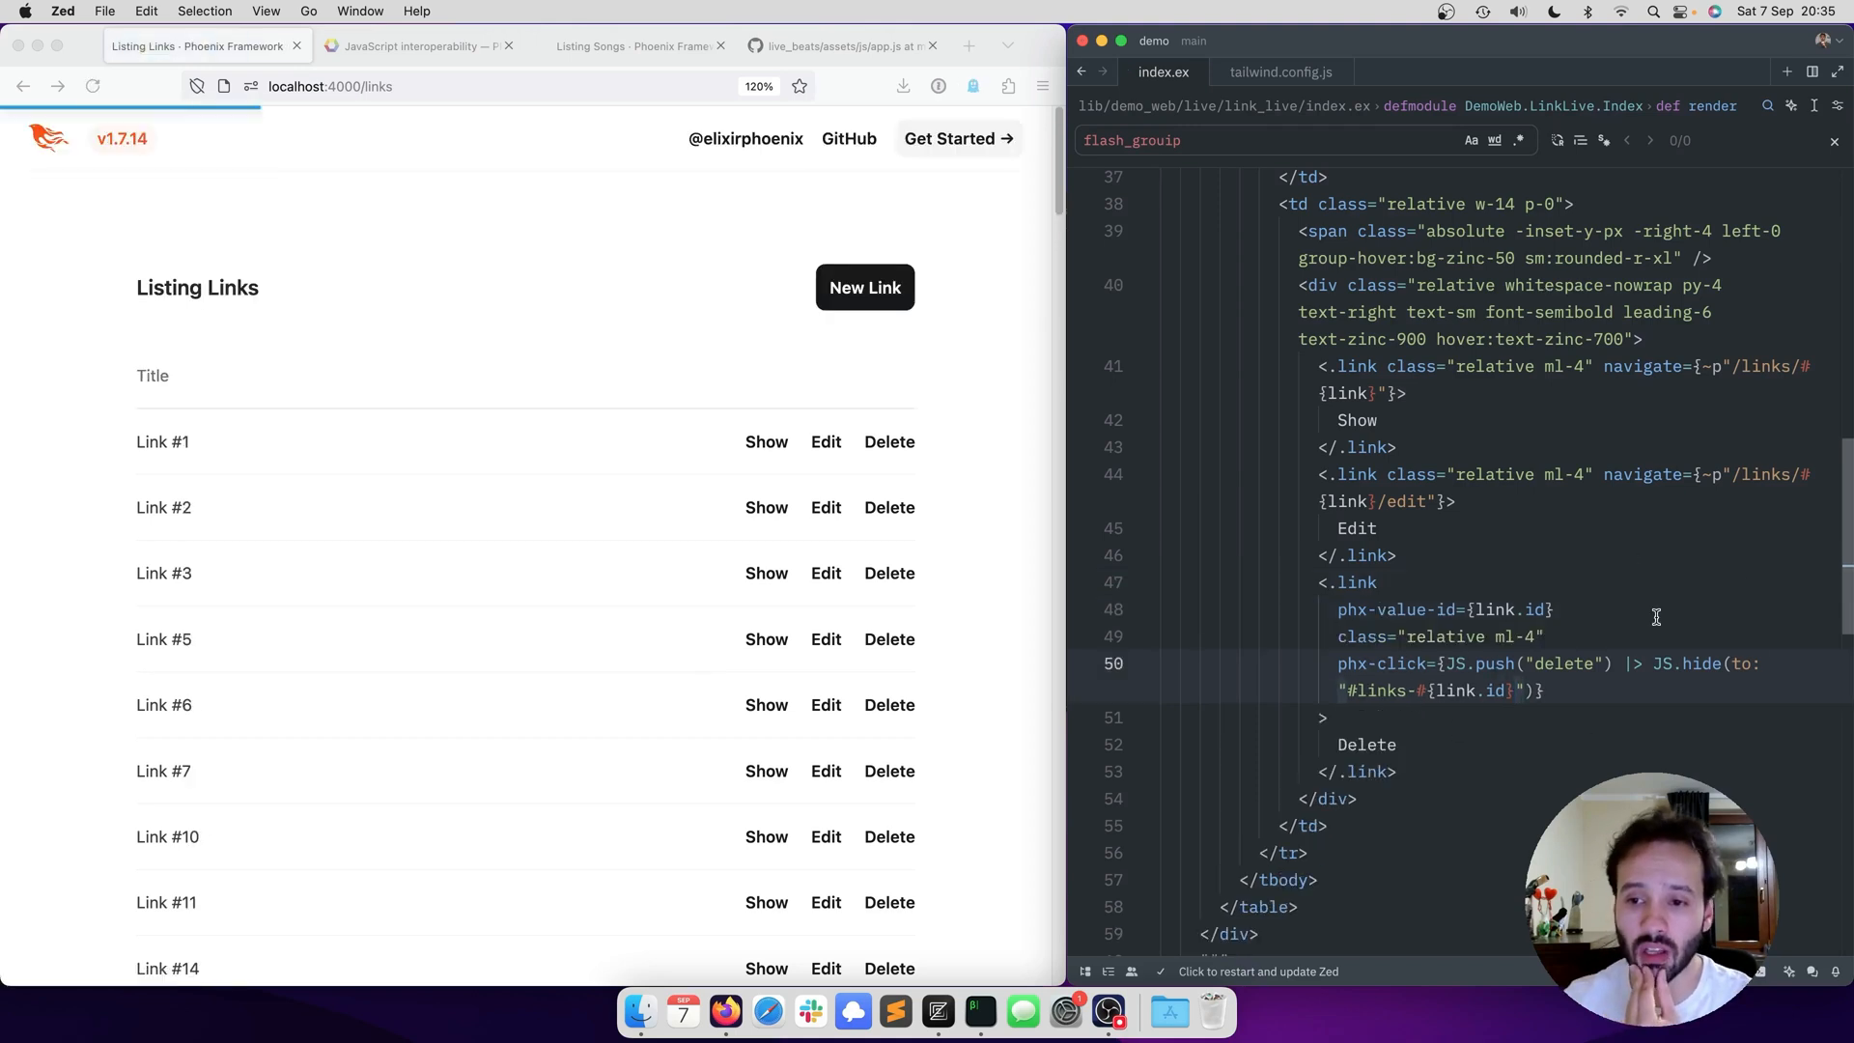
mouse_move(336, 550)
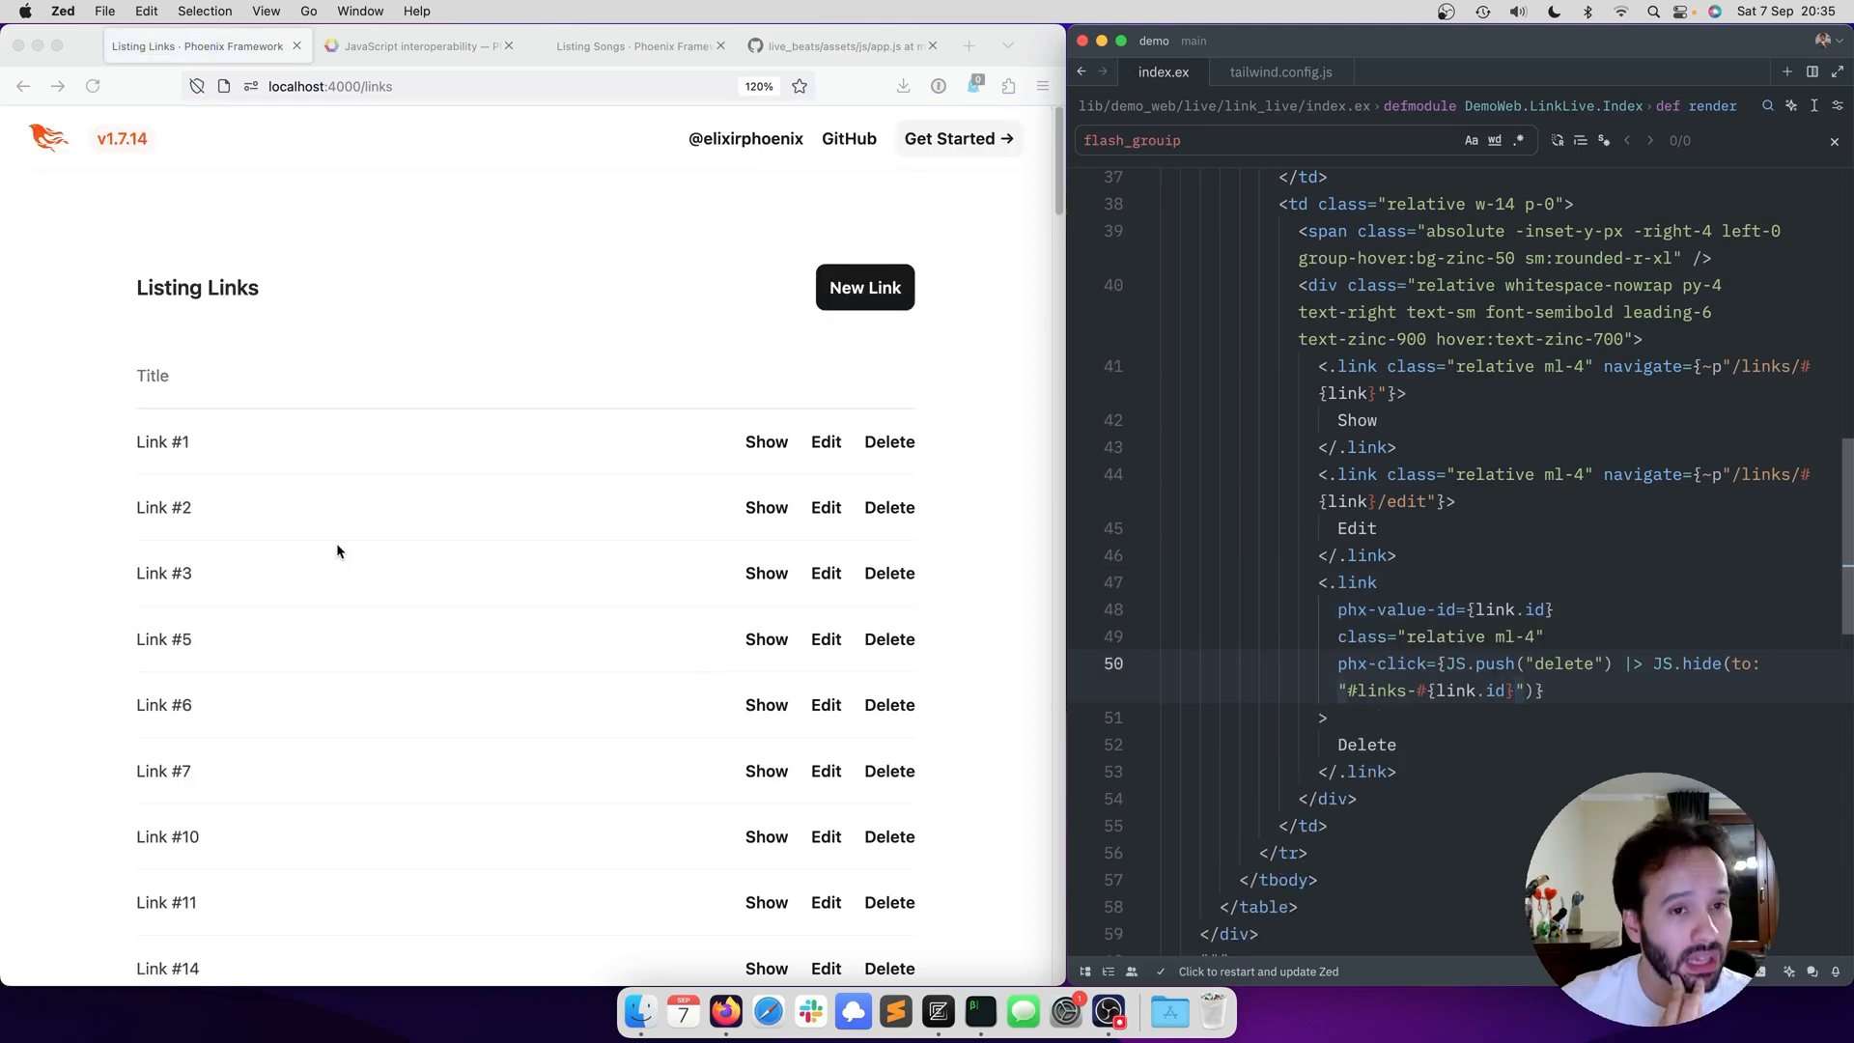
- Delete Link #5 and Link #6 in Firefox to confirm each row hides
scroll(down, 3)
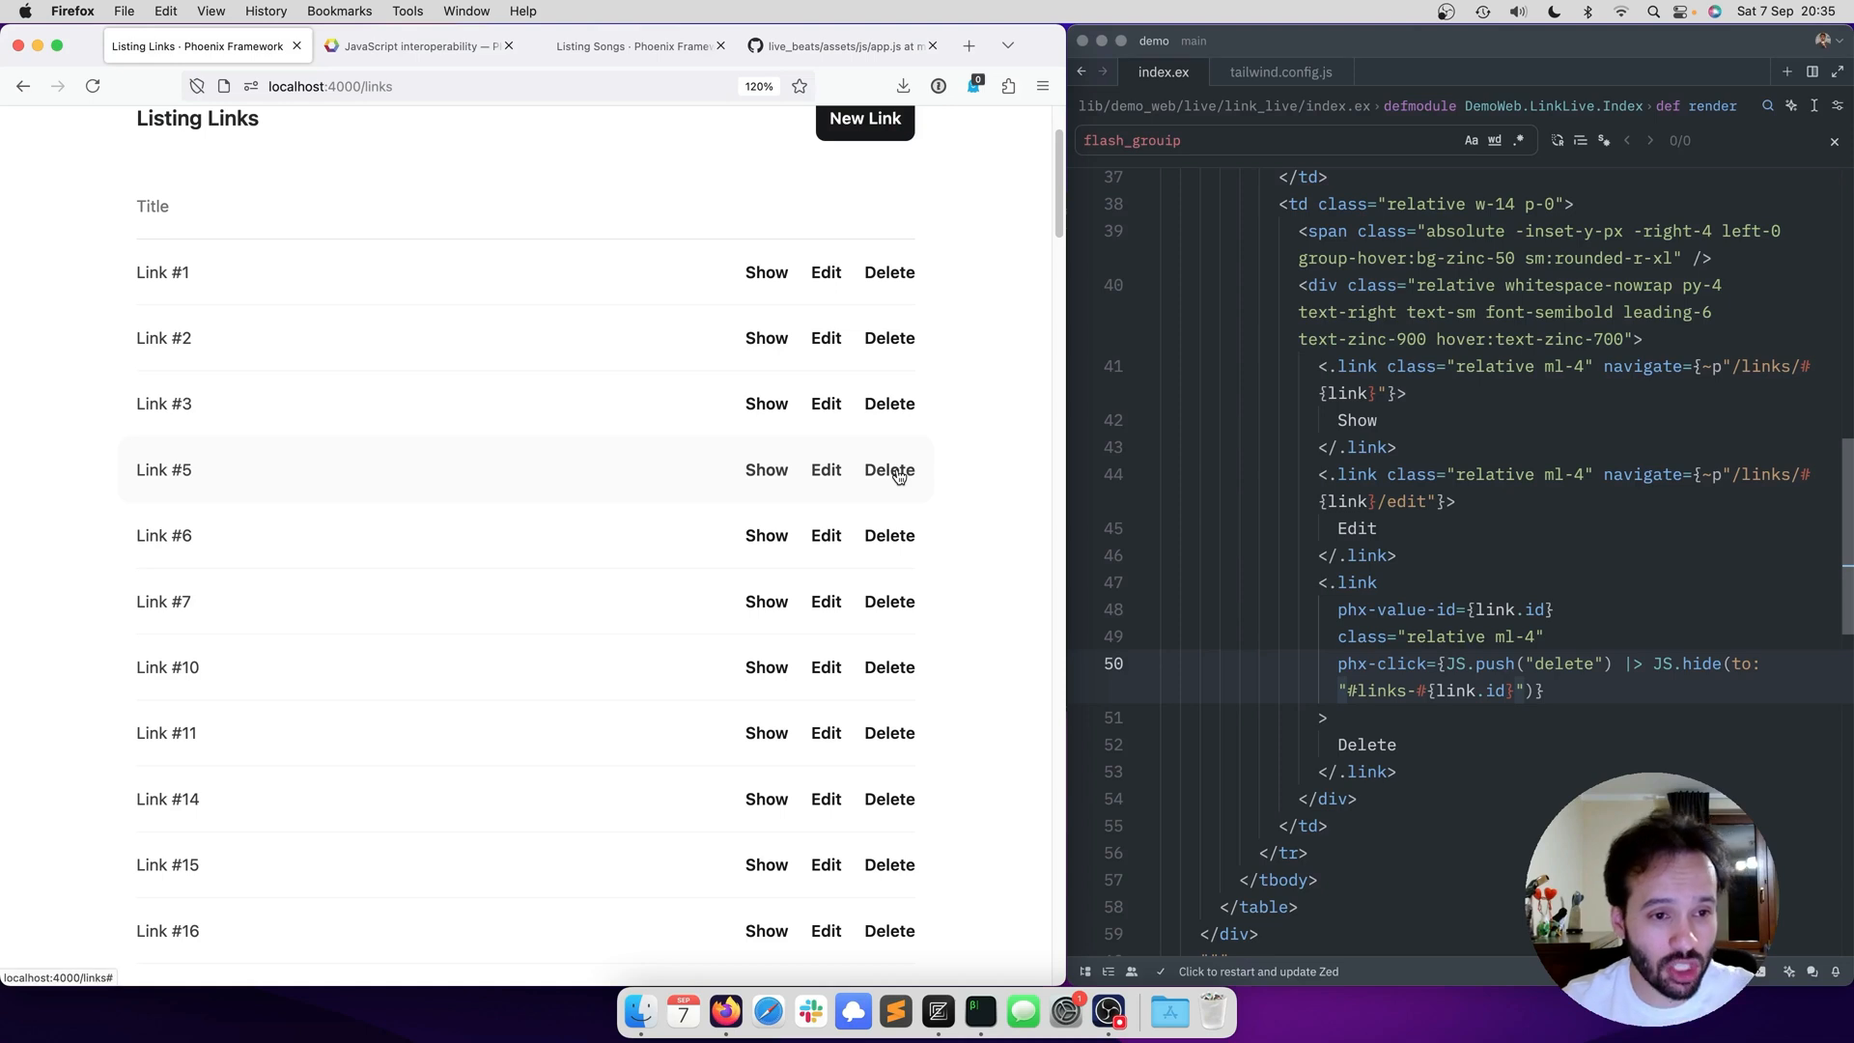
click(888, 469)
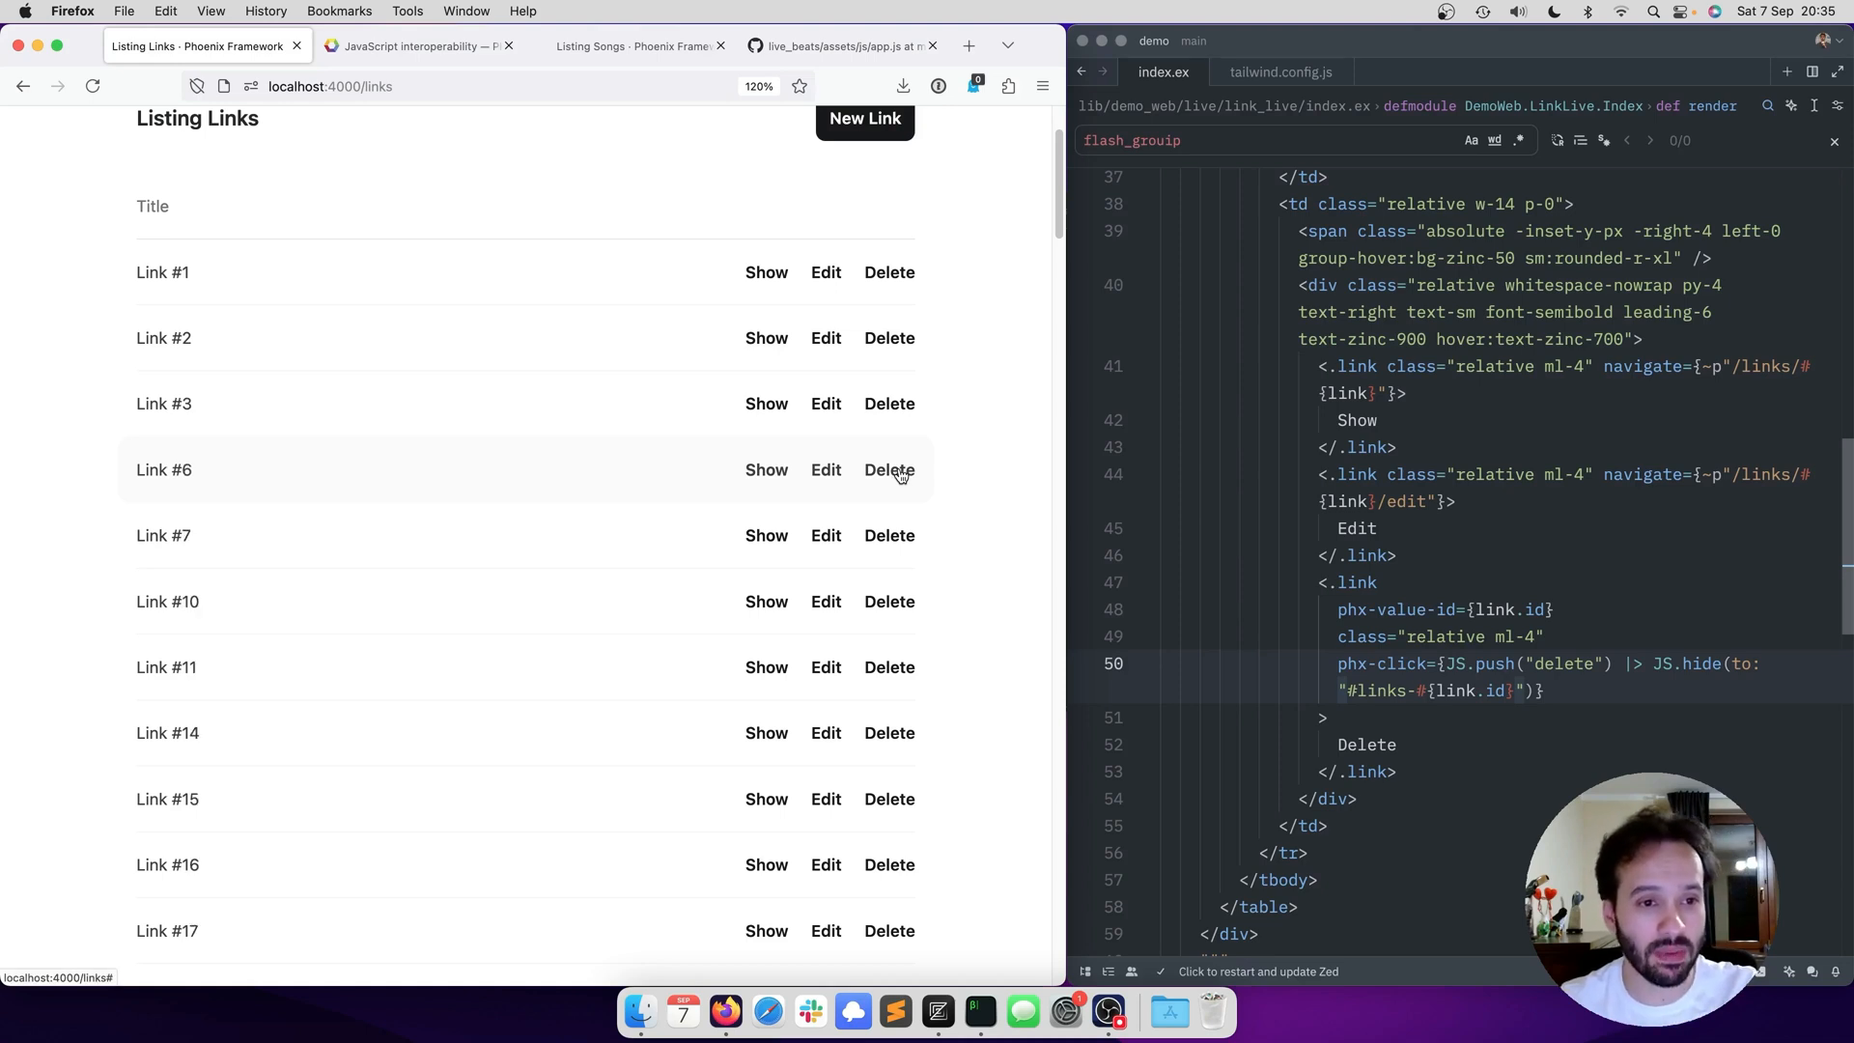
click(889, 470)
text(, time: 200,)
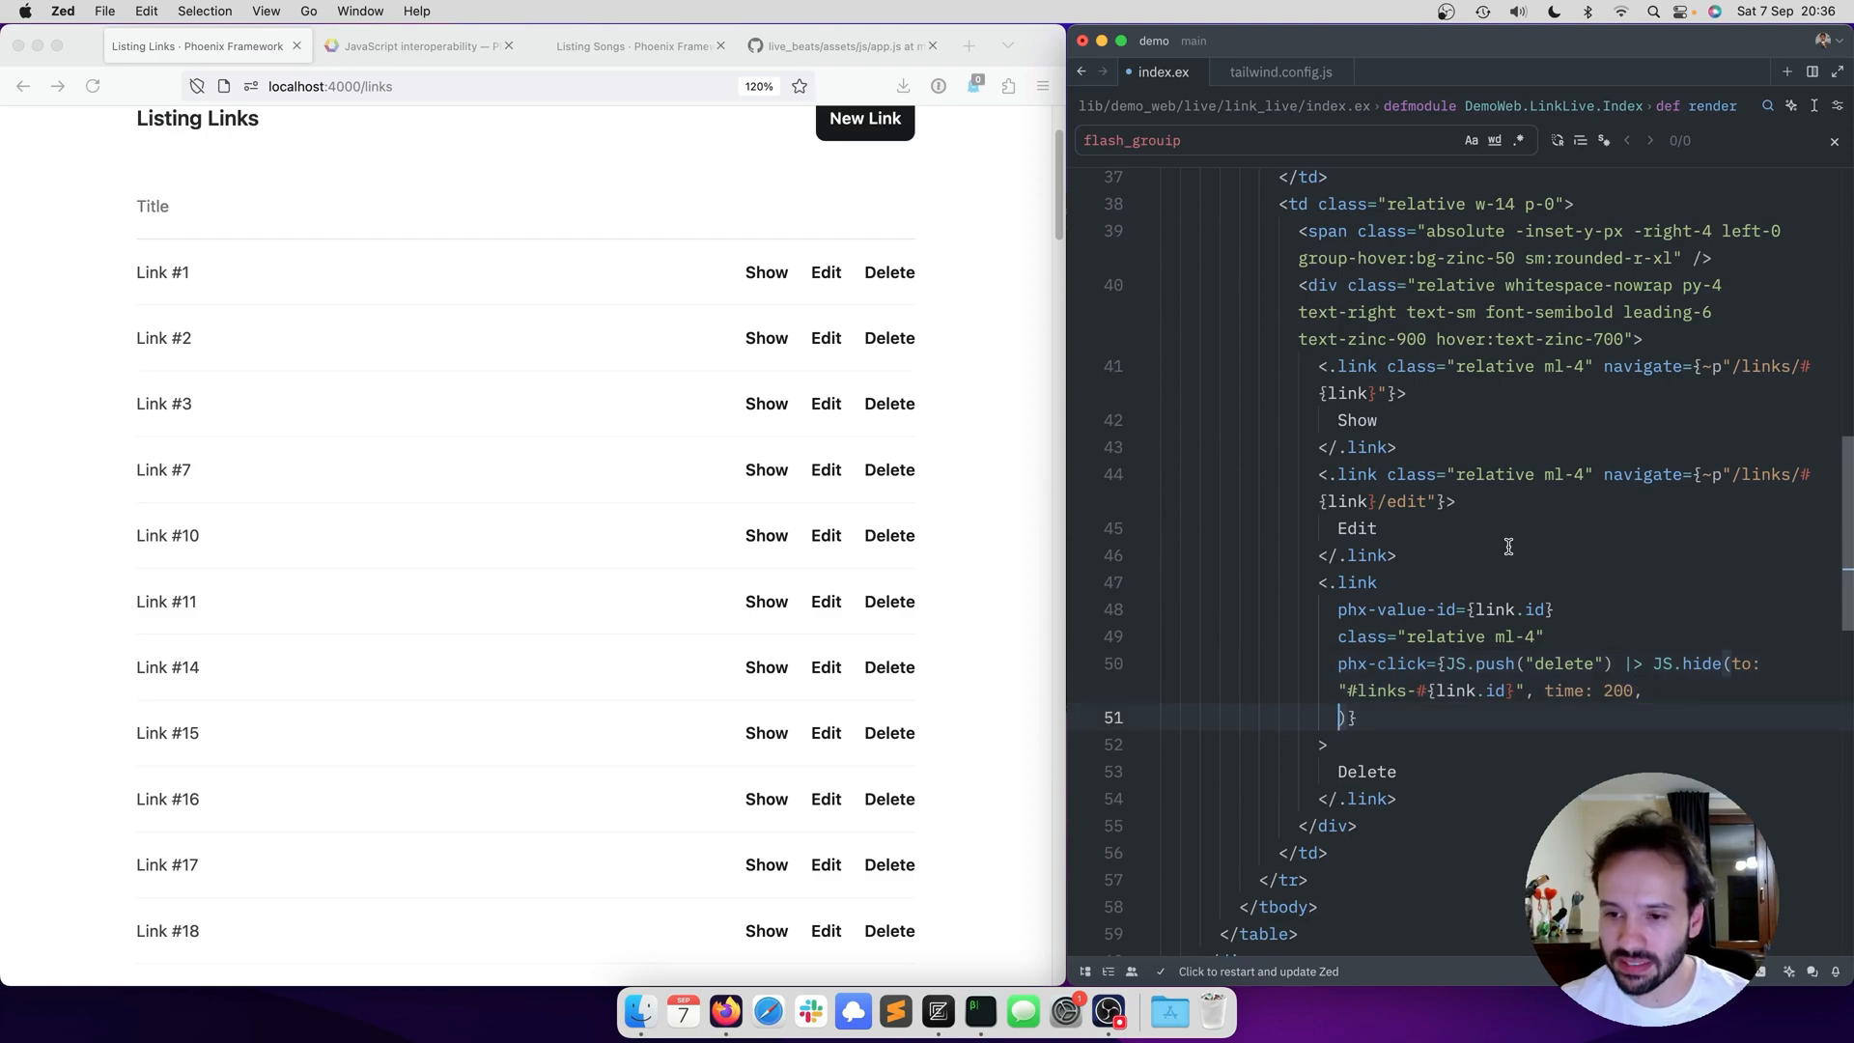
- Add transition: {"ease-out", "opacity-100", "opacity-0"} to the JS.hide call
text(transition: {"ease-out", "opacity-100",)
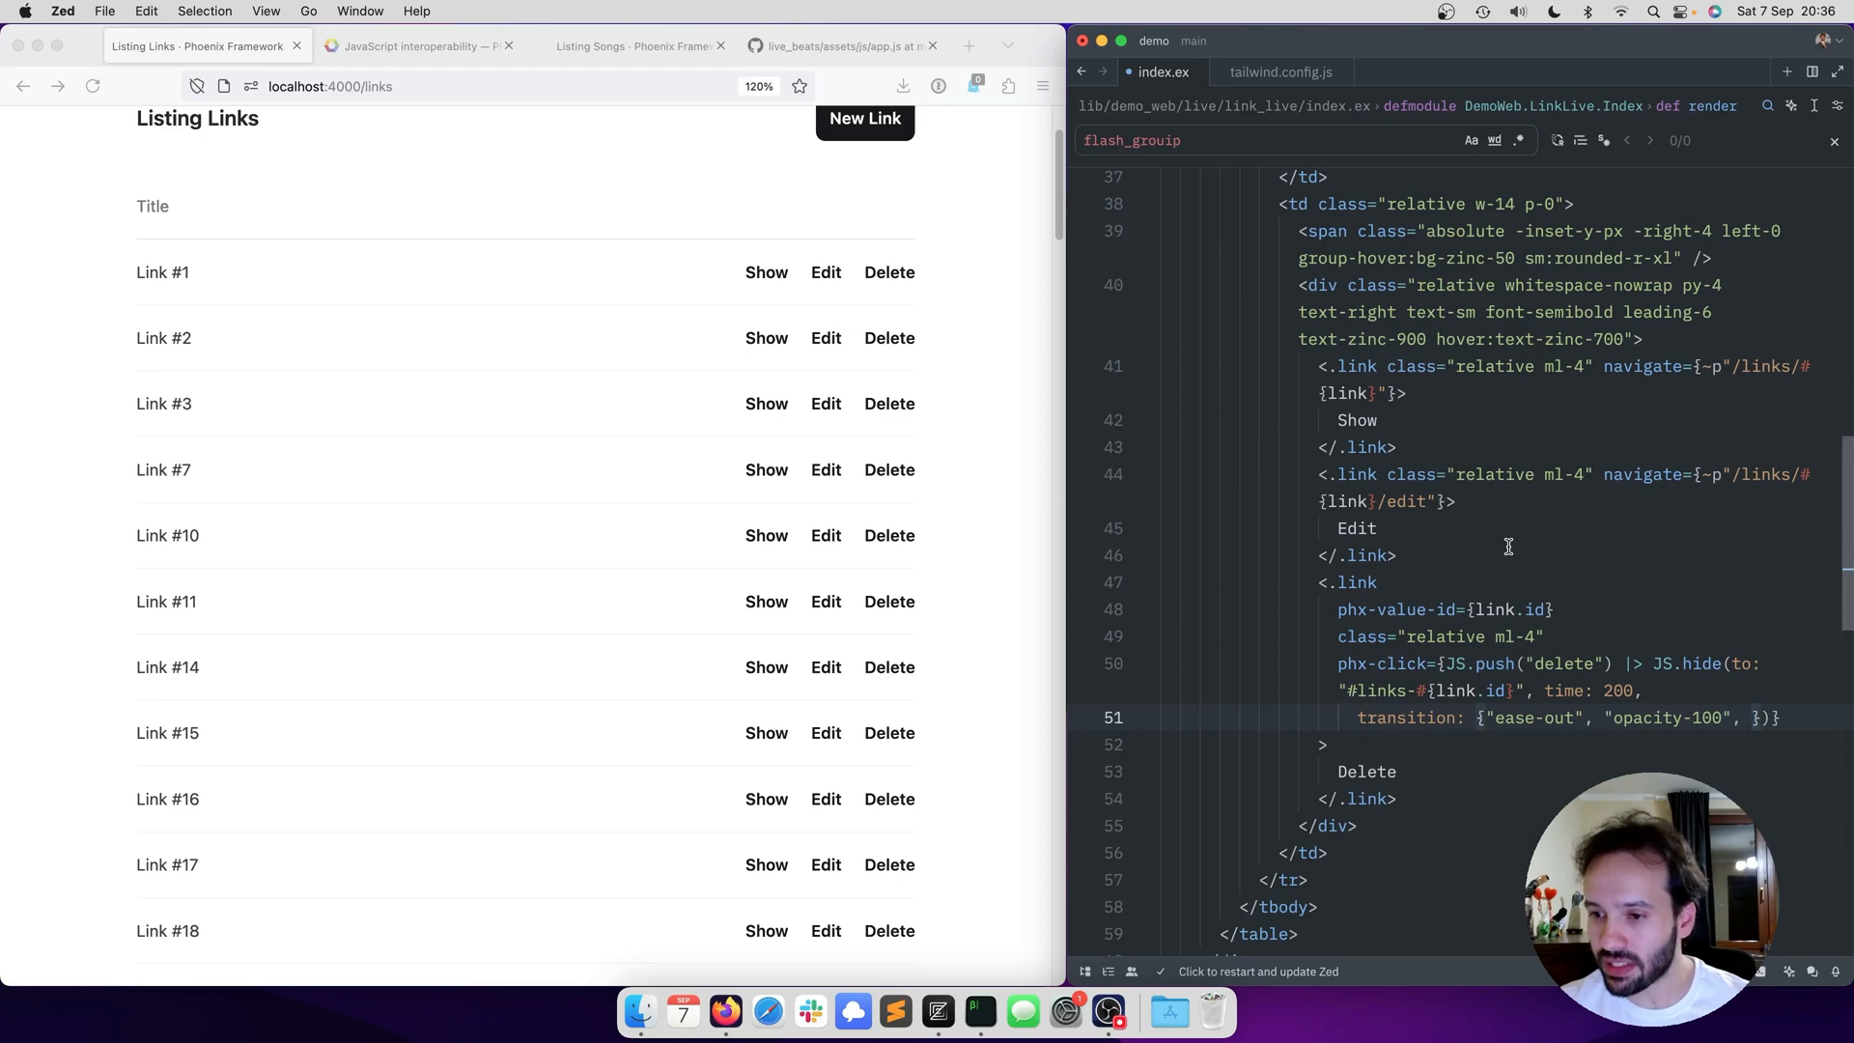
text("opacity-0")
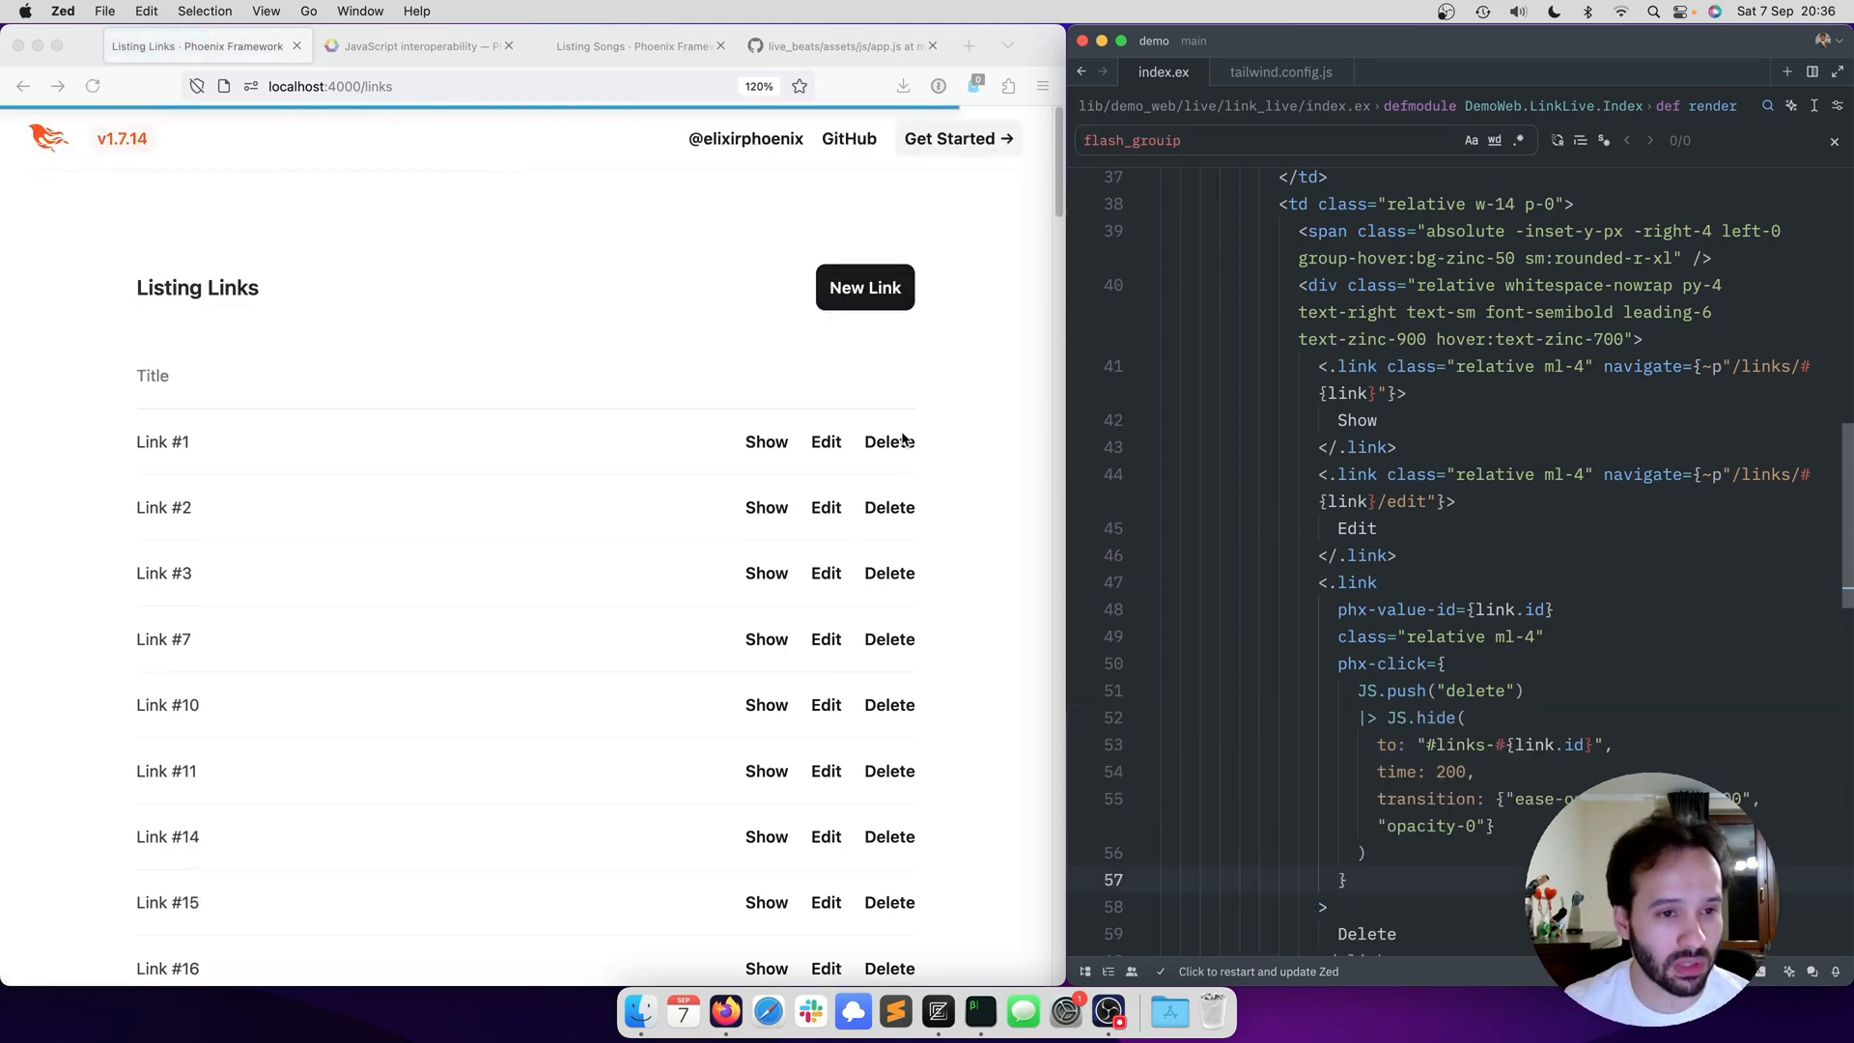
- Delete Link #3 in Firefox to watch the row fade out
scroll(down, 3)
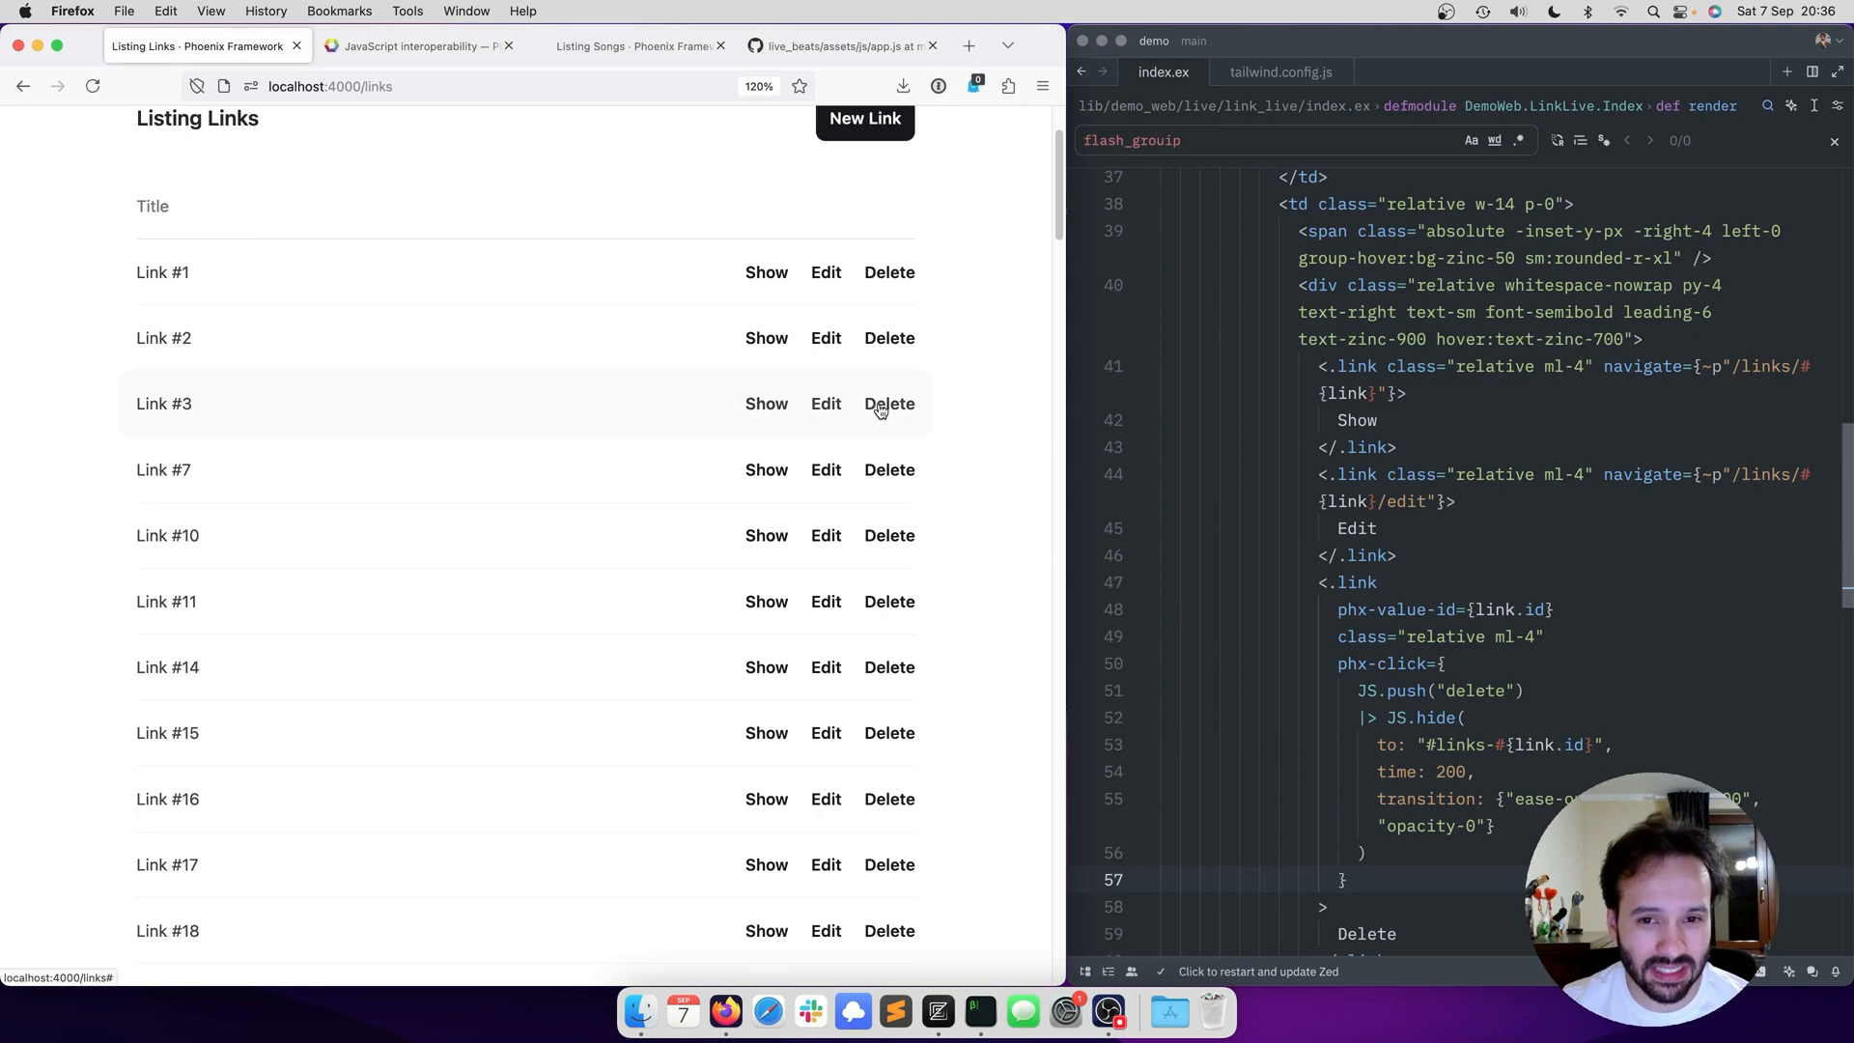
click(889, 404)
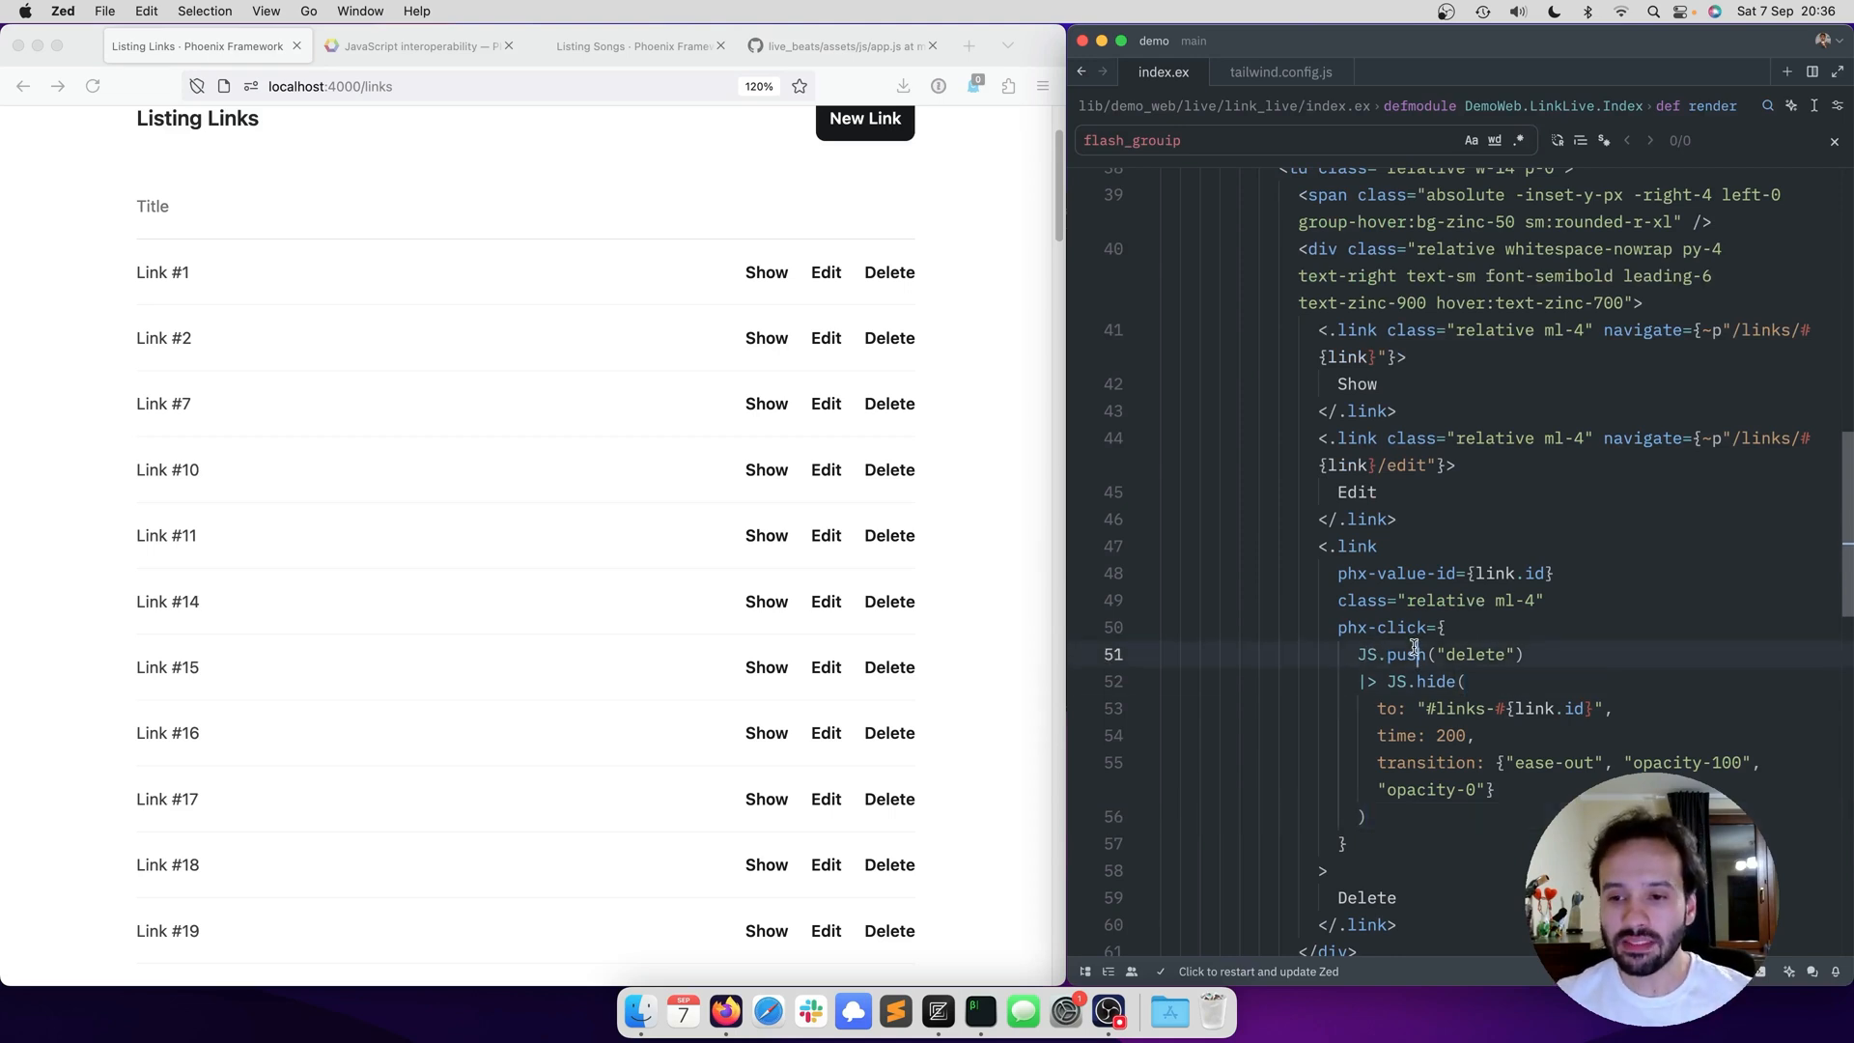
click(1368, 816)
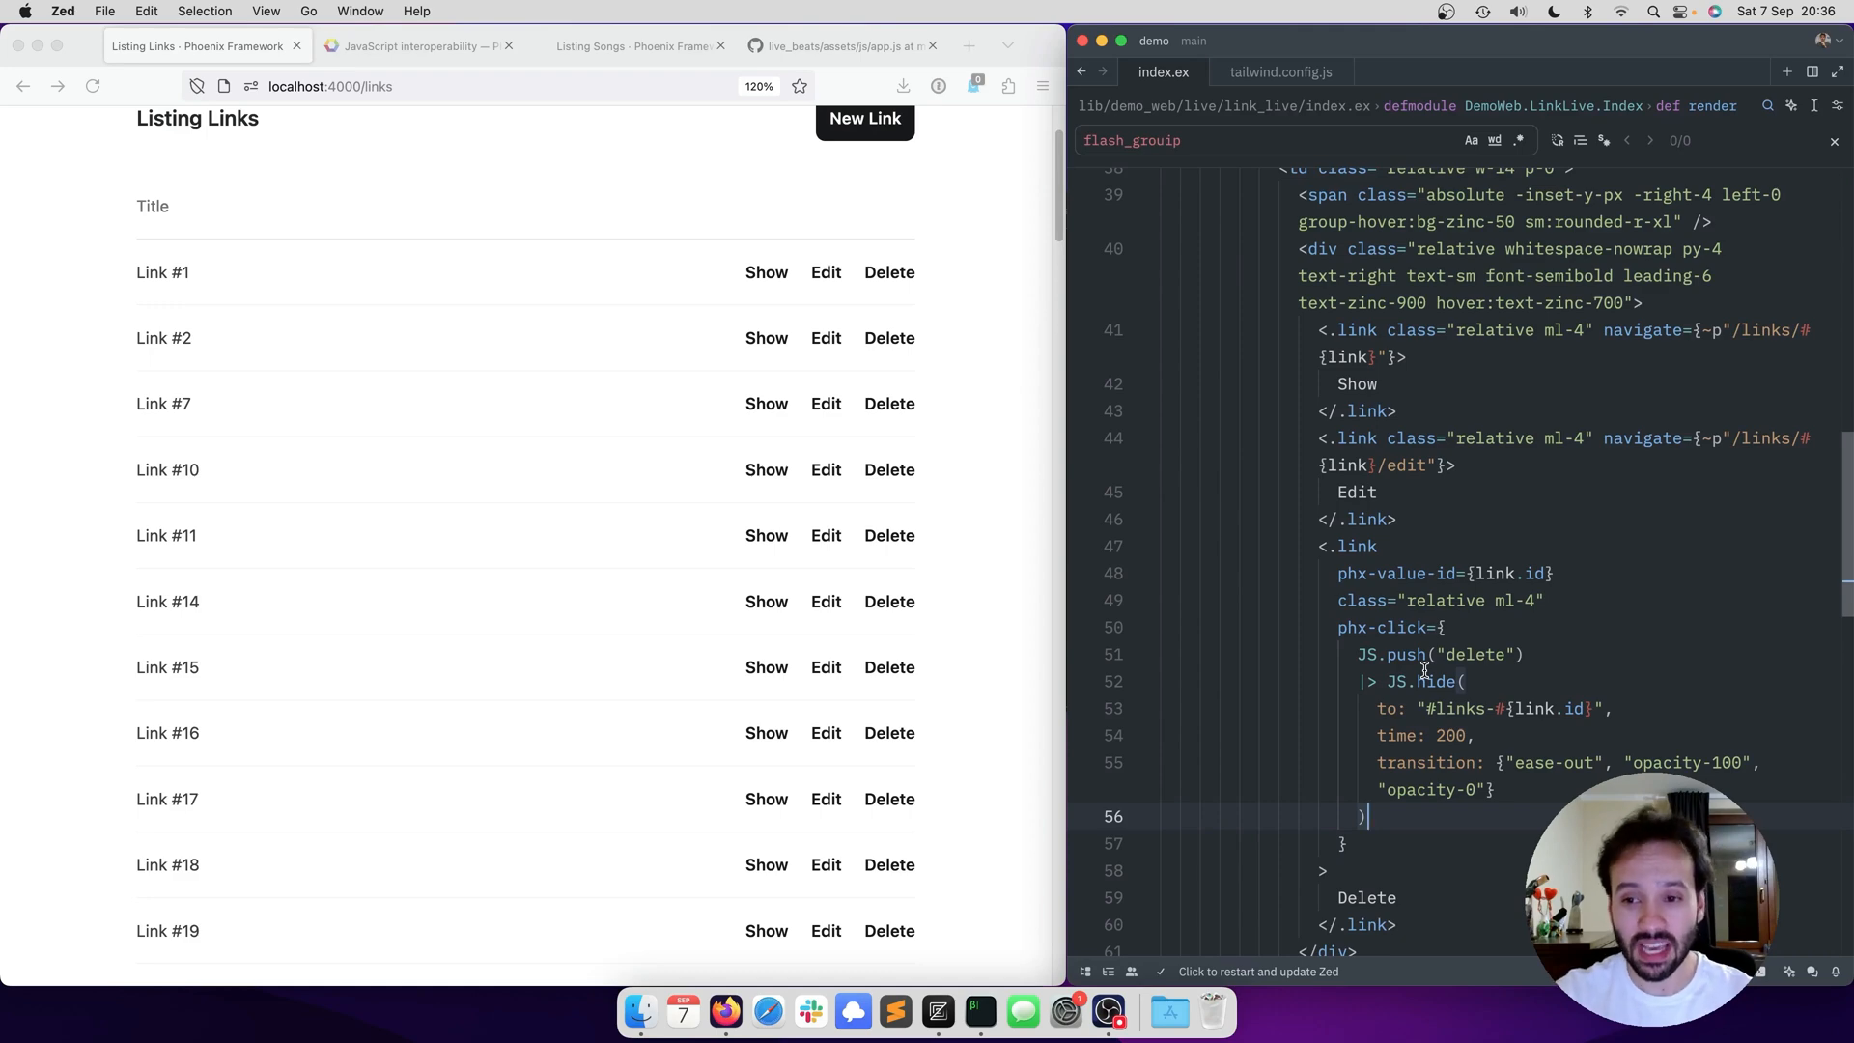
mouse_move(1404, 825)
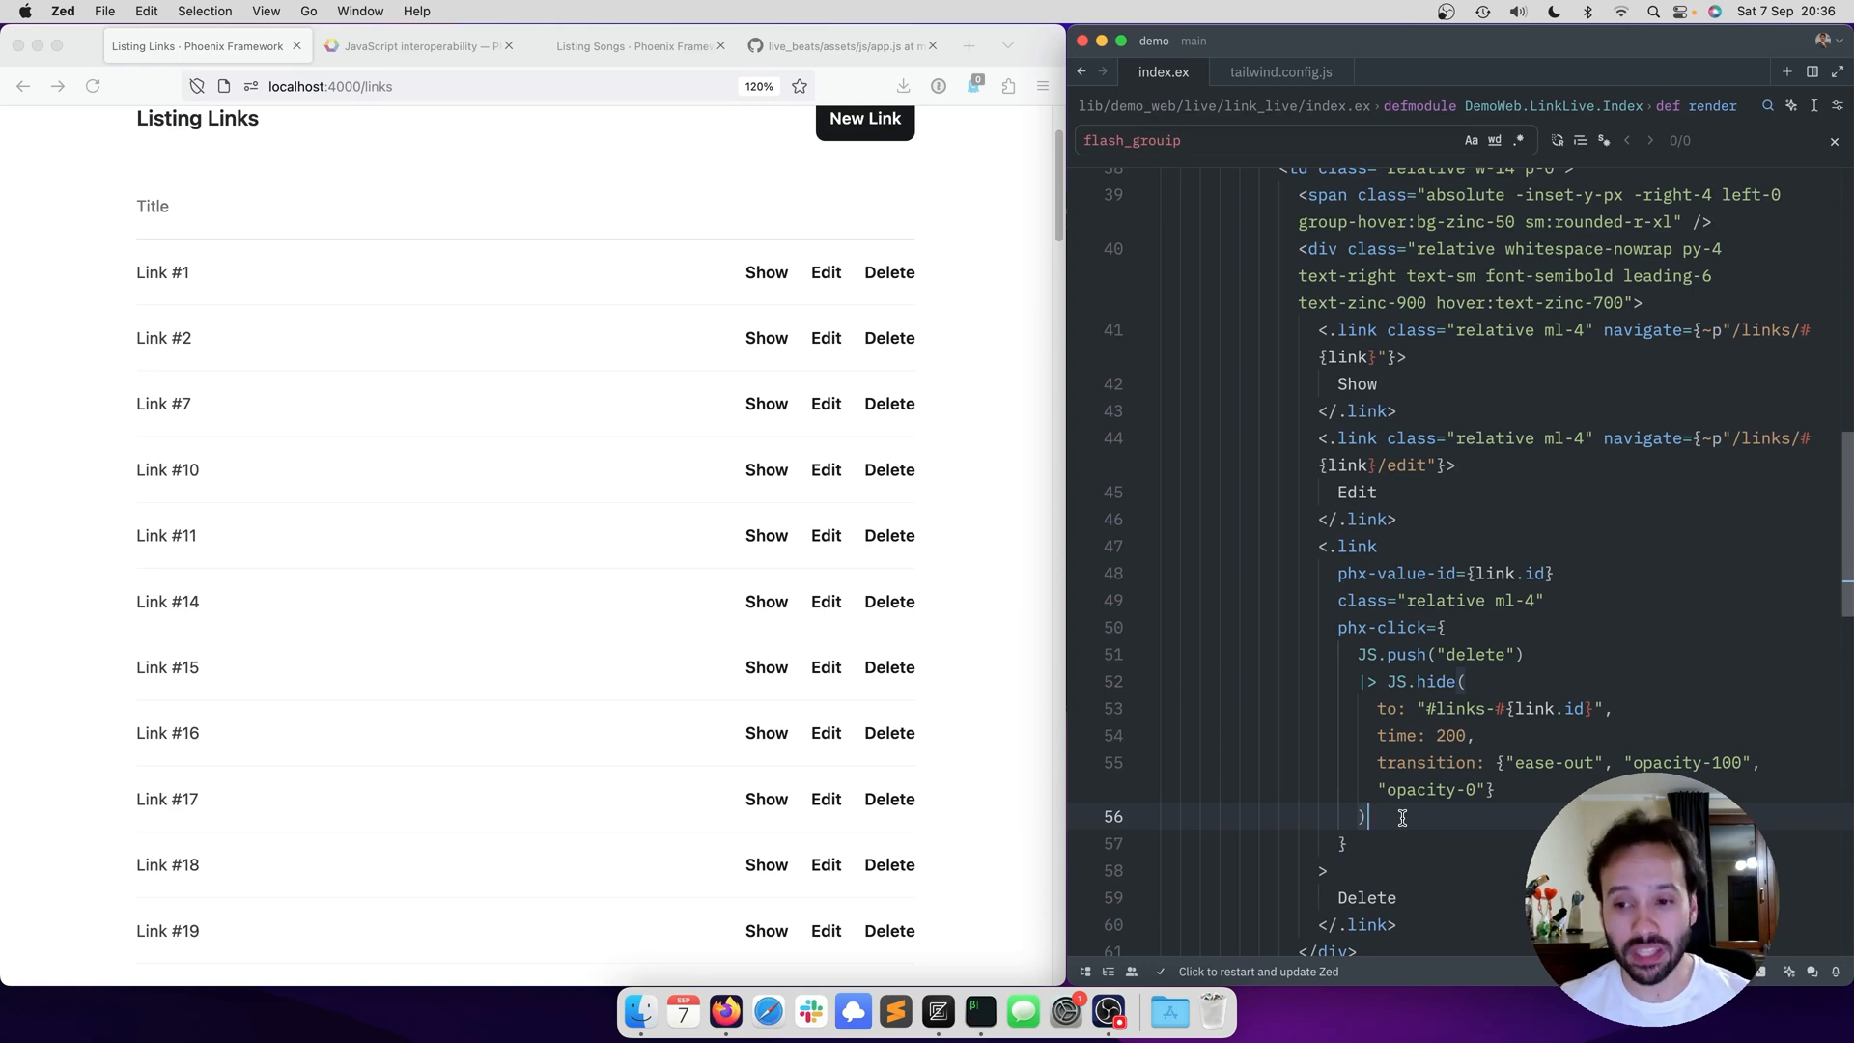
mouse_move(1466, 661)
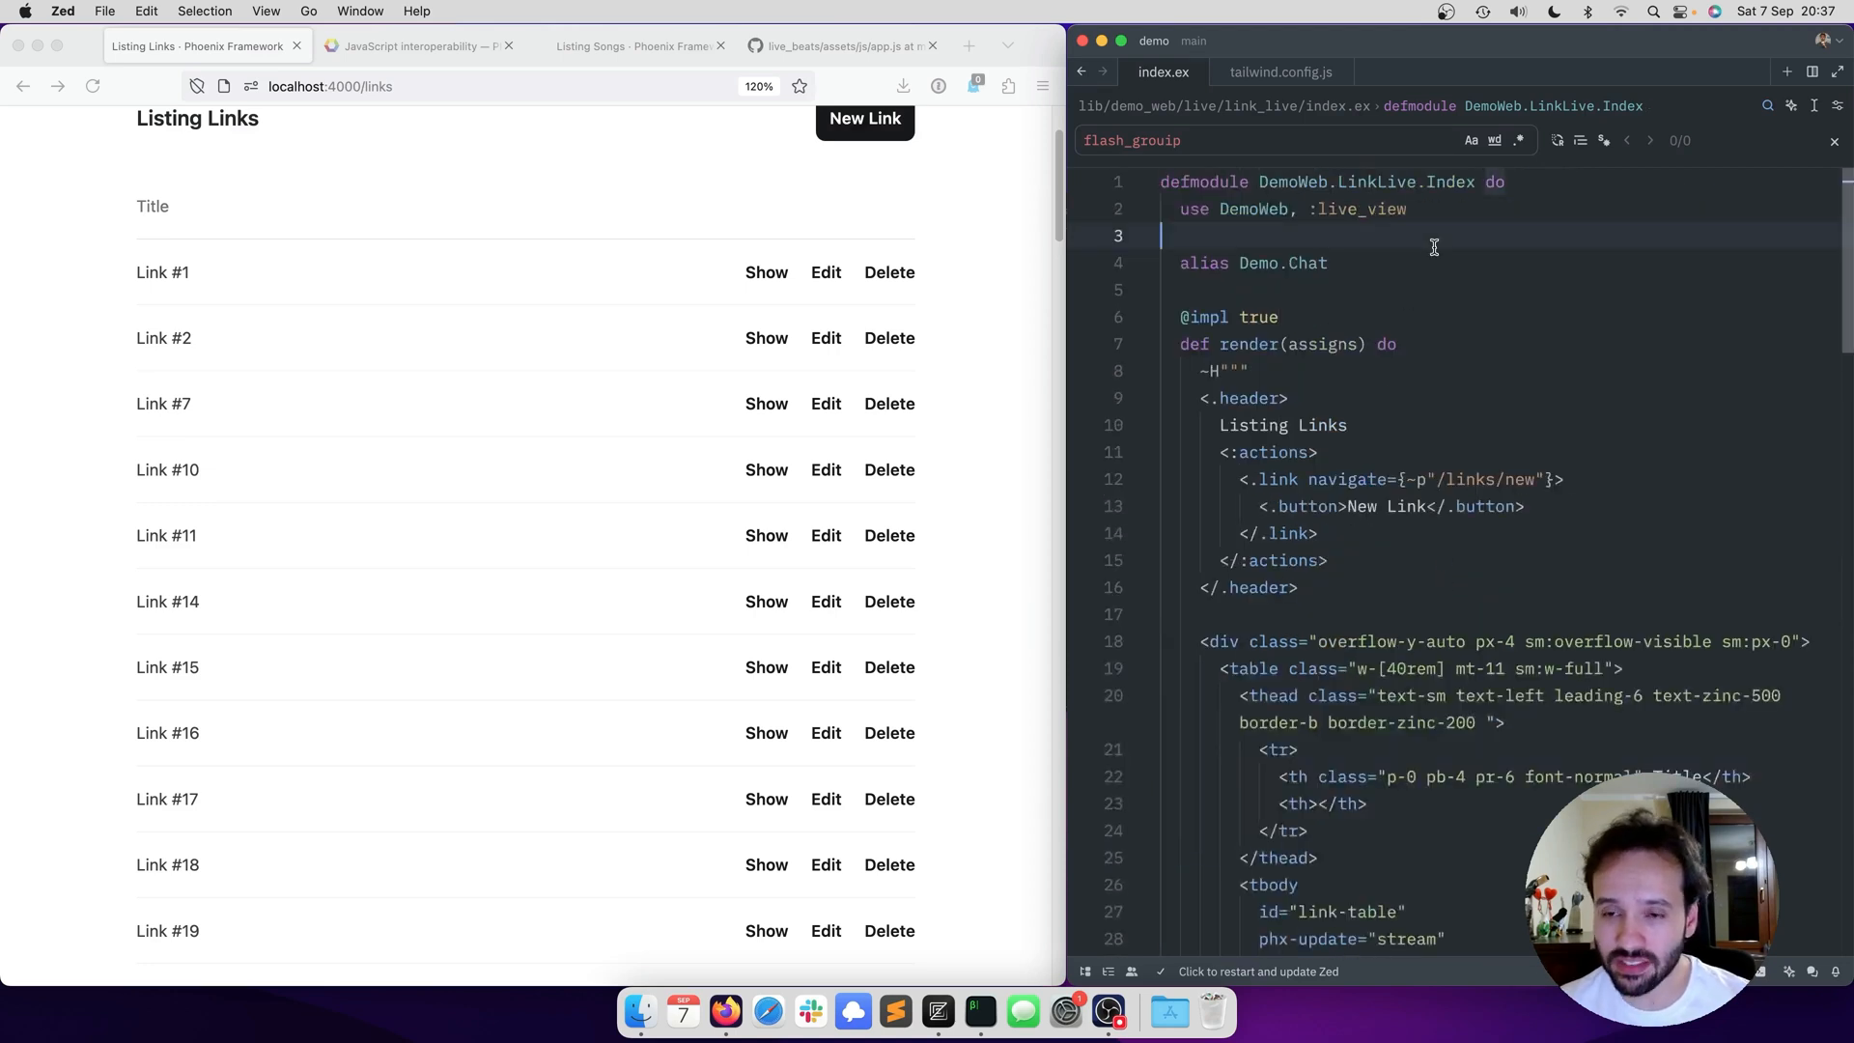
- Define defp delete_and_hide(selector) and delete Link #2 to test the helper
text(defp delete_and)
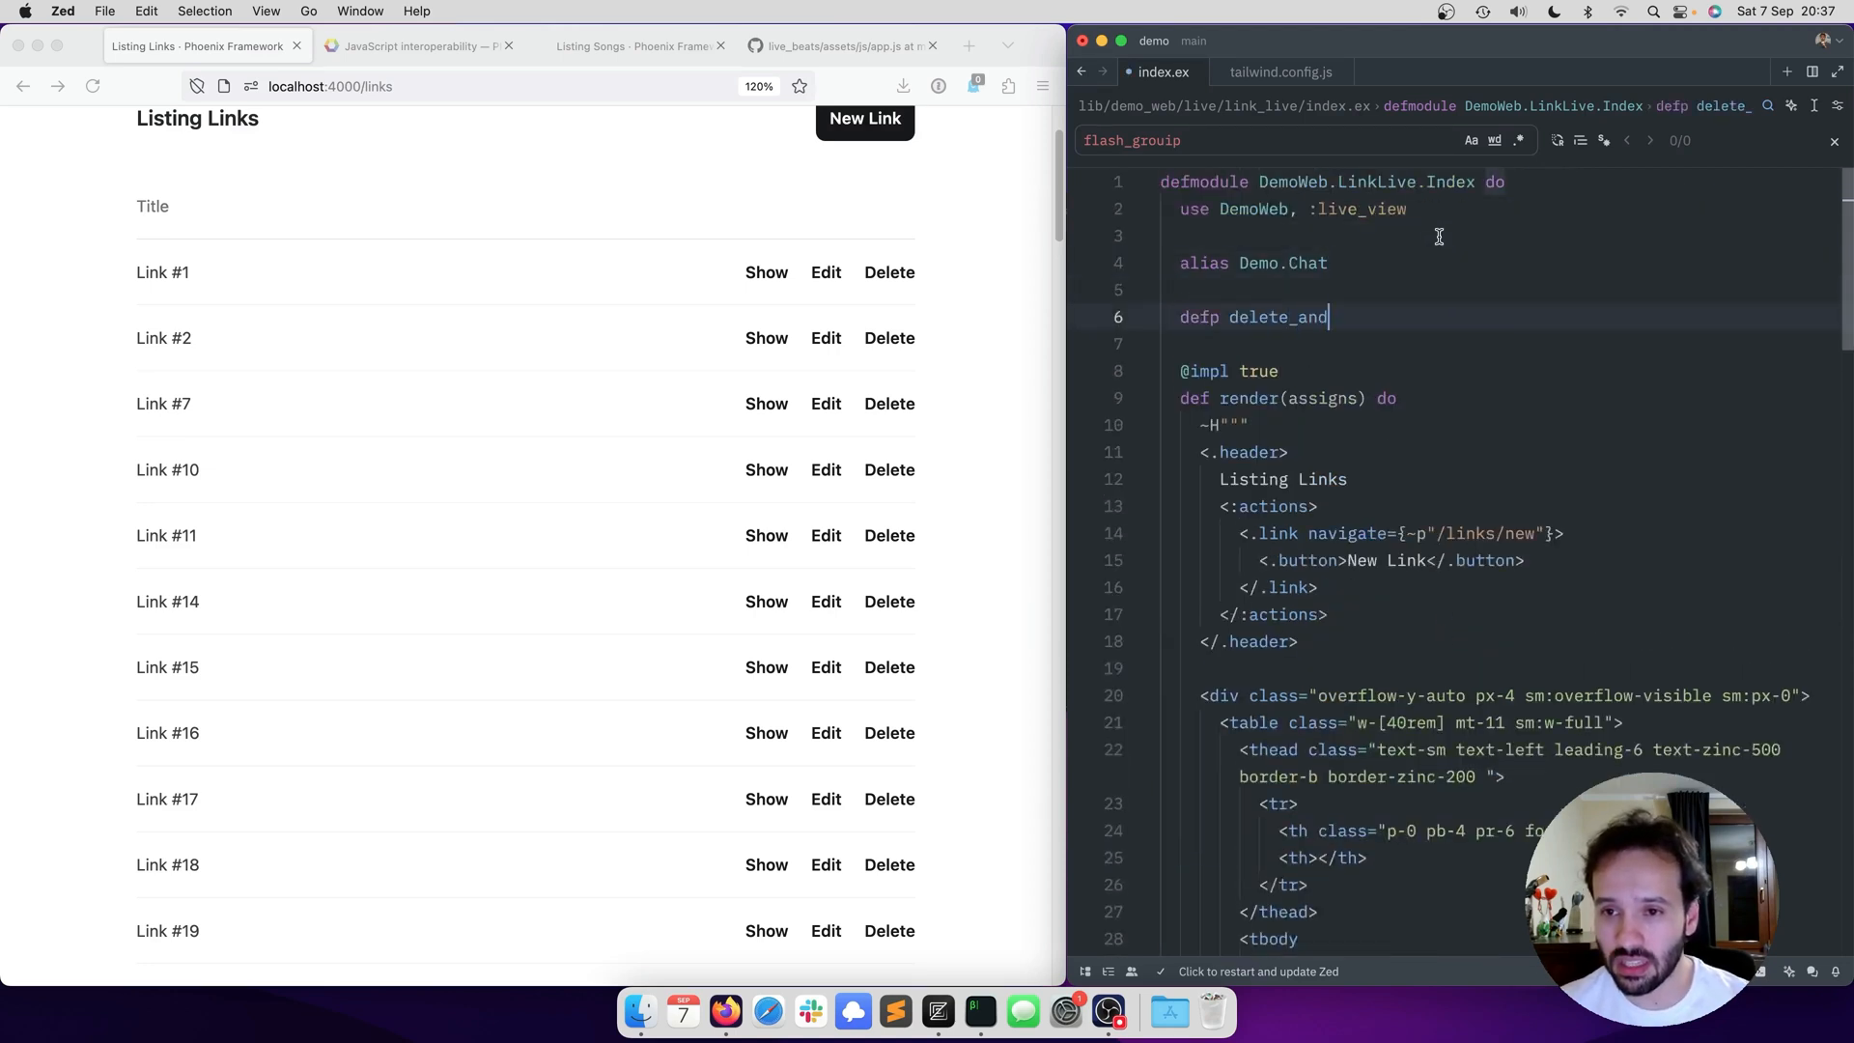
text(_hide(se)
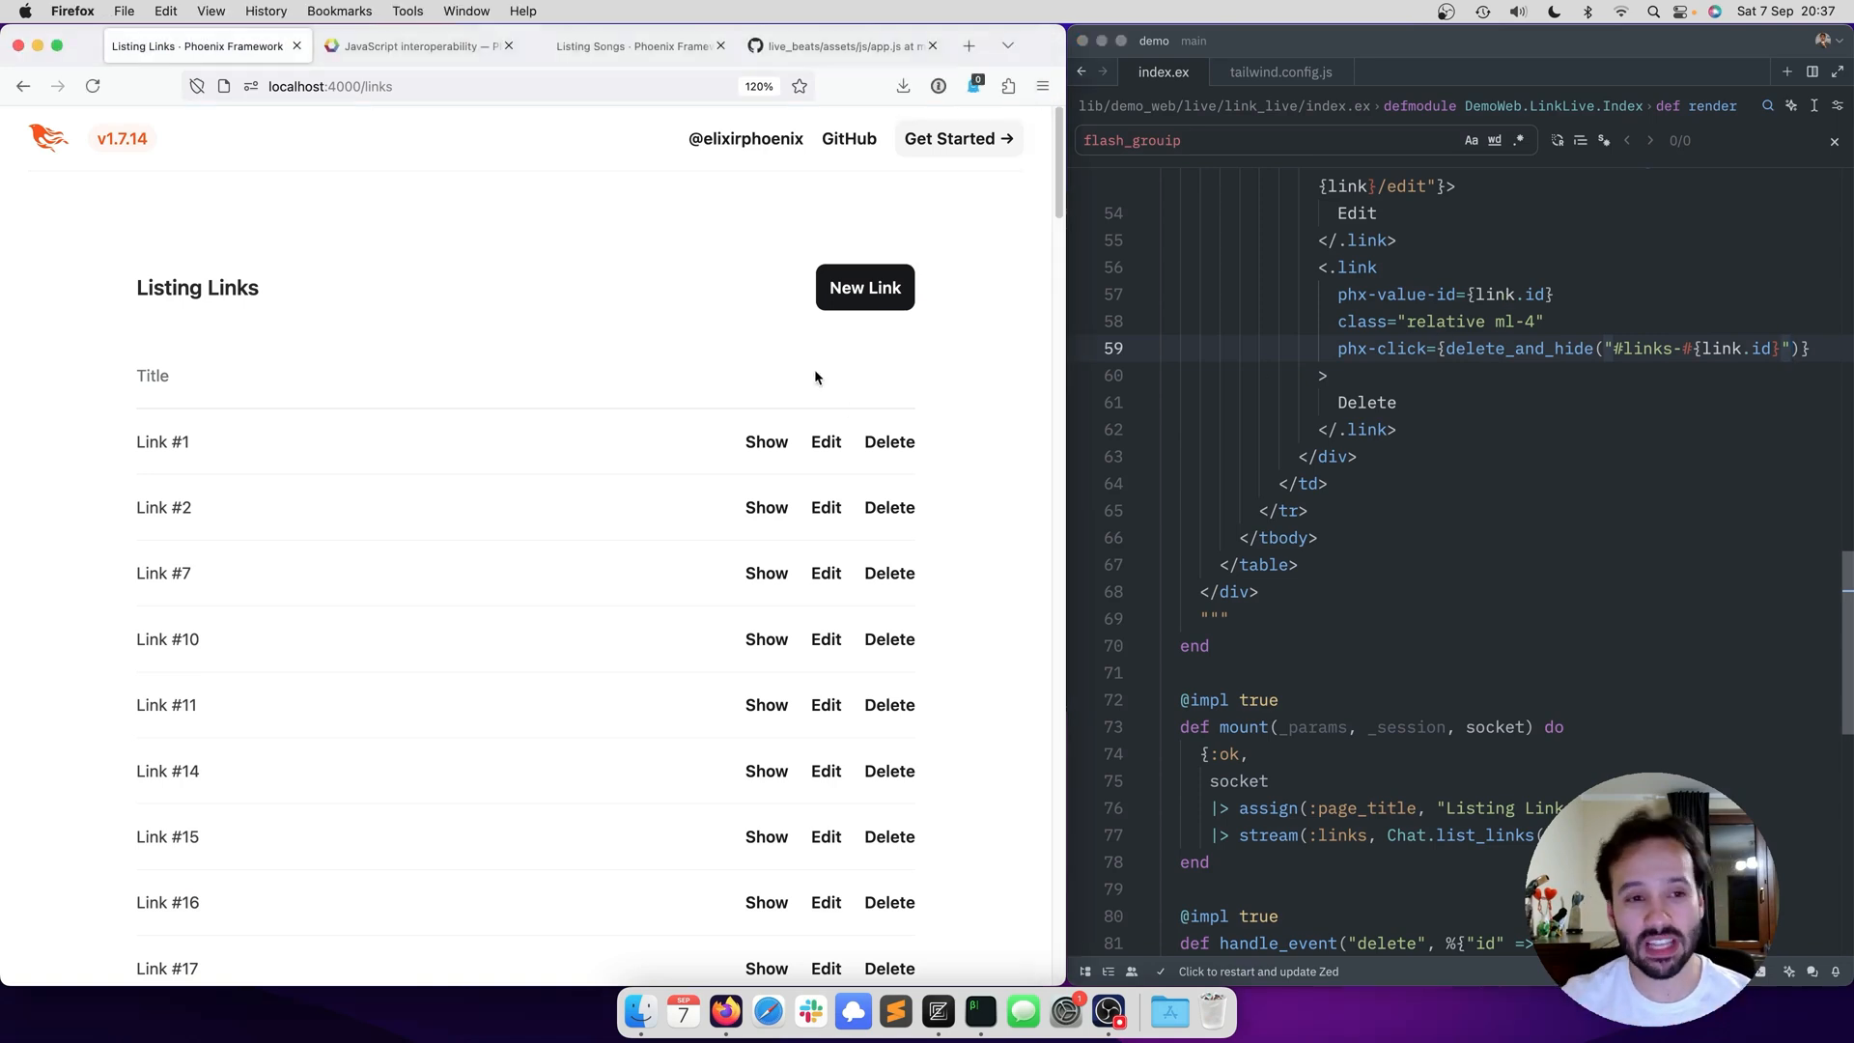
mouse_move(862, 535)
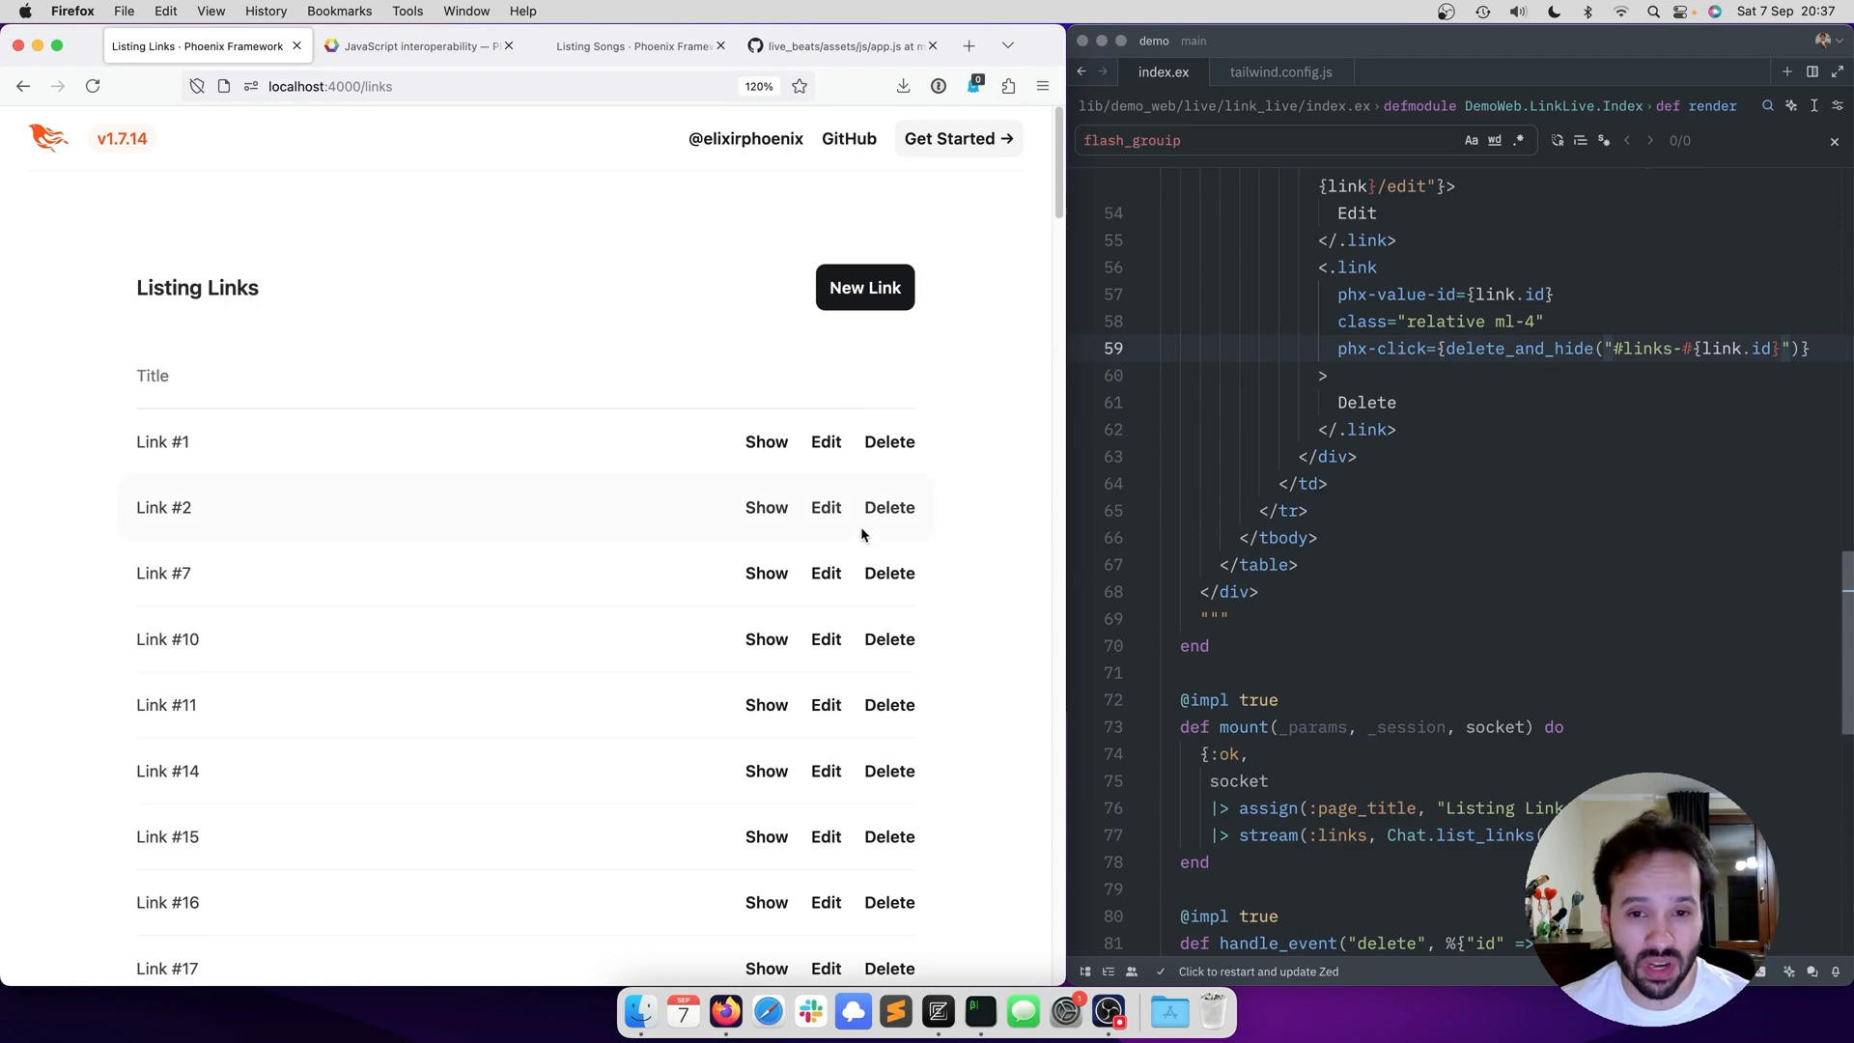
click(888, 508)
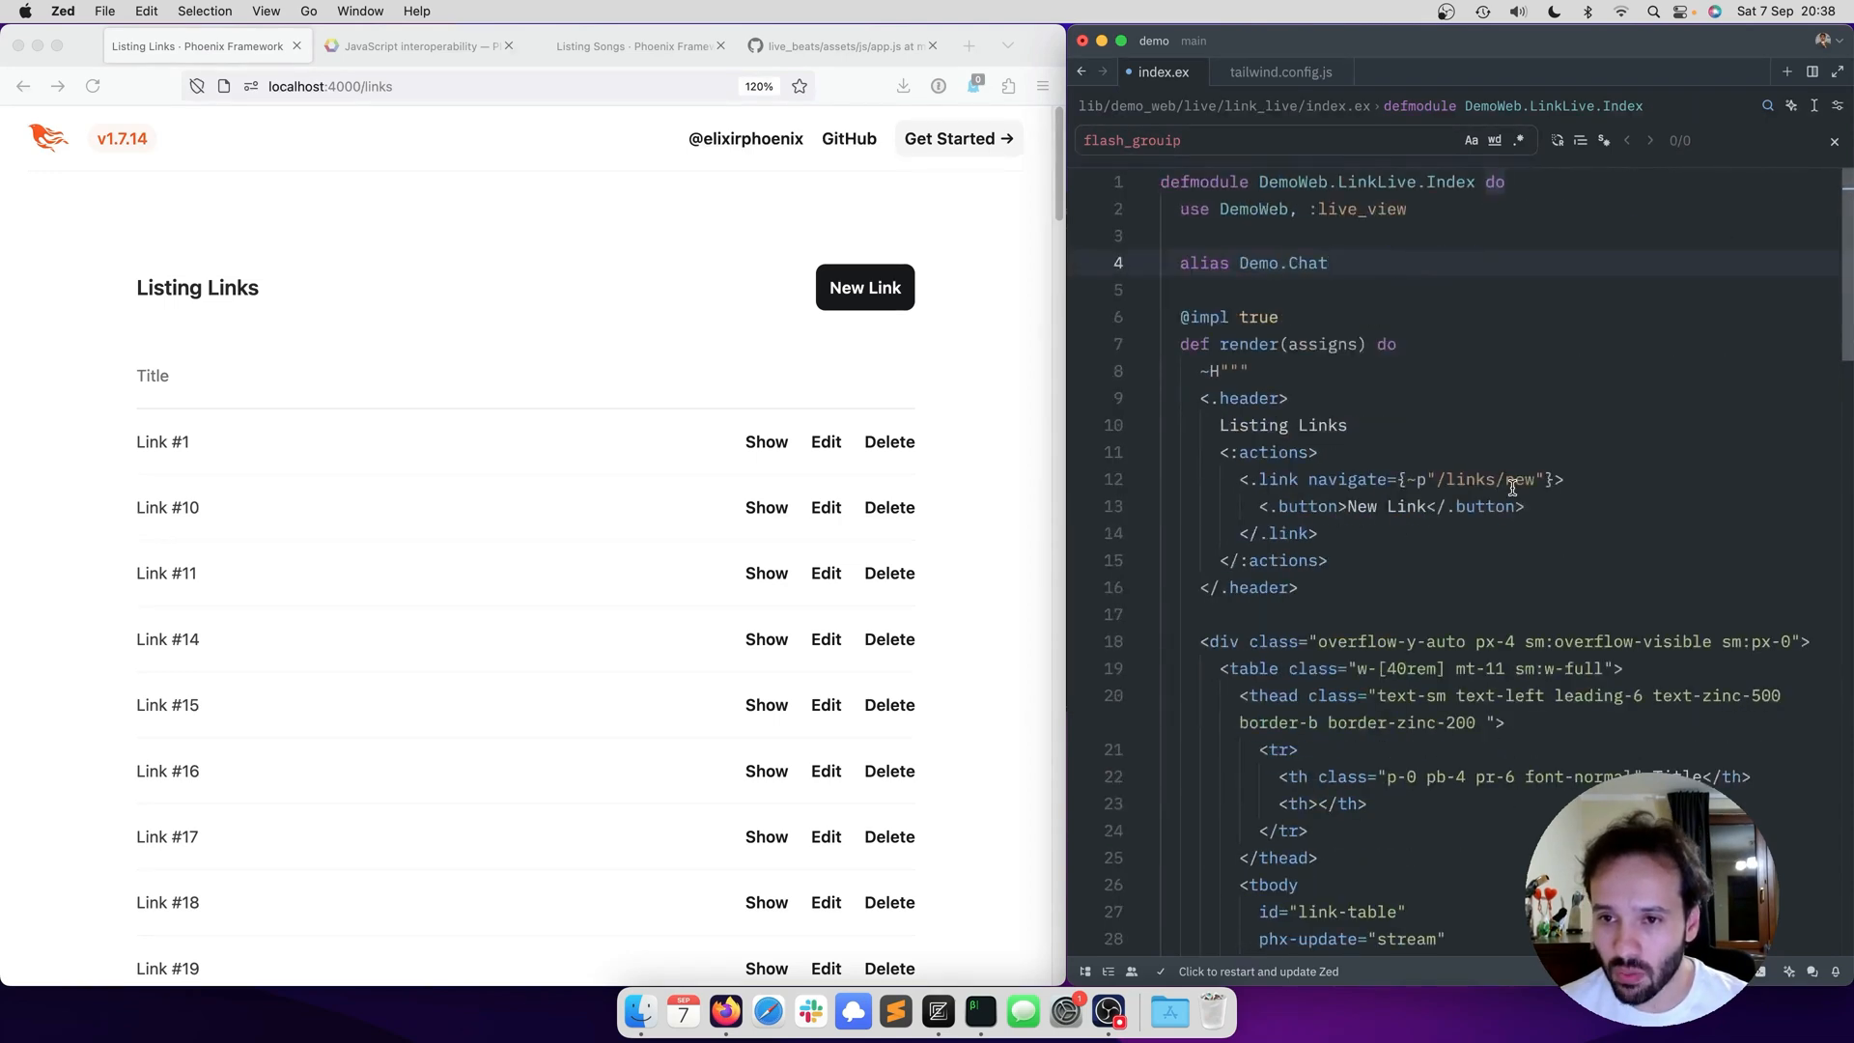
- Replace JS.hide with JS.add_class("opacity-50") on the link's row
scroll(down, 3)
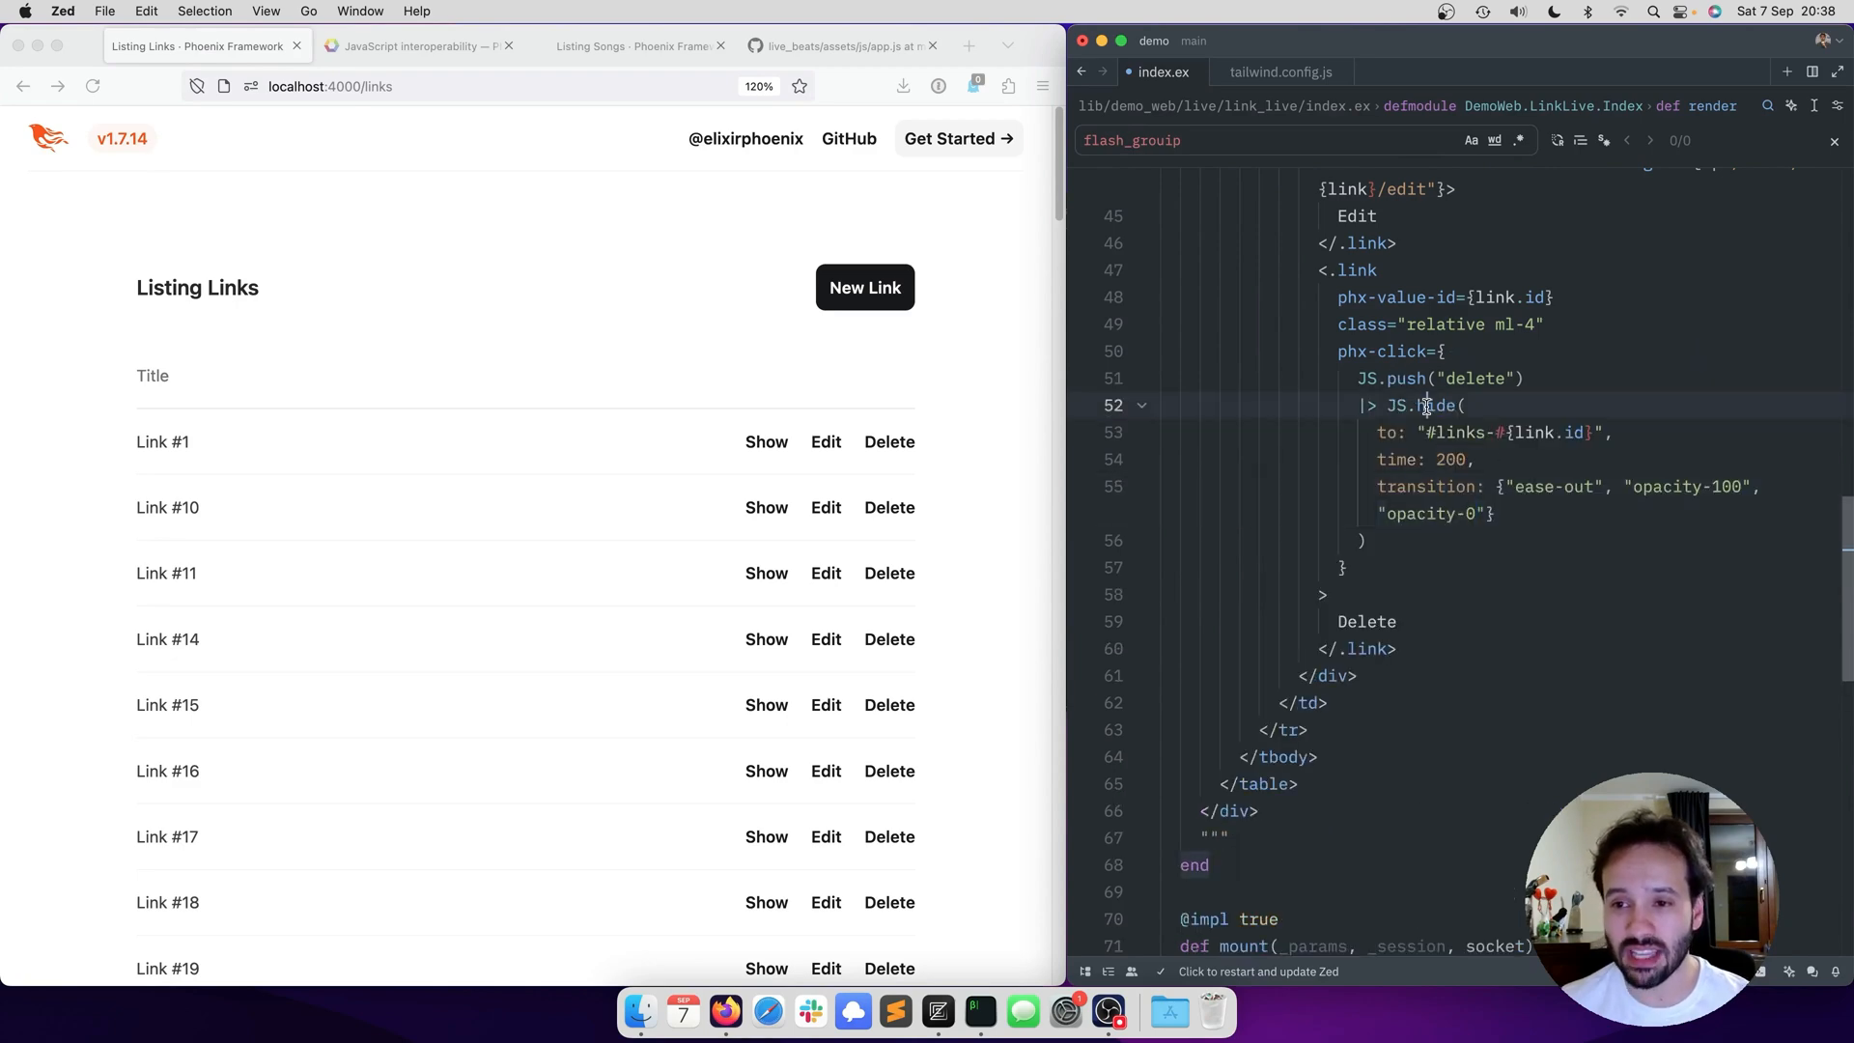
text(add_class)
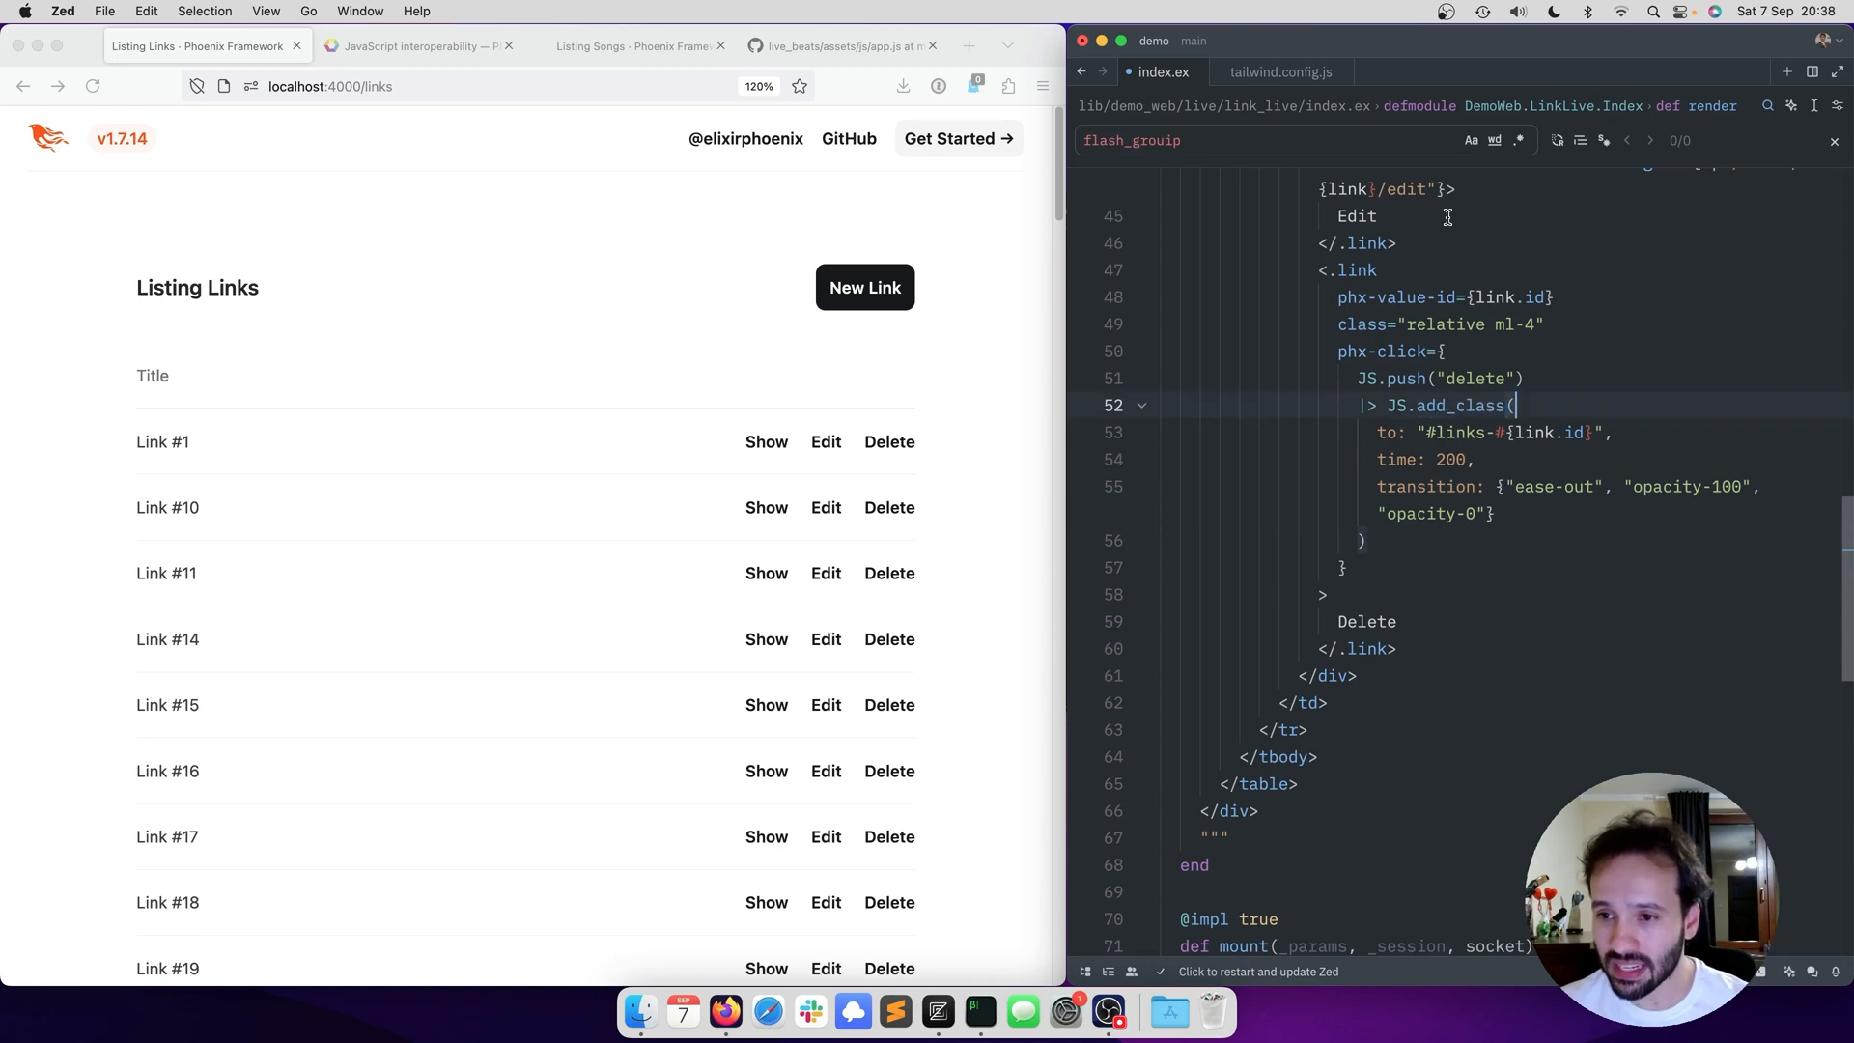
text("opacity-50",)
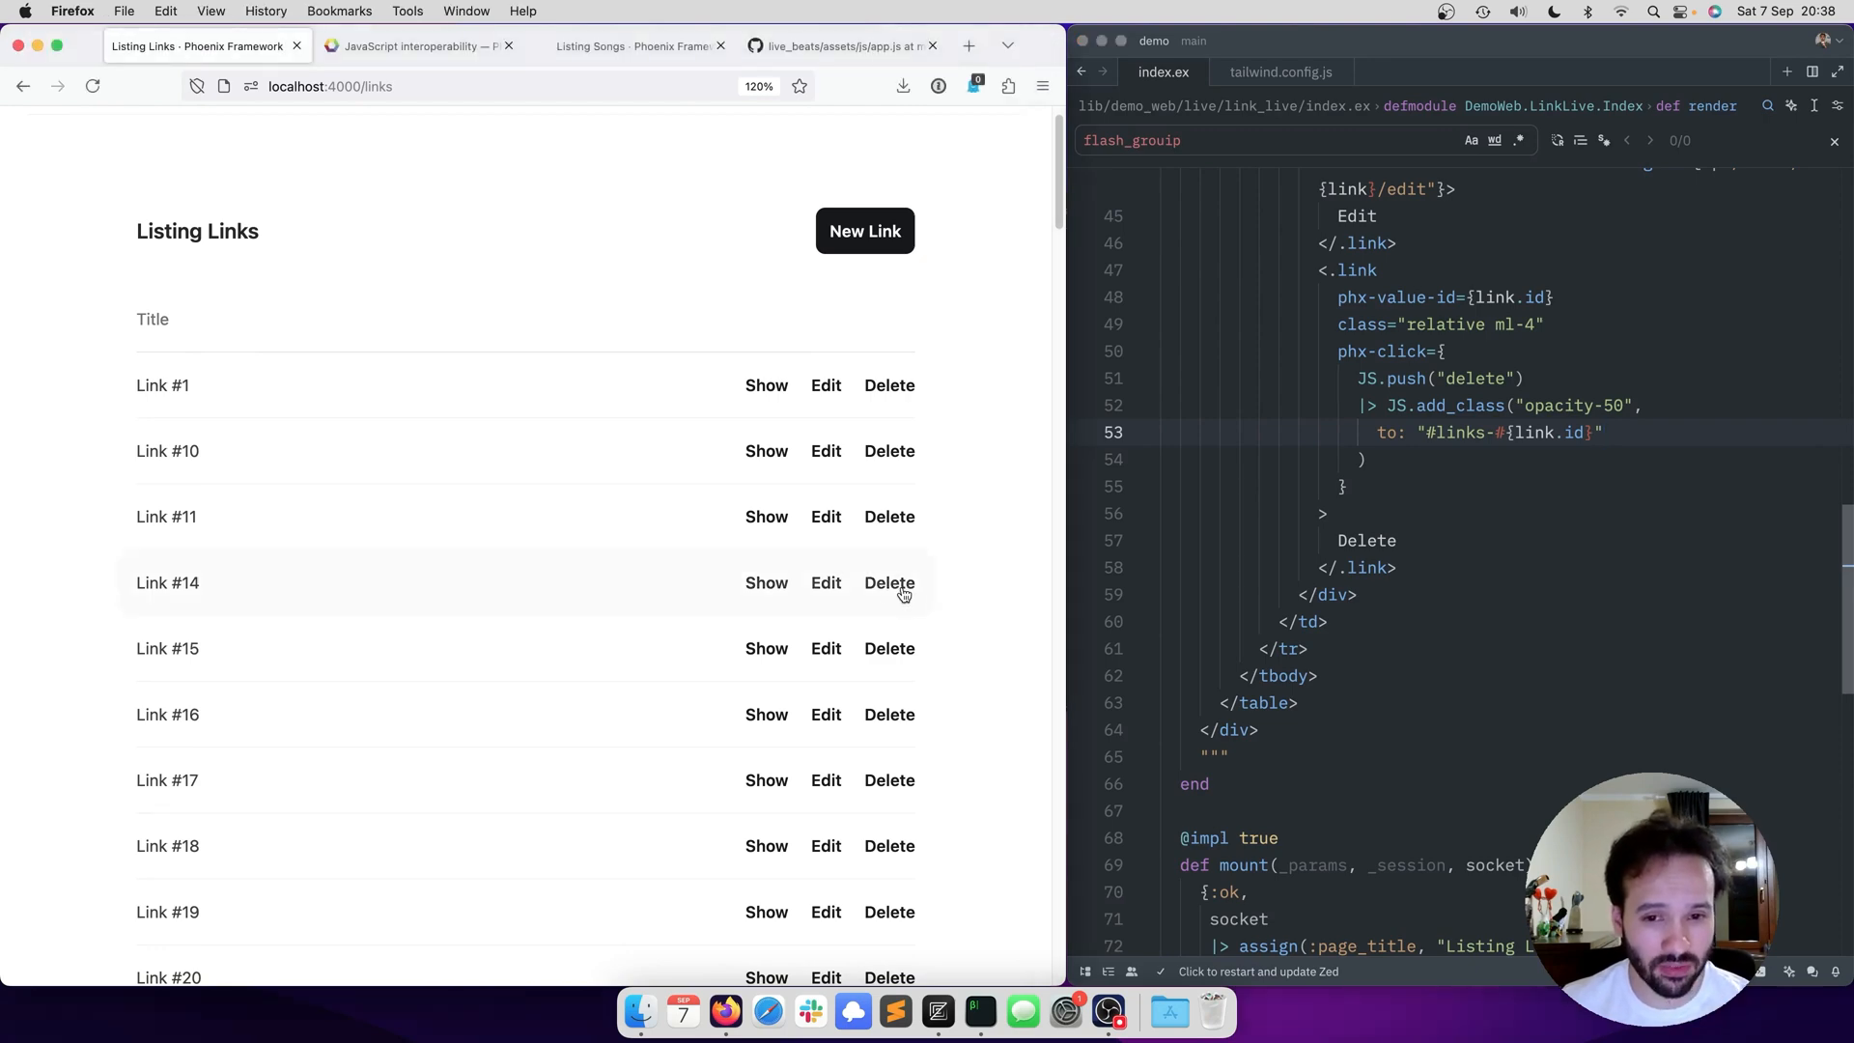
- Delete Links #14, #15 and #20 in Firefox, watching each row dim before removal
click(889, 583)
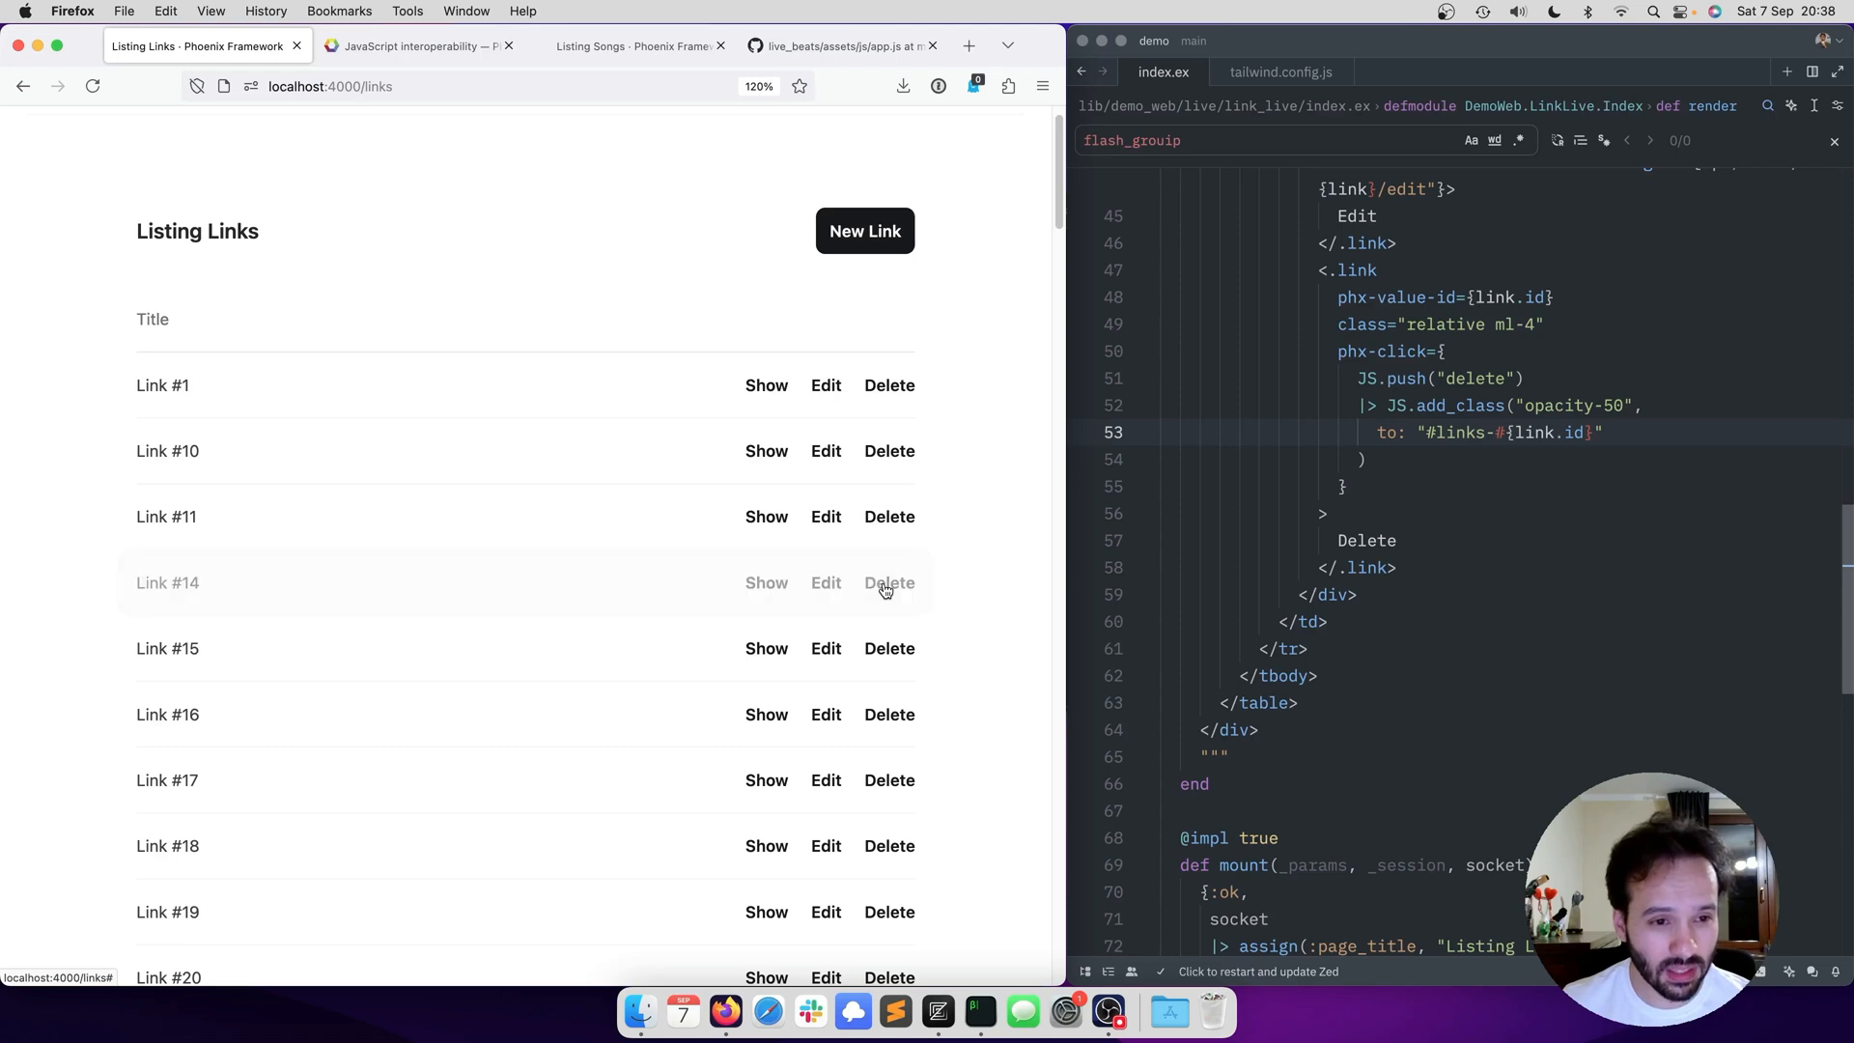
click(889, 581)
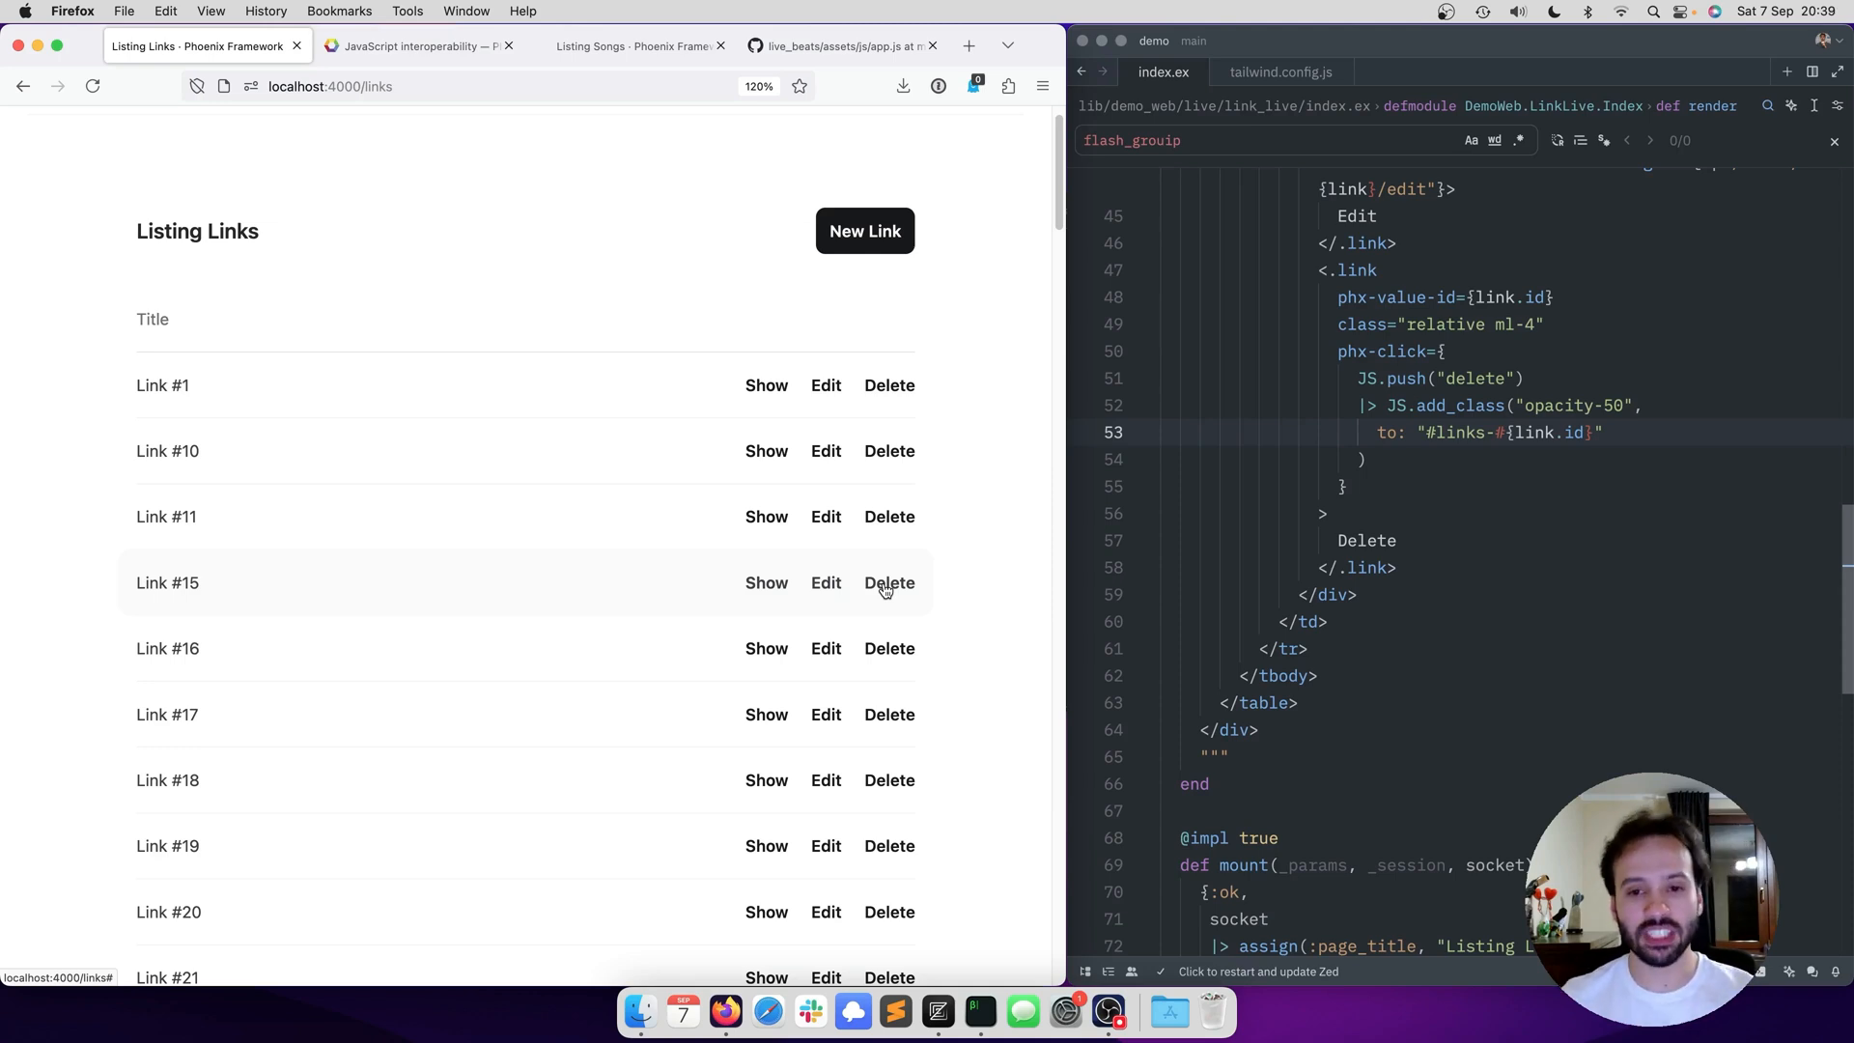
click(889, 582)
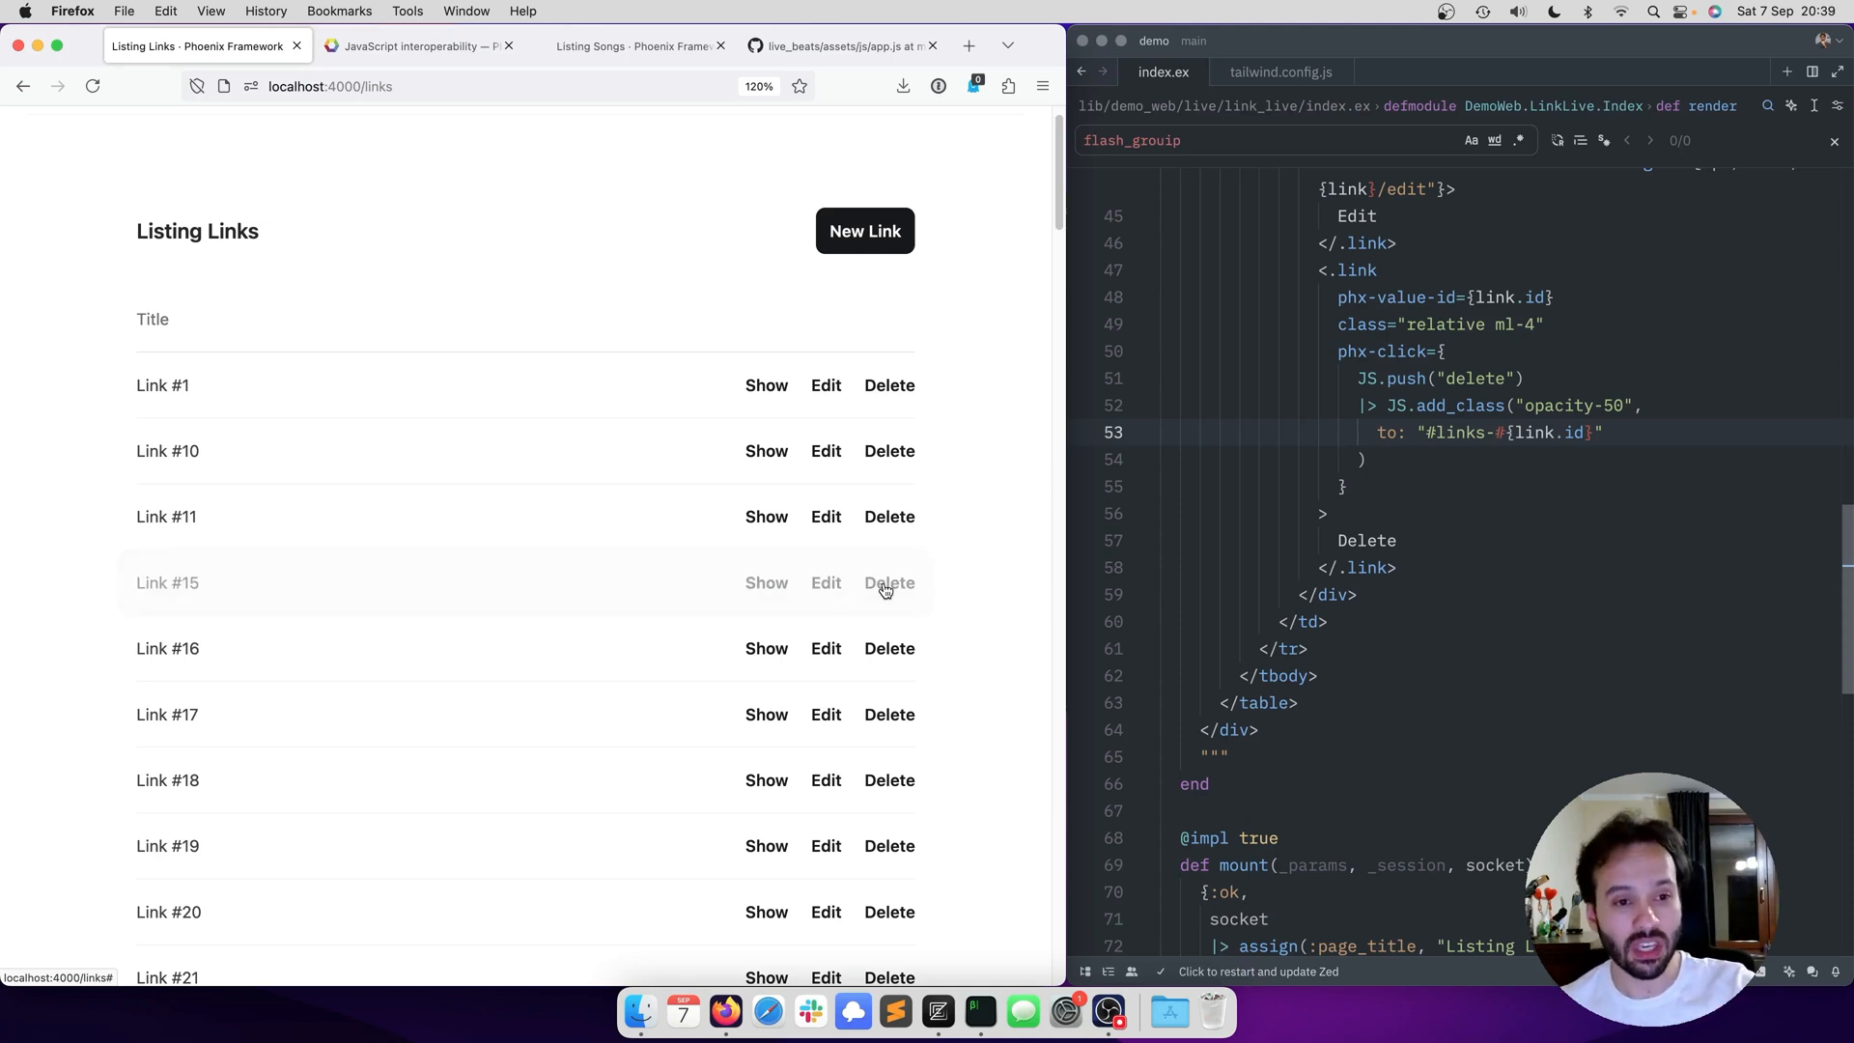
click(889, 581)
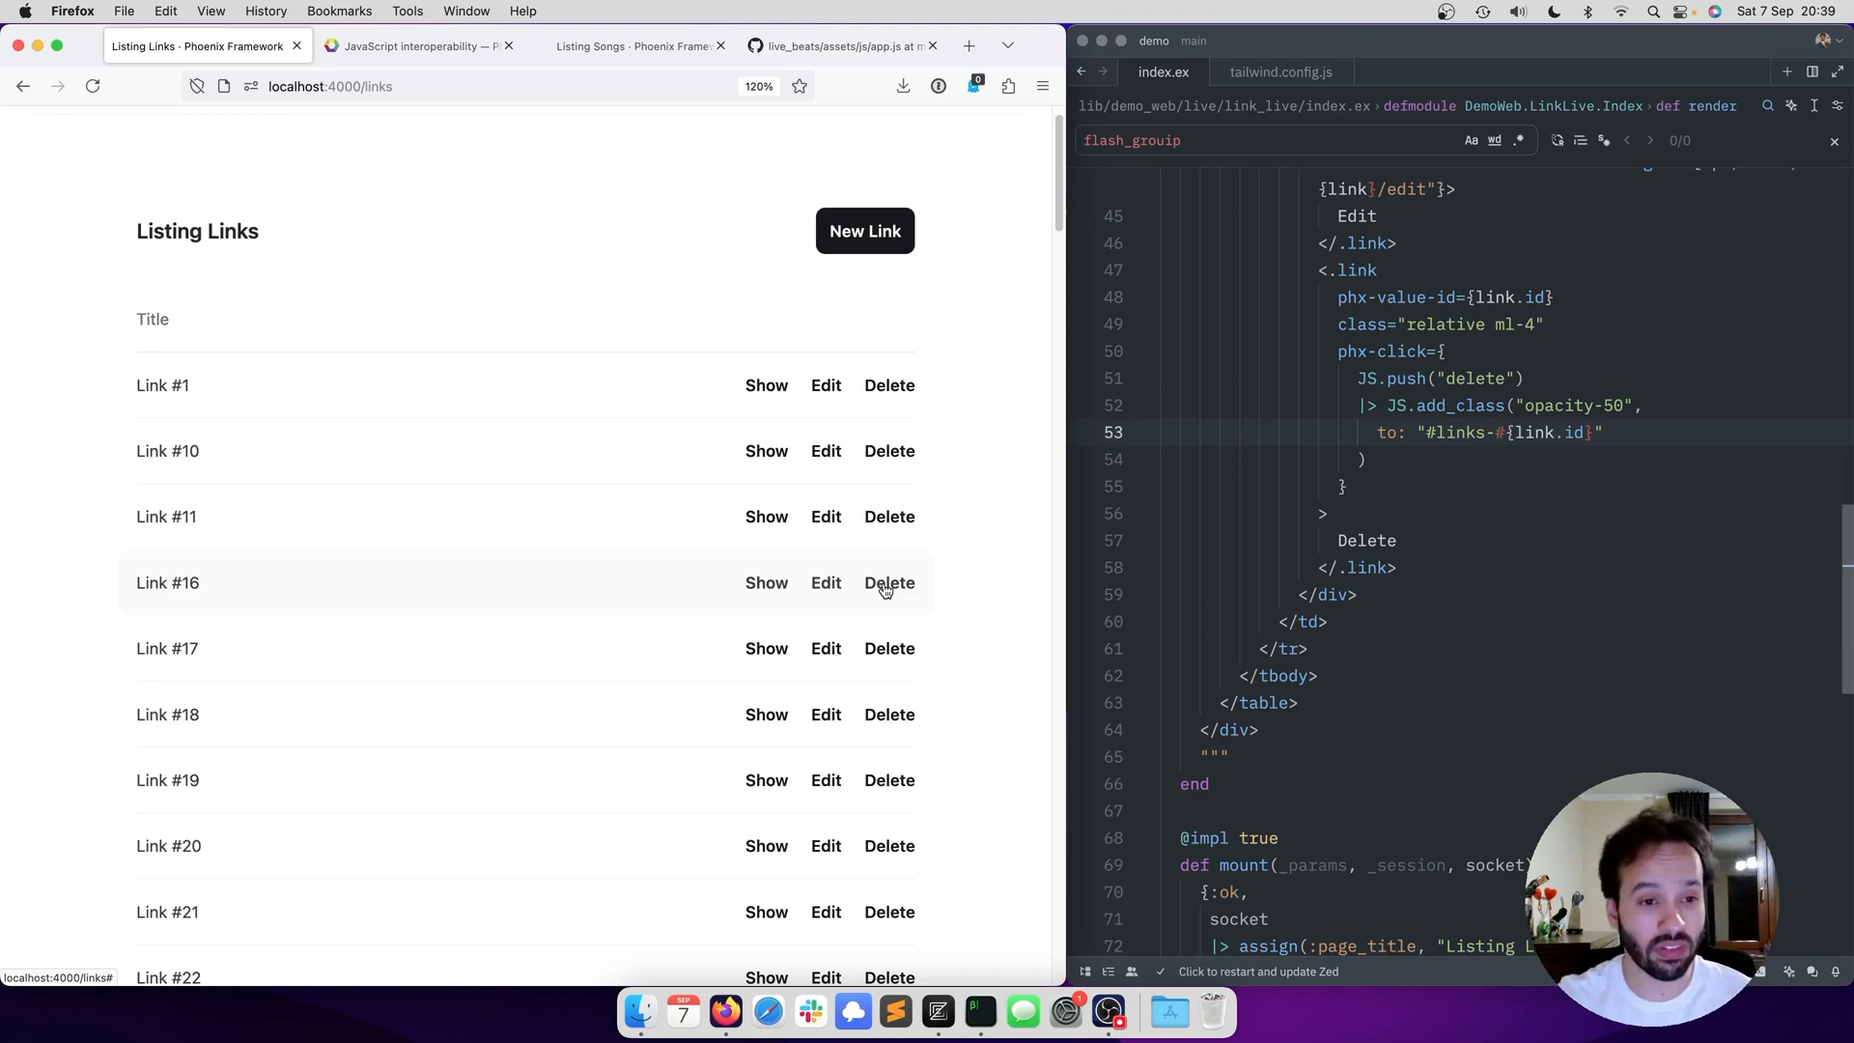
scroll(down, 3)
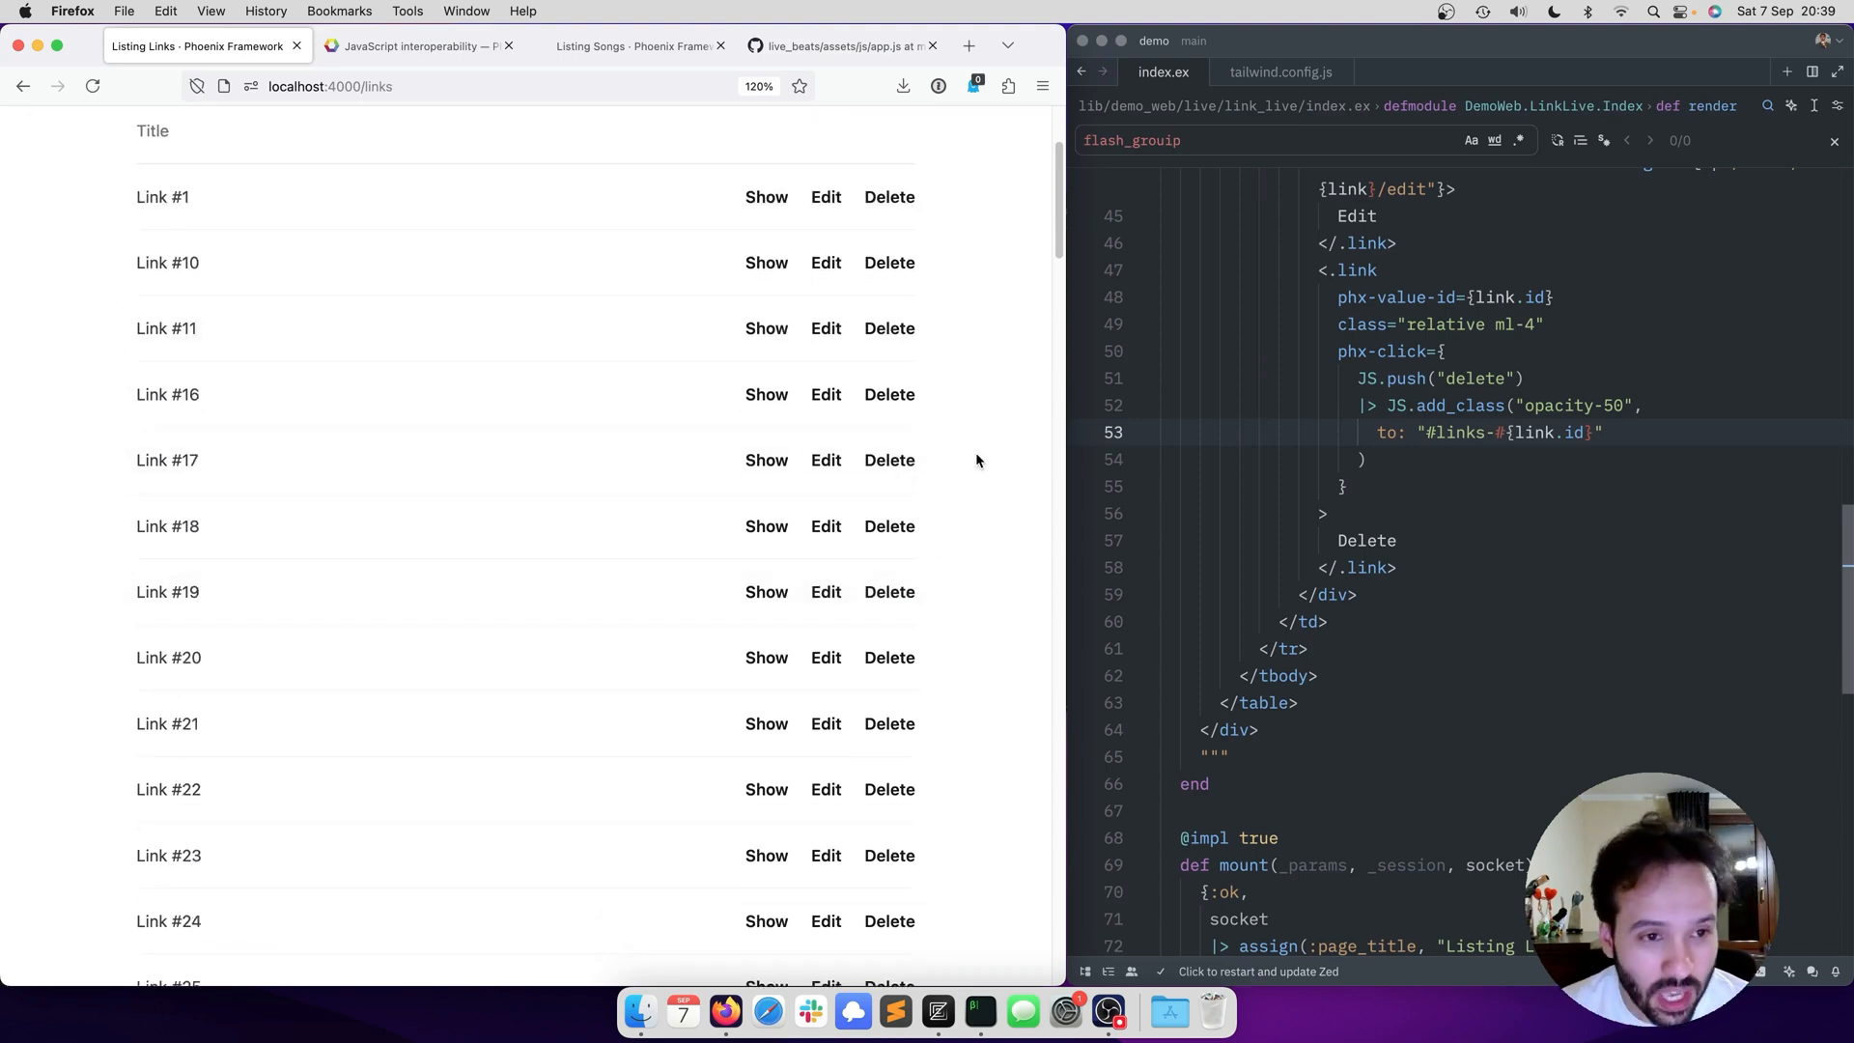
mouse_move(888, 394)
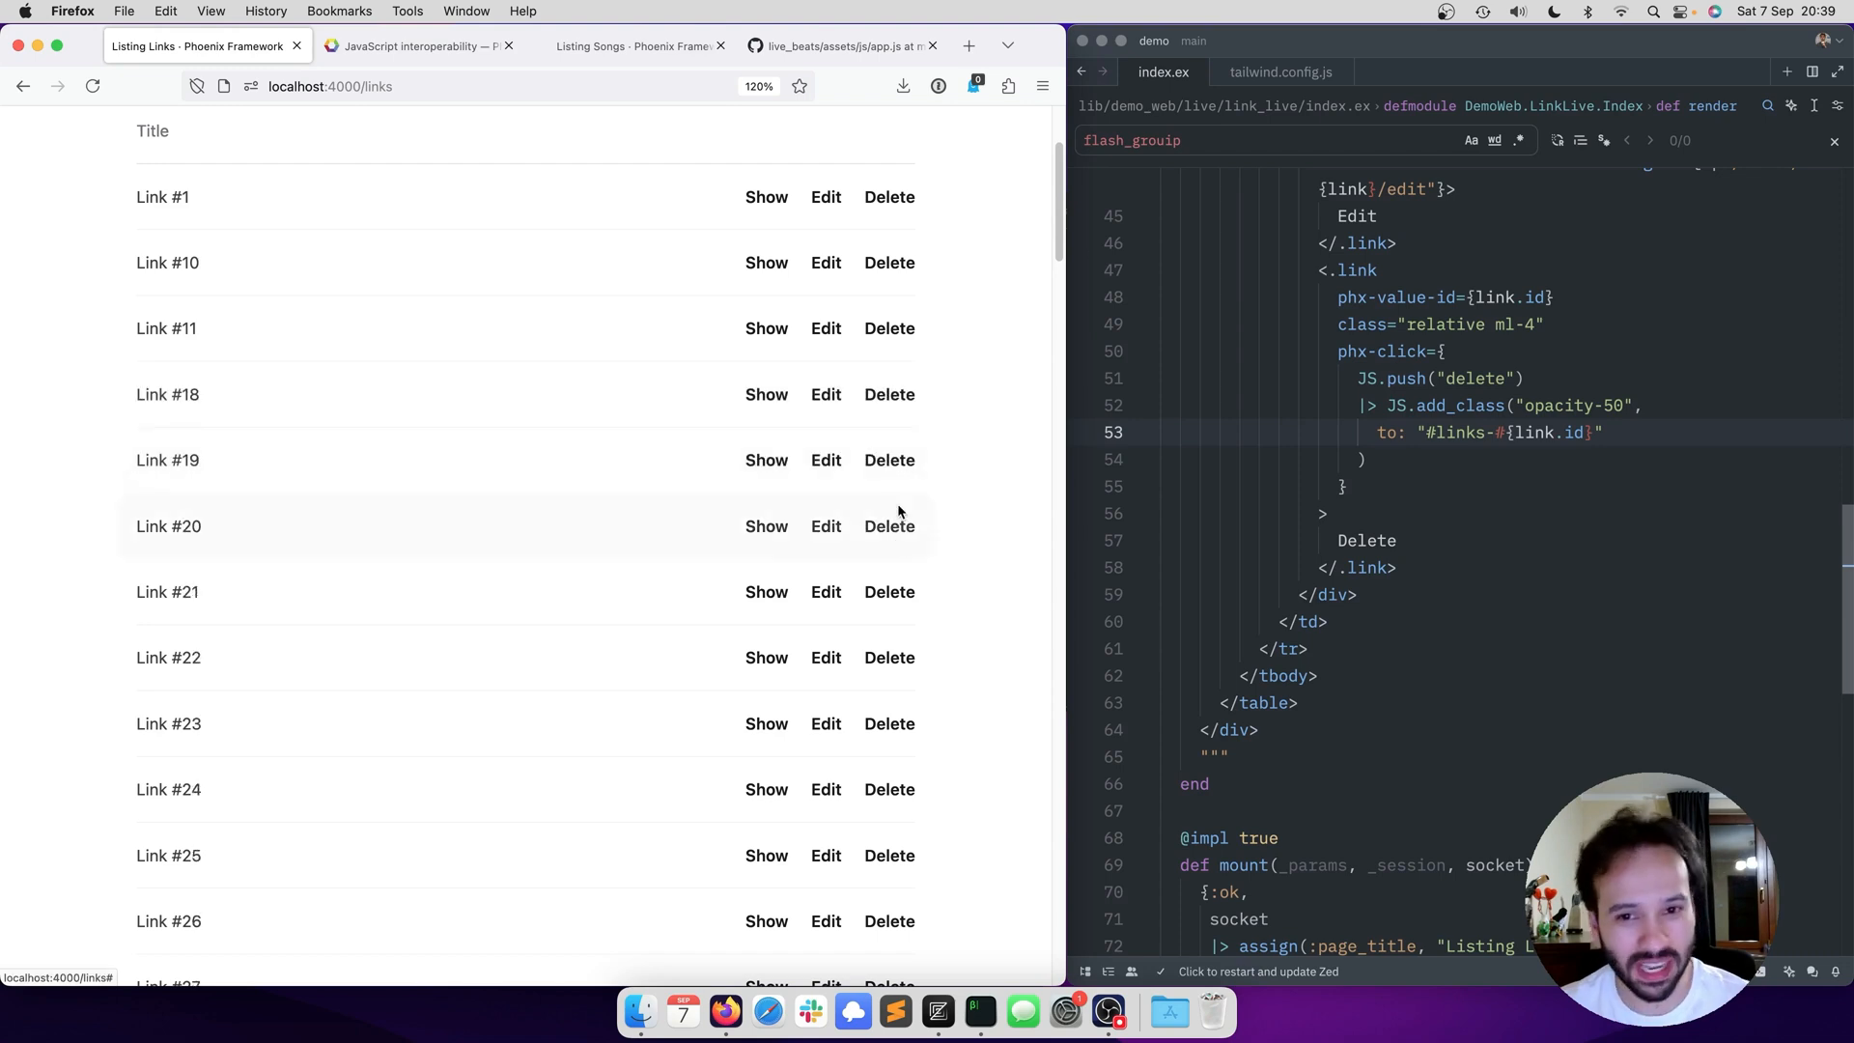
click(889, 592)
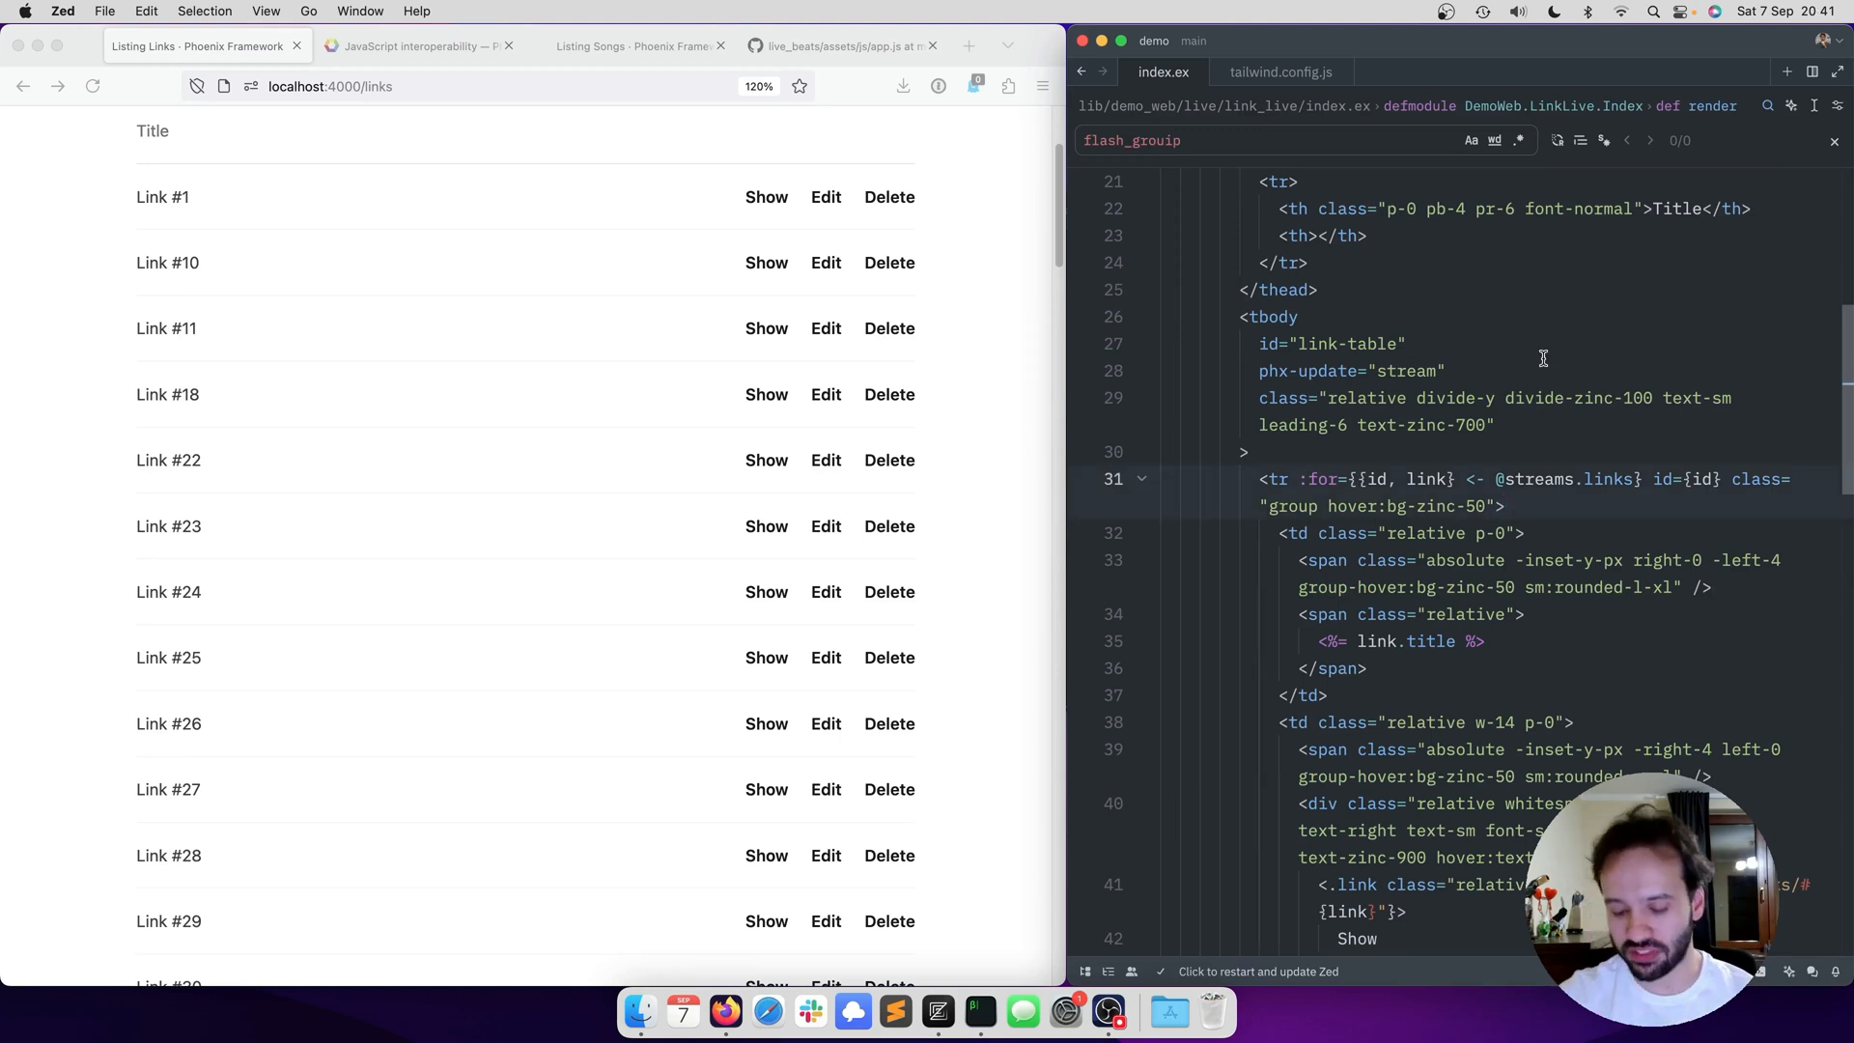
- Add phx-remove={JS.transition("animate-ping", time: 500)} to the streamed <tr>
text(ph>)
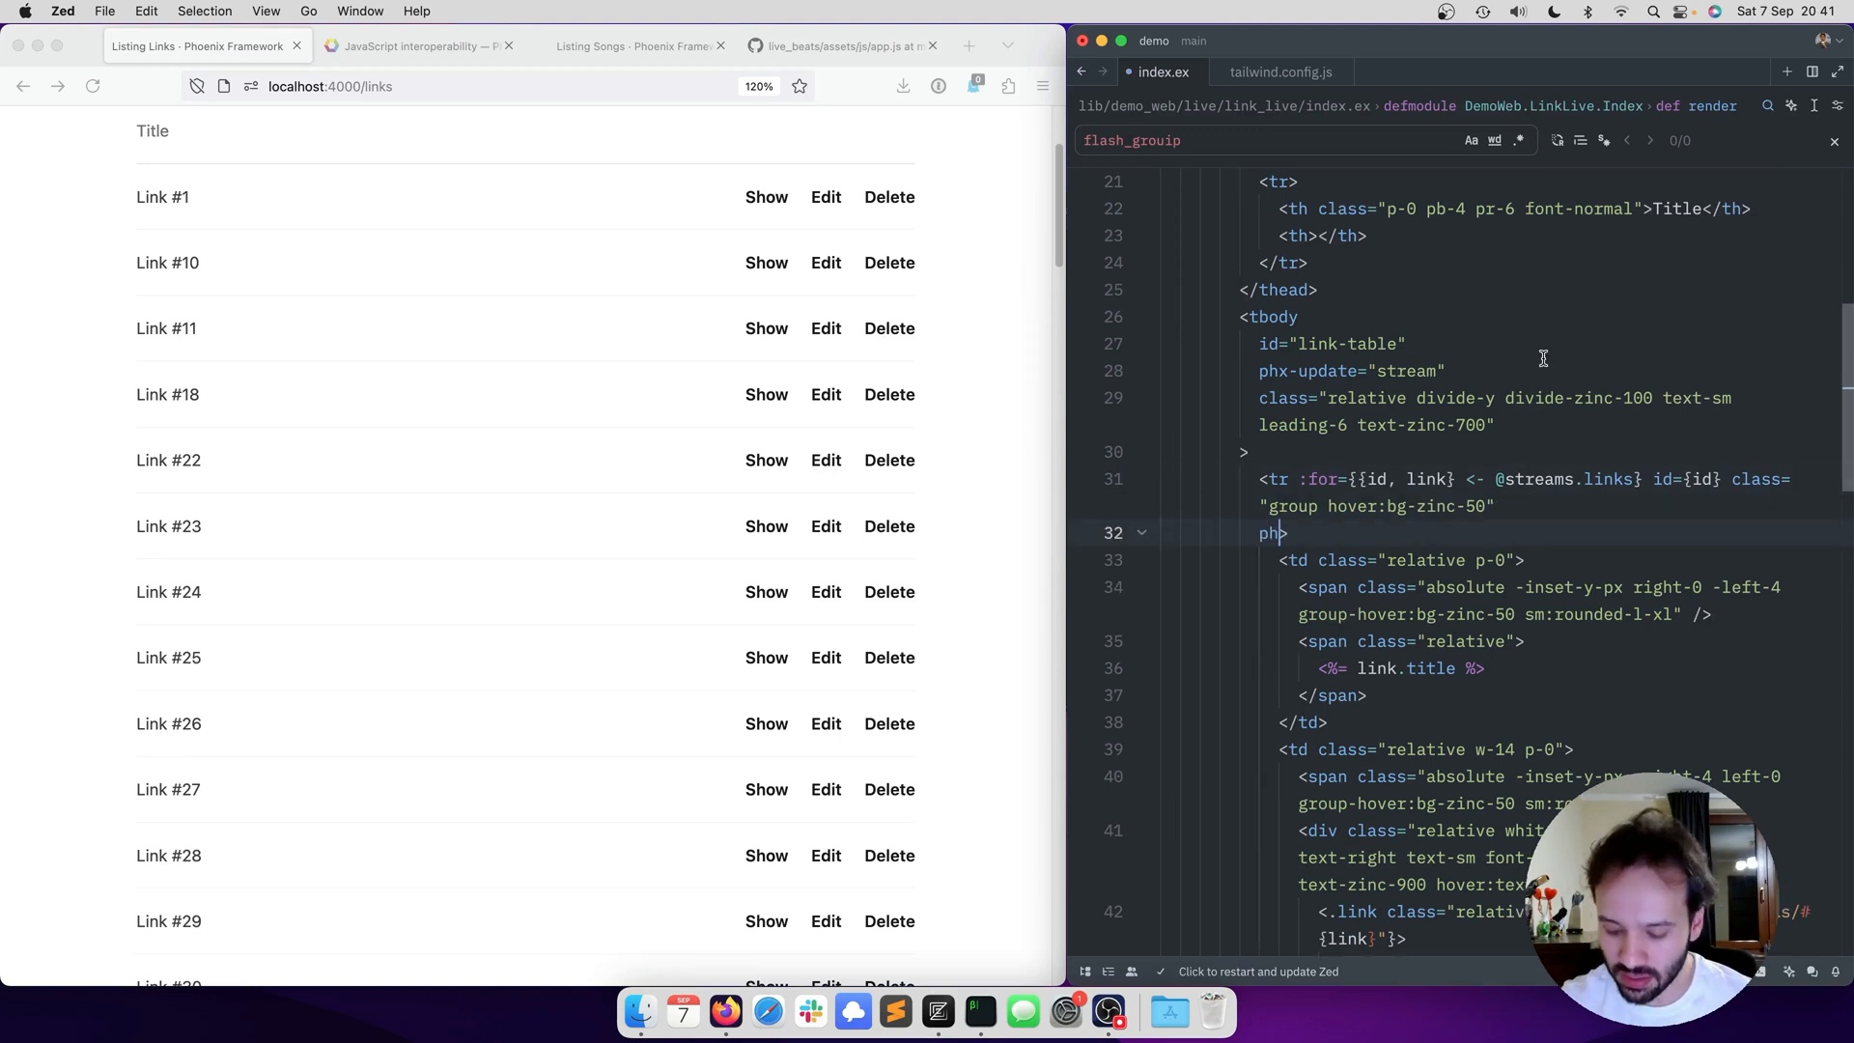
text(x-remov)
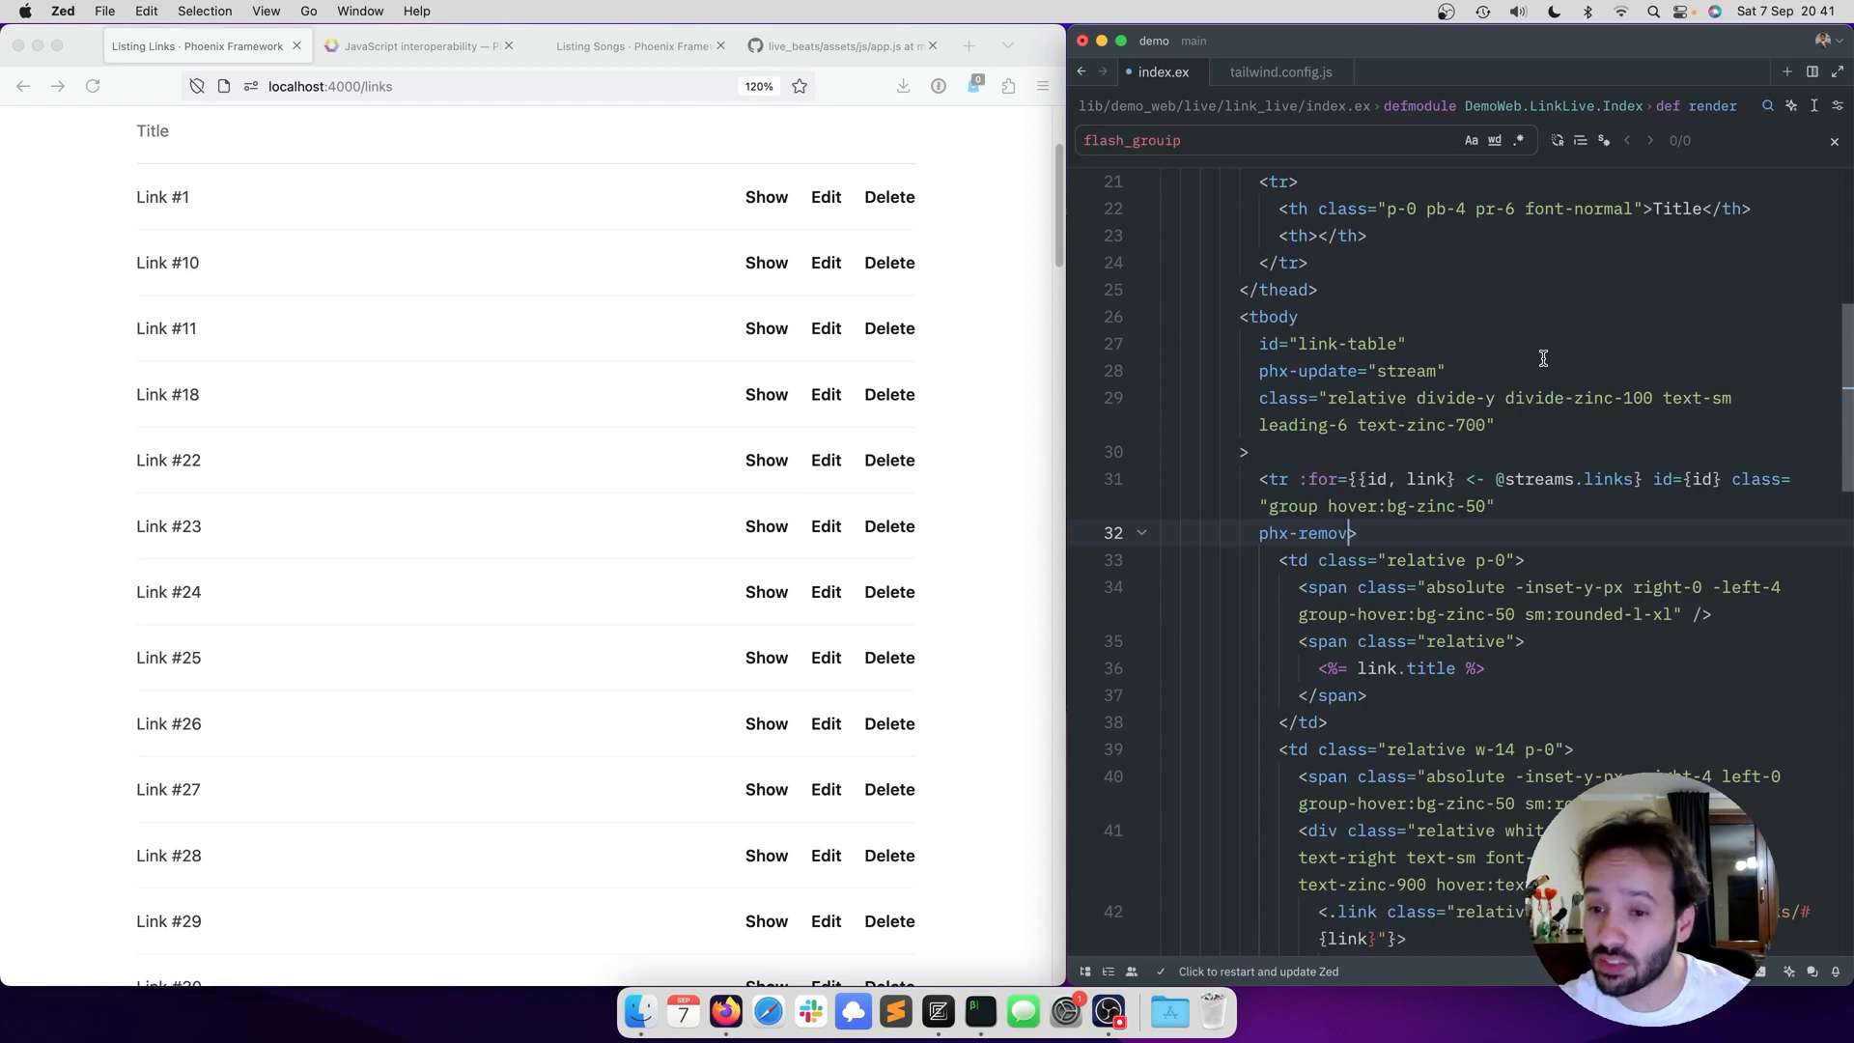
text(={JS.transition("animate)
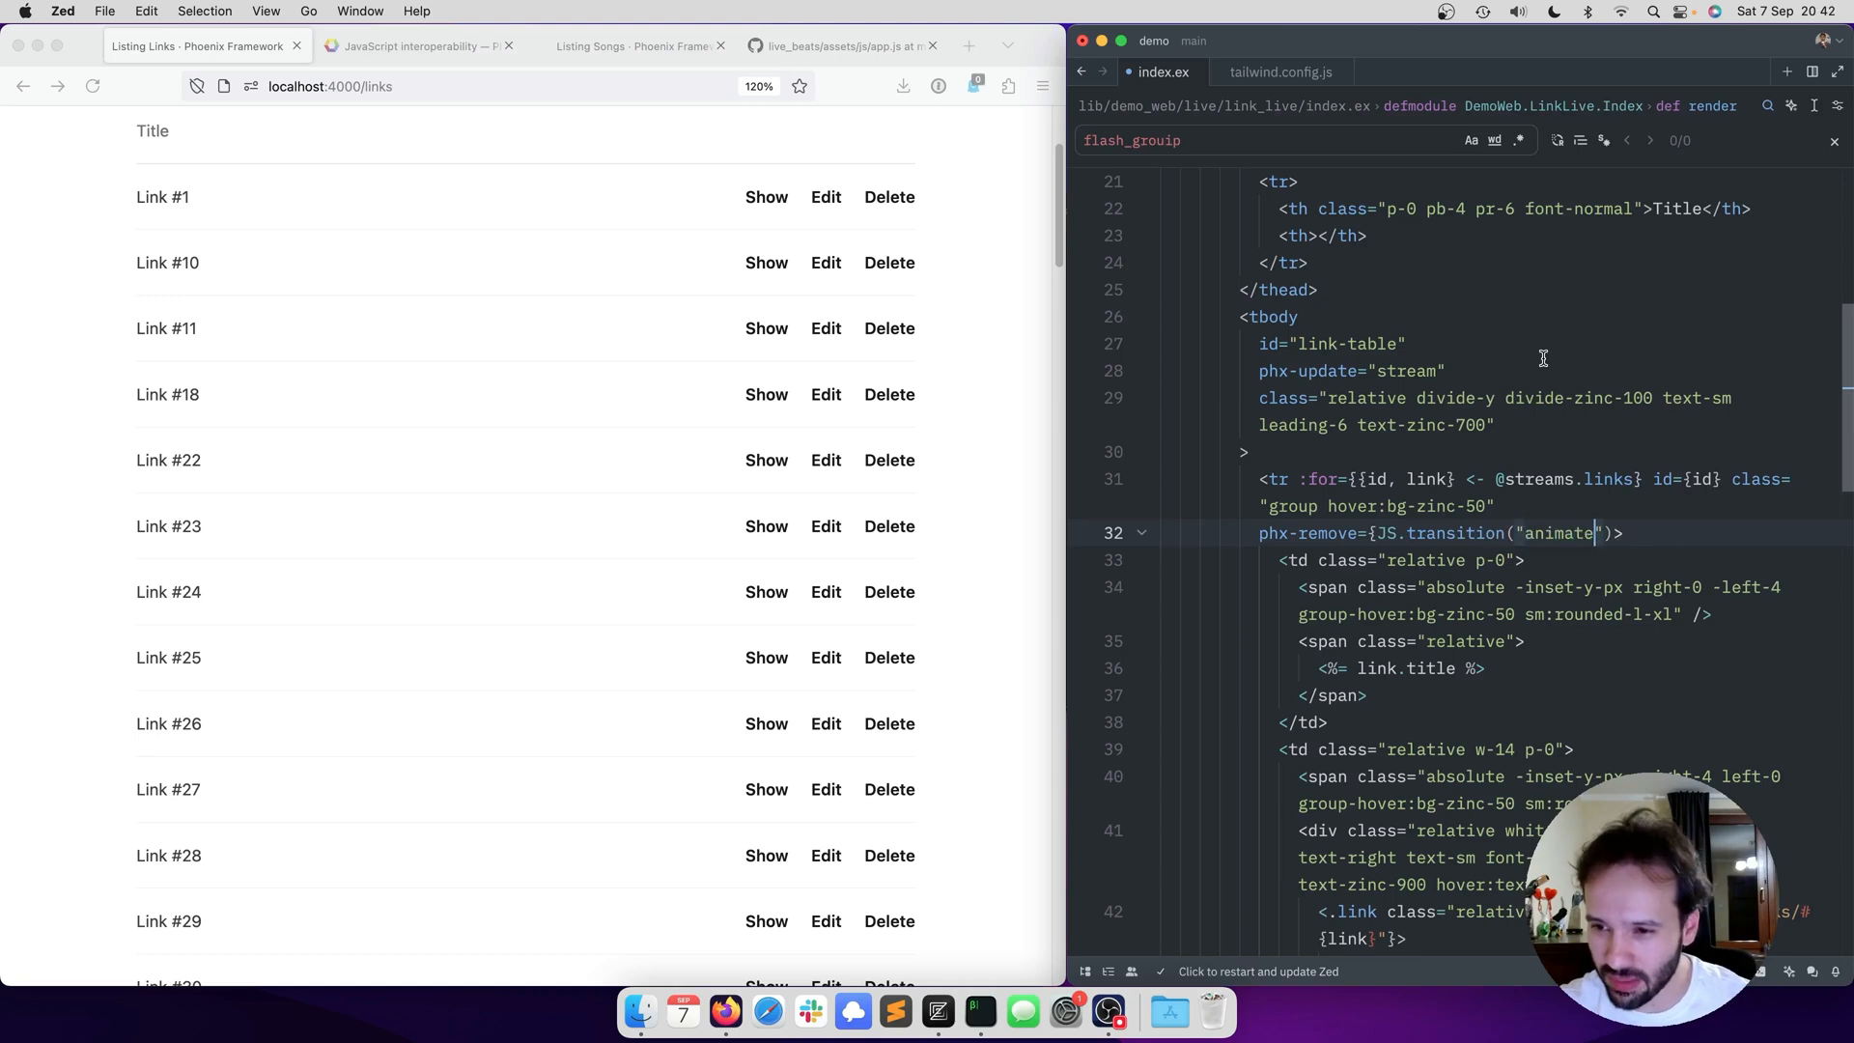
text(-ping",)
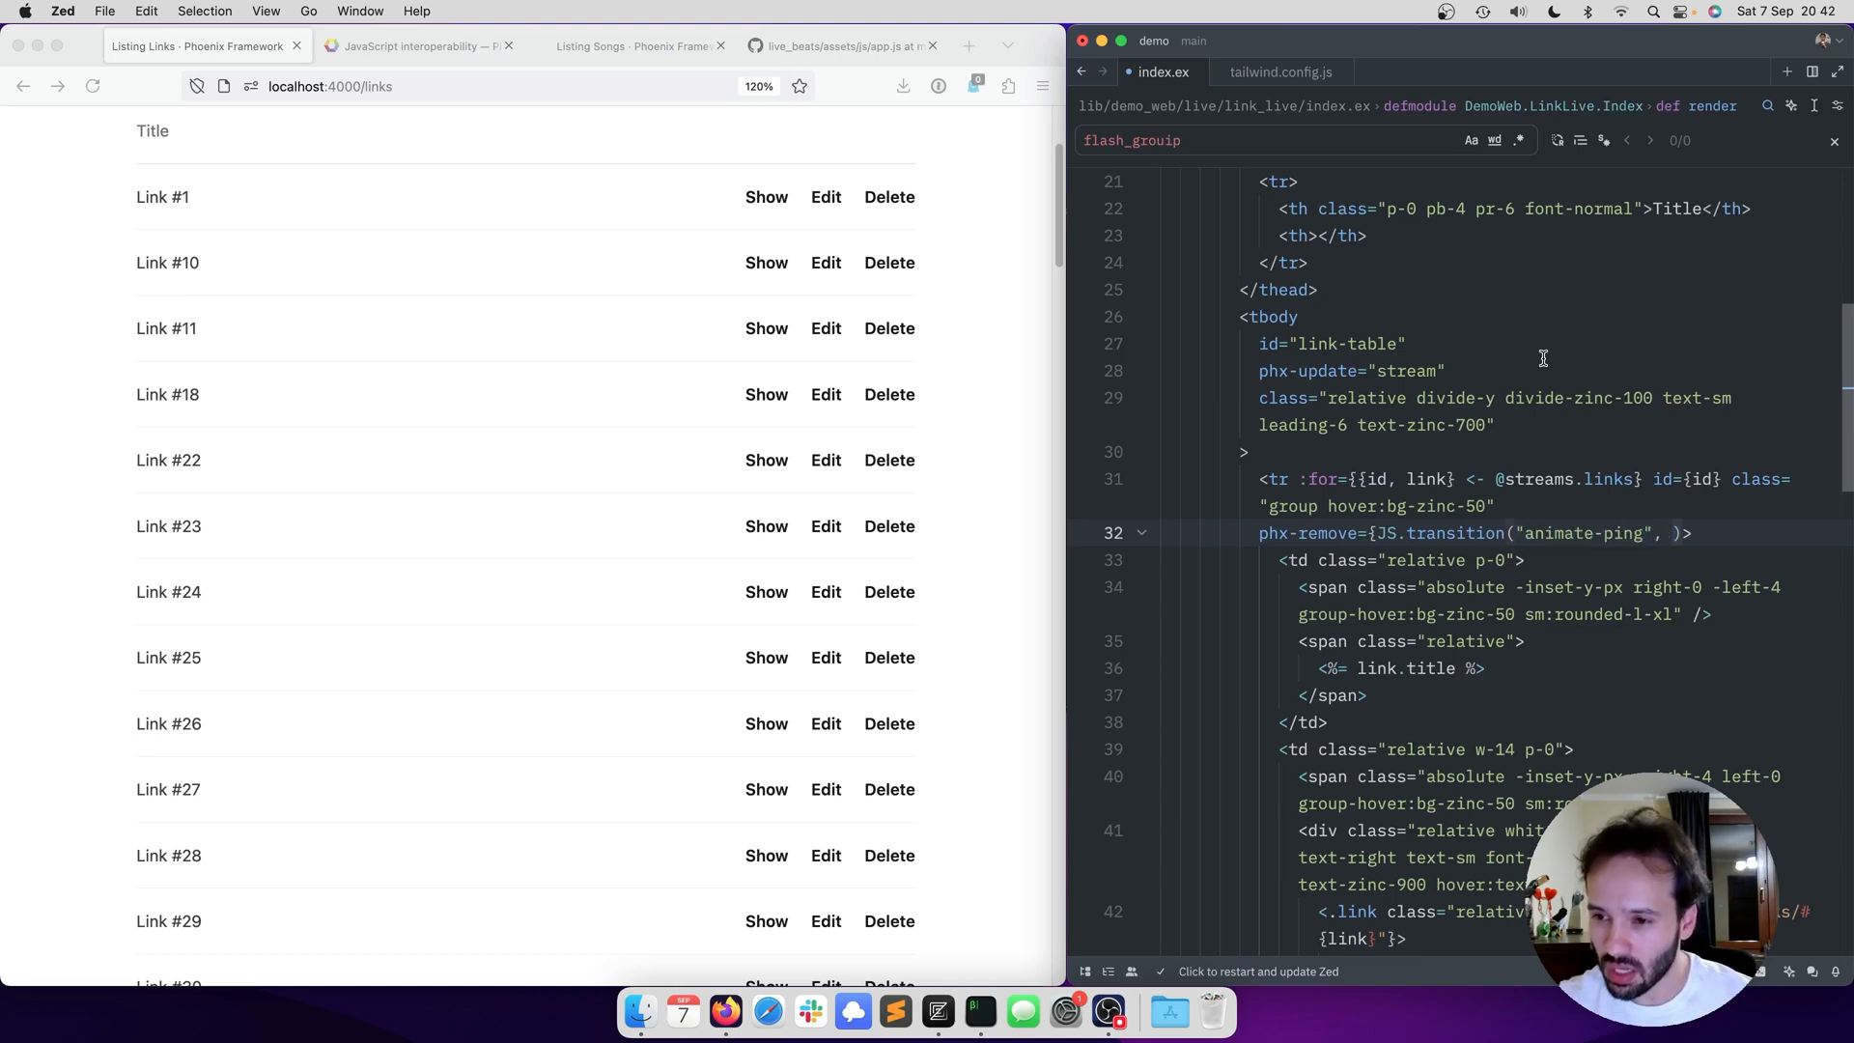
text(time: 500)
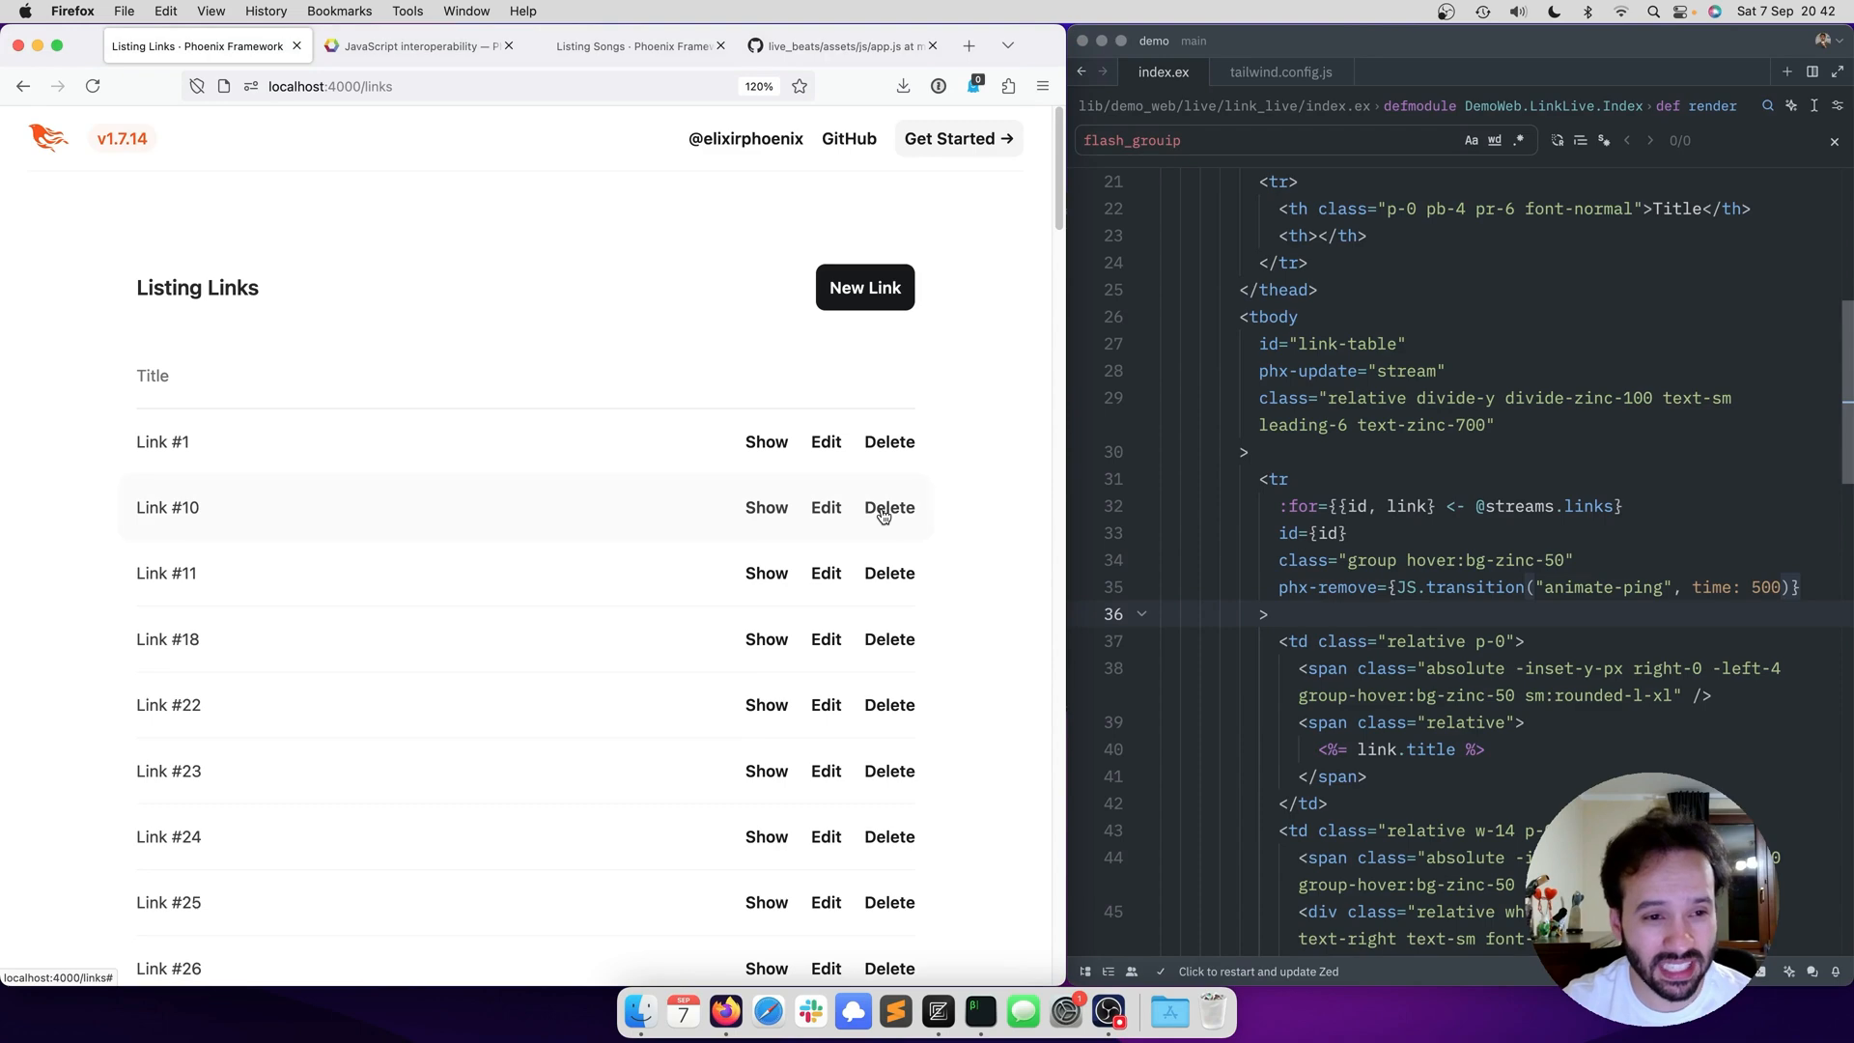
- Delete Link #10, Link #18 and Link #22 in Firefox, watching each fade out with the ping animation
click(889, 508)
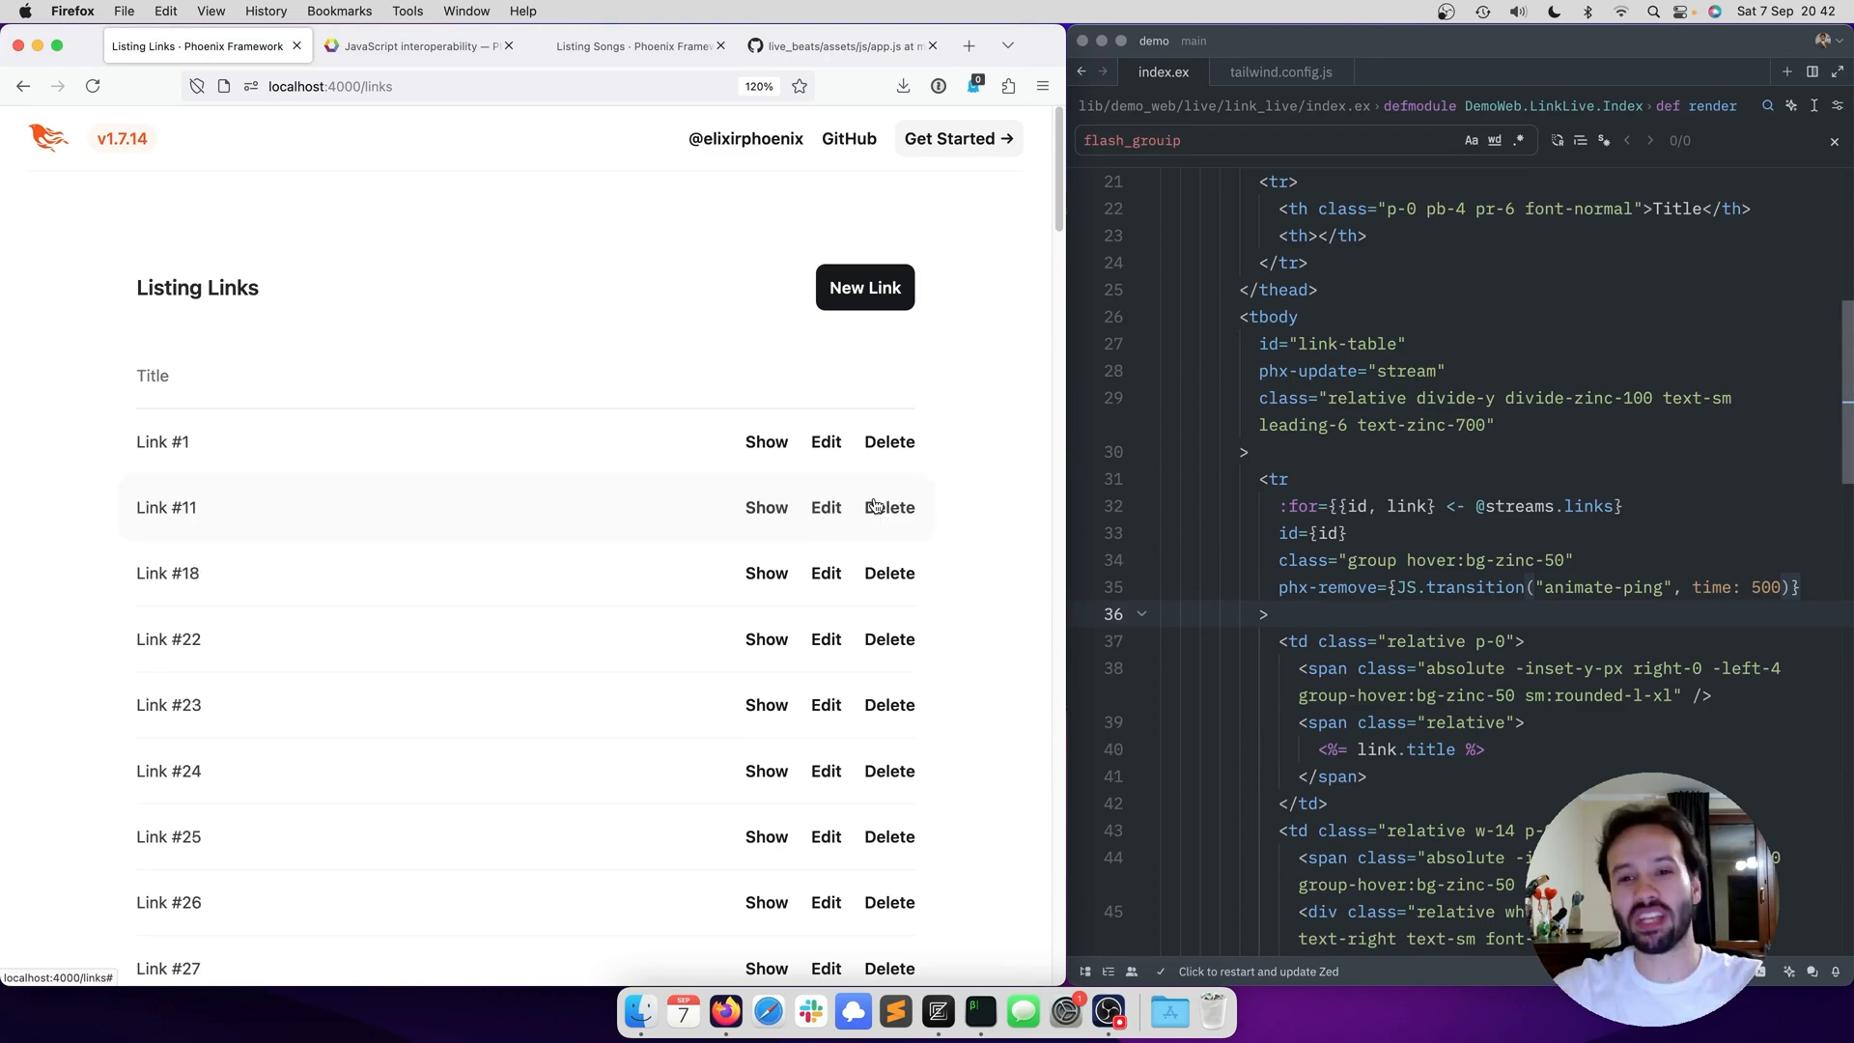
mouse_move(881, 582)
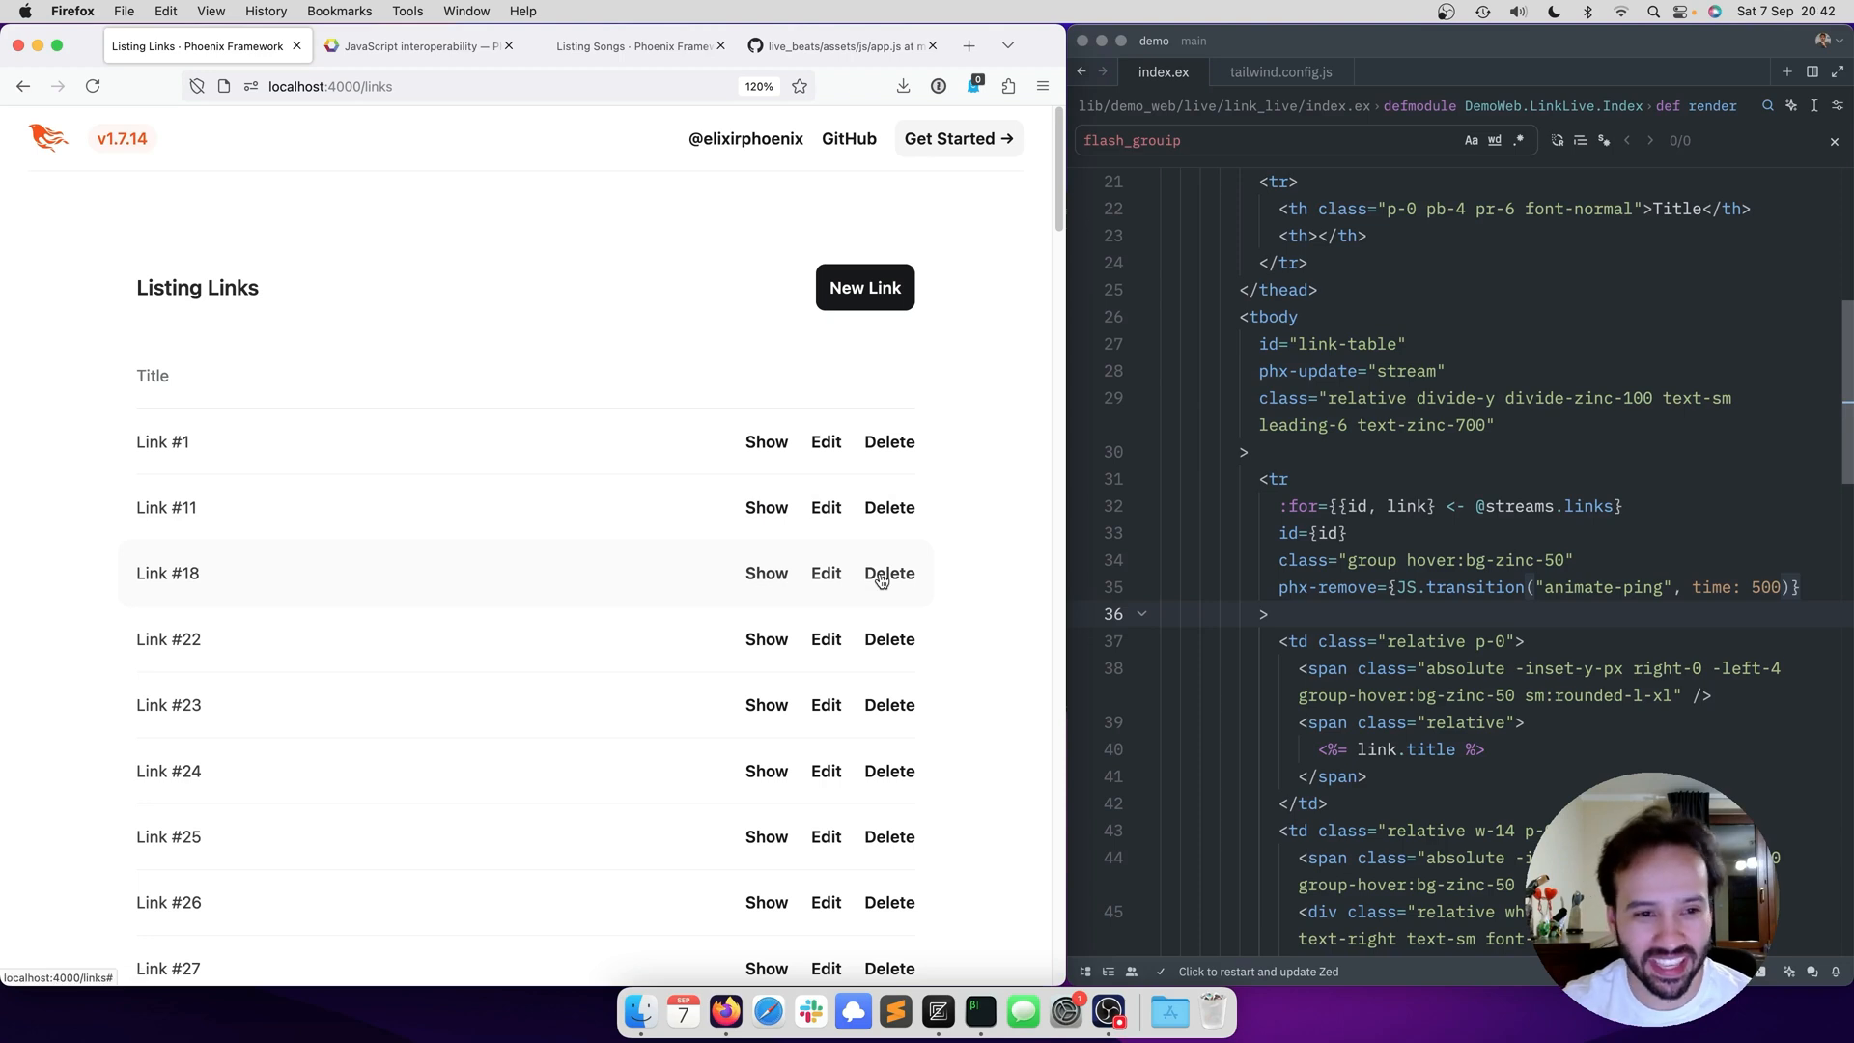
click(889, 572)
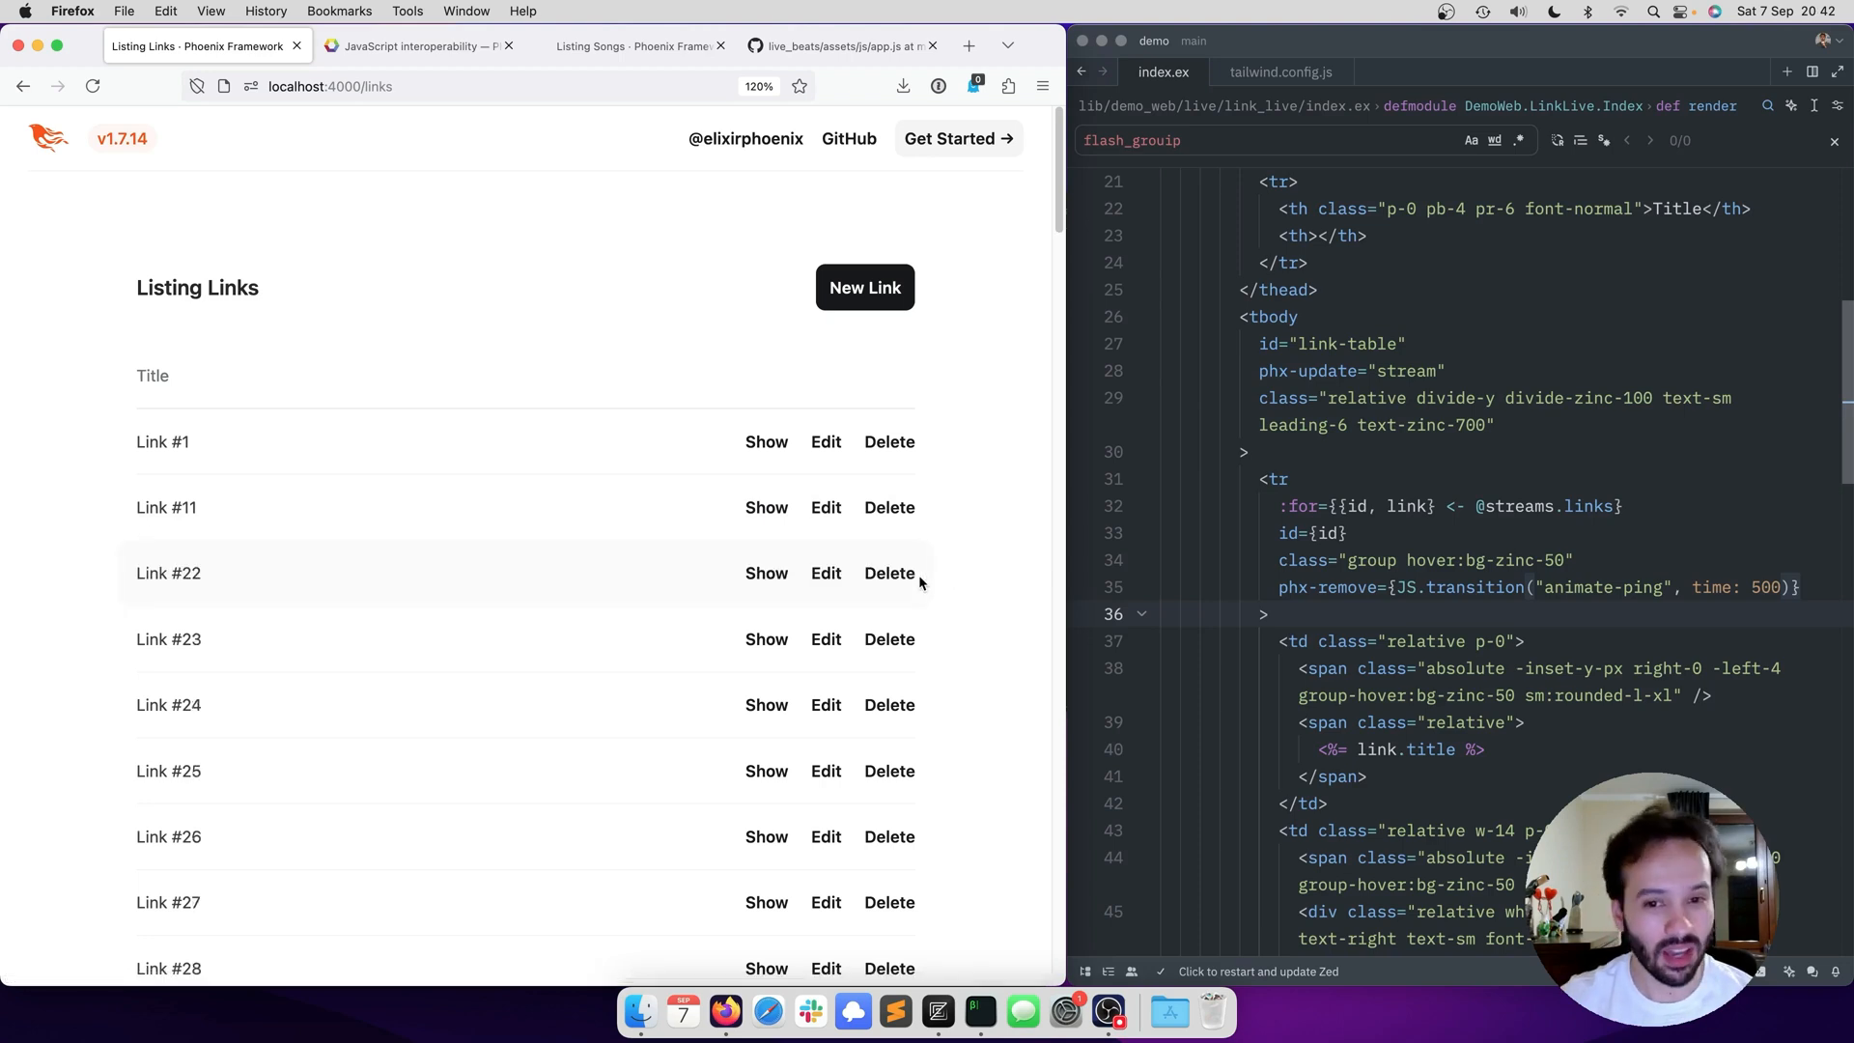
mouse_move(1473, 599)
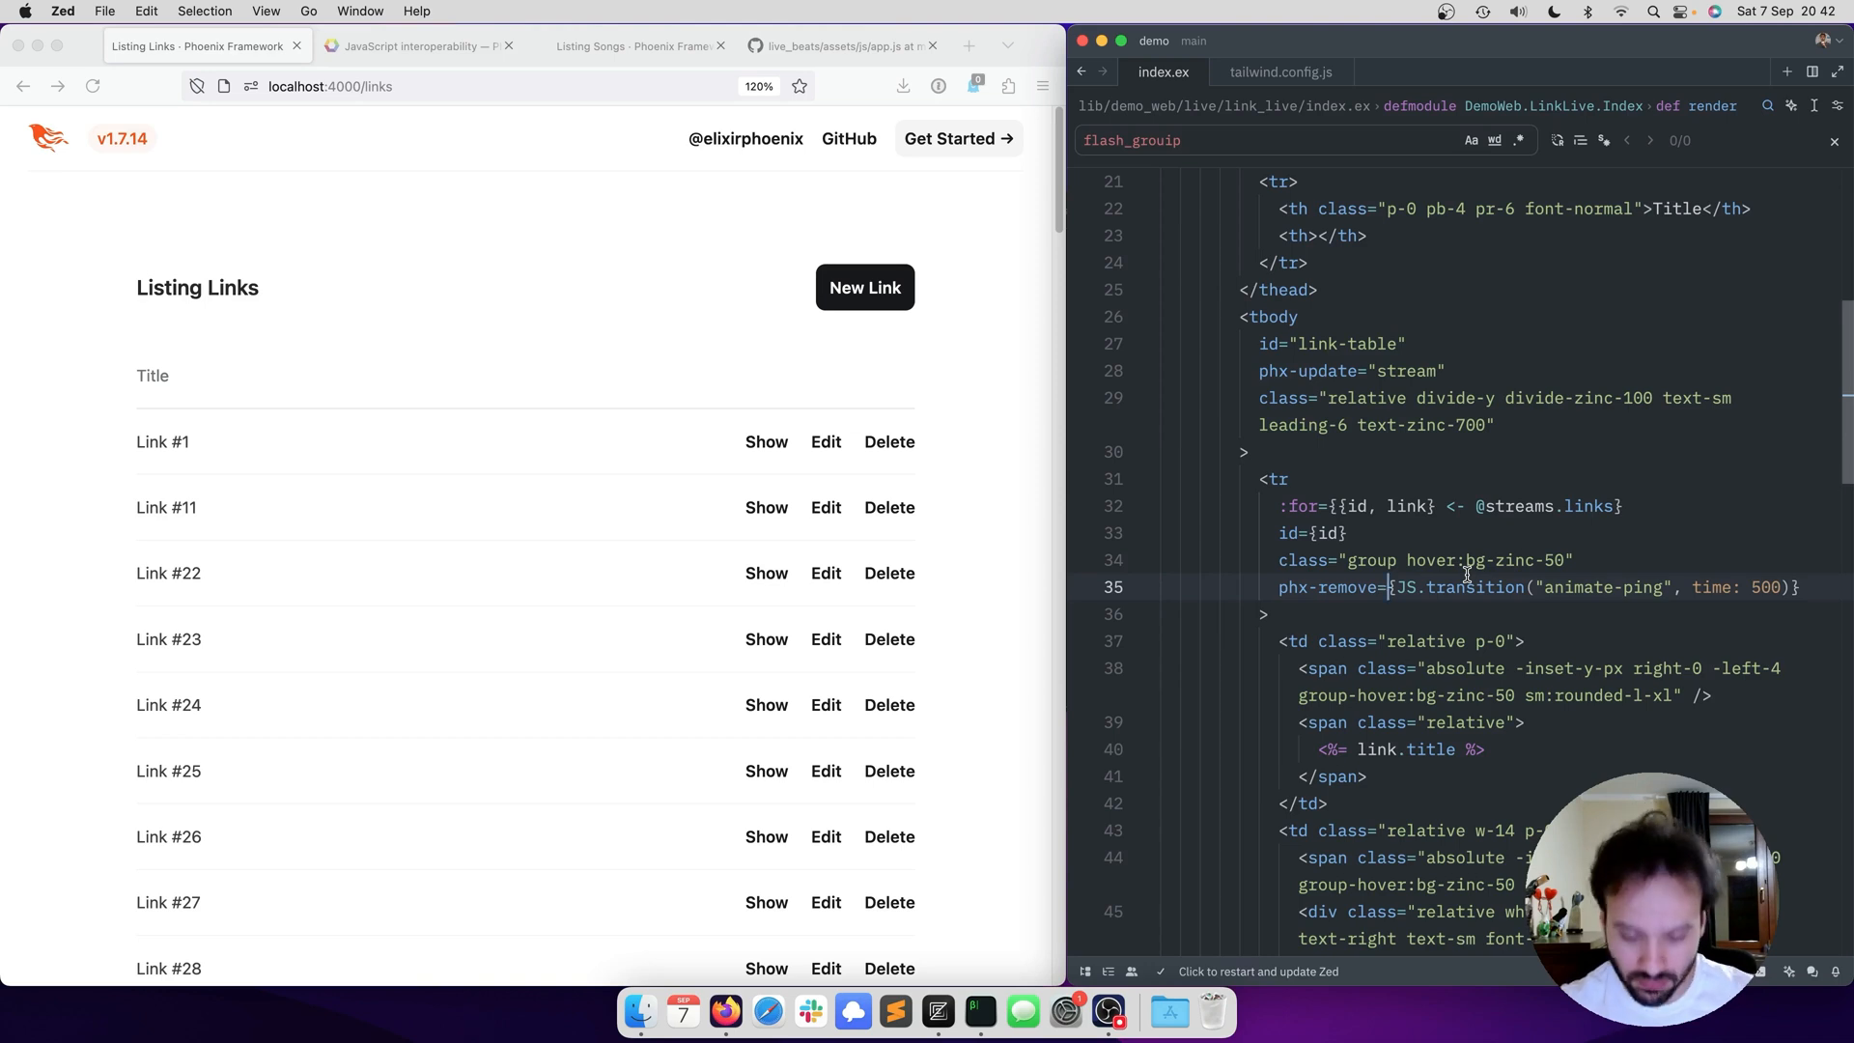
mouse_move(1003, 437)
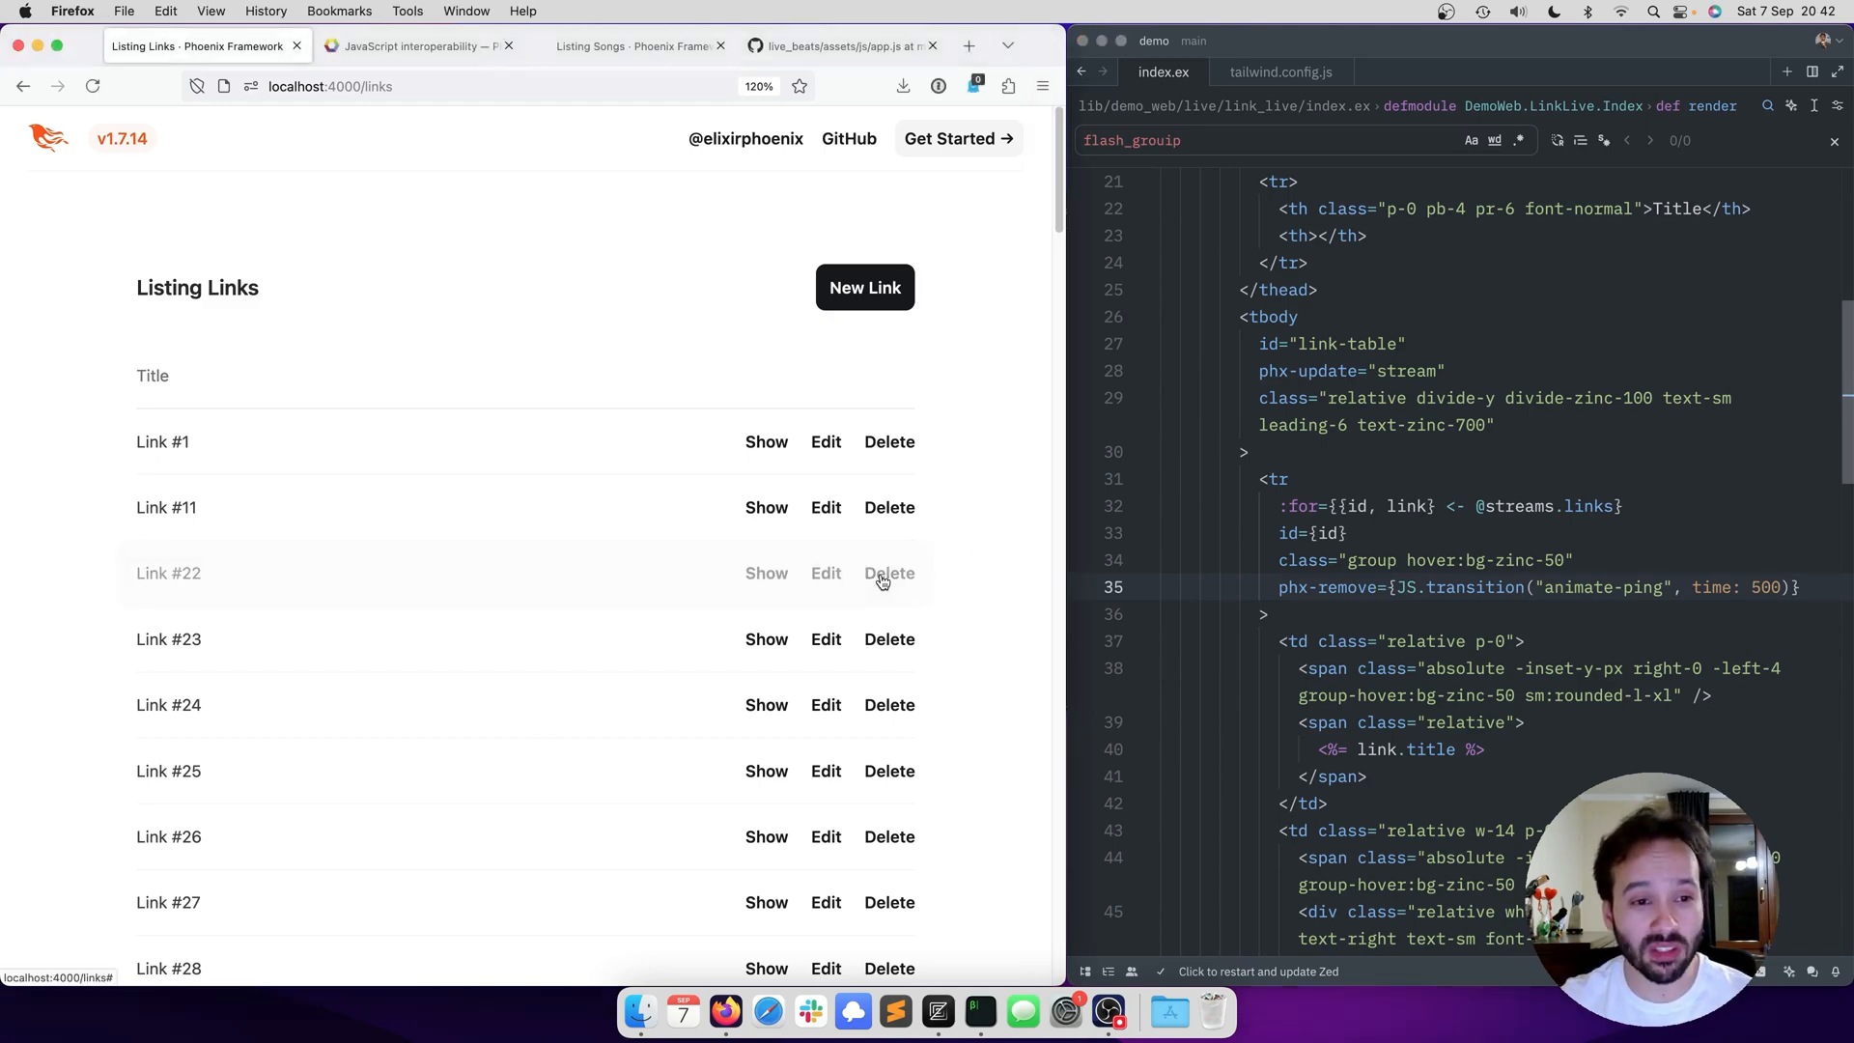
click(888, 572)
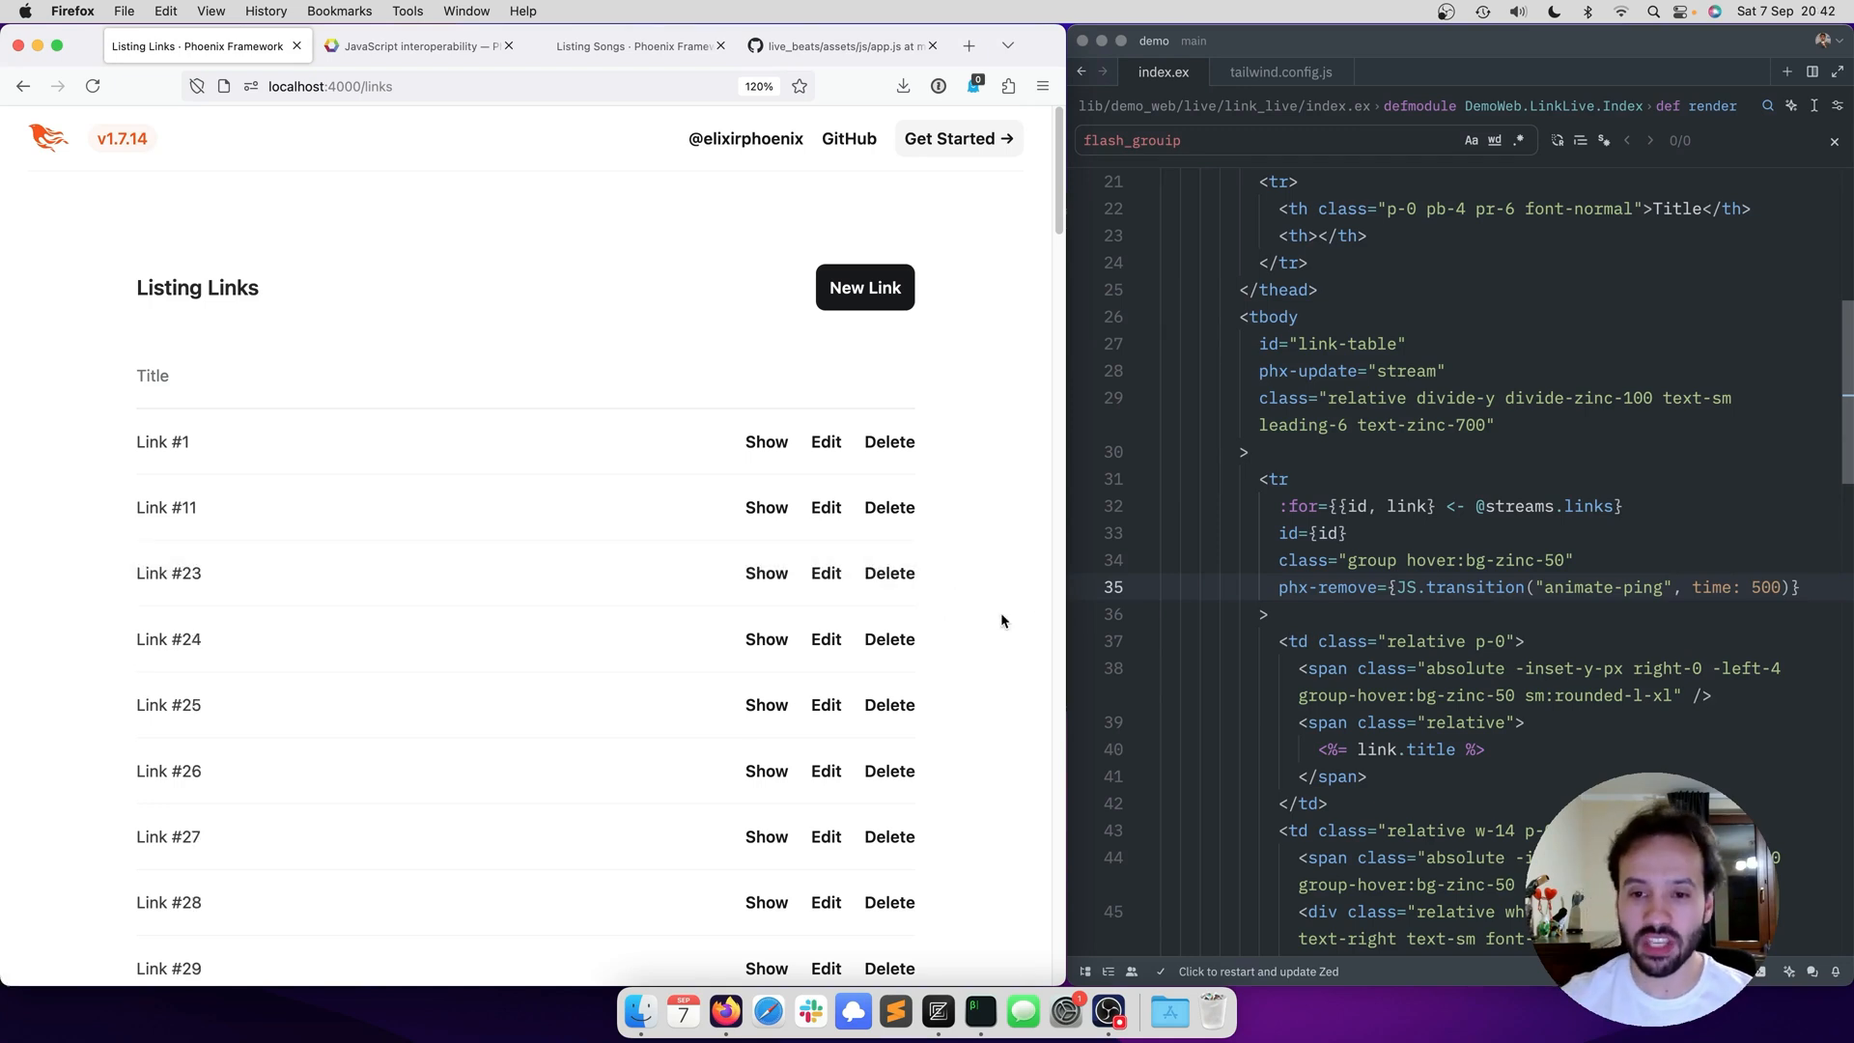
mouse_move(995, 610)
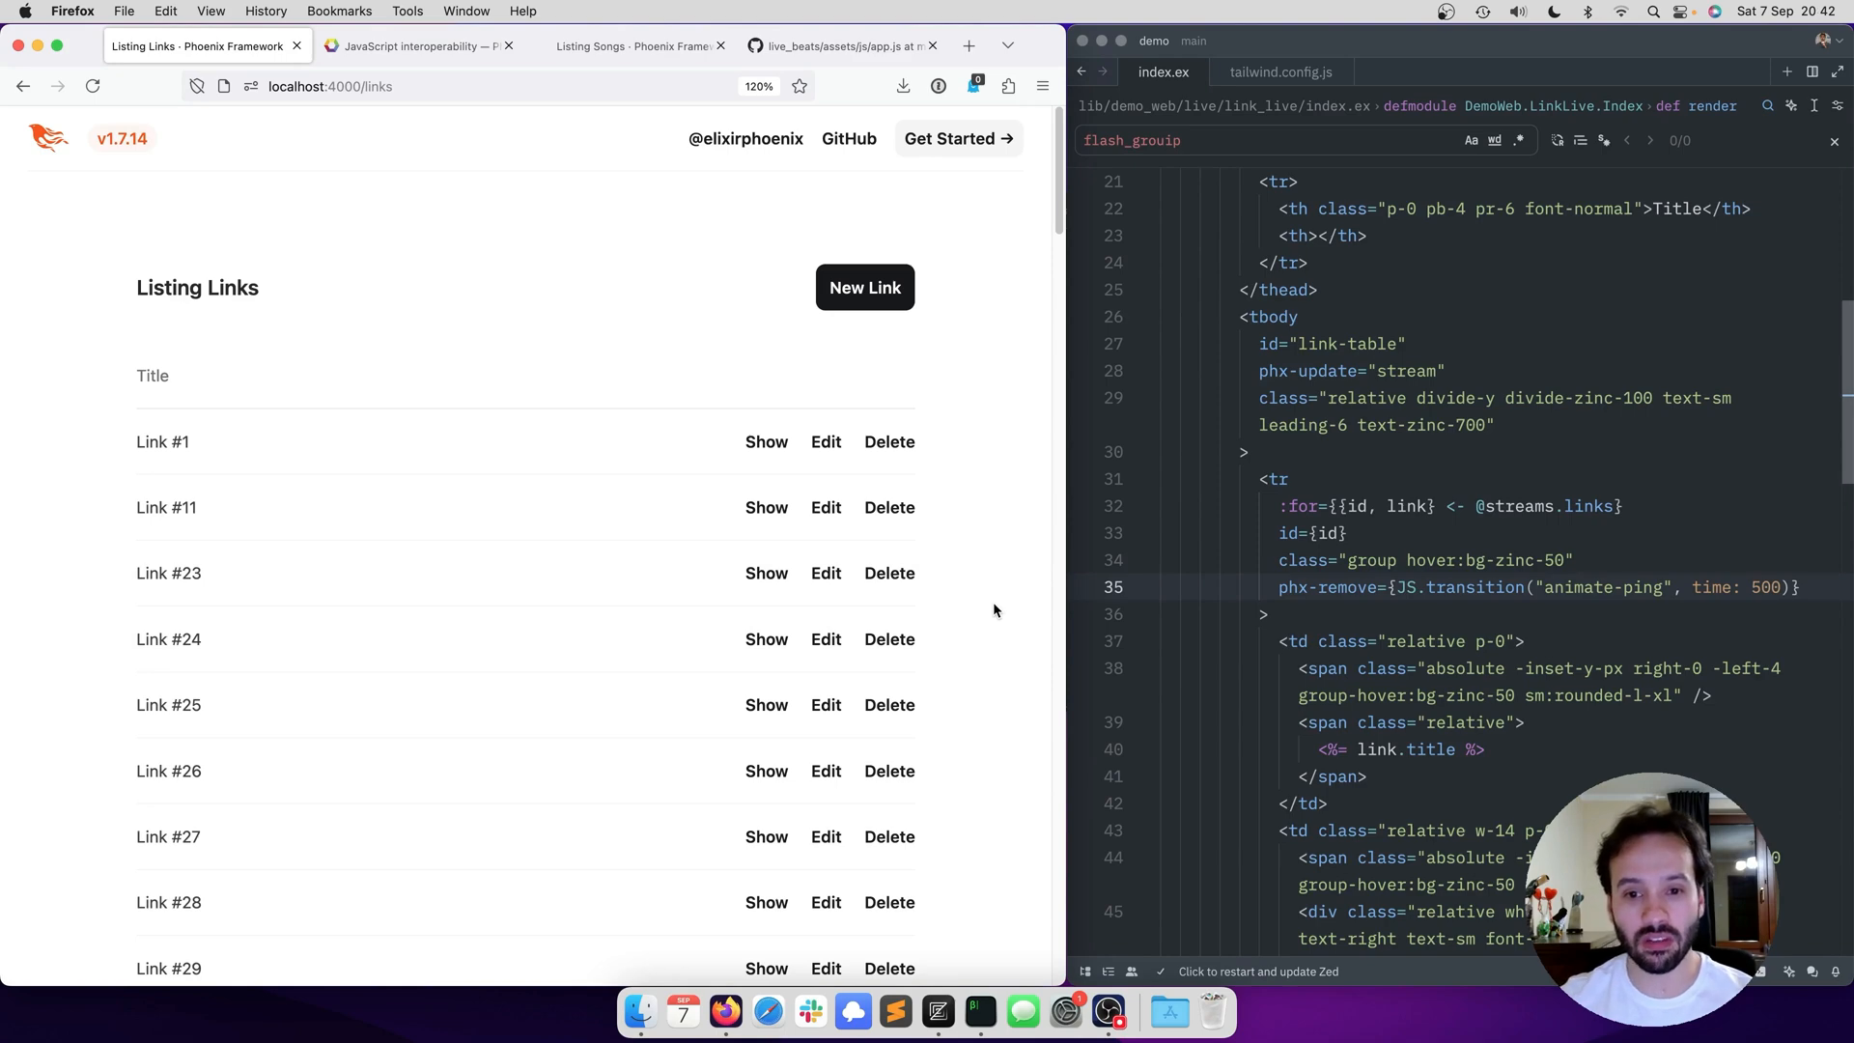
mouse_move(997, 587)
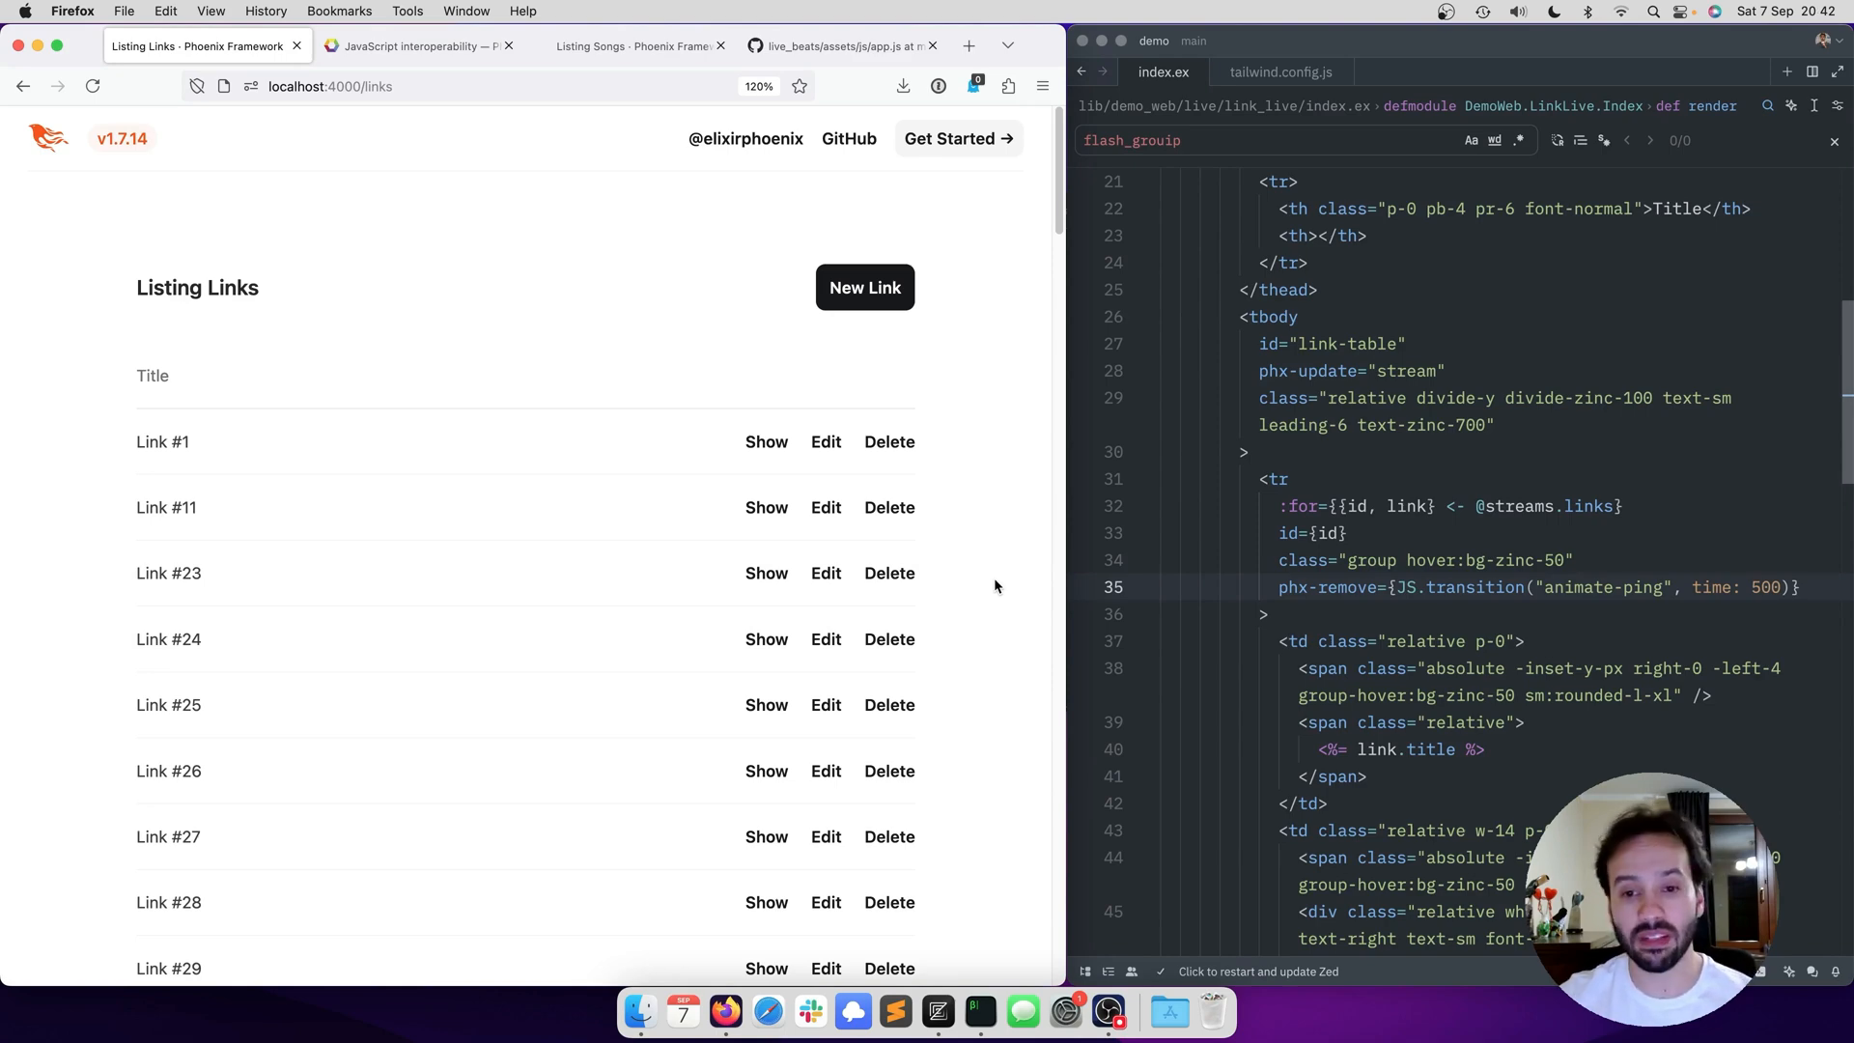
mouse_move(888, 574)
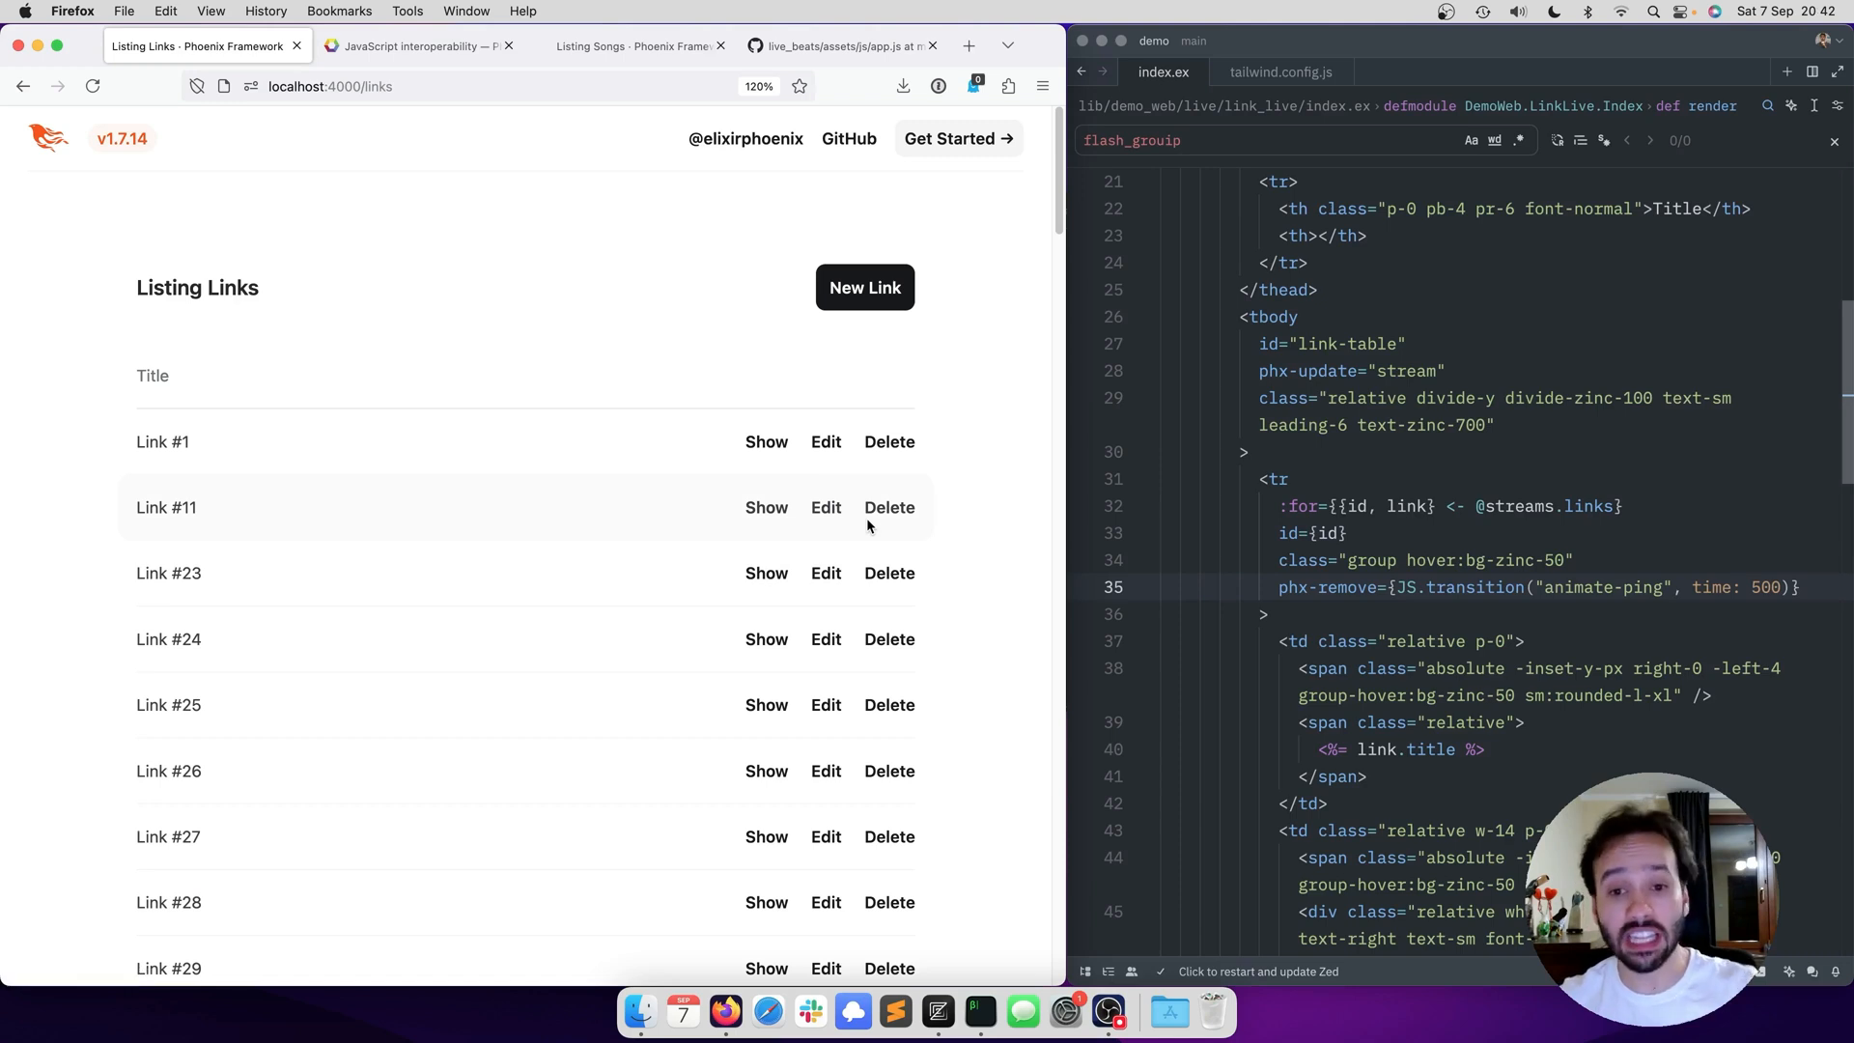
mouse_move(880, 597)
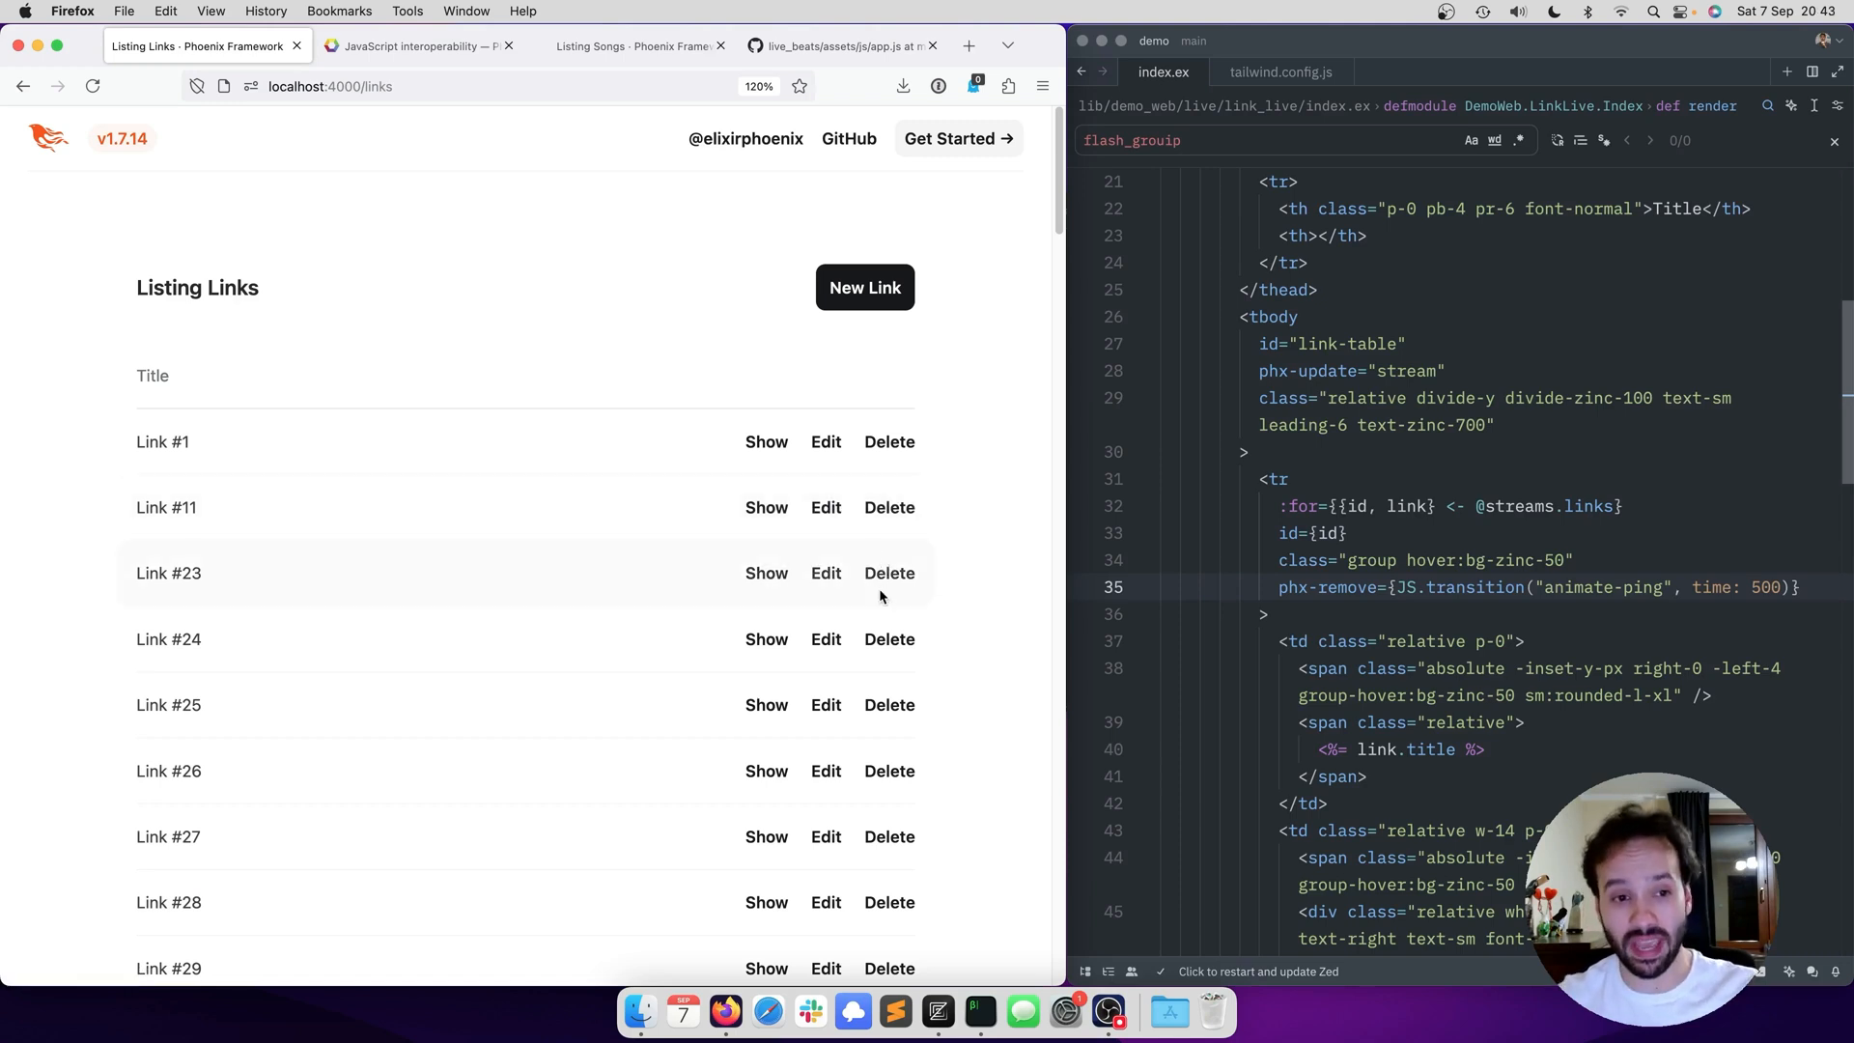
mouse_move(893, 676)
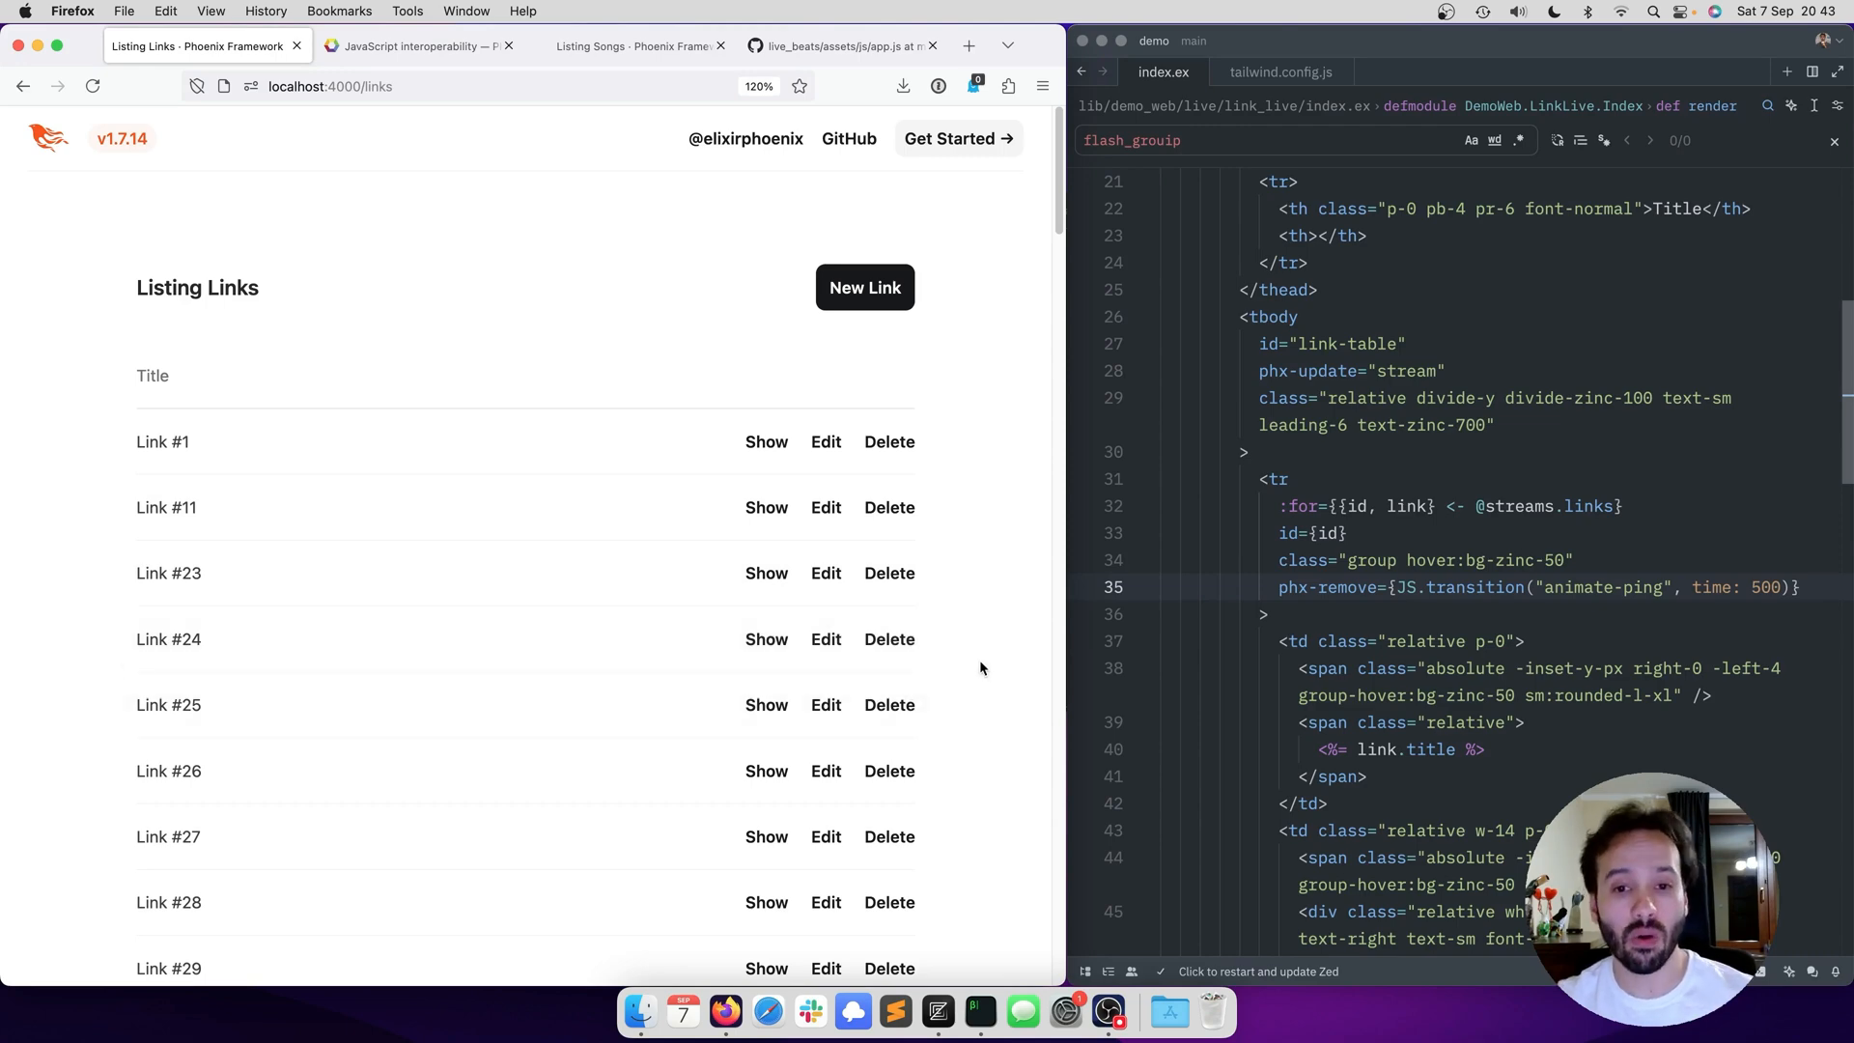
- Scroll down through the remaining links on the Listing Links page
scroll(down, 3)
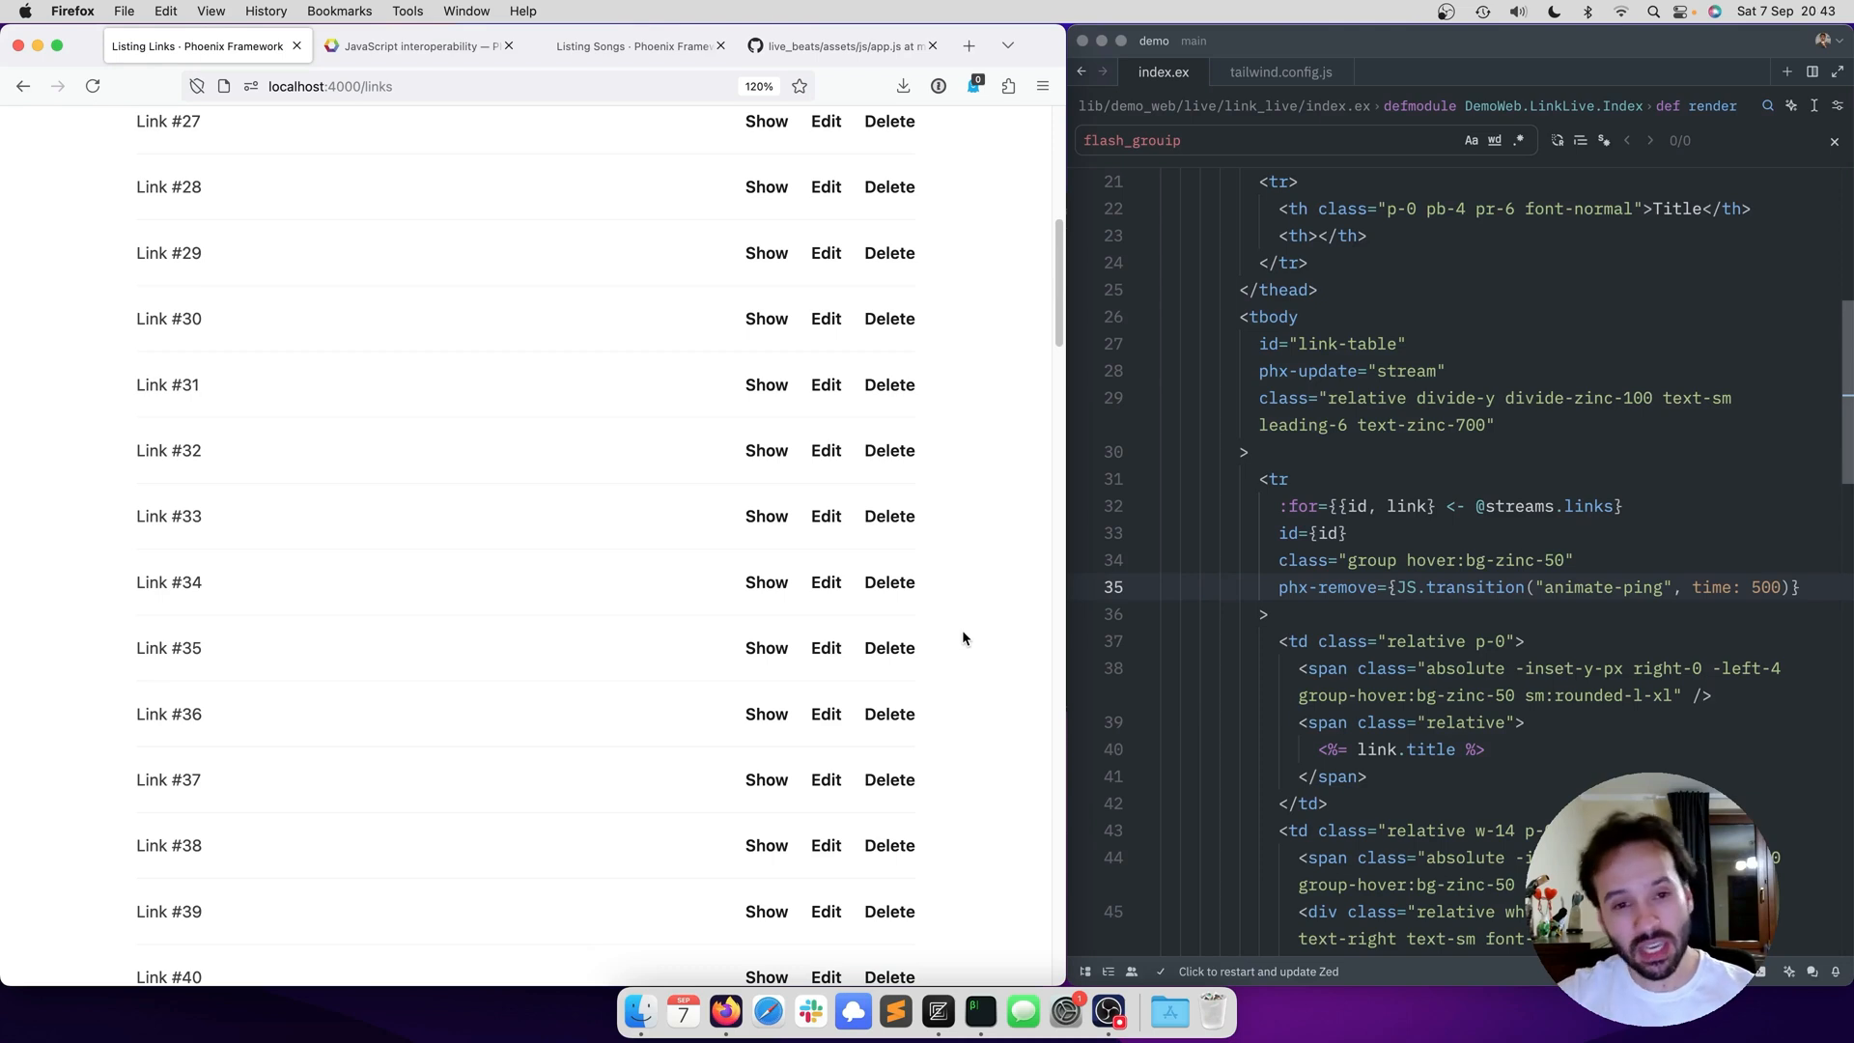
scroll(down, 3)
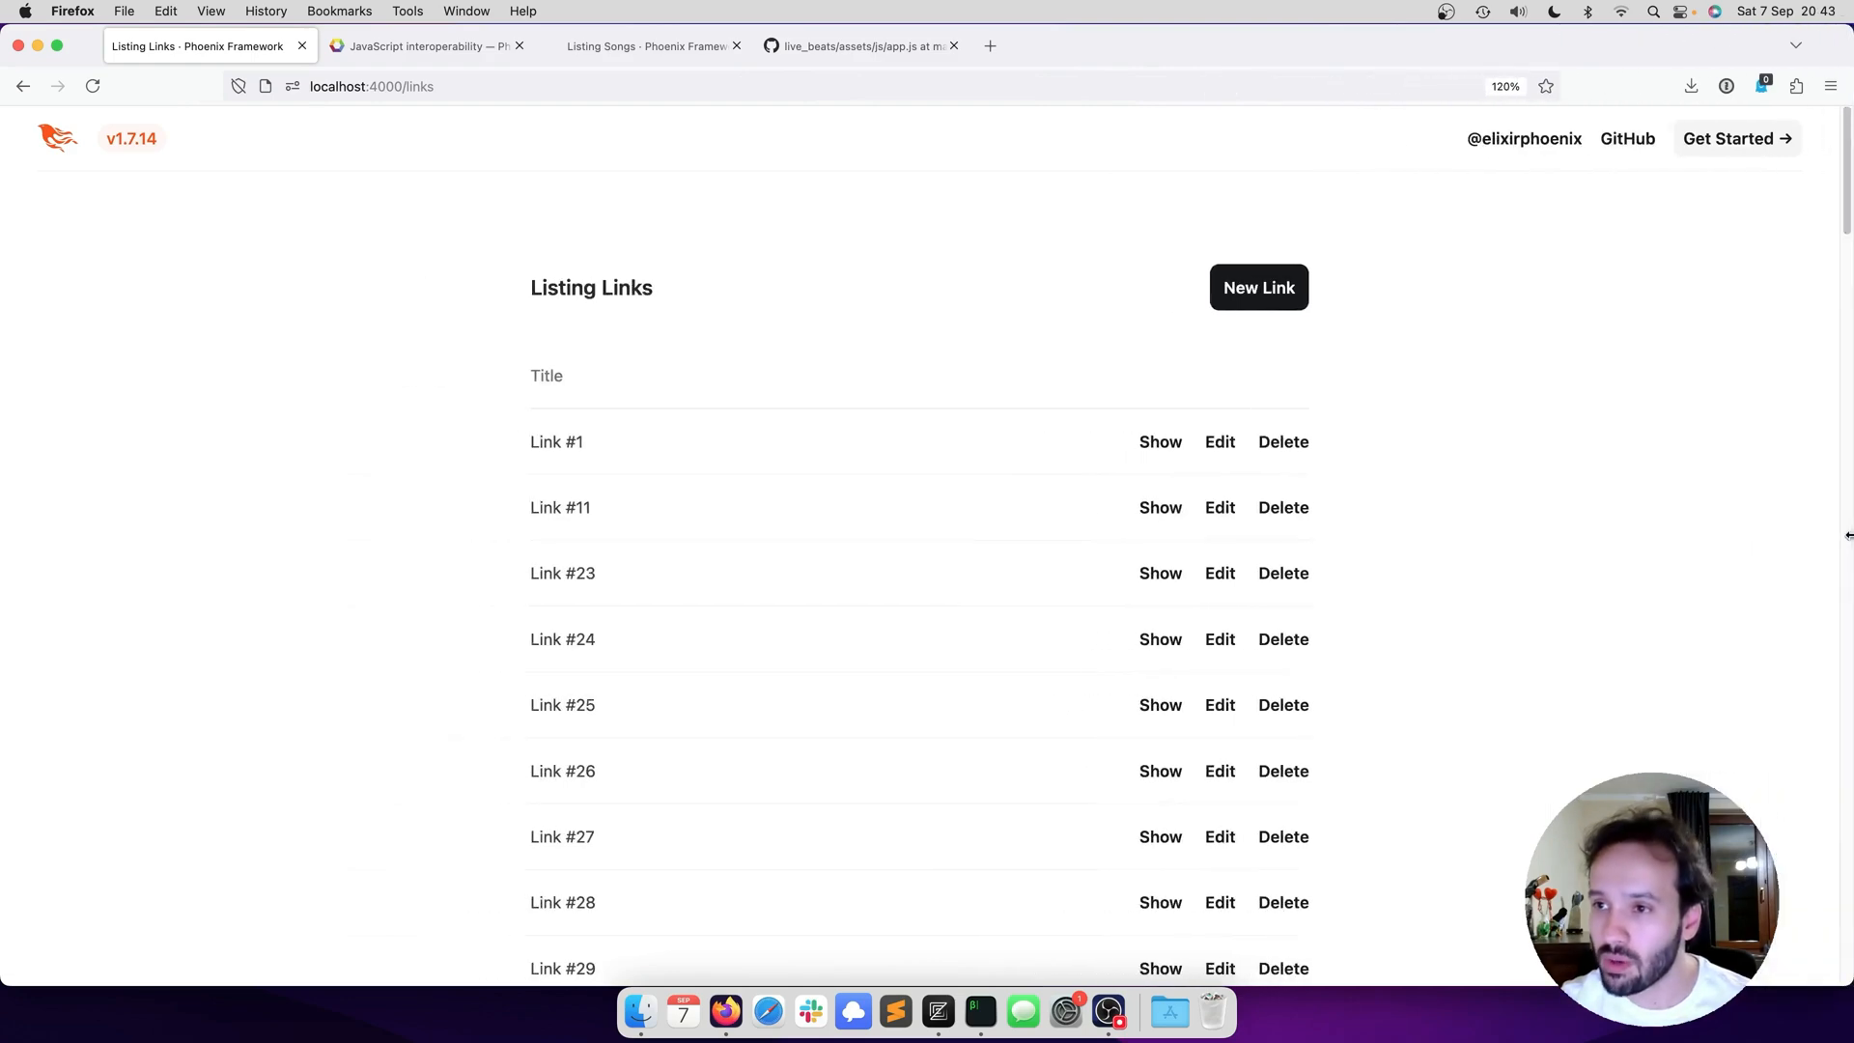
- Show the LiveView websocket messages in Firefox DevTools' Network panel
key(F12)
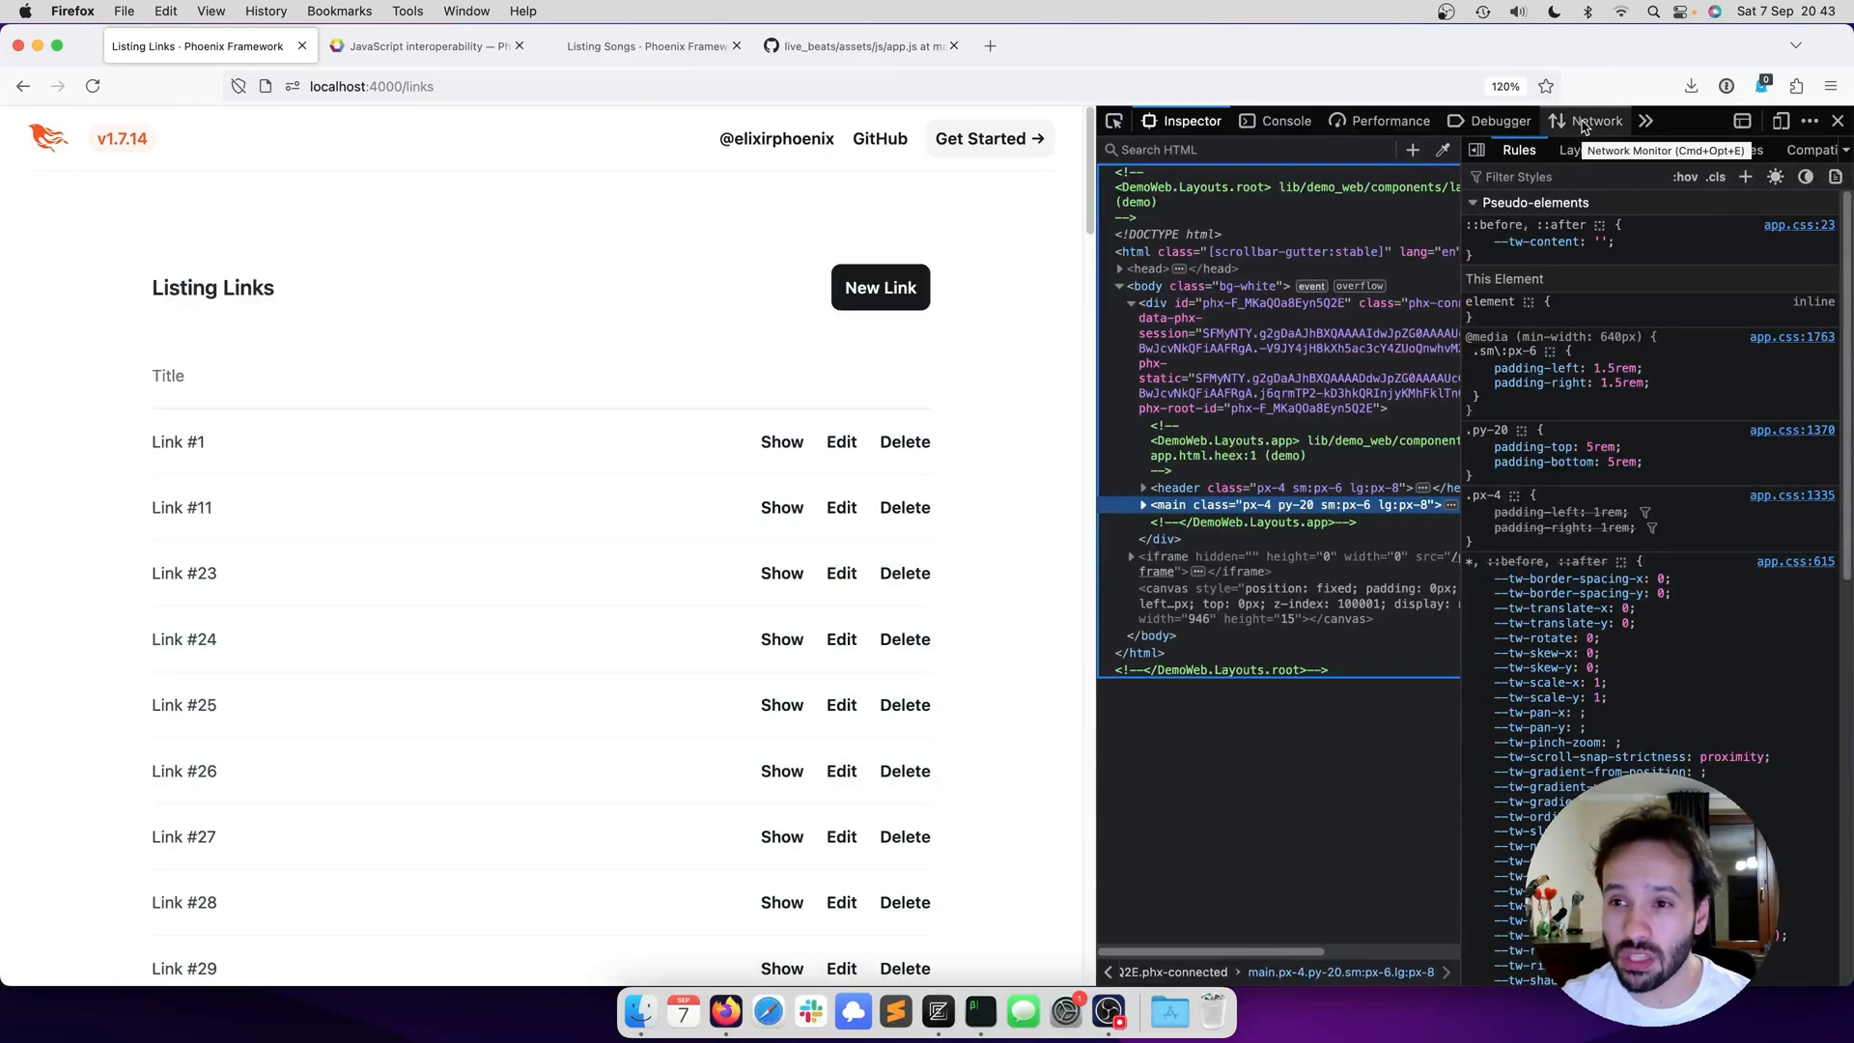
click(1597, 120)
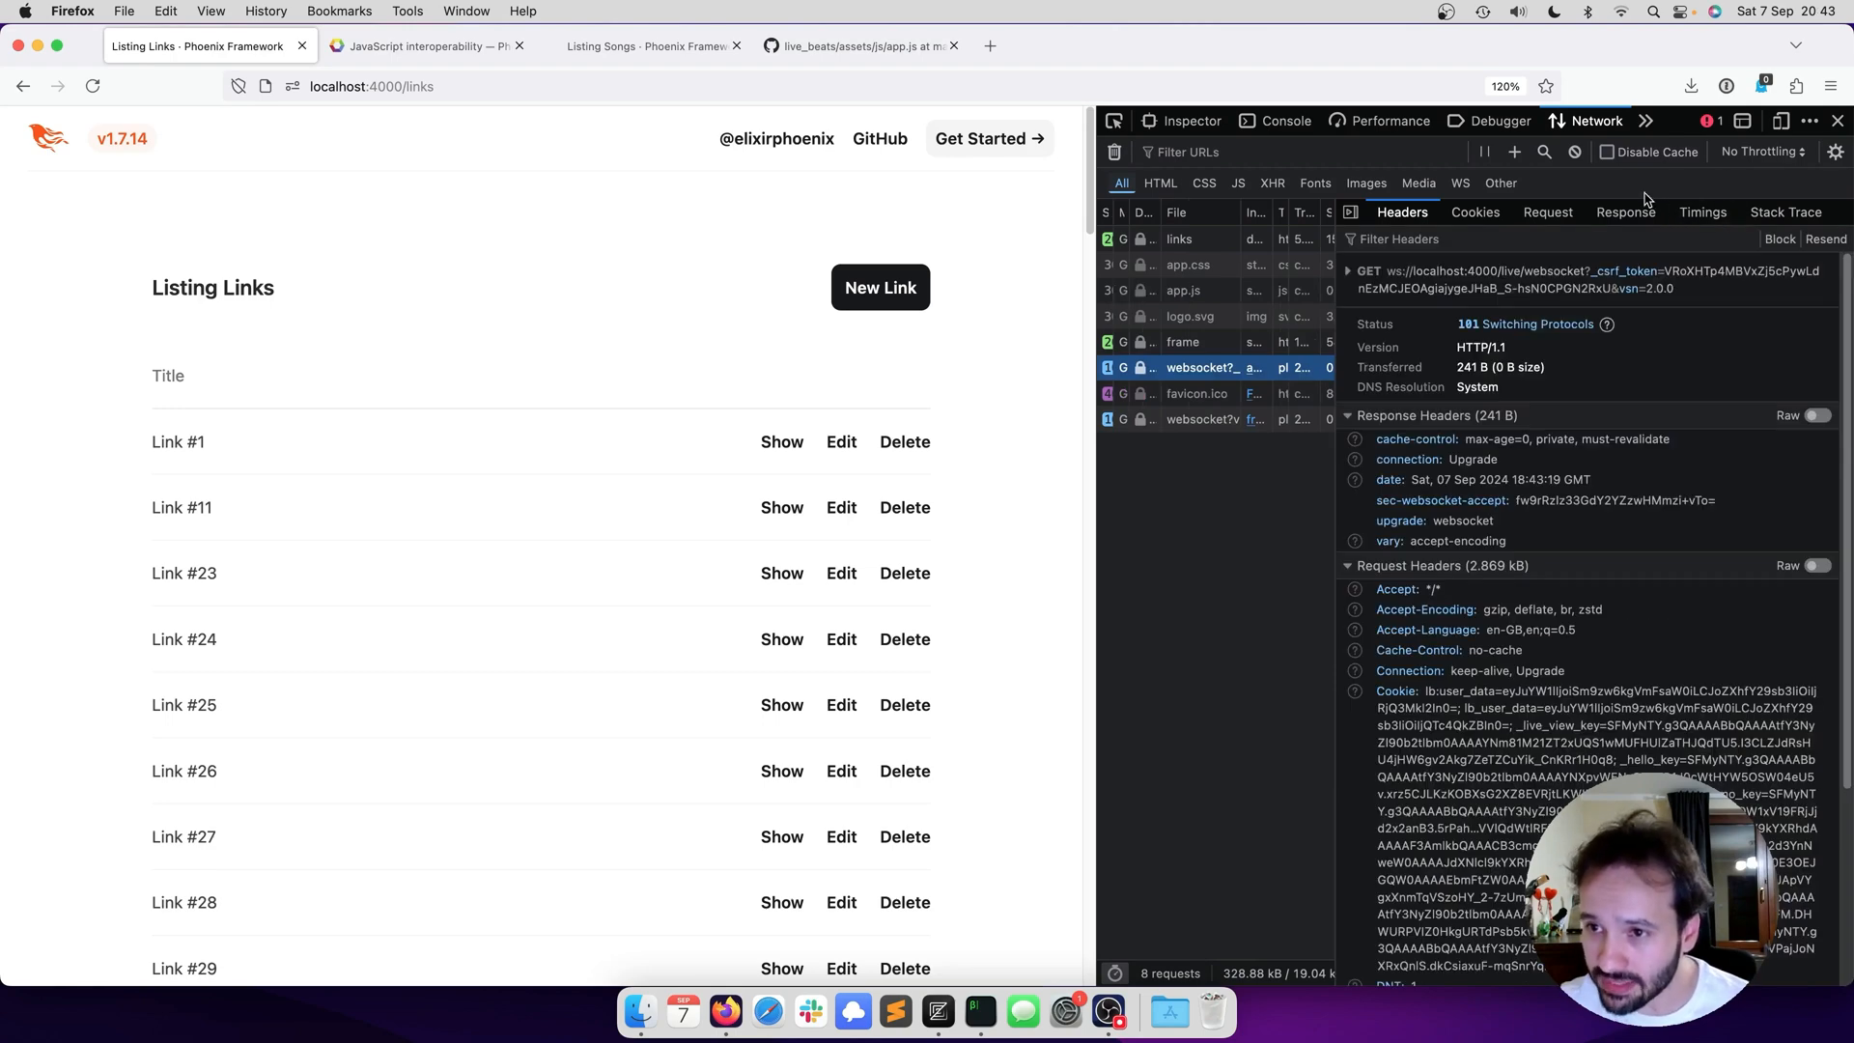
click(1625, 212)
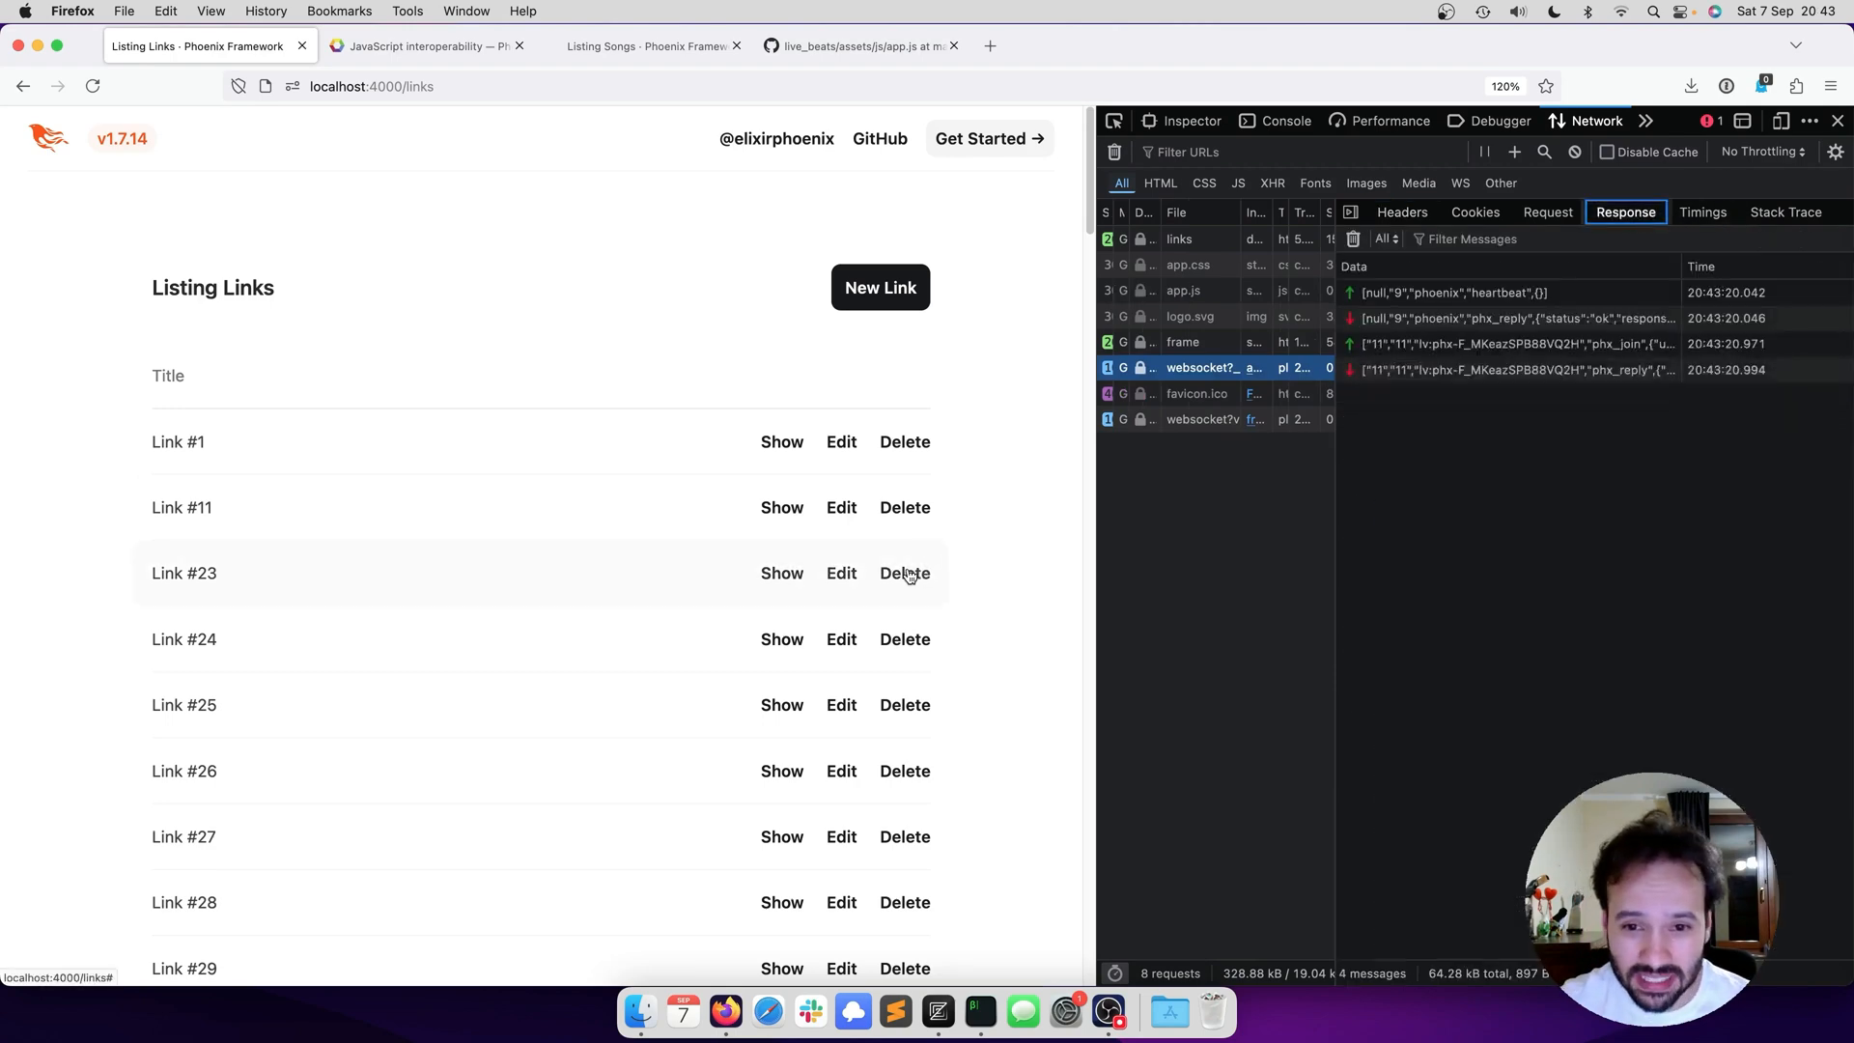
- Delete Link #23 while its websocket delete event and reply are captured
click(904, 573)
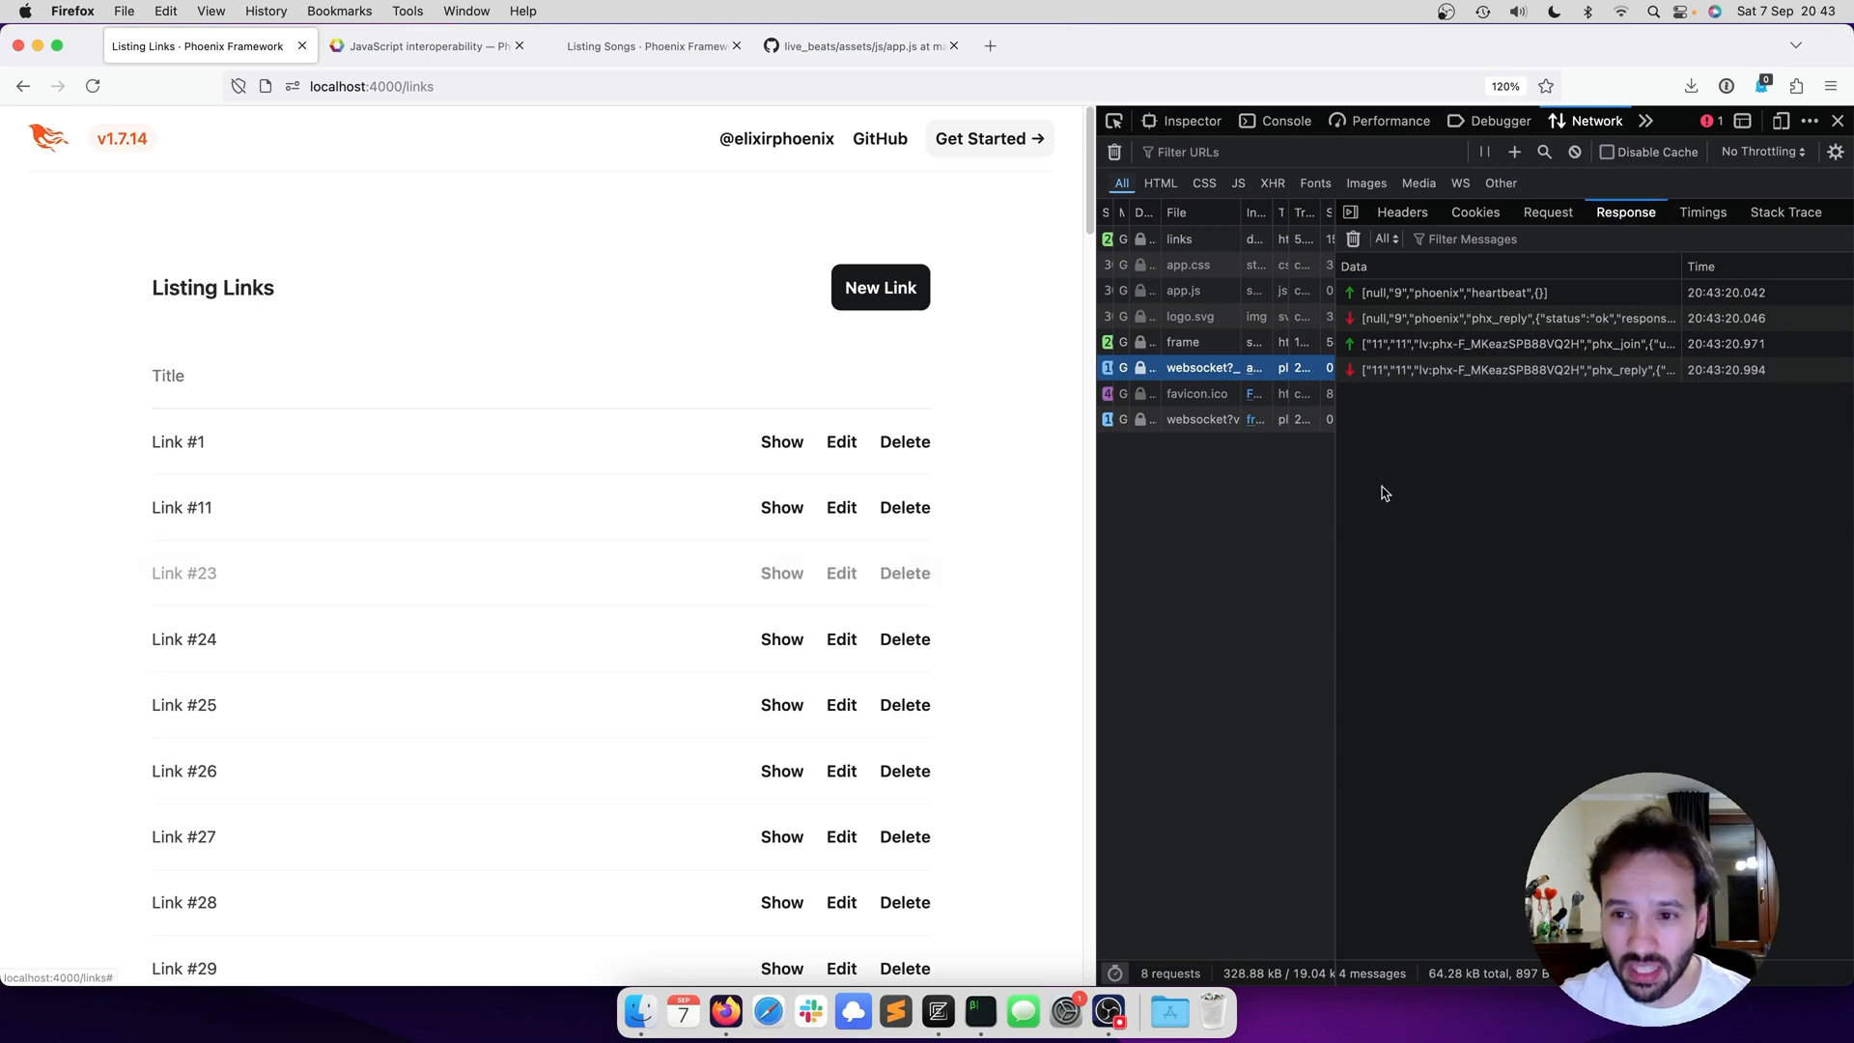
click(904, 572)
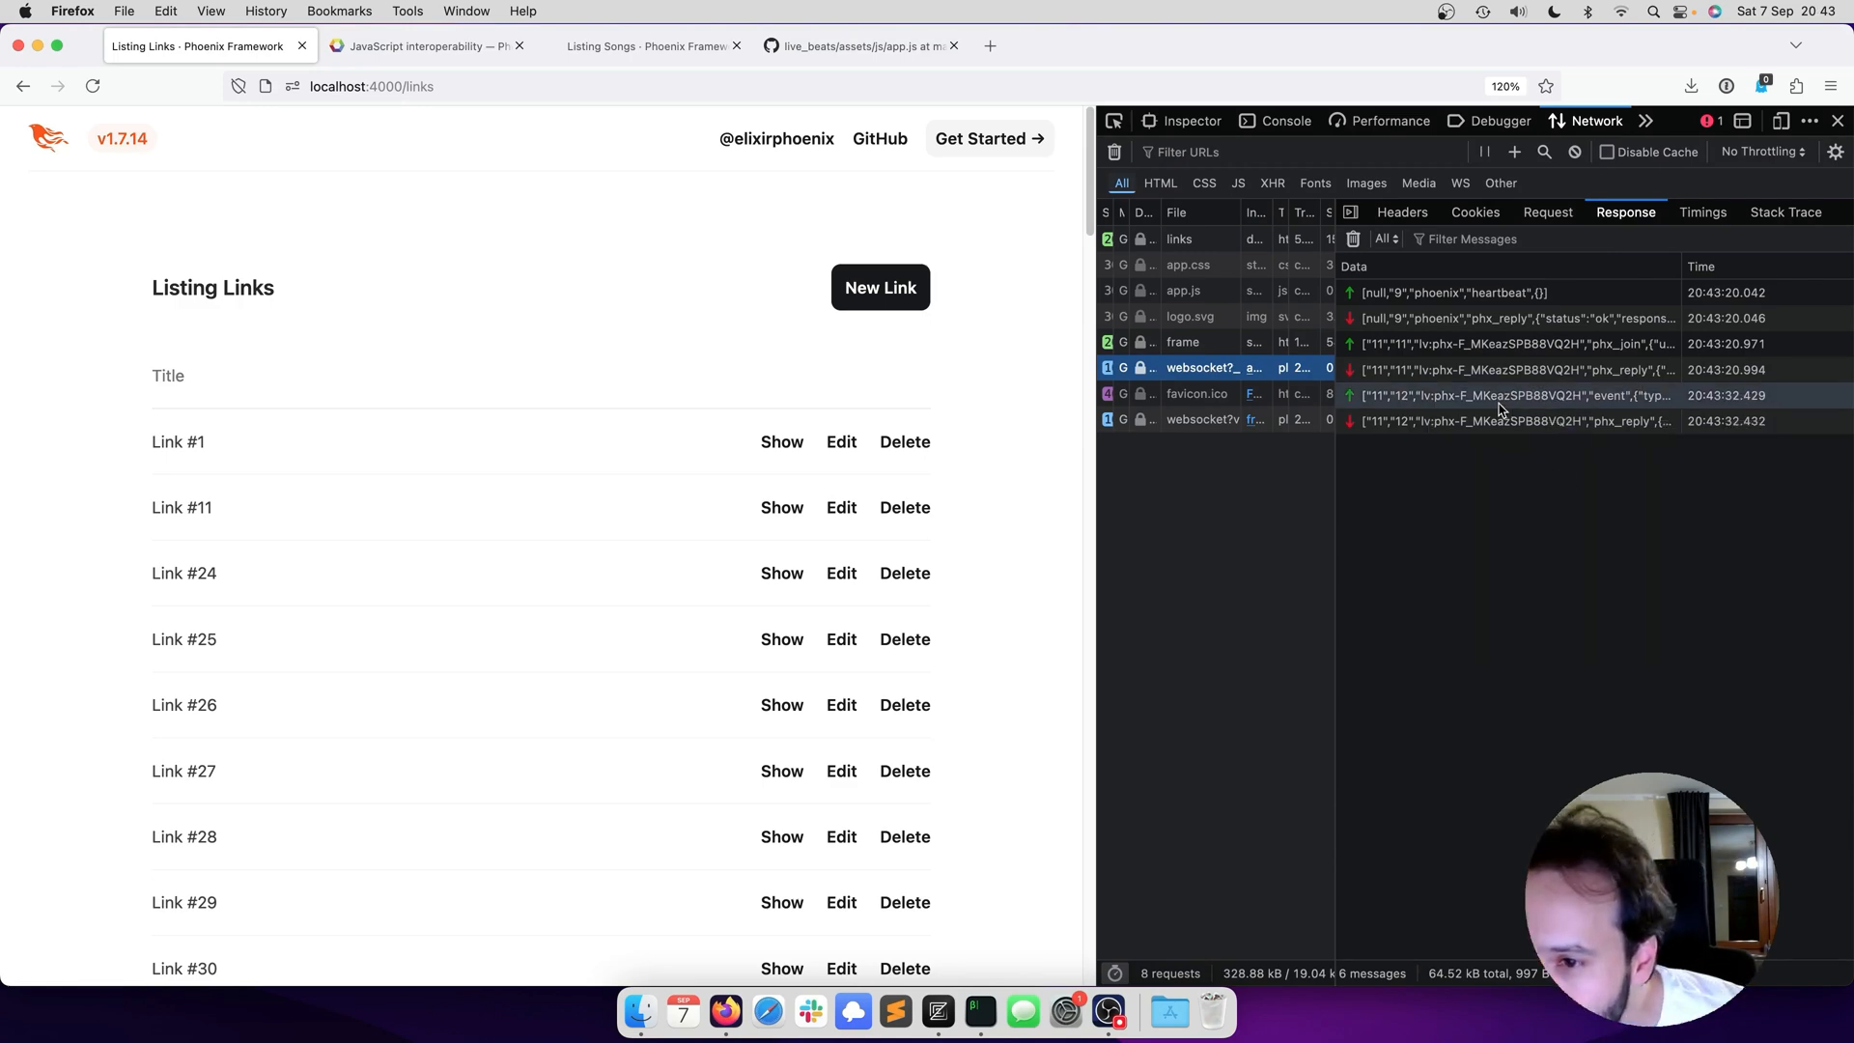
- Inspect Link #23's delete event payload and stream-diff reply as raw data and structured tree
click(1515, 394)
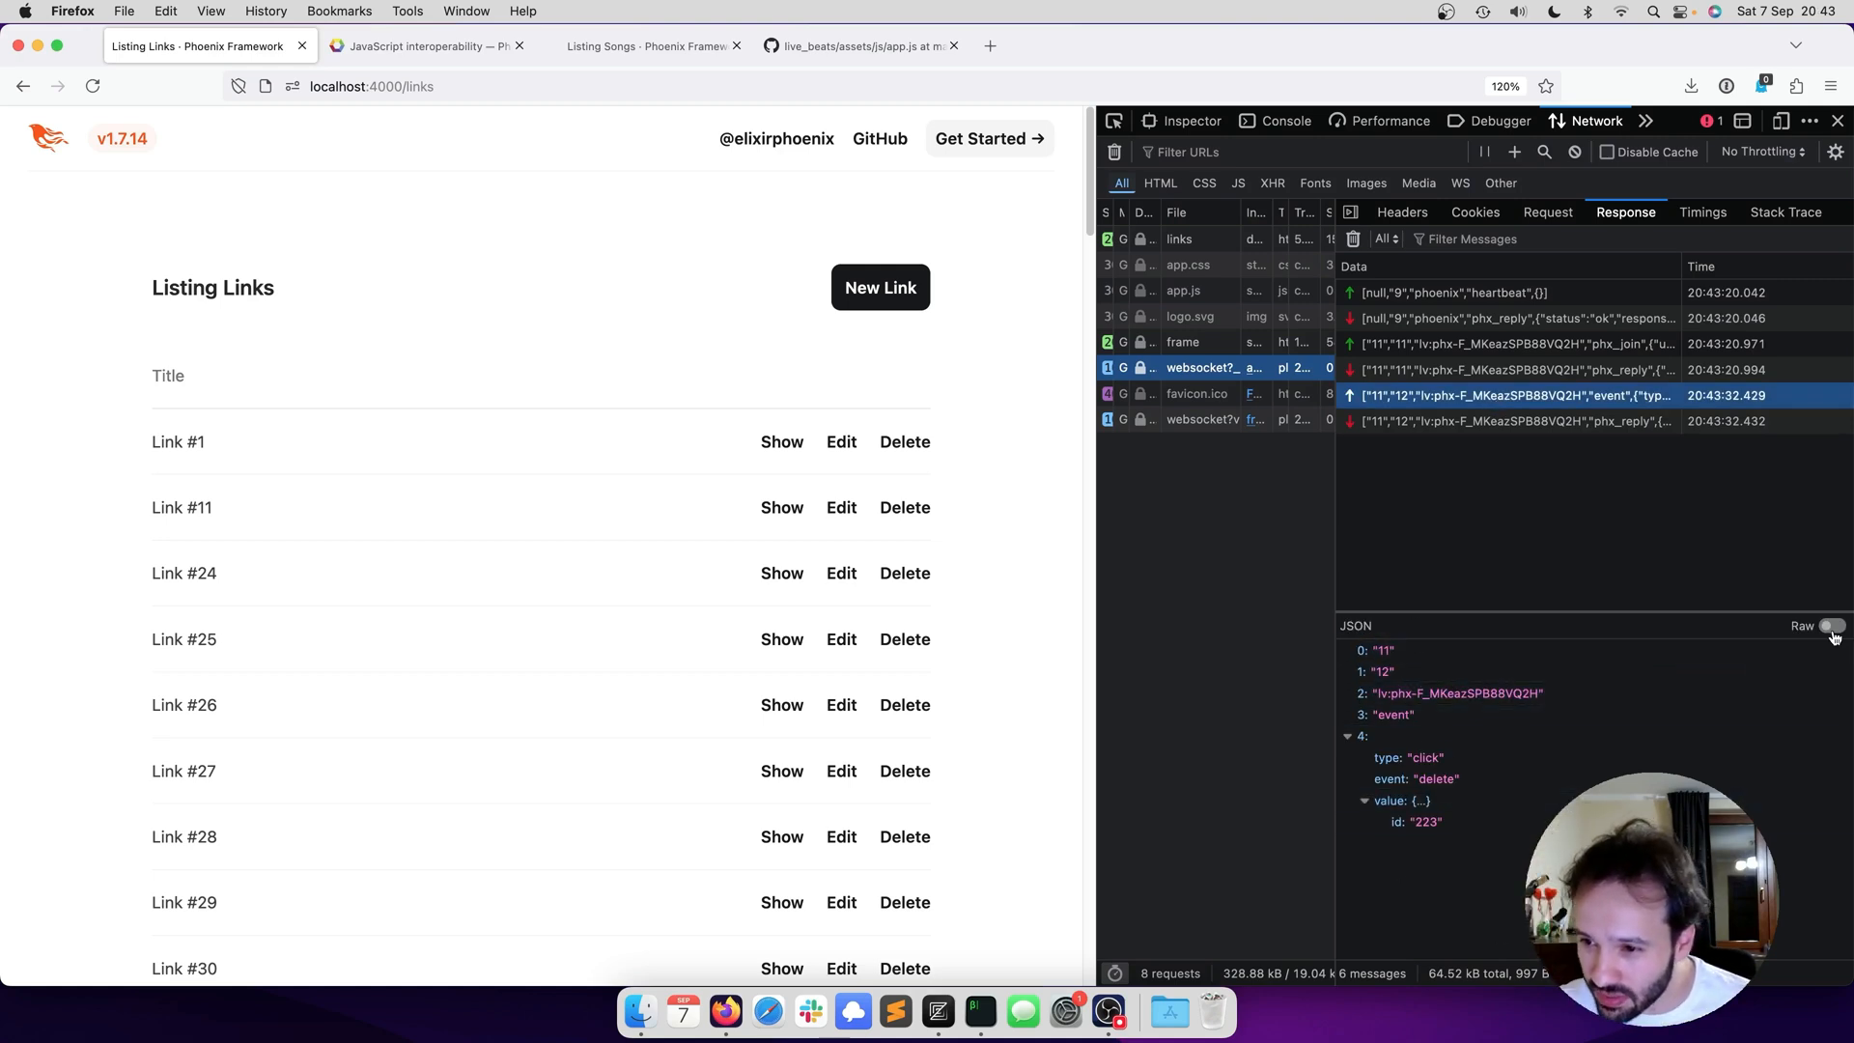
click(1833, 626)
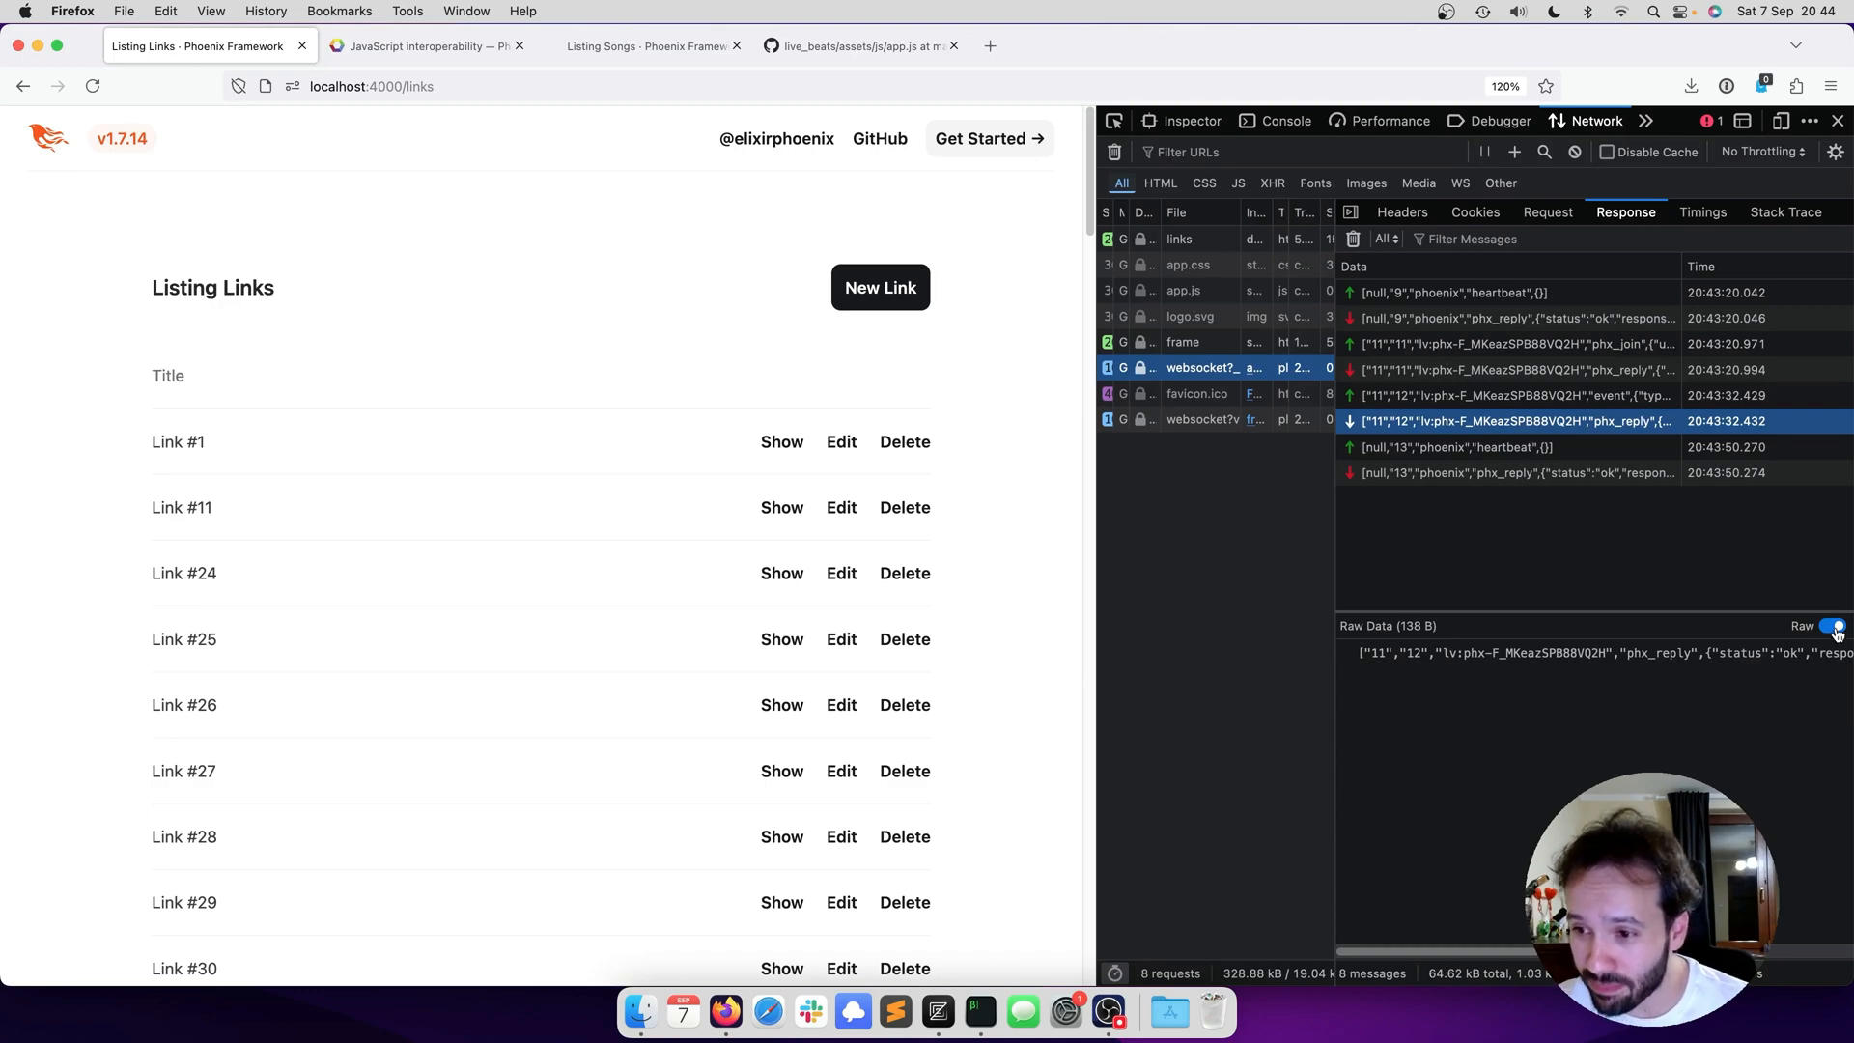
click(1829, 625)
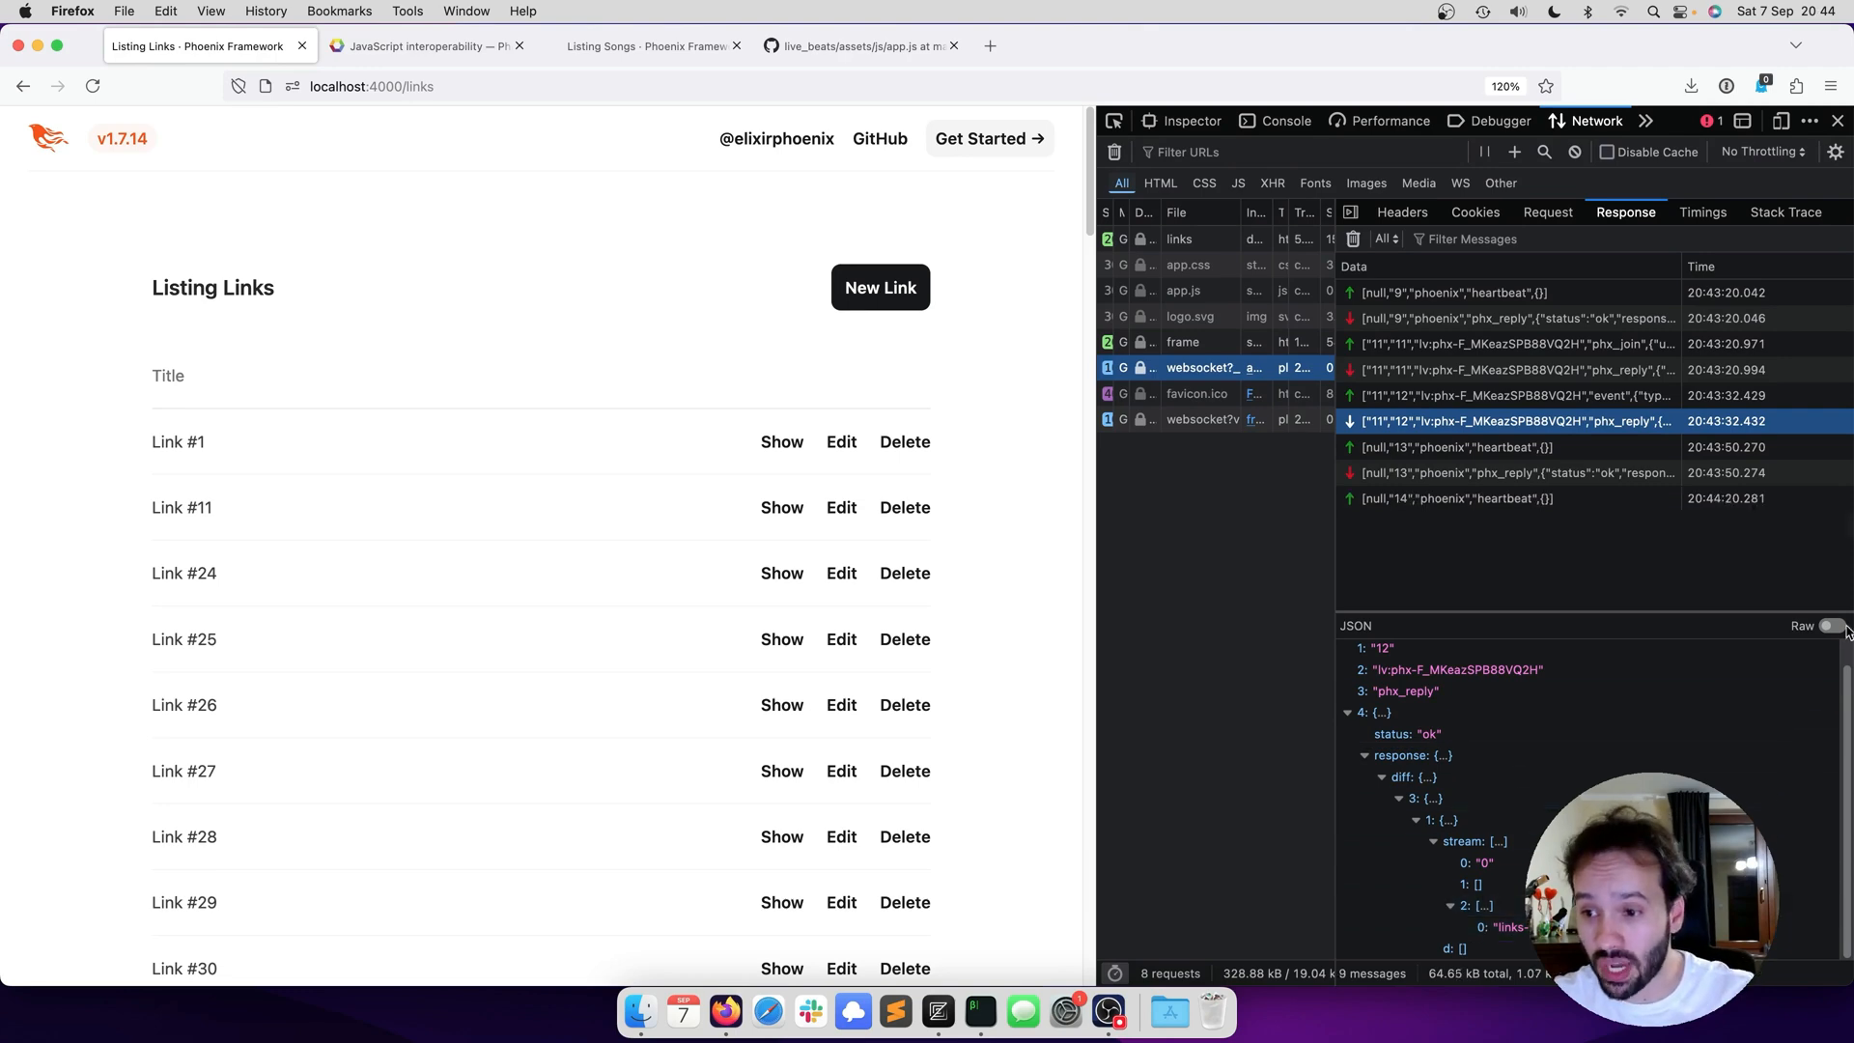
click(1831, 626)
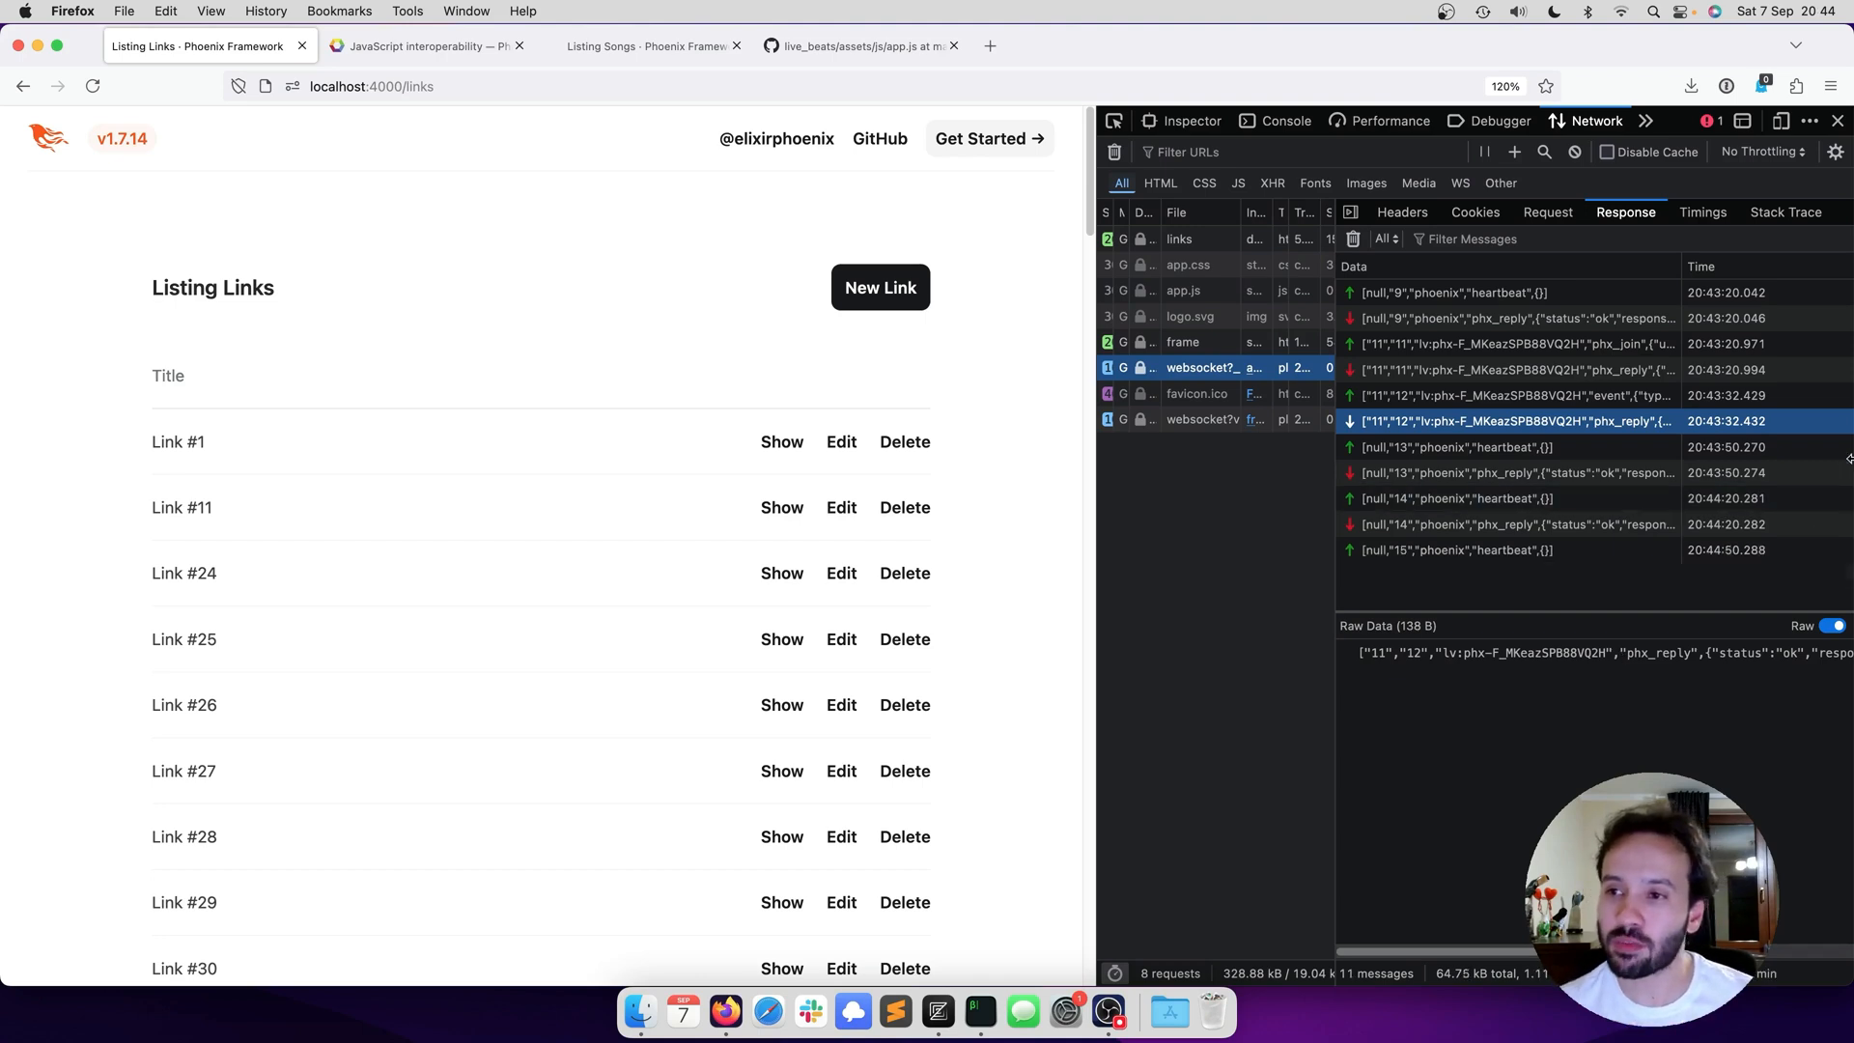
- Close the network inspector, leaving the Listing Links page alongside Zed
click(1837, 120)
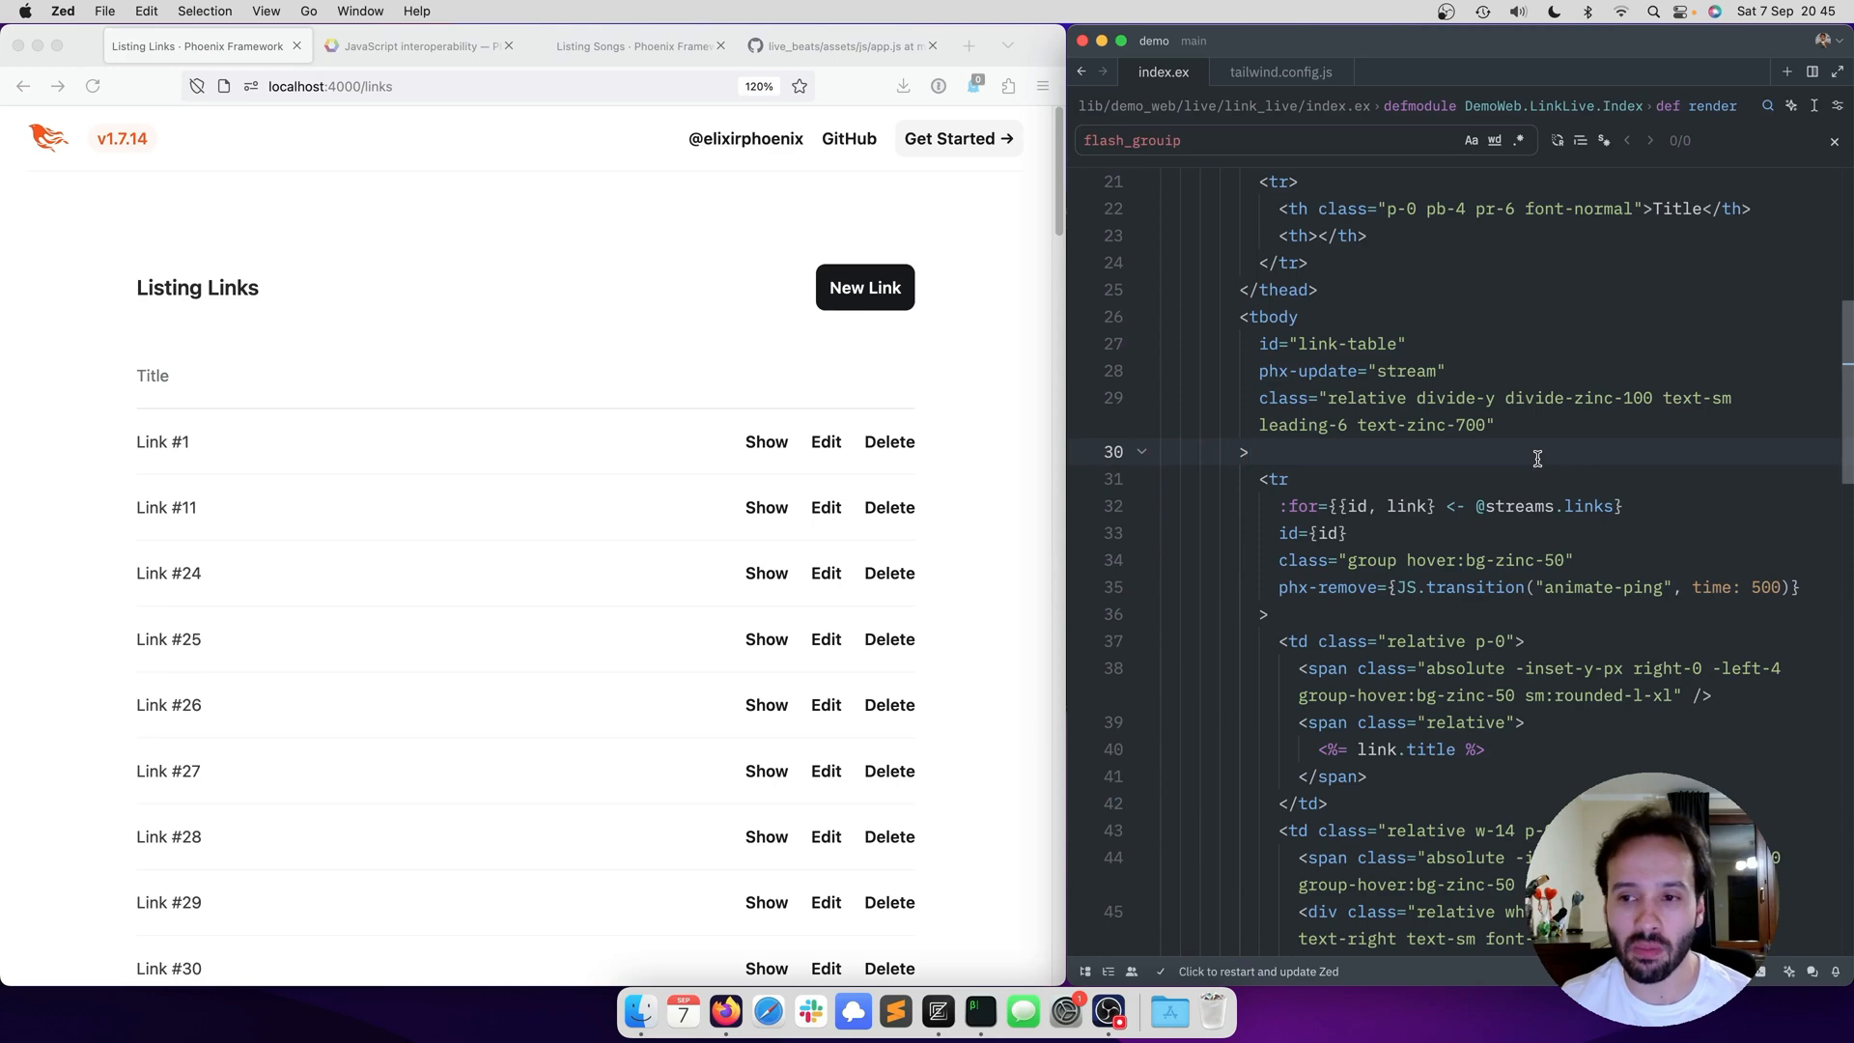
scroll(down, 3)
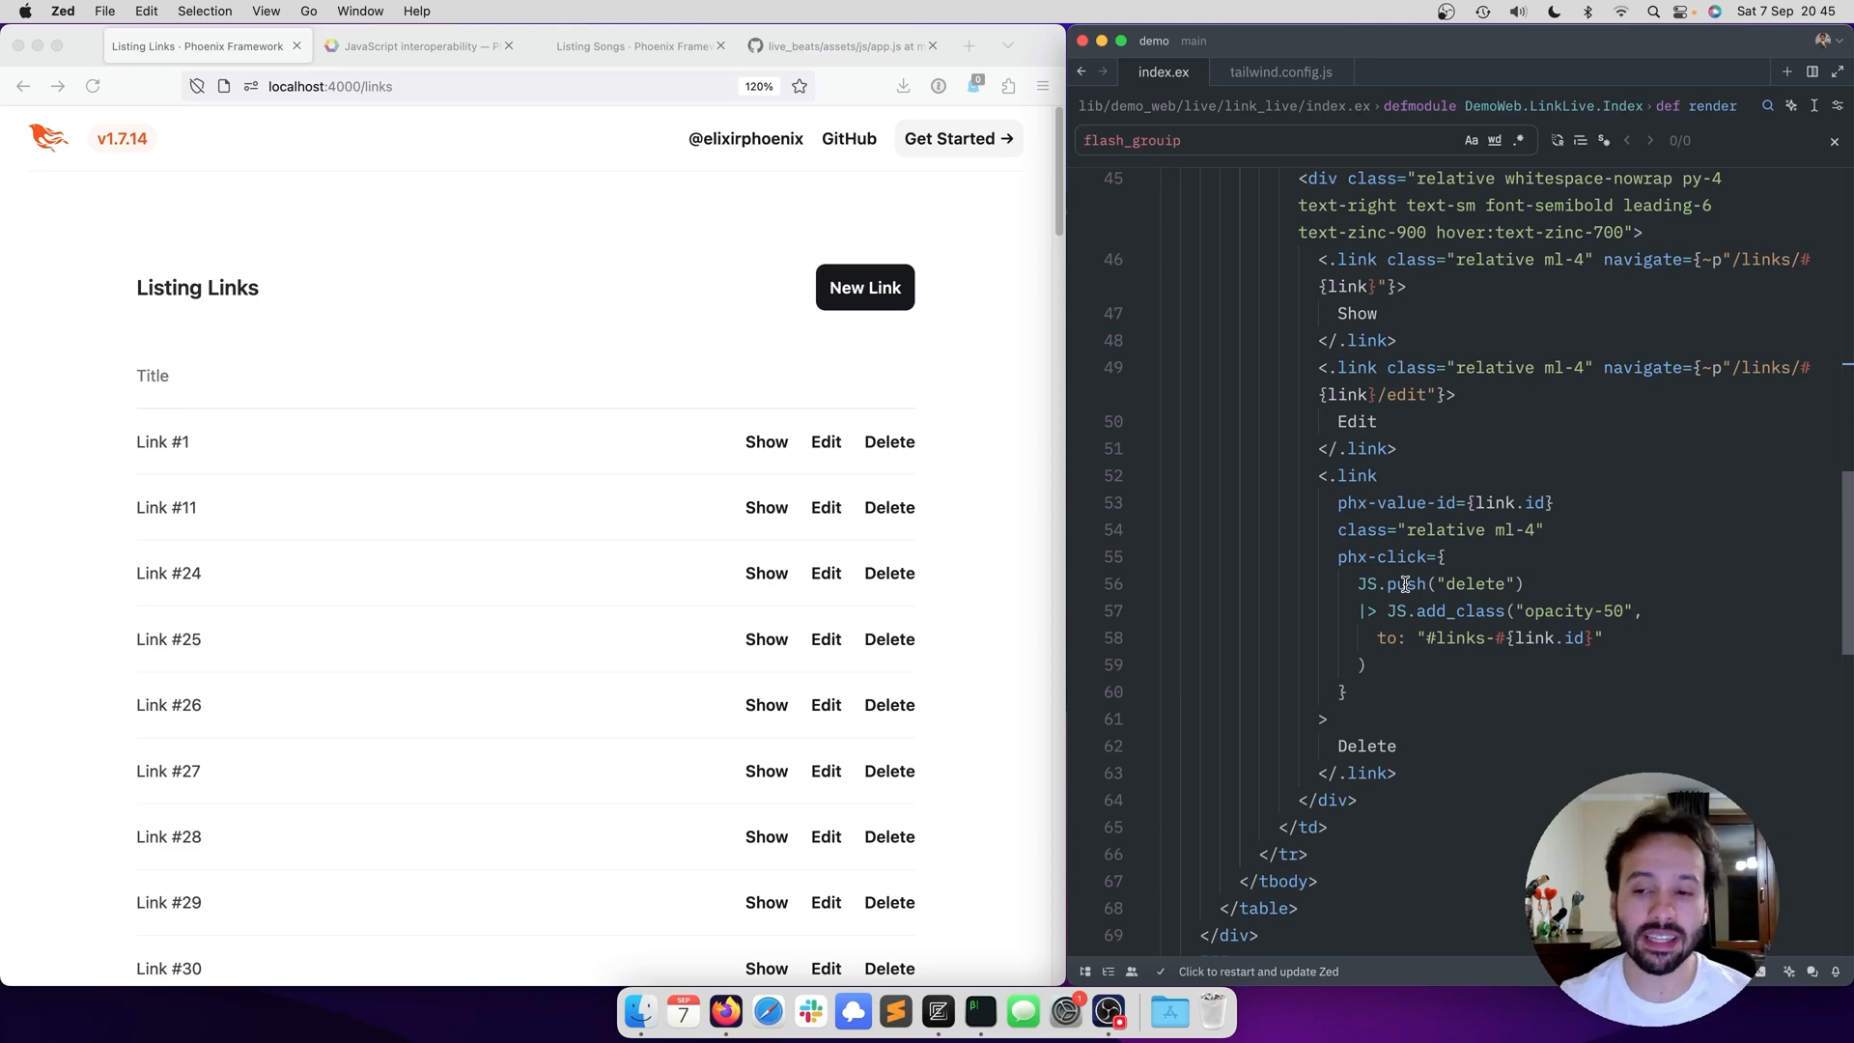
double_click(1402, 557)
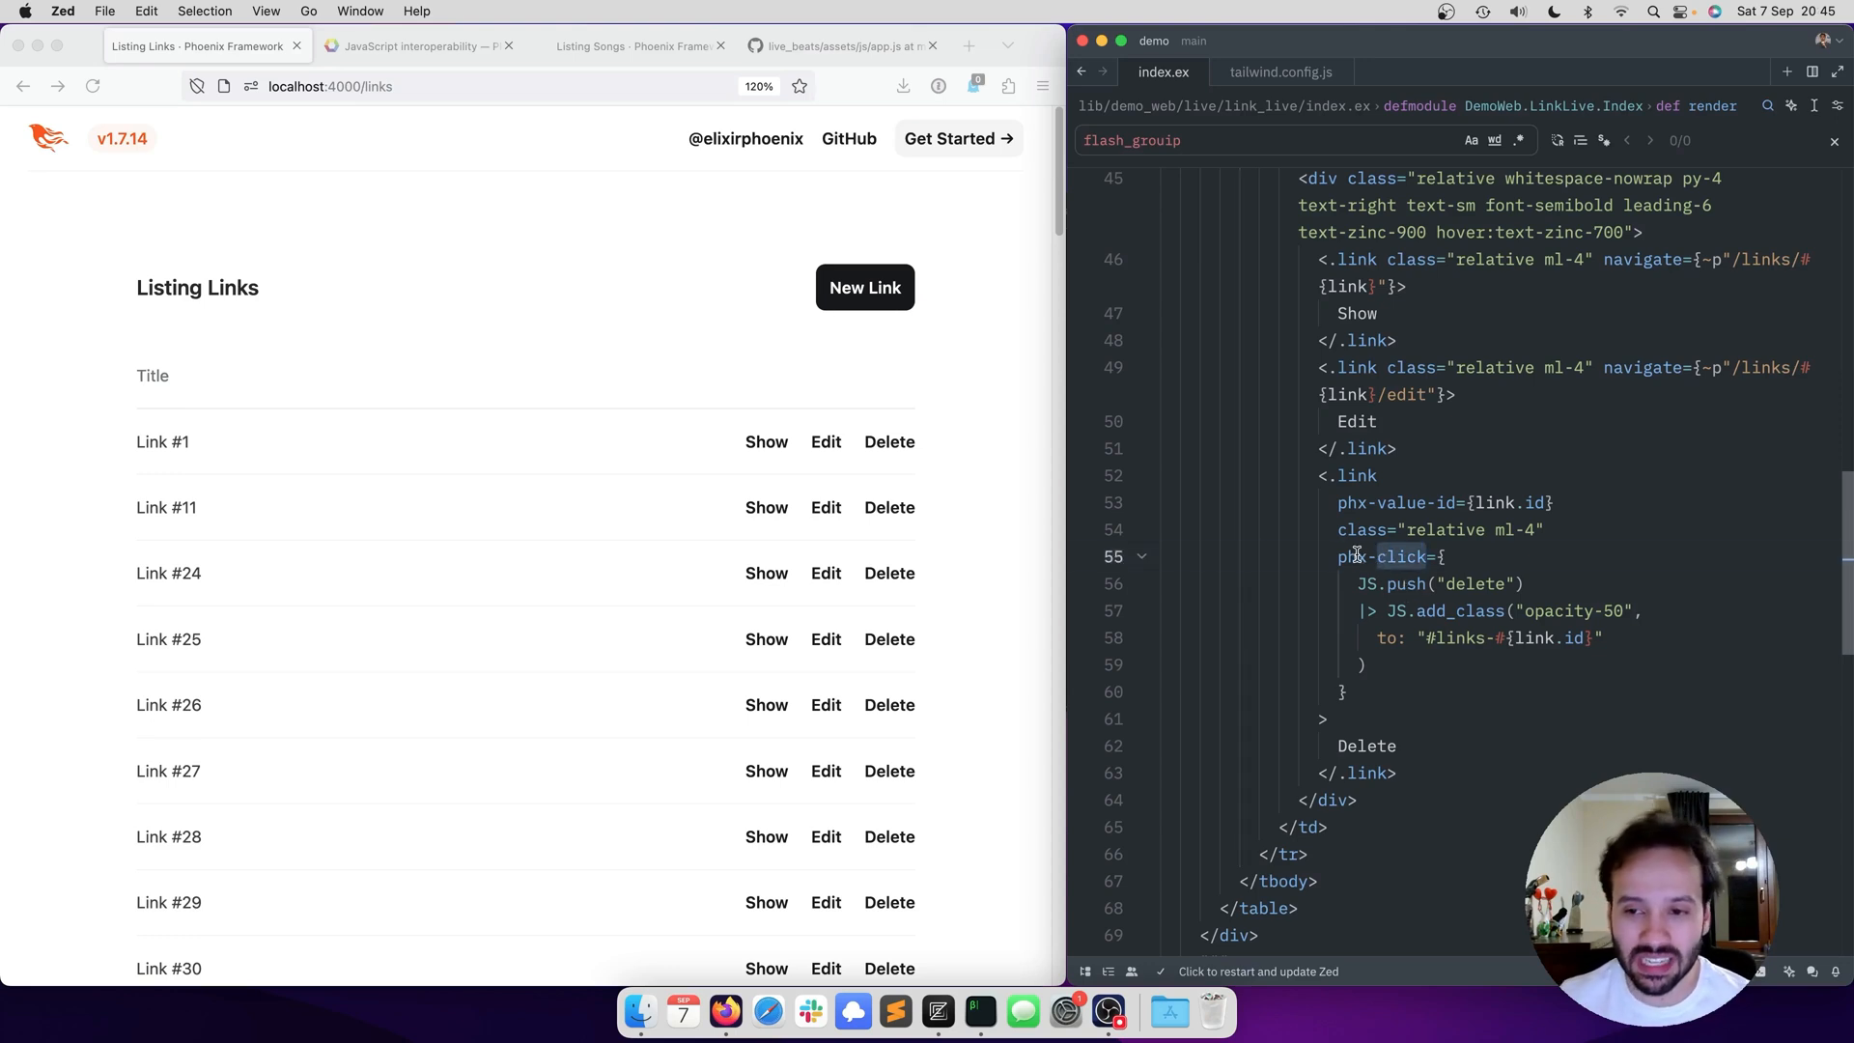
click(1487, 556)
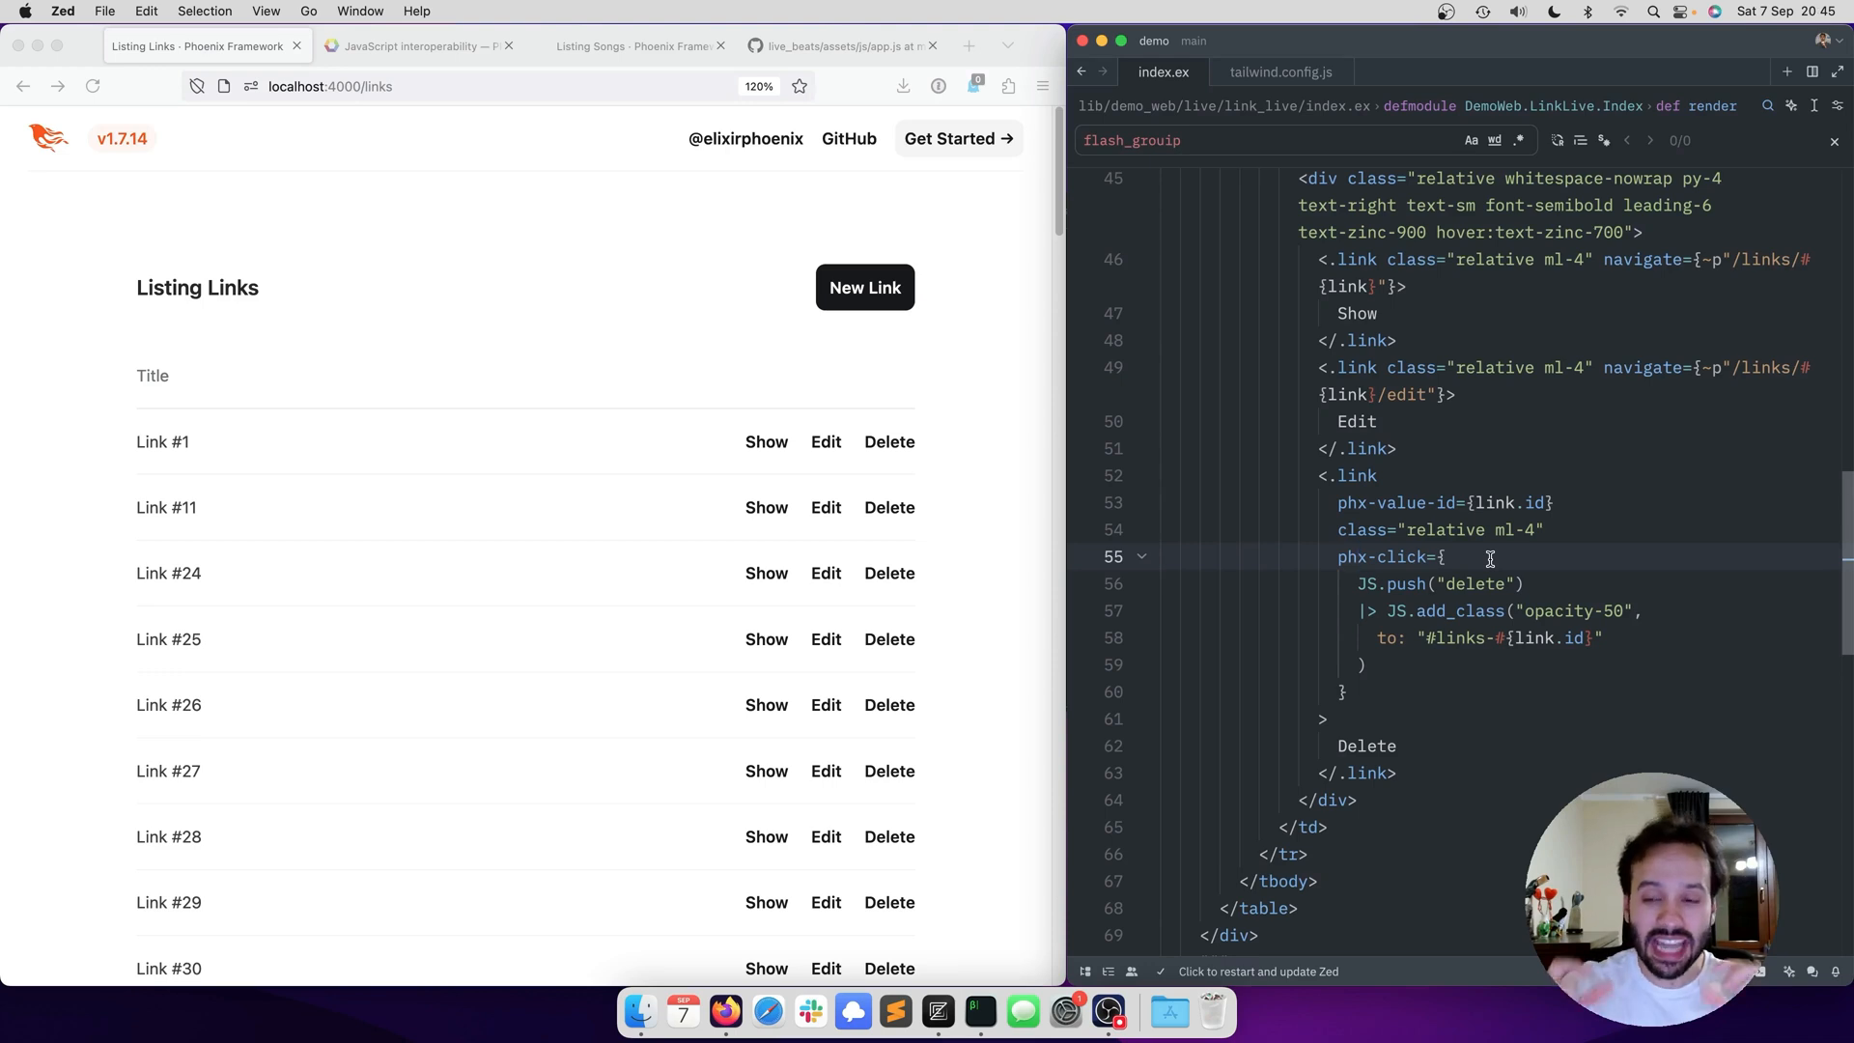
mouse_move(1478, 581)
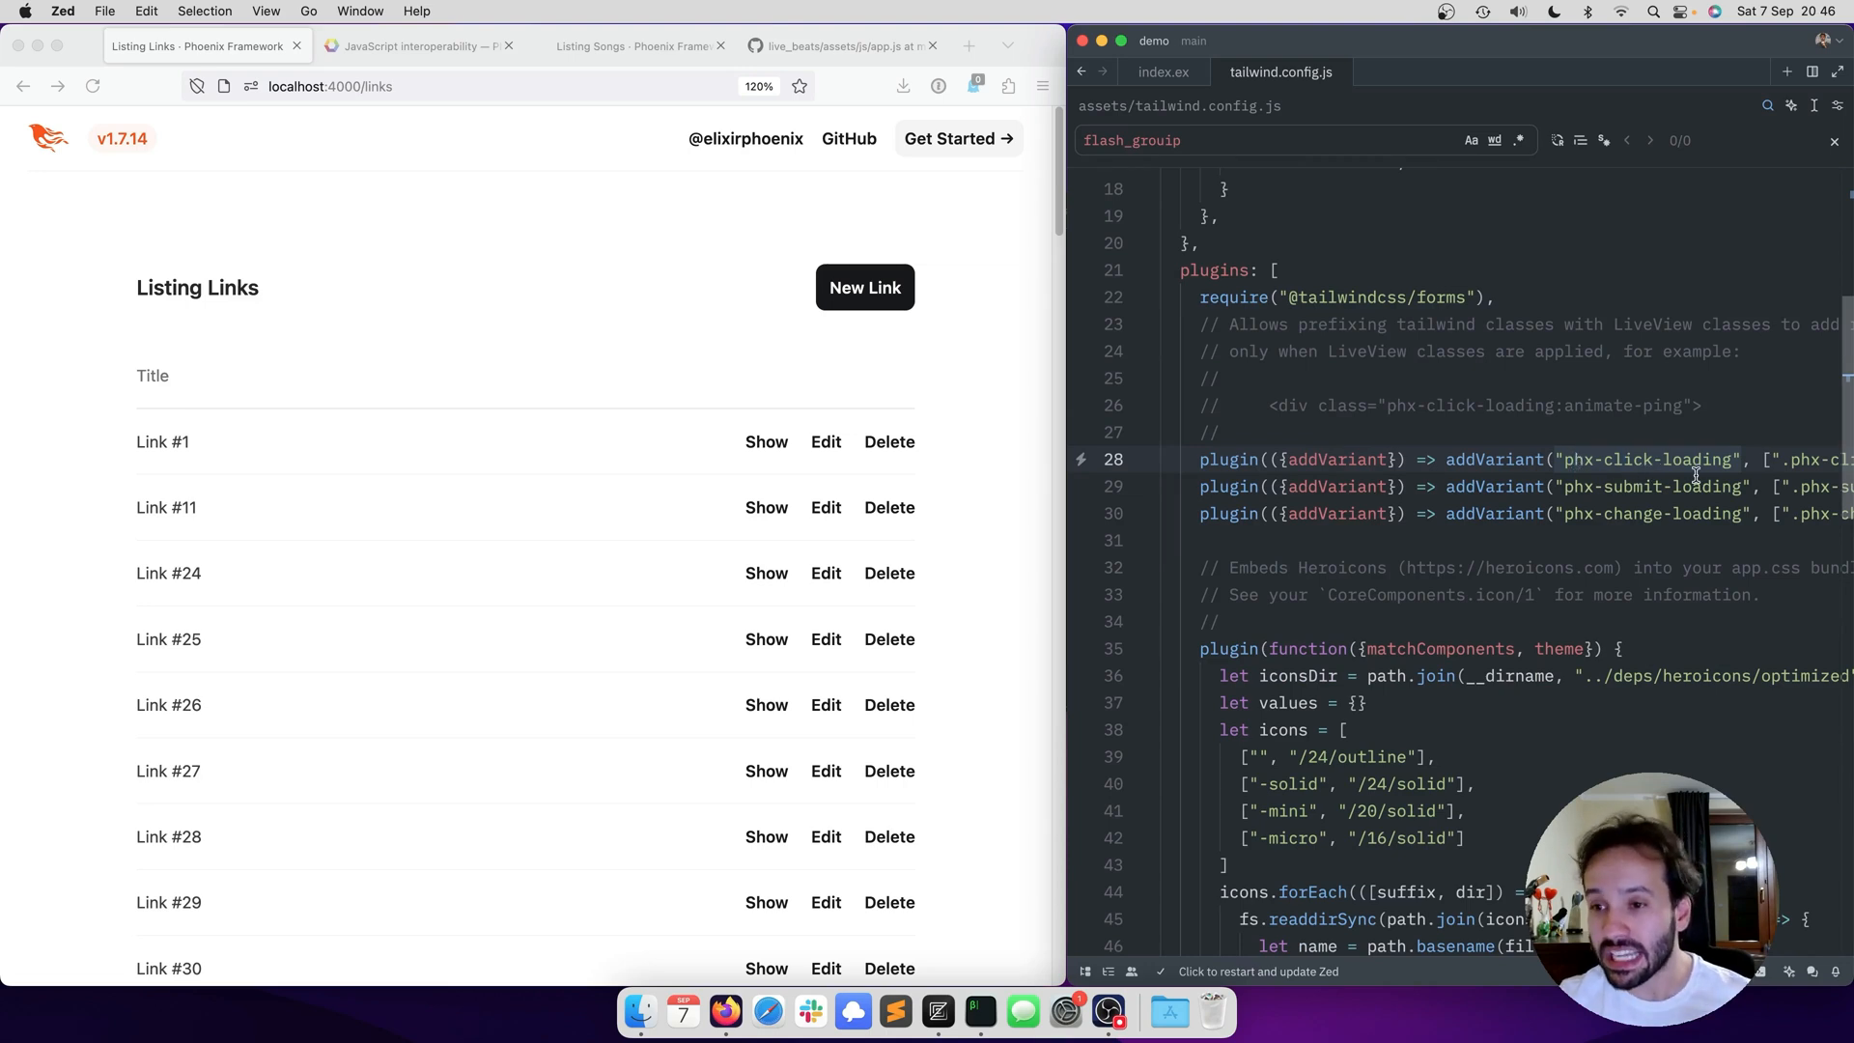
- View the phx-click-loading addVariant plugin line in tailwind.config.js
click(1161, 72)
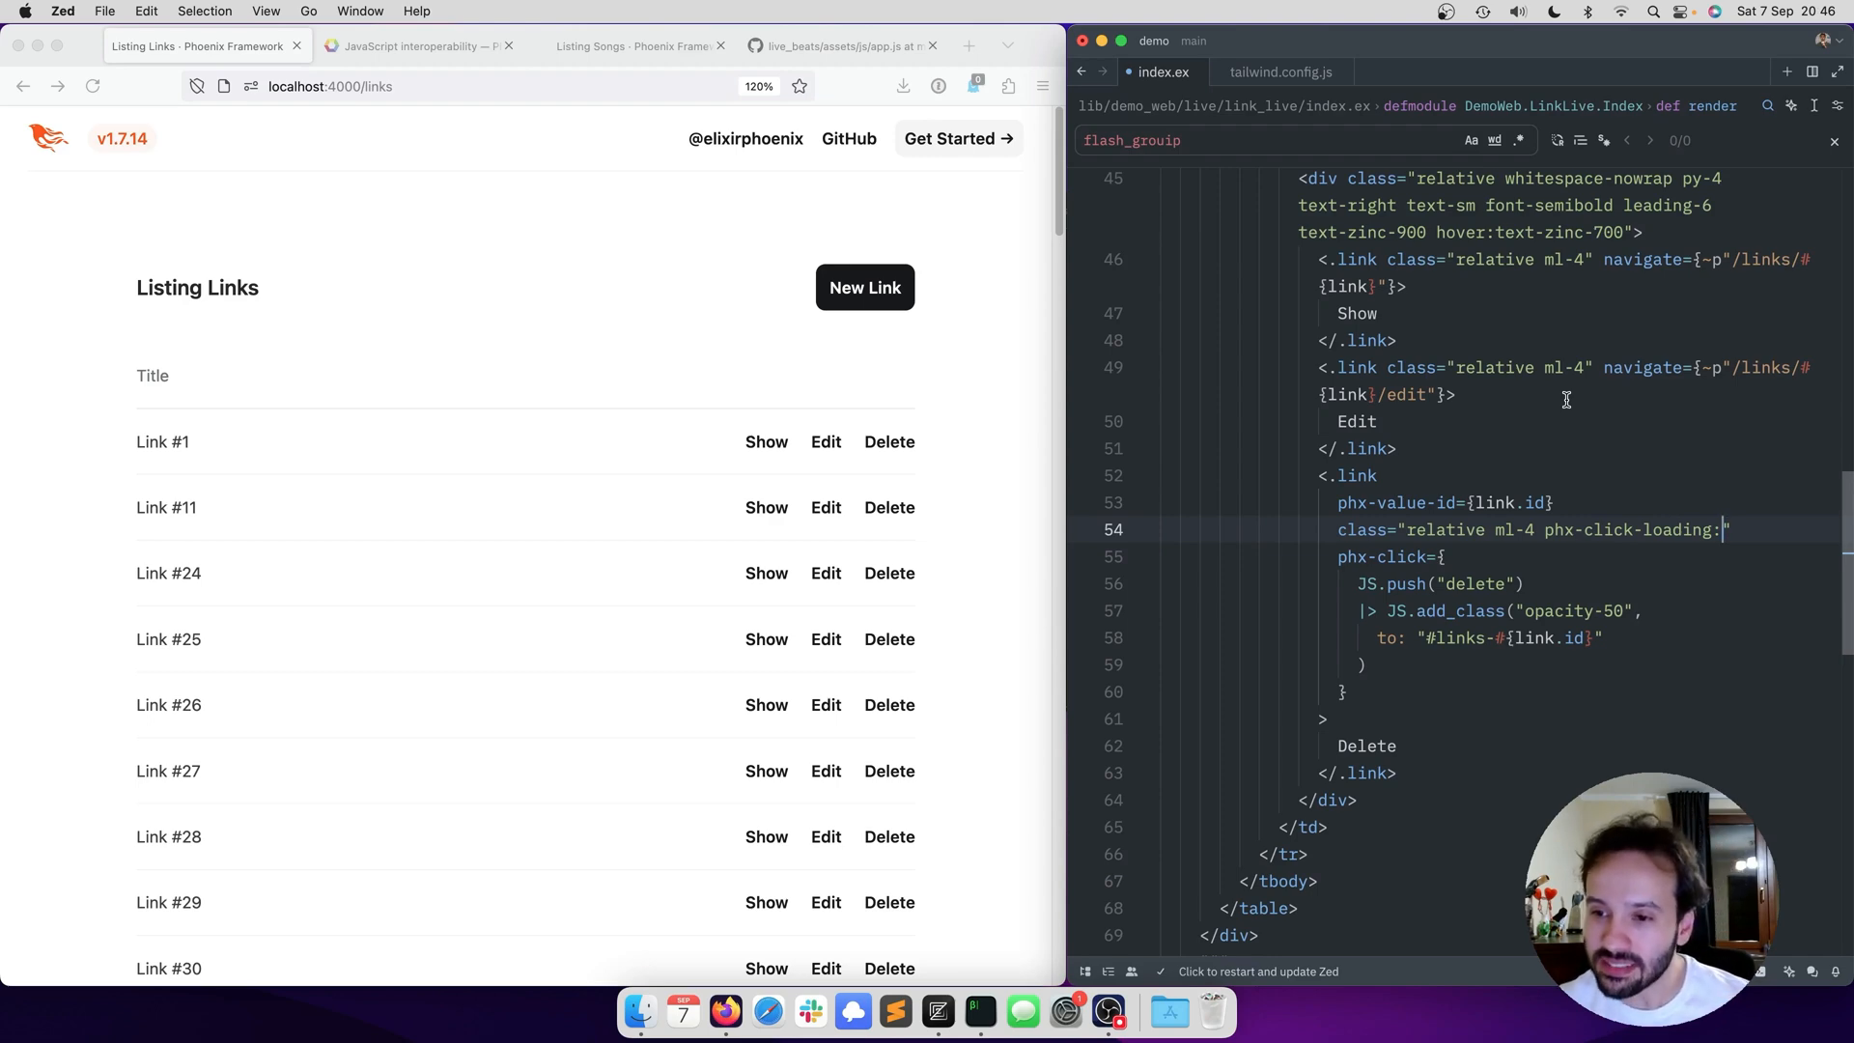
- Complete the Delete link's class with the phx-click-loading:text-xl variant in index.ex
text(text-x)
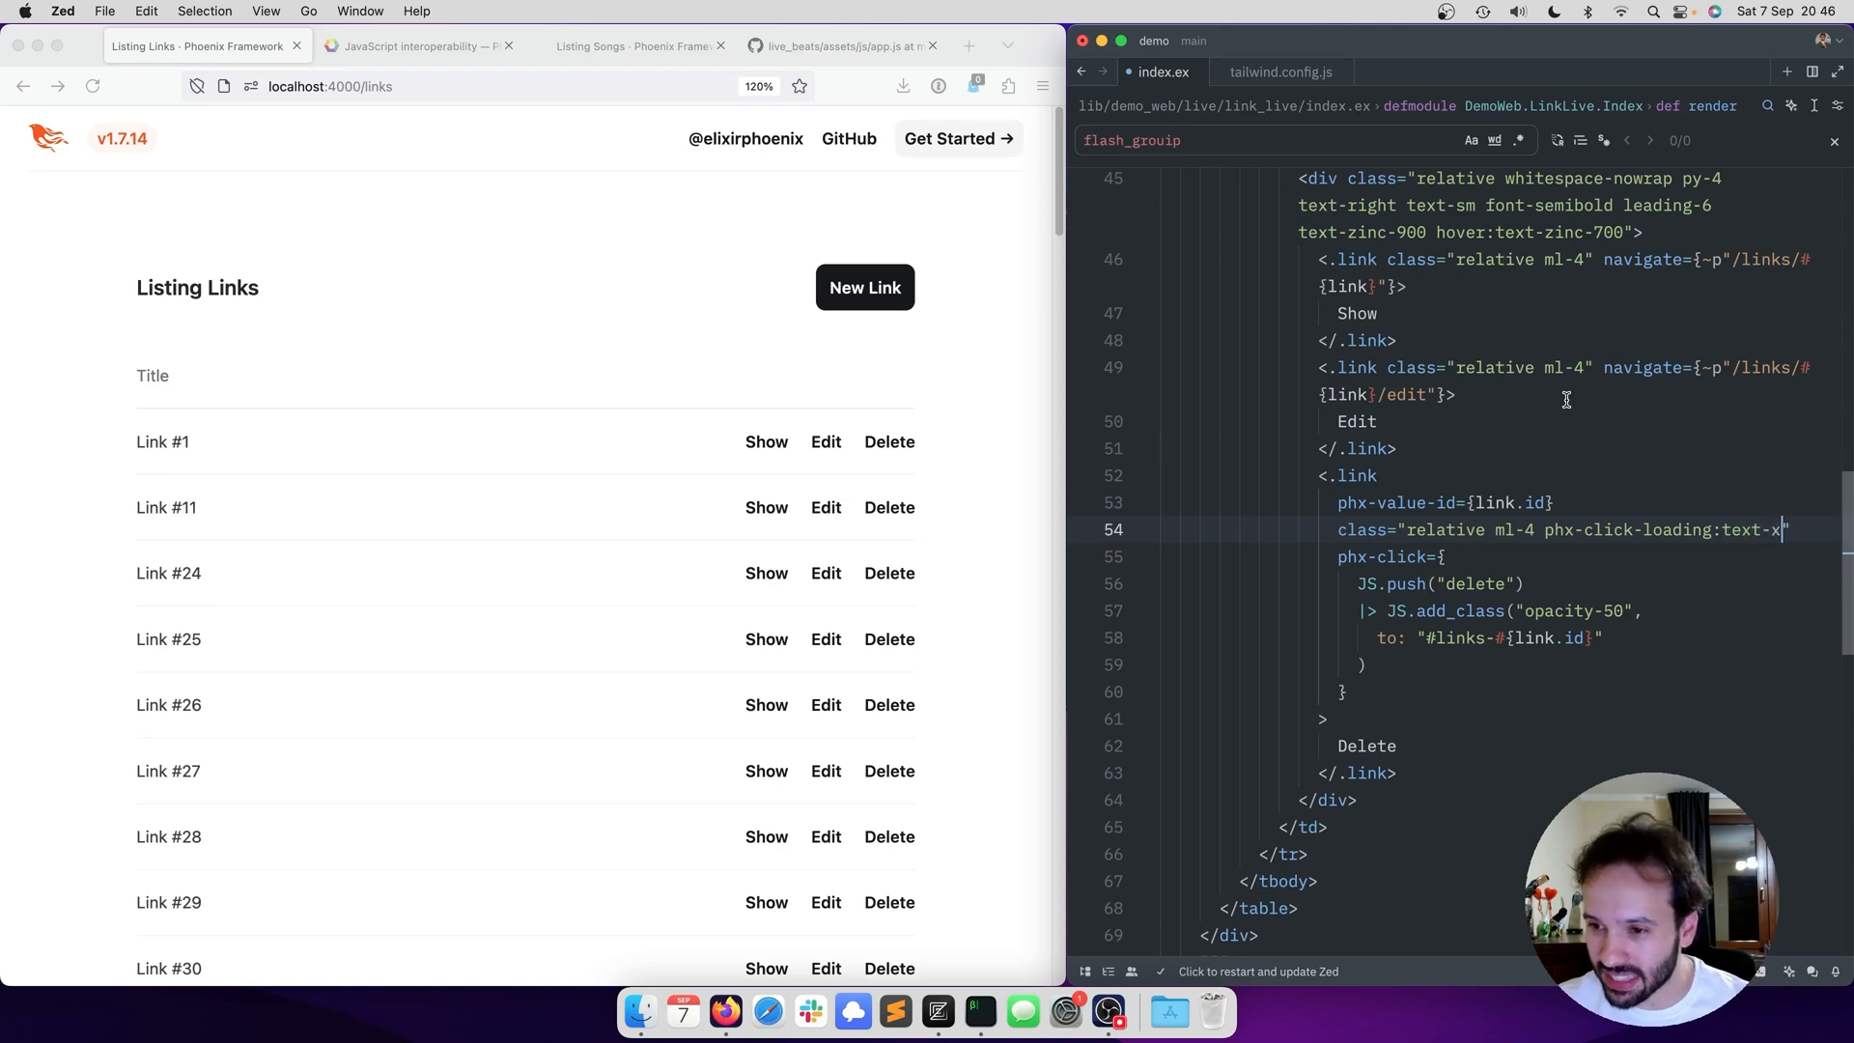
text(l)
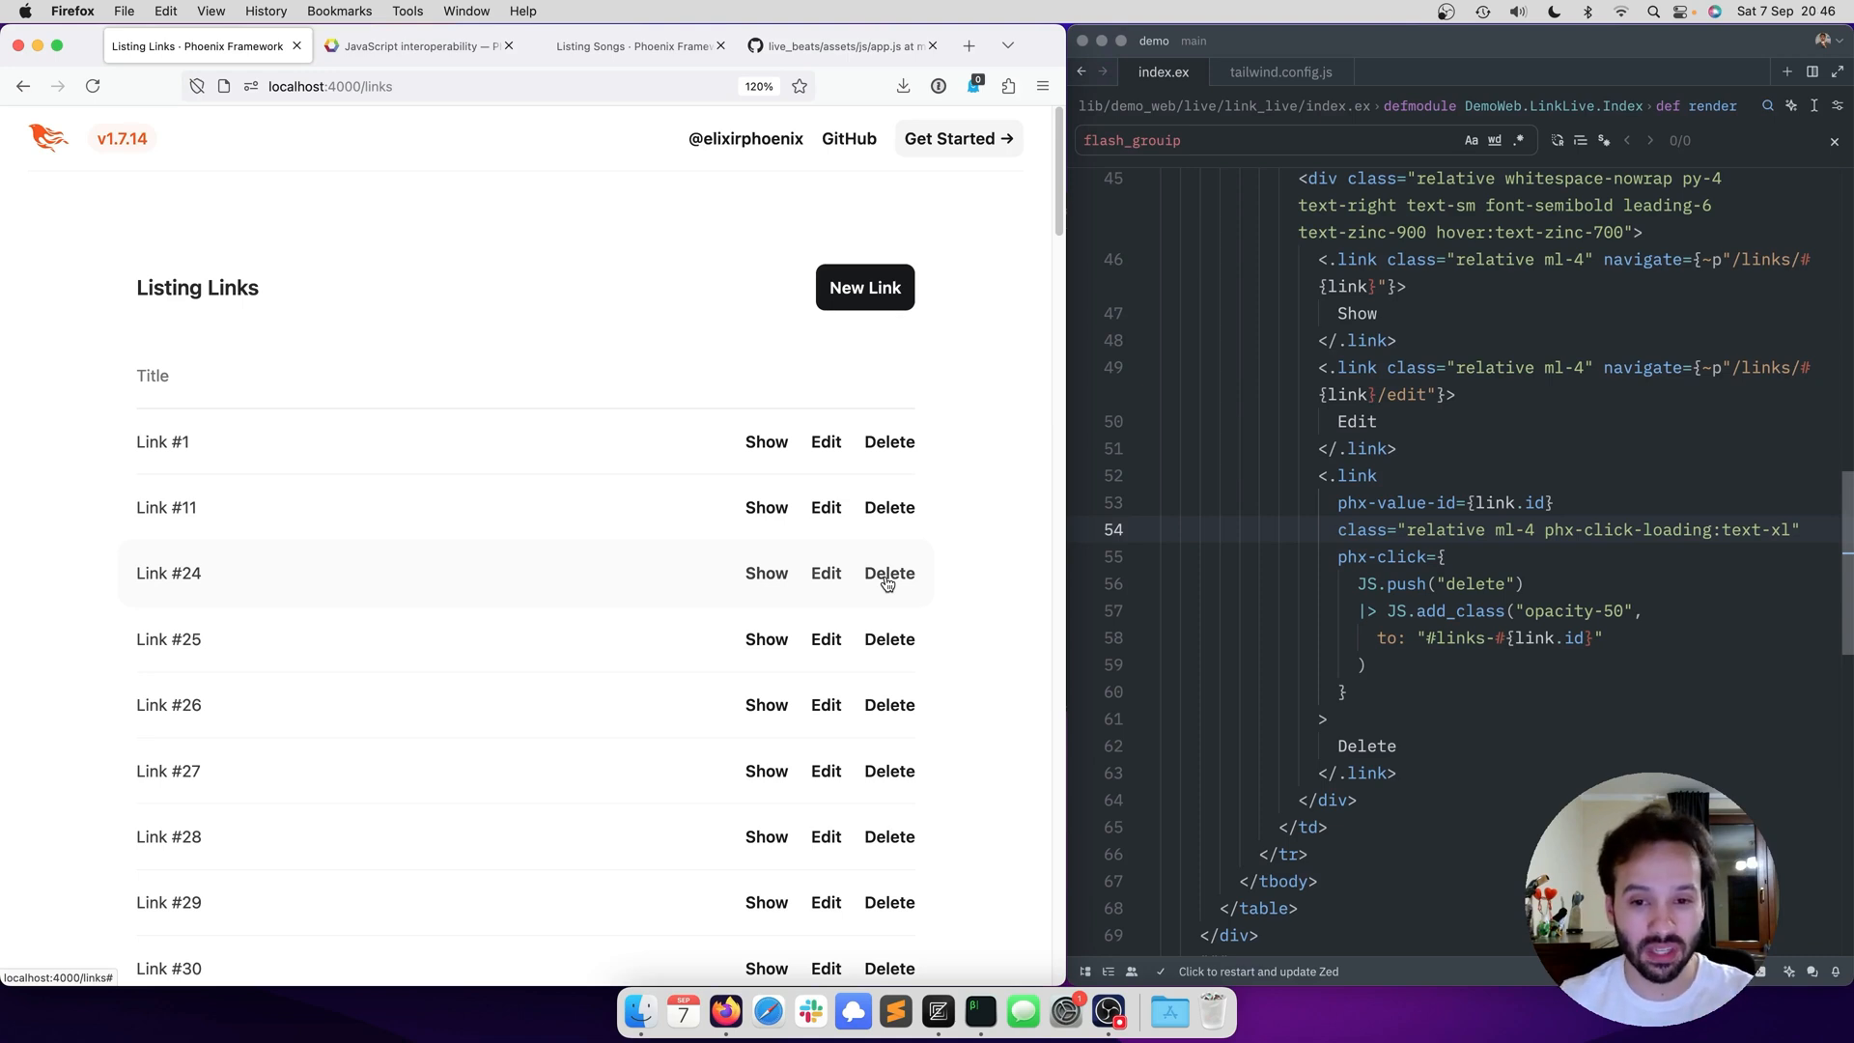
- Delete Link #24, watching Delete enlarge during loading, then move to the LiveView phx-hook docs
click(888, 573)
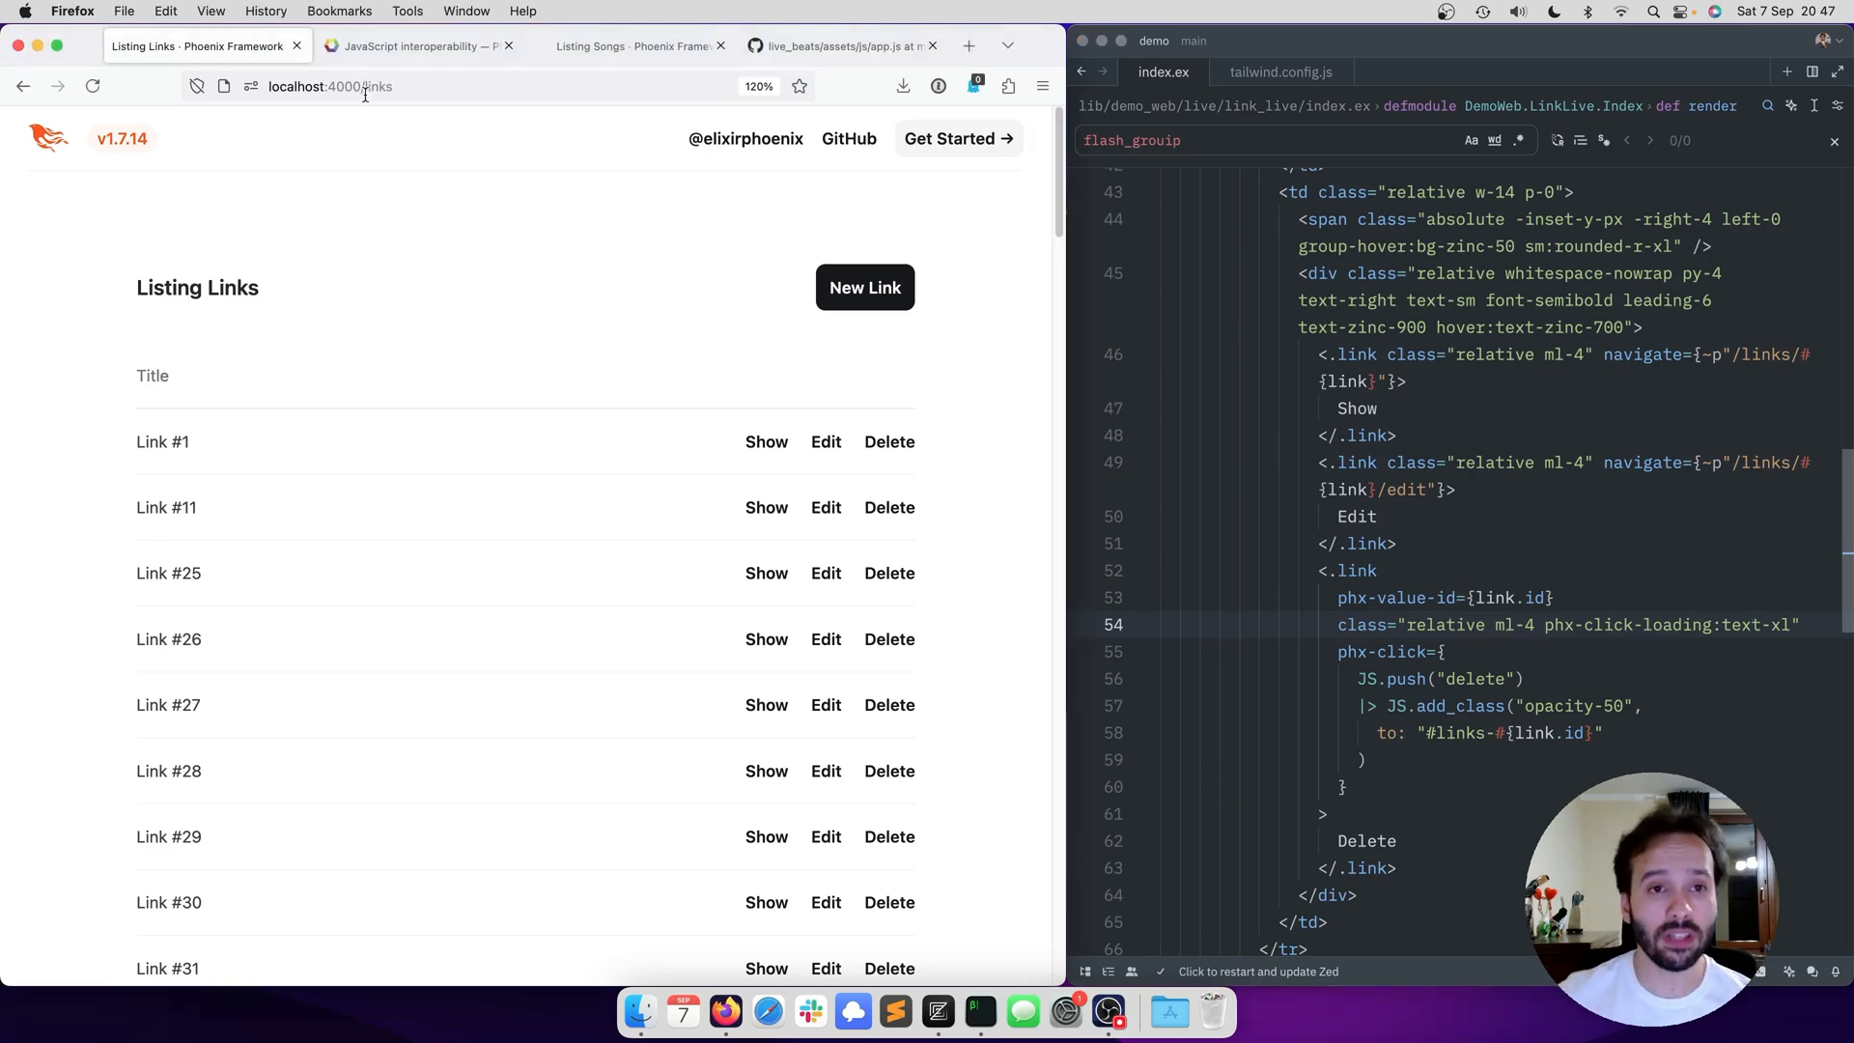
click(414, 46)
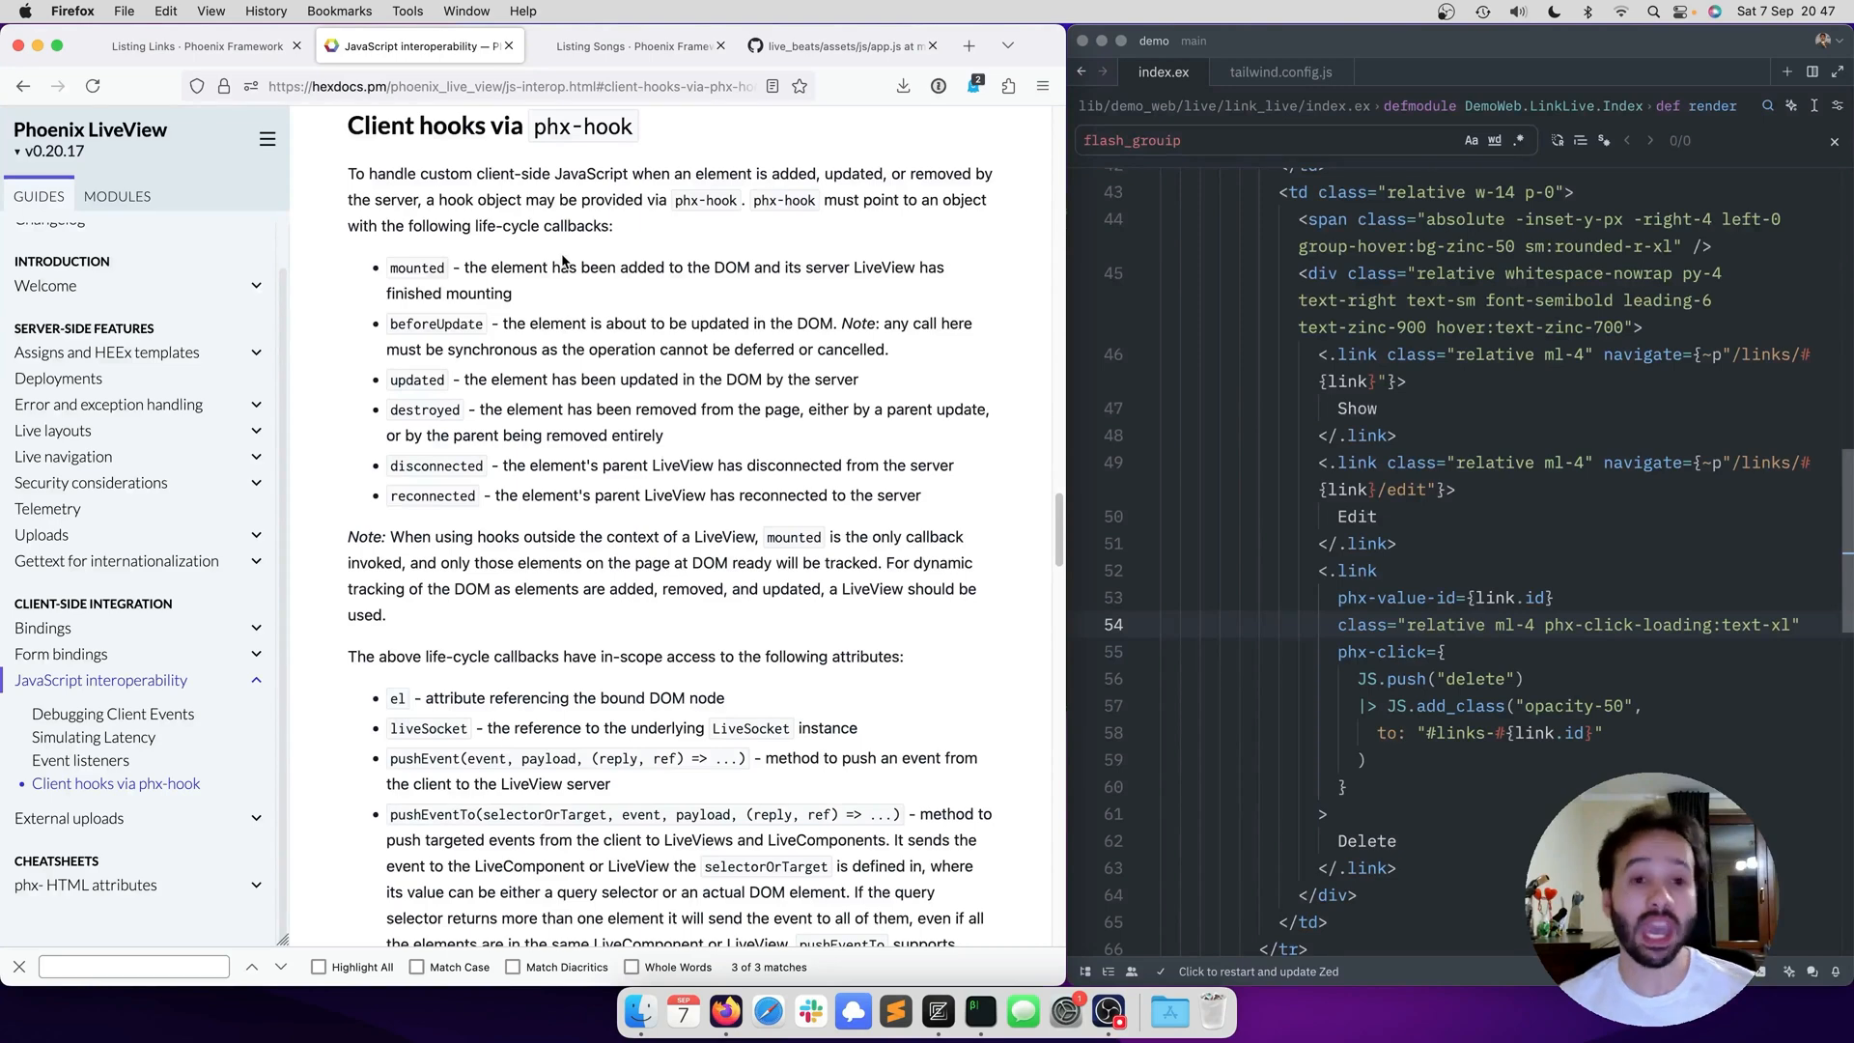
mouse_move(579, 261)
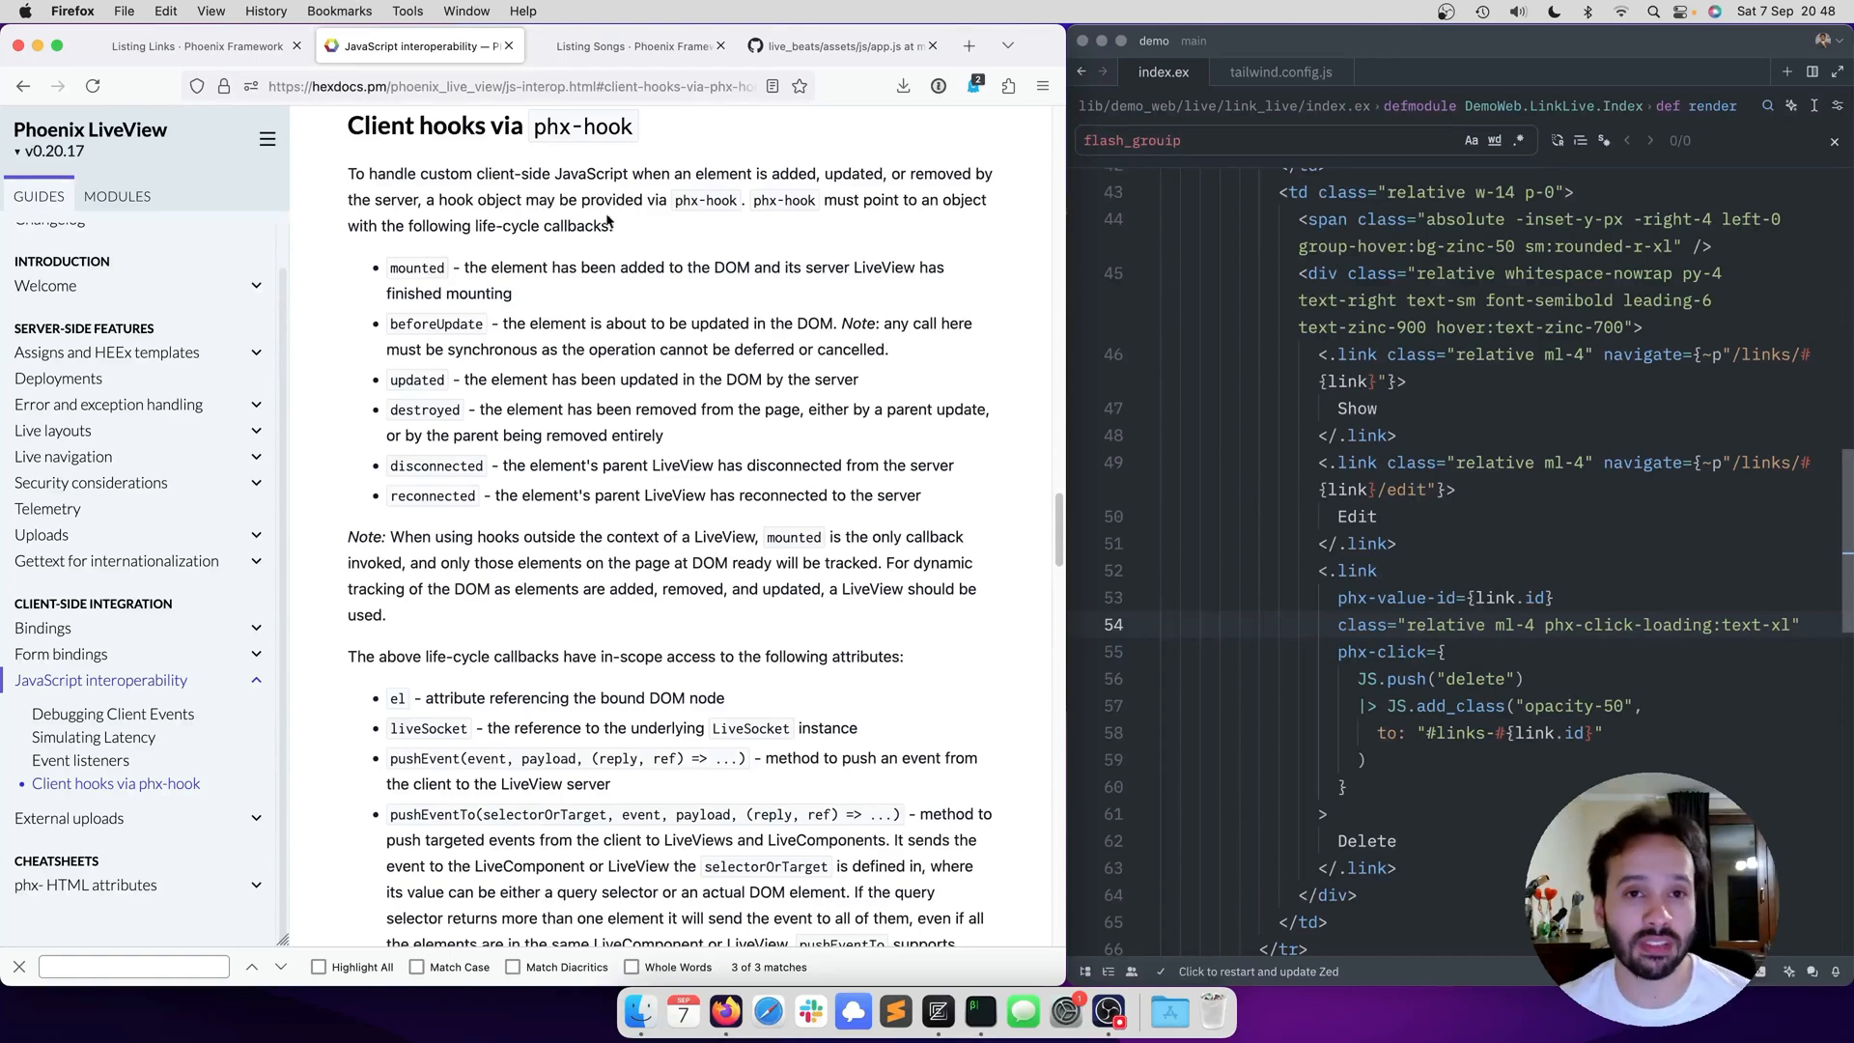
- Switch from the client hooks docs to the LiveBeats Listing Songs page
click(630, 44)
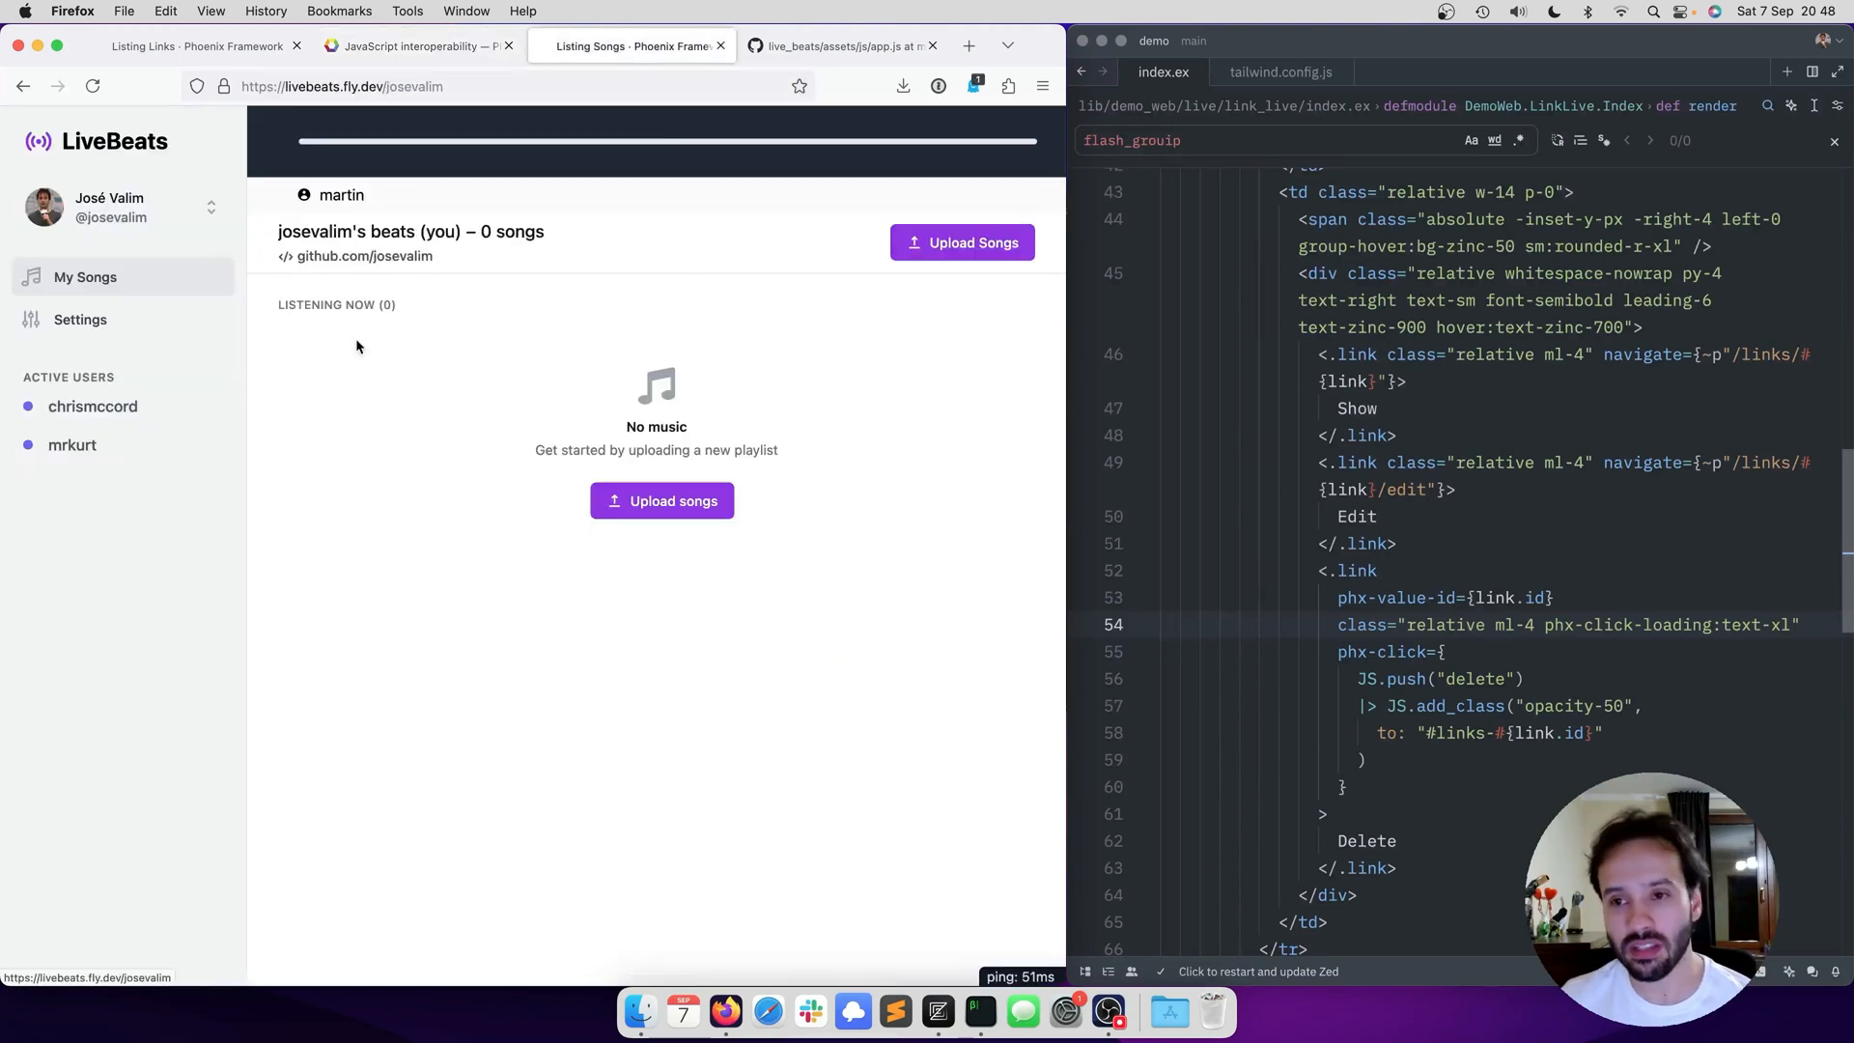
mouse_move(425, 431)
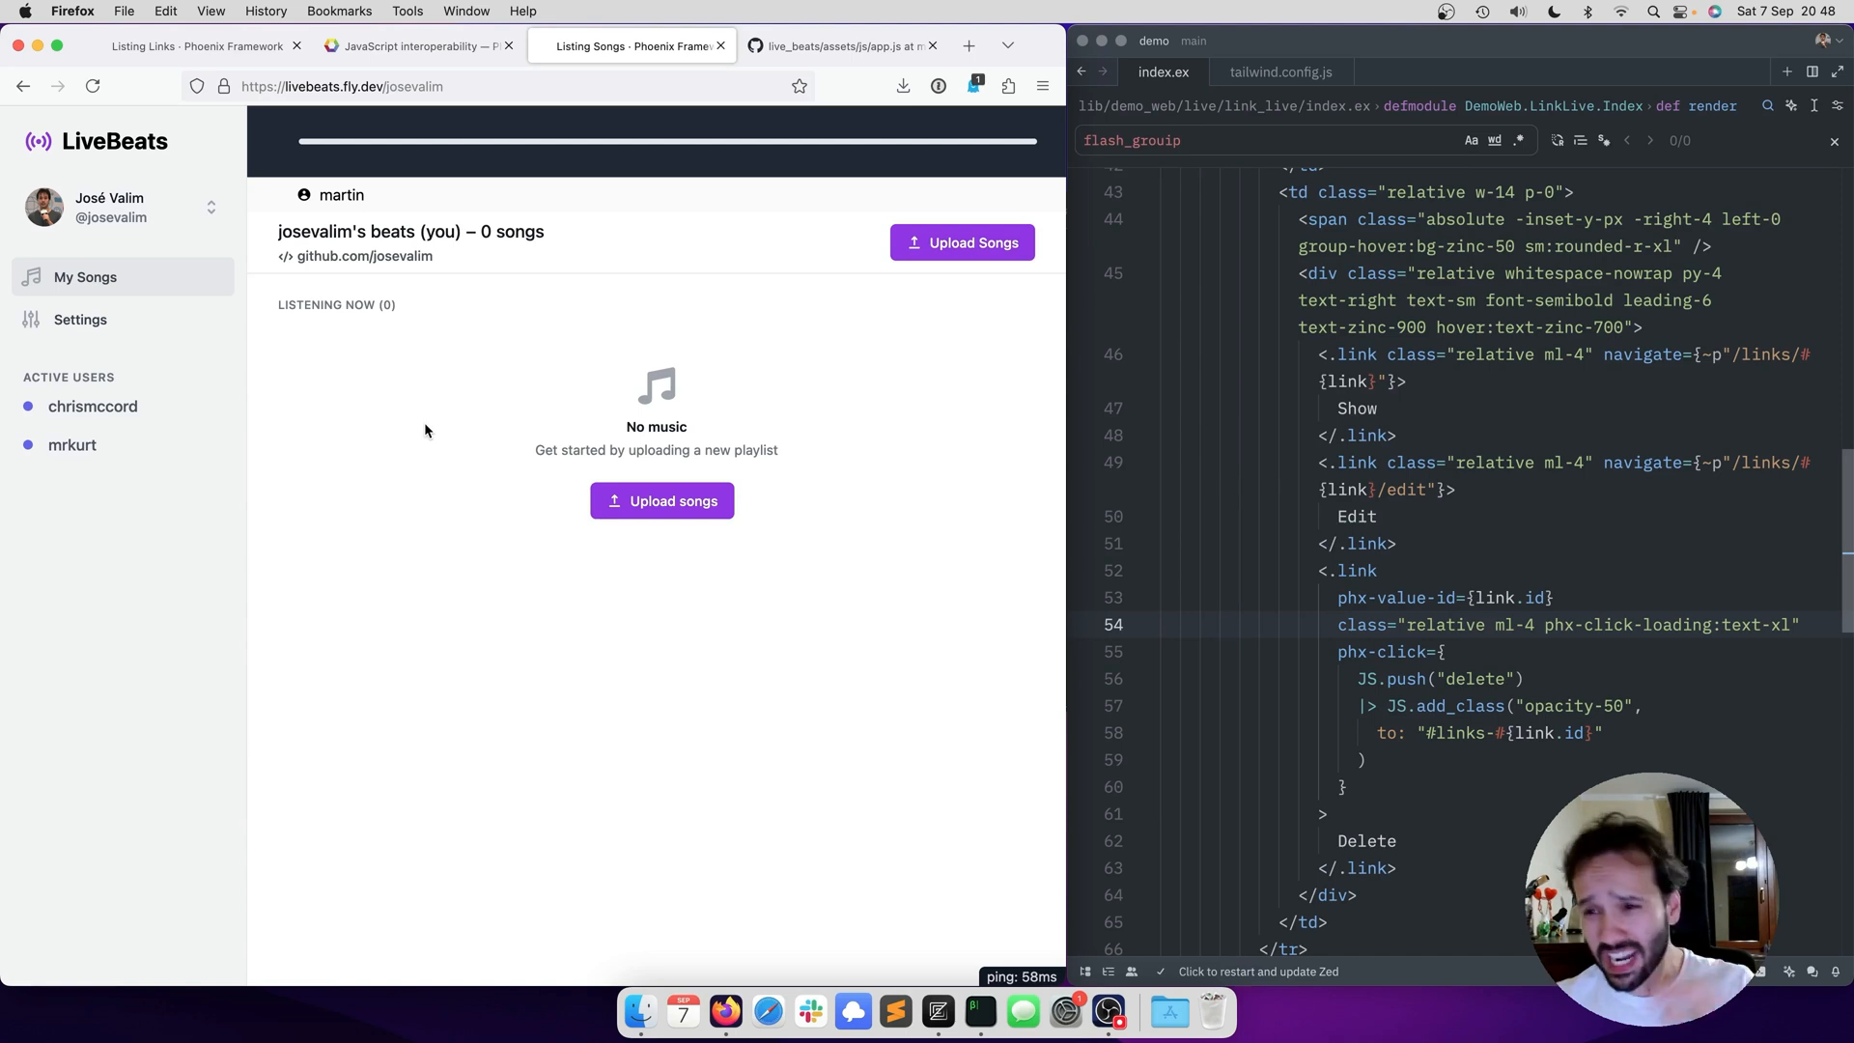
mouse_move(661, 500)
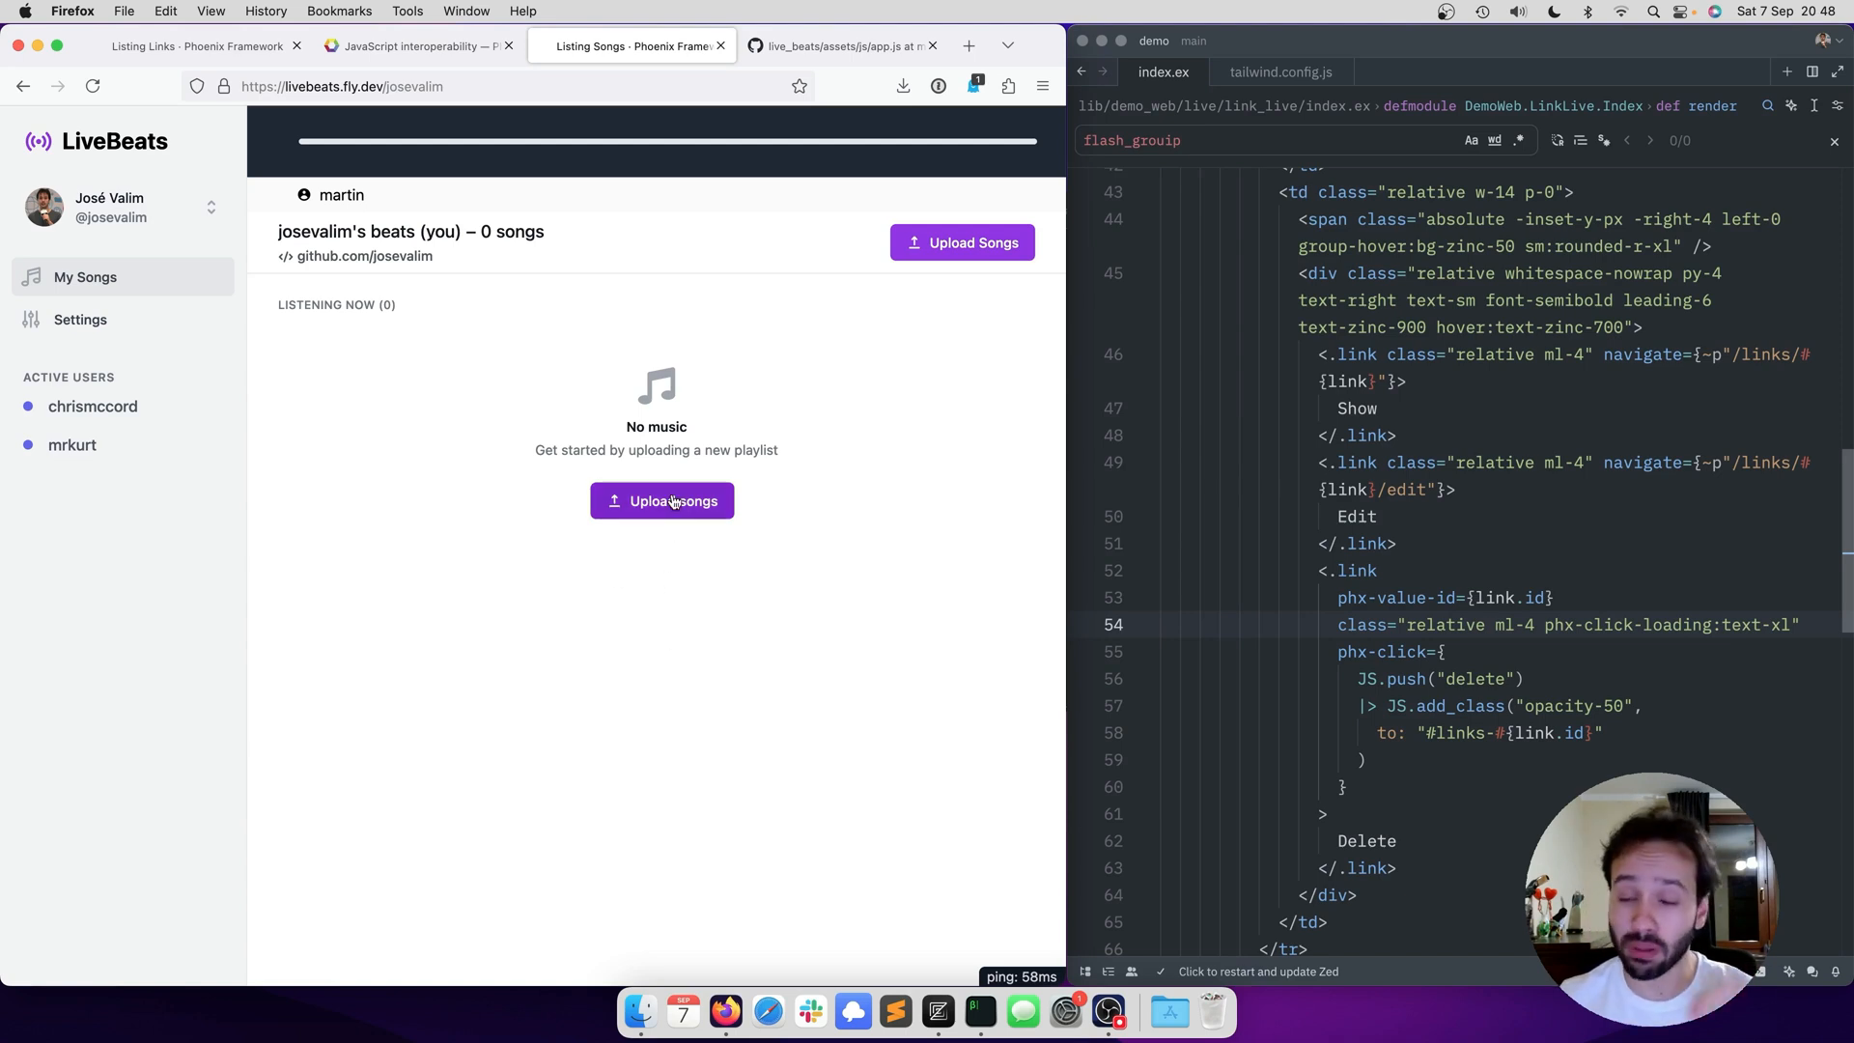
mouse_move(757, 417)
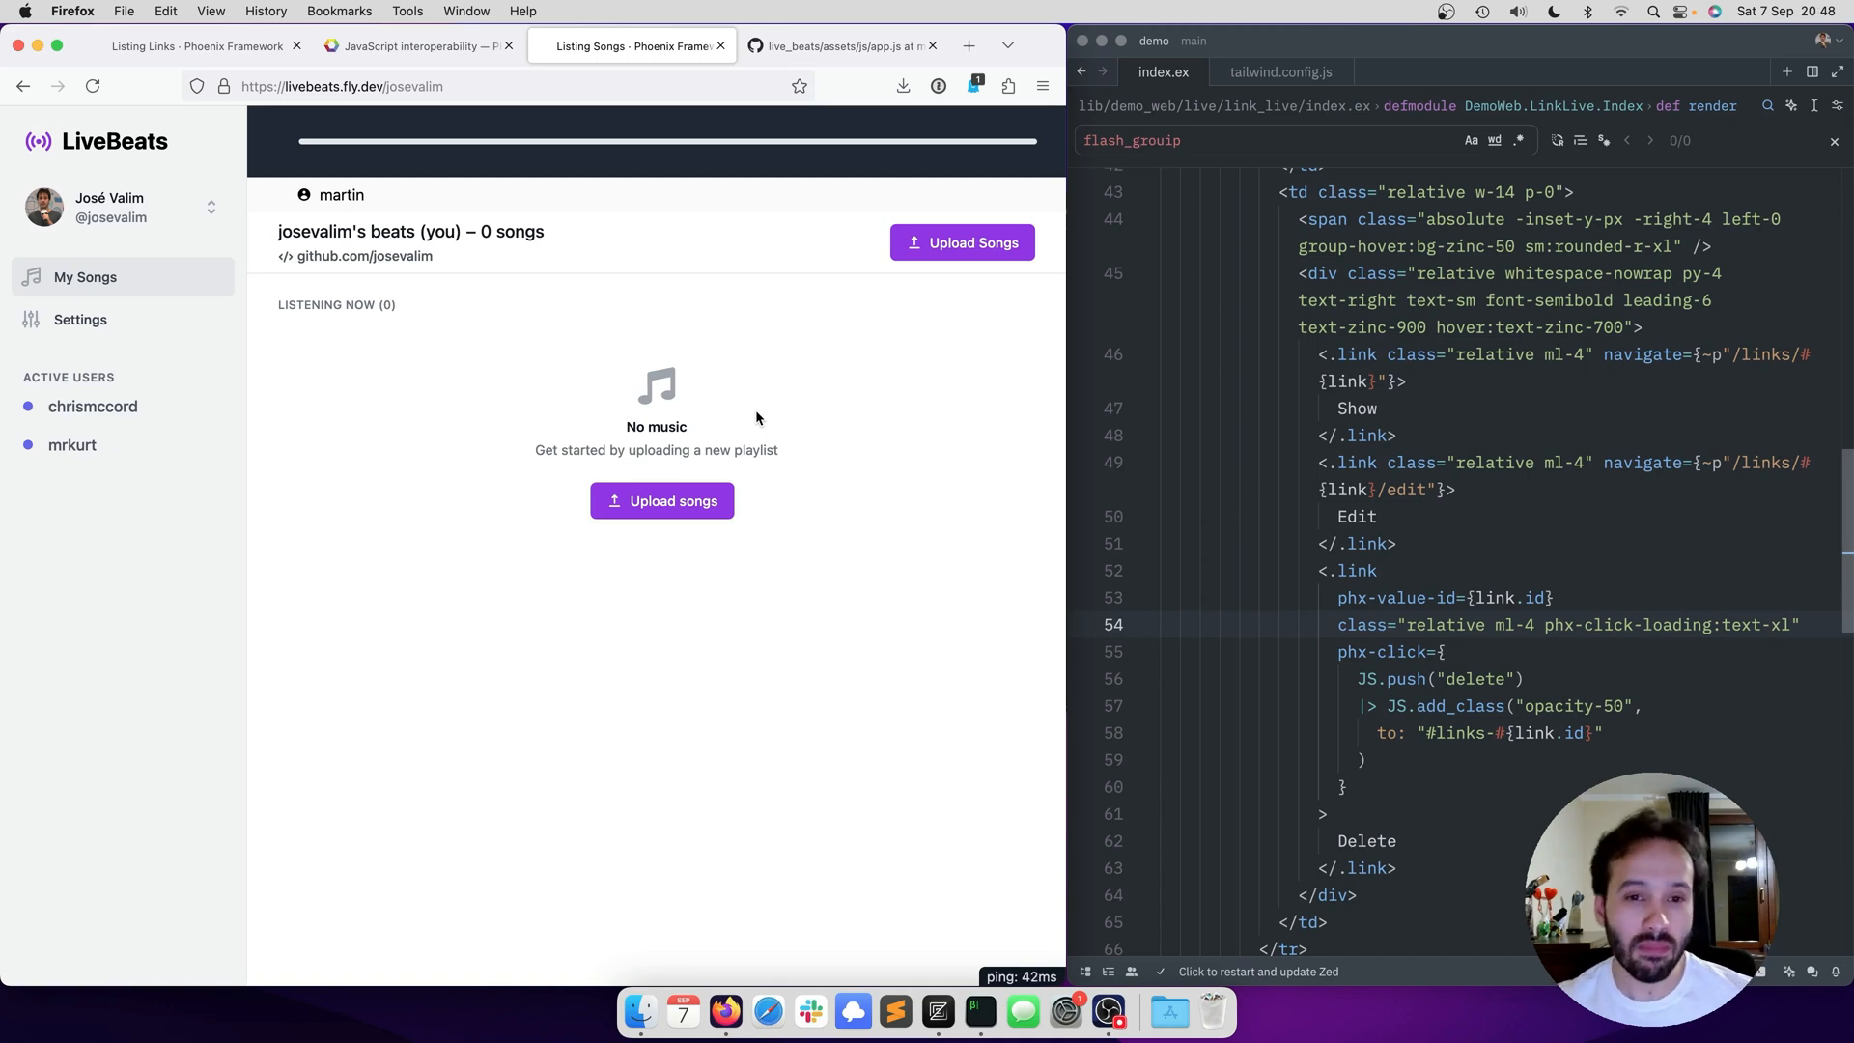
mouse_move(796, 492)
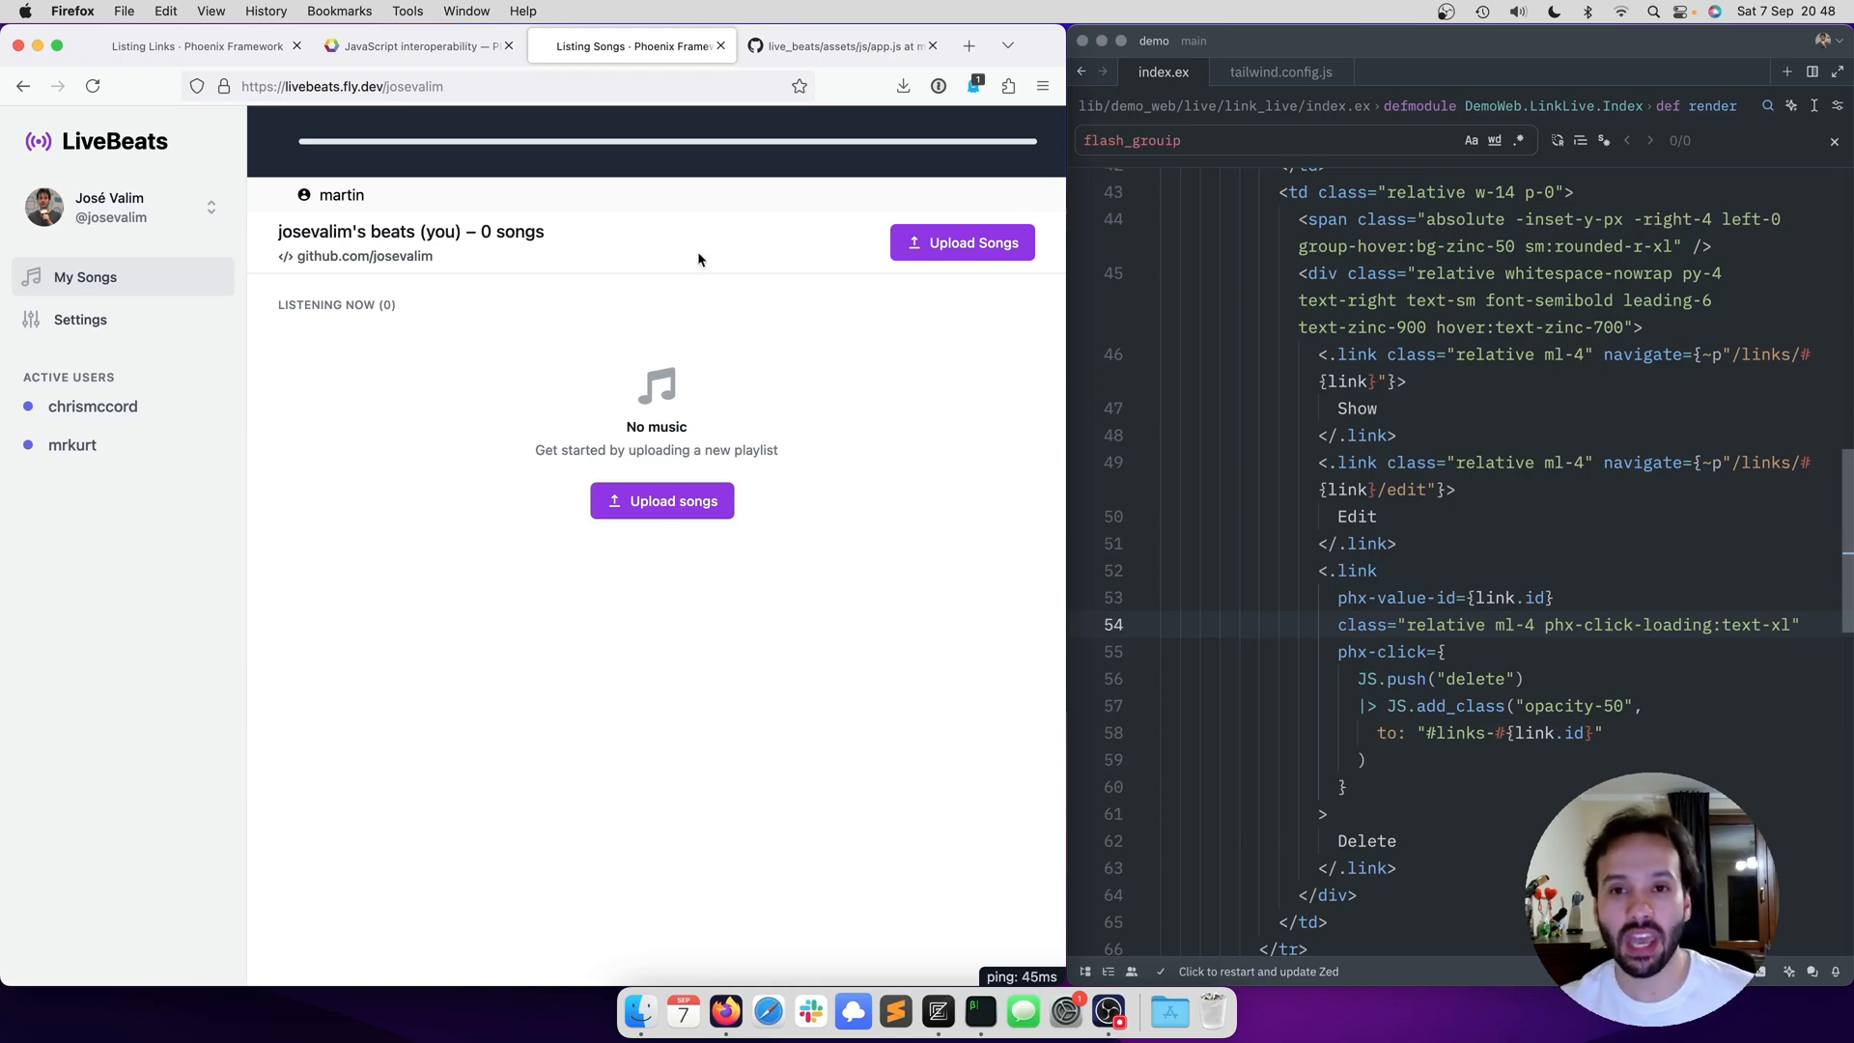
- Switch from LiveBeats' ping readout to its app.js source on GitHub
click(840, 46)
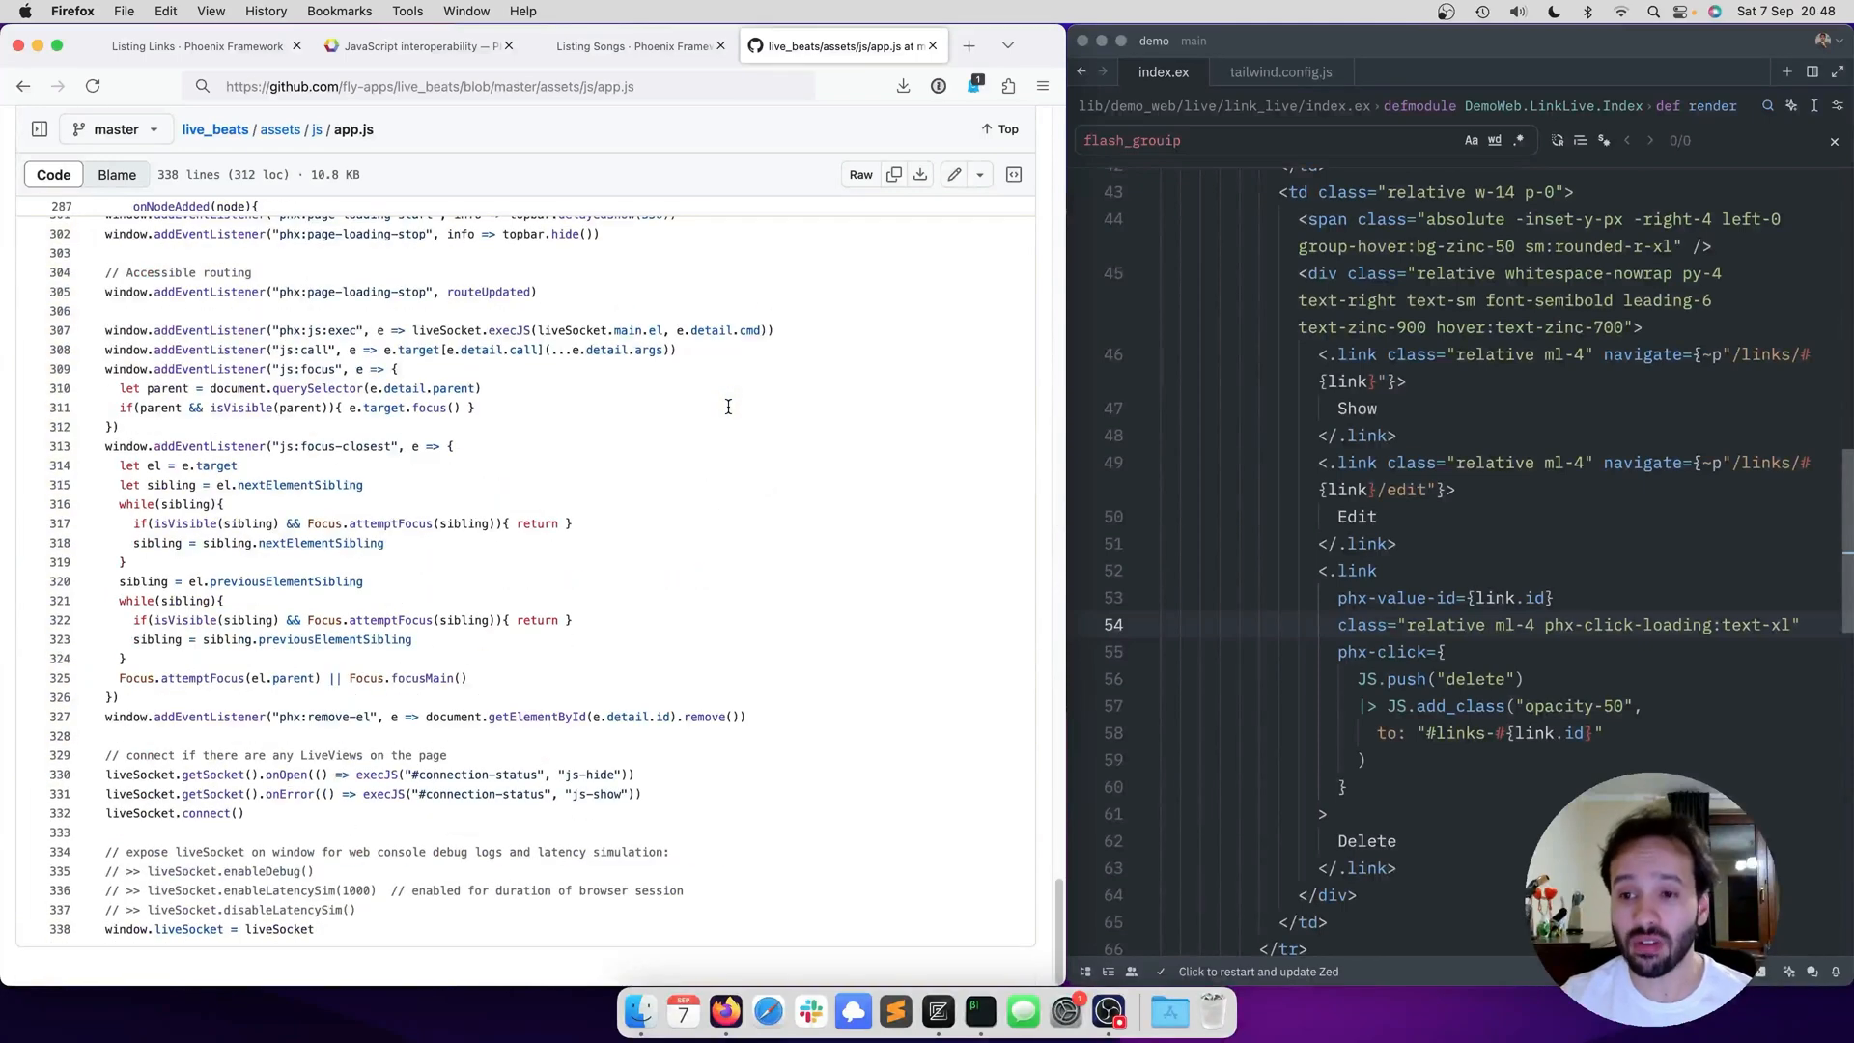
mouse_move(672, 433)
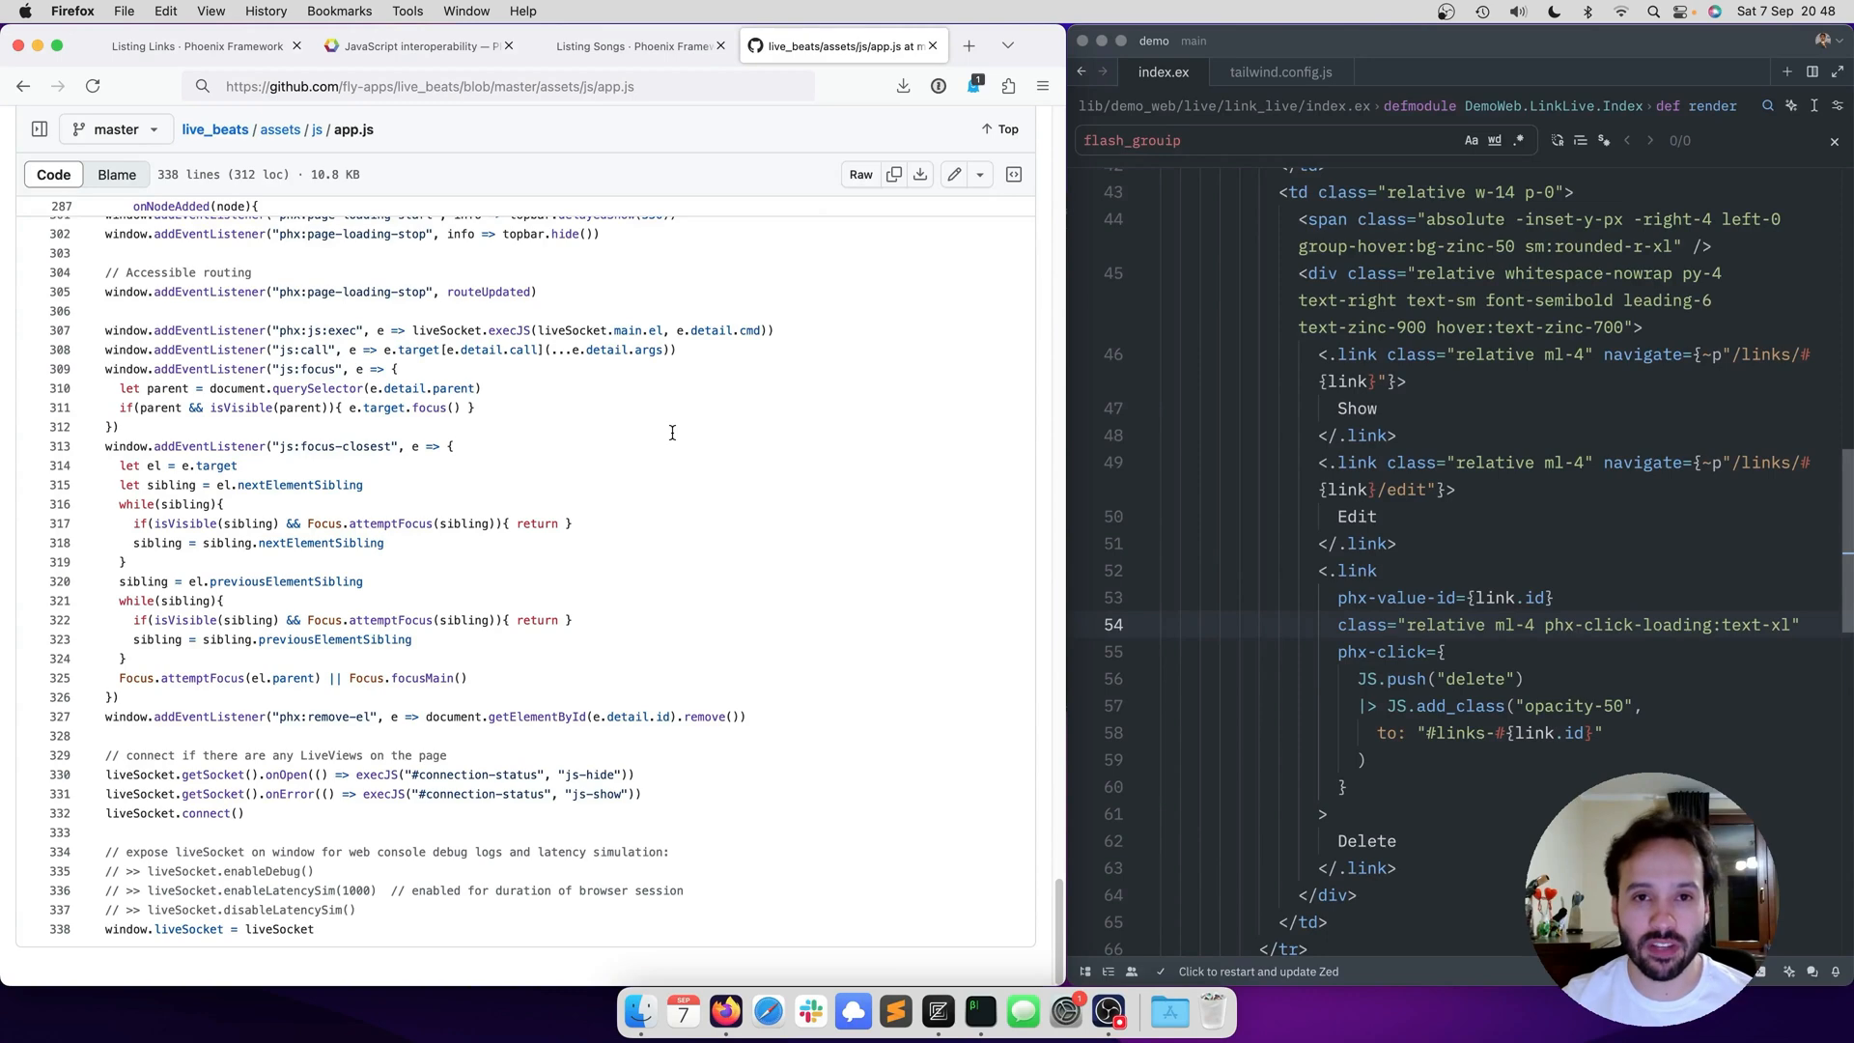
- Go back to the LiveBeats Listing Songs page with its ping latency readout
click(629, 44)
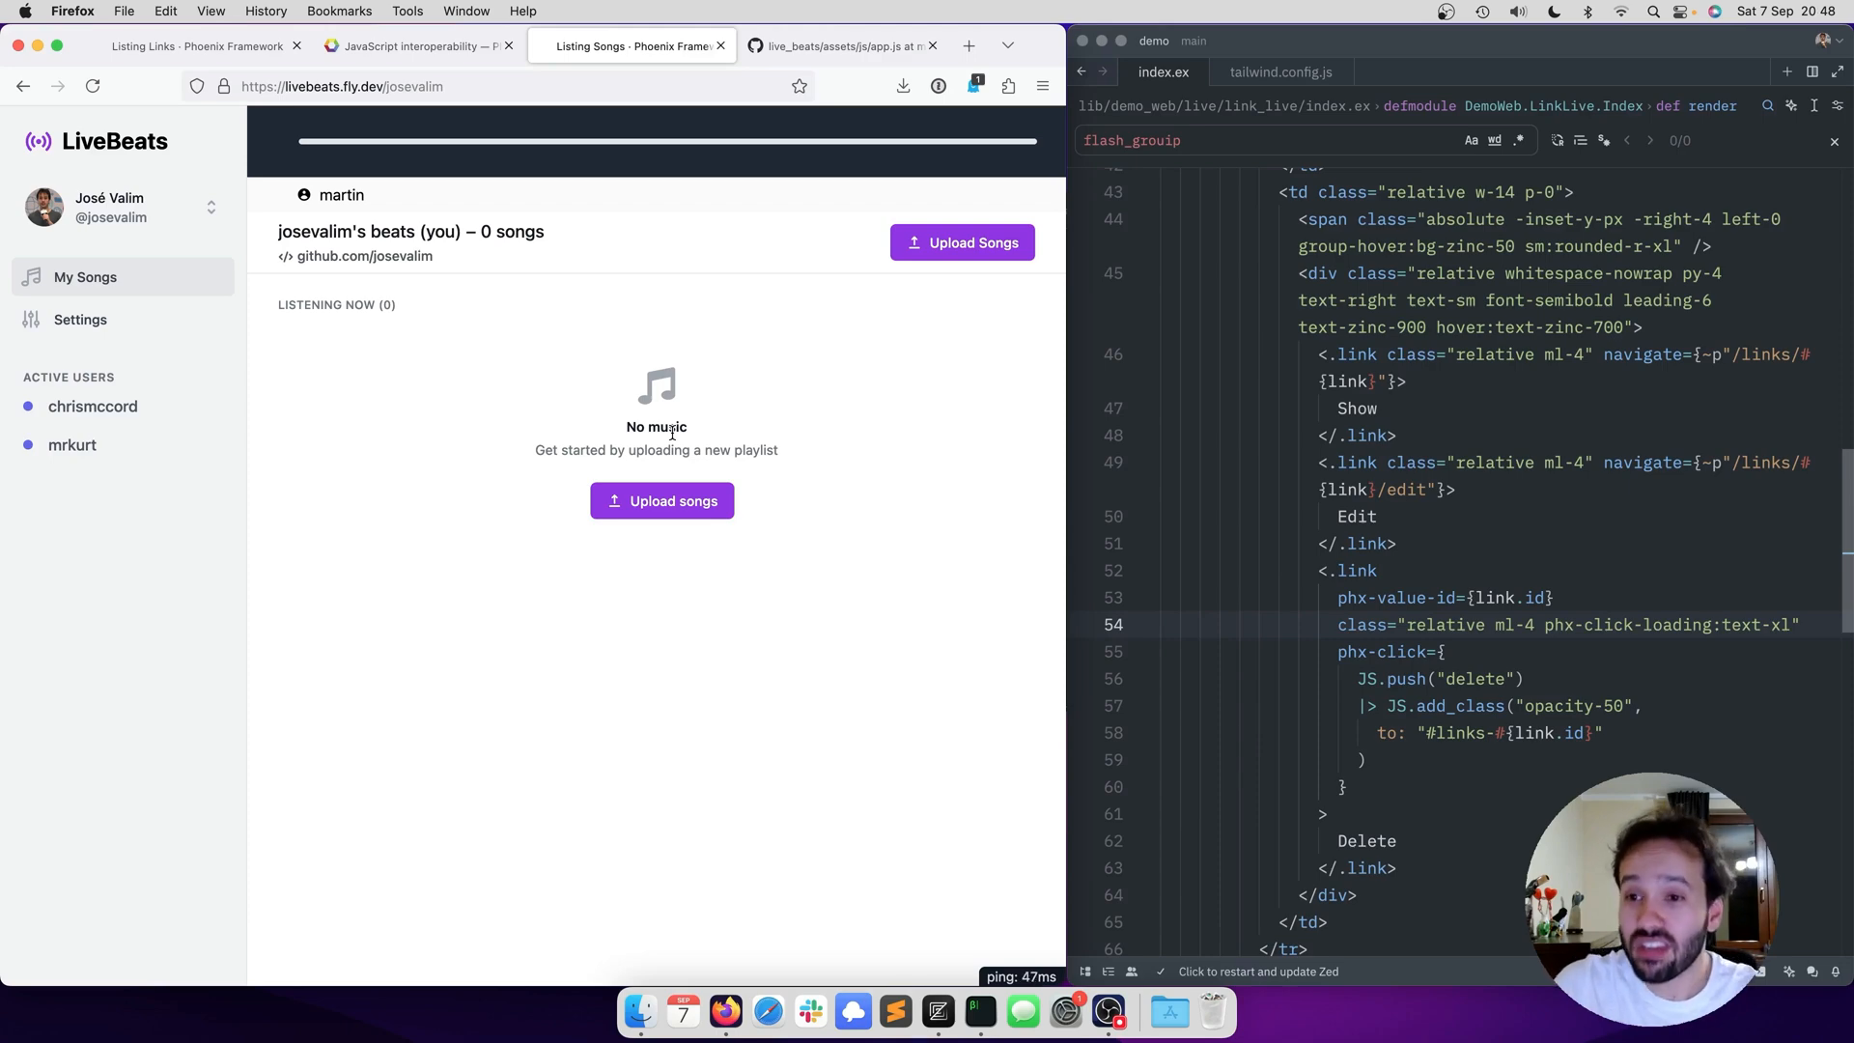
- Review the ping hook code in LiveBeats' app.js on GitHub, then return to Listing Links
click(841, 44)
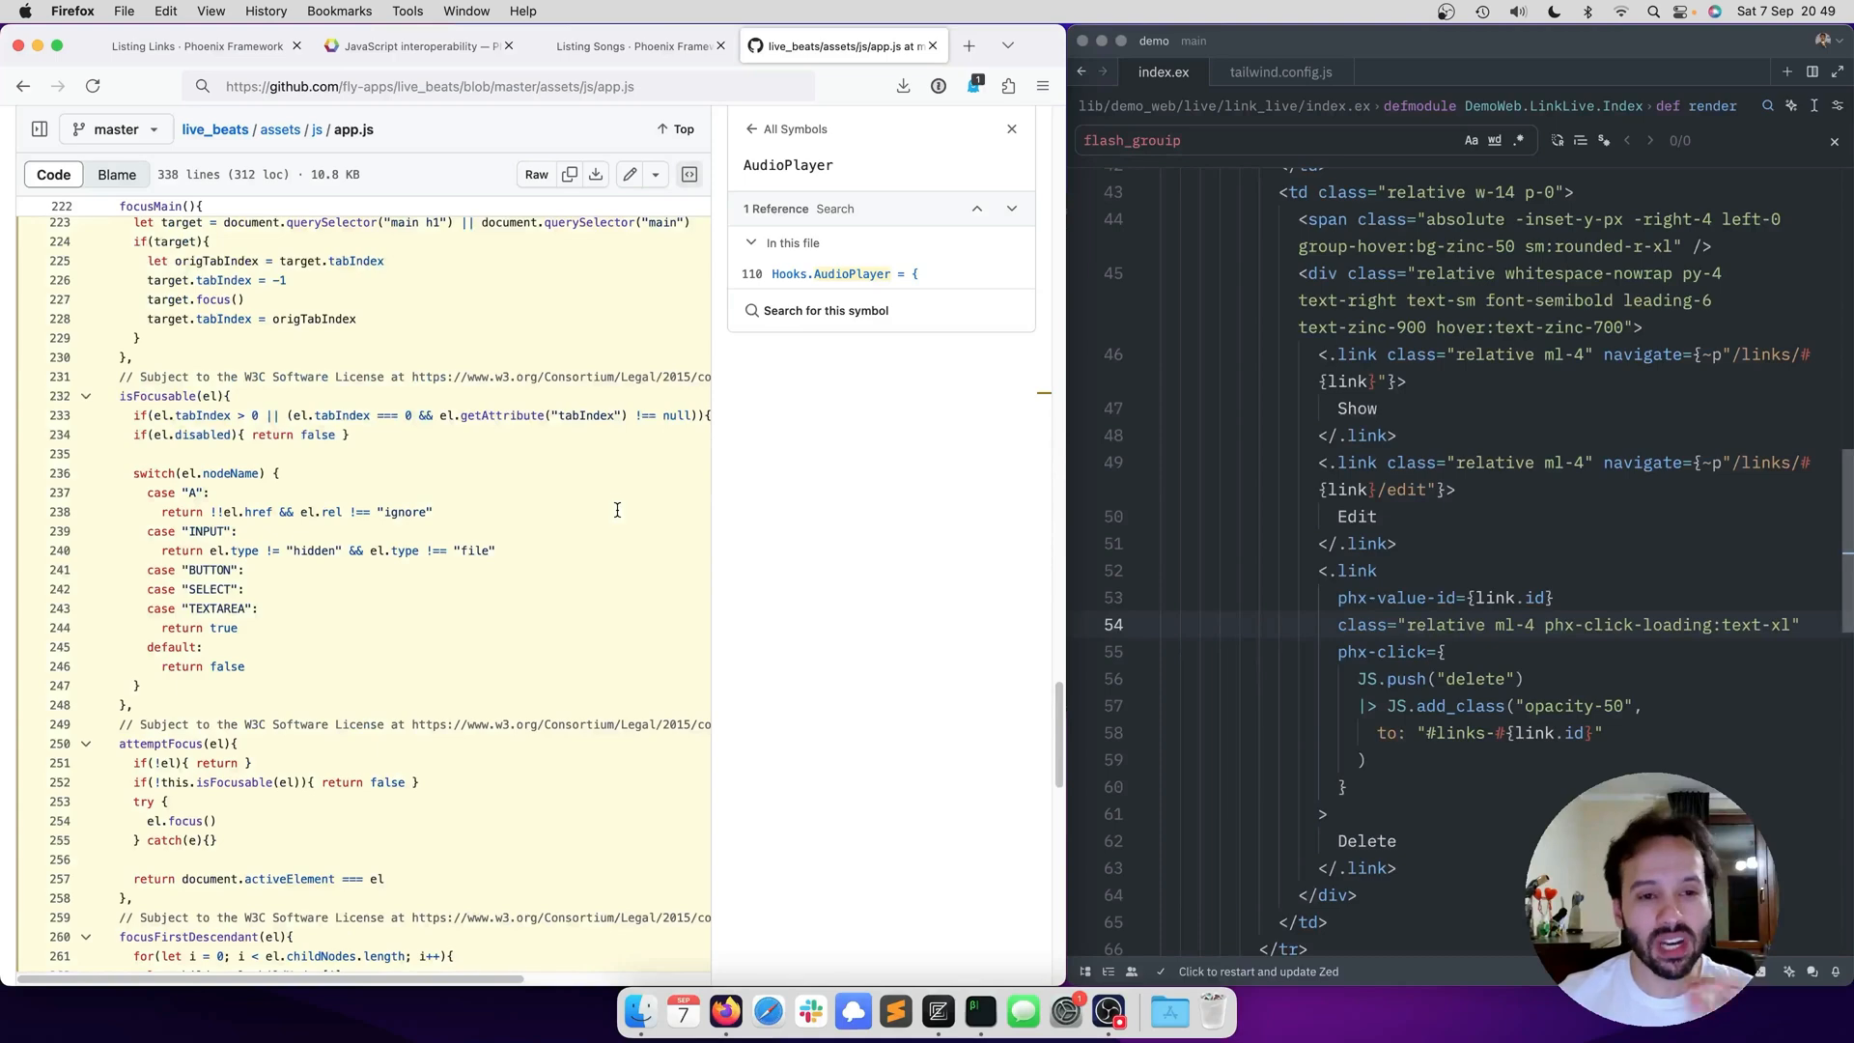
scroll(down, 3)
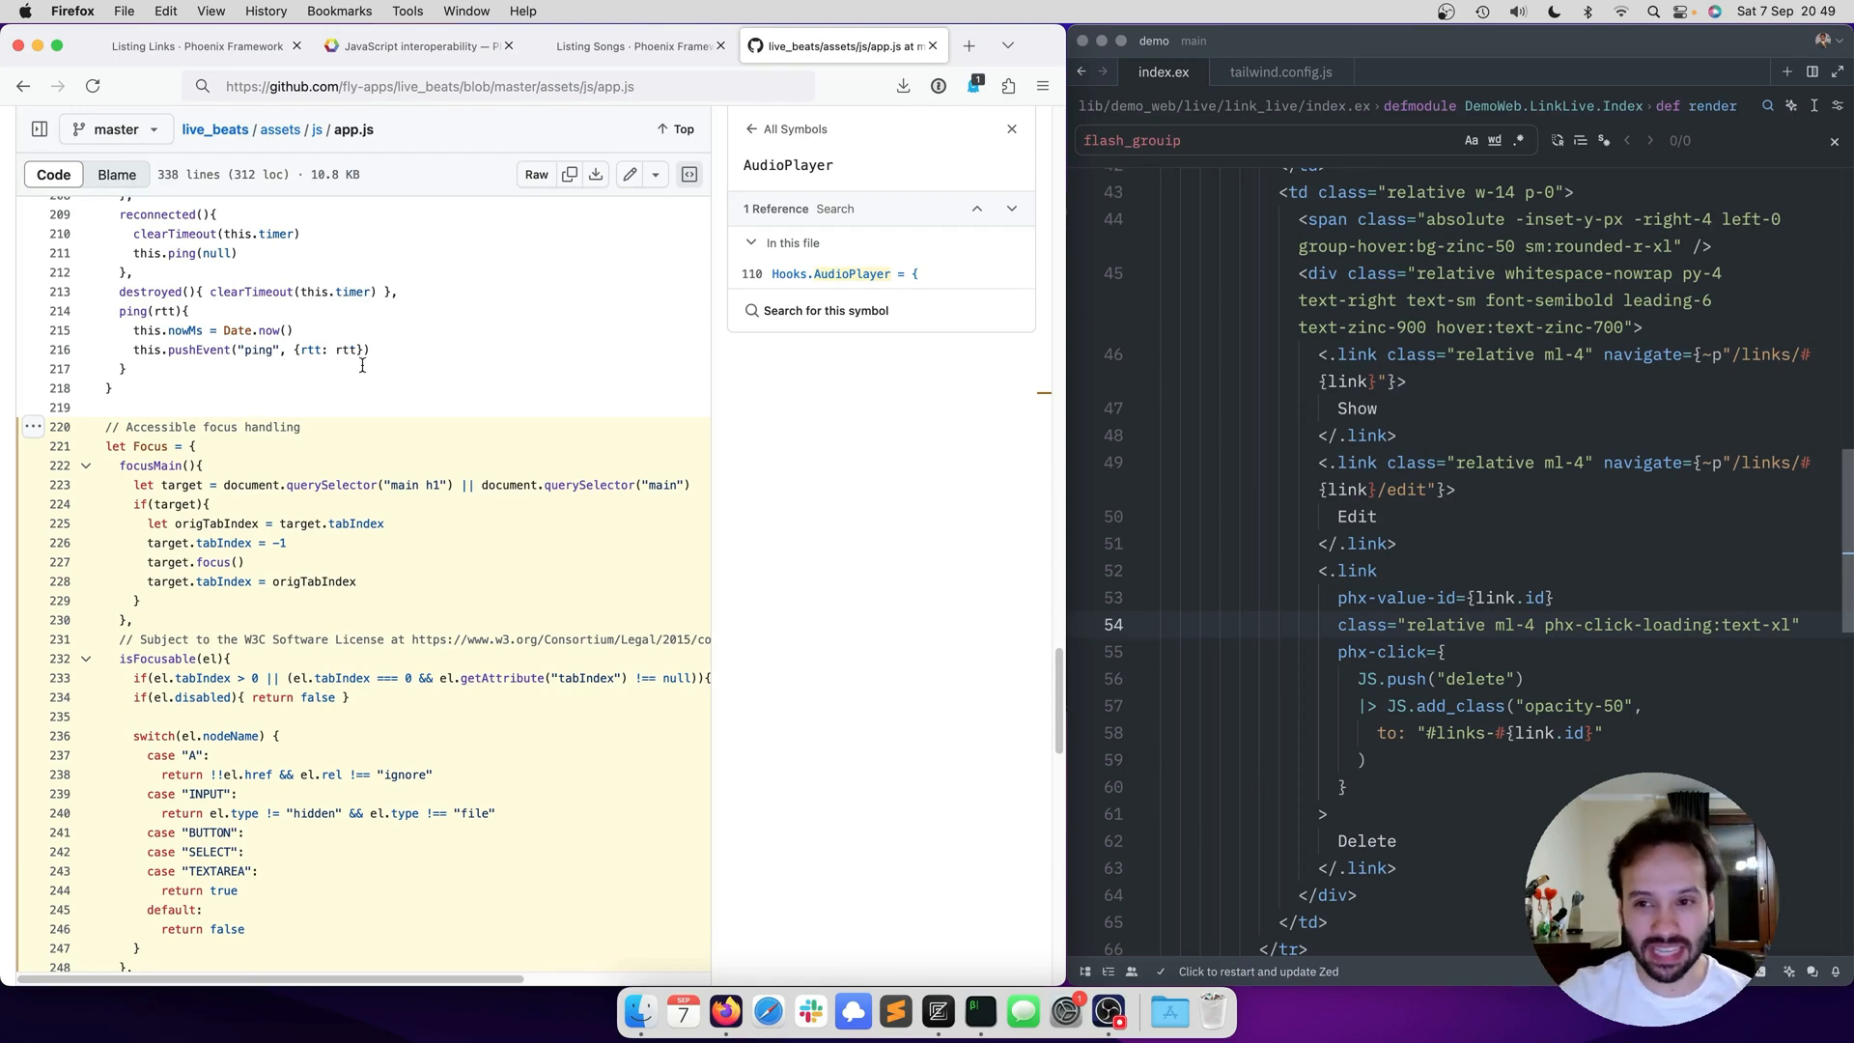
mouse_move(218, 396)
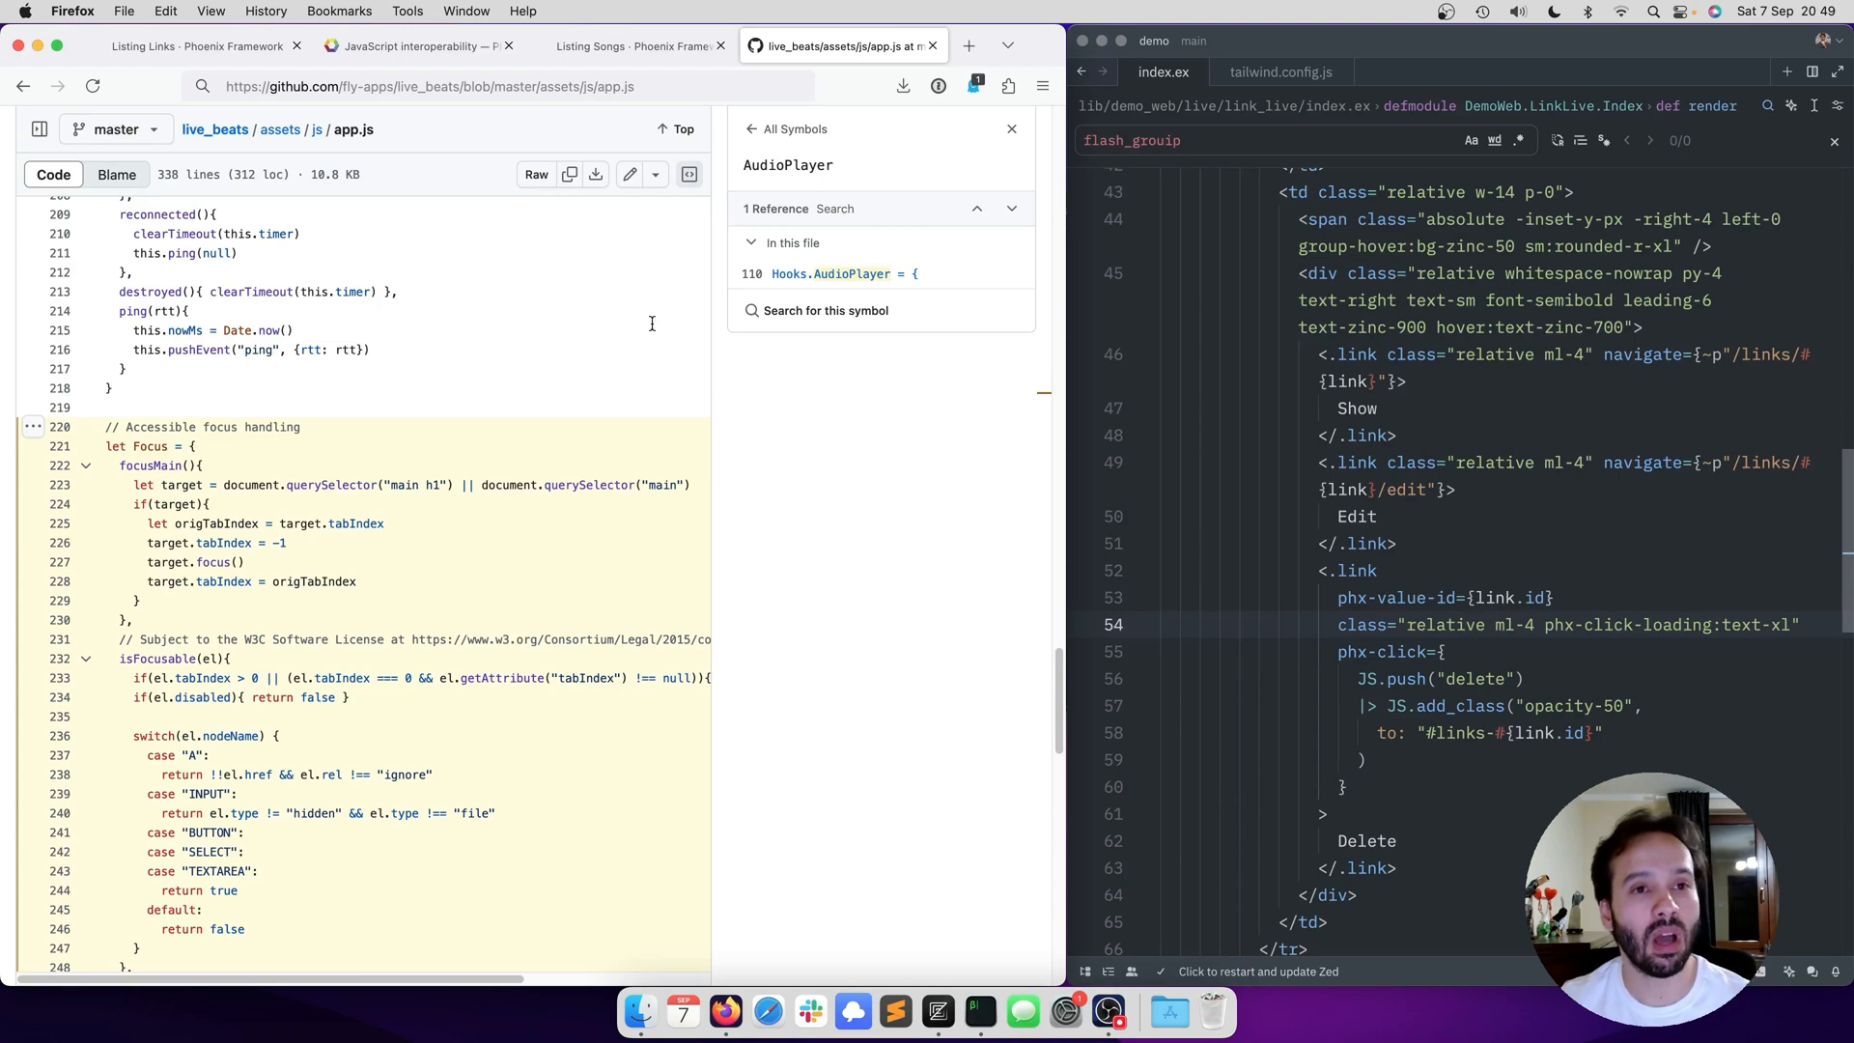
click(195, 44)
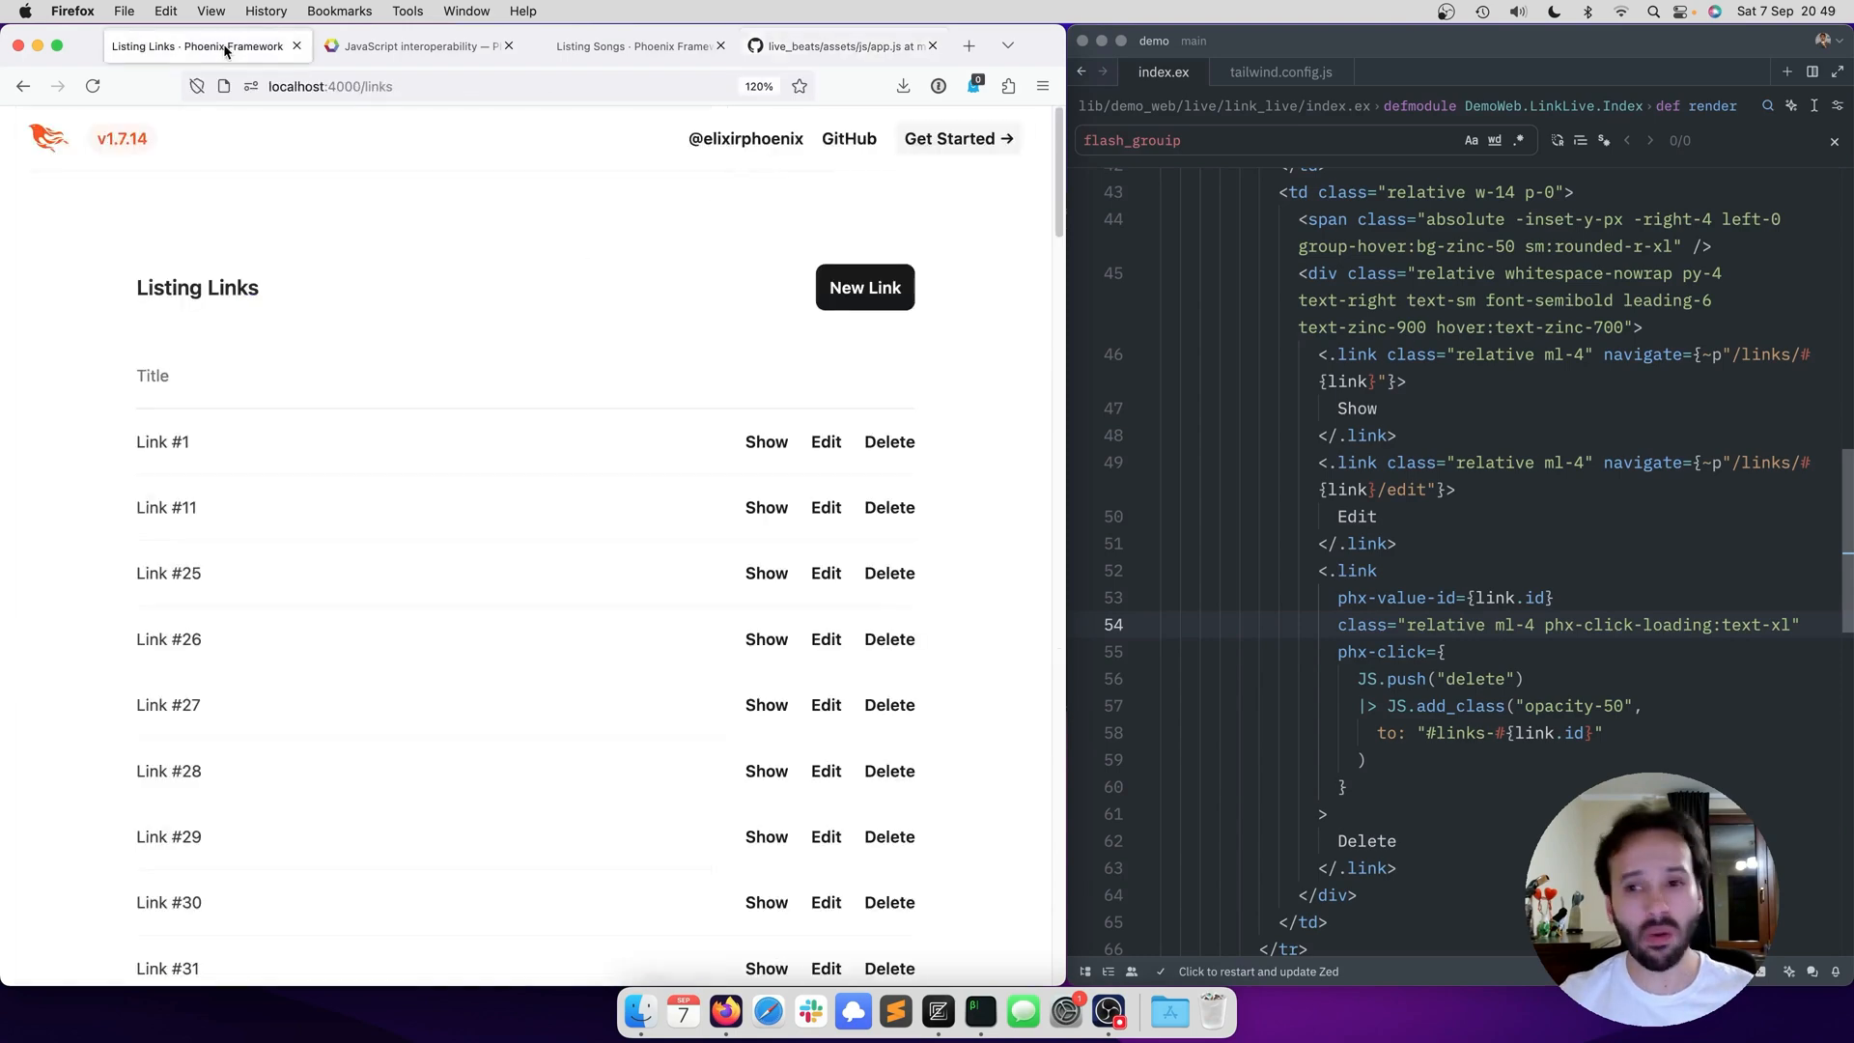